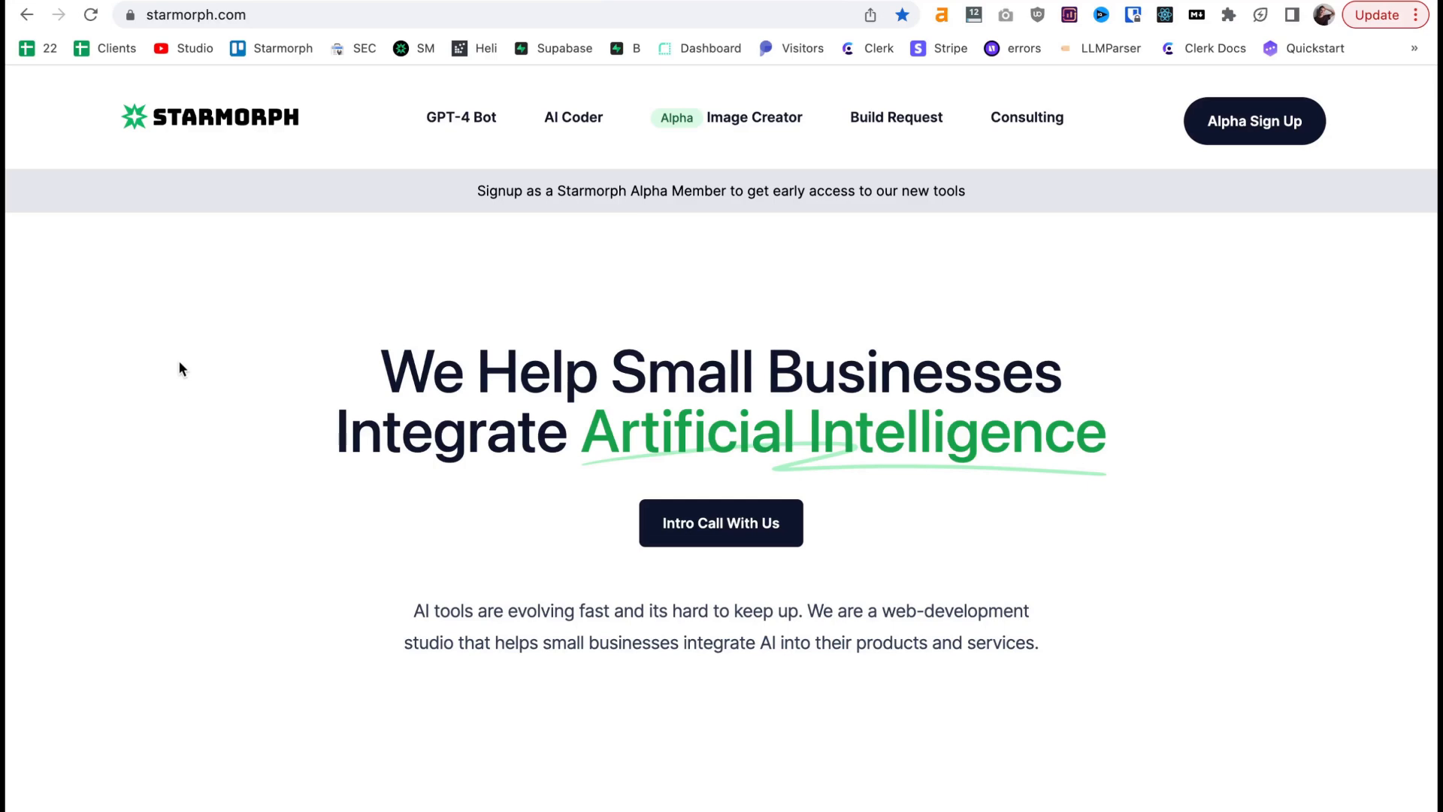
Open chatbot.starmorph.com via the GPT-4 Bot link on the Starmorph site.
left_click(460, 117)
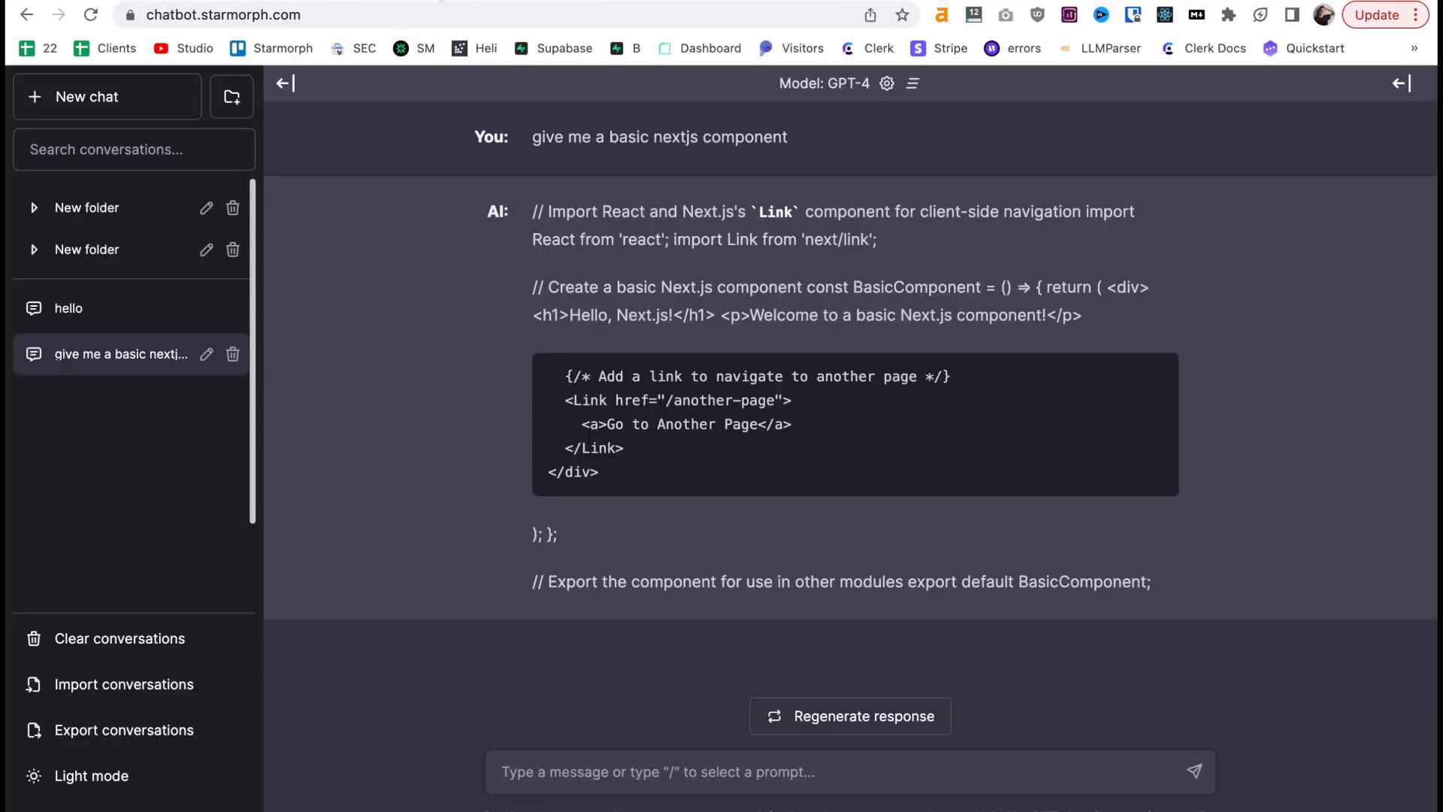
mouse_move(426, 265)
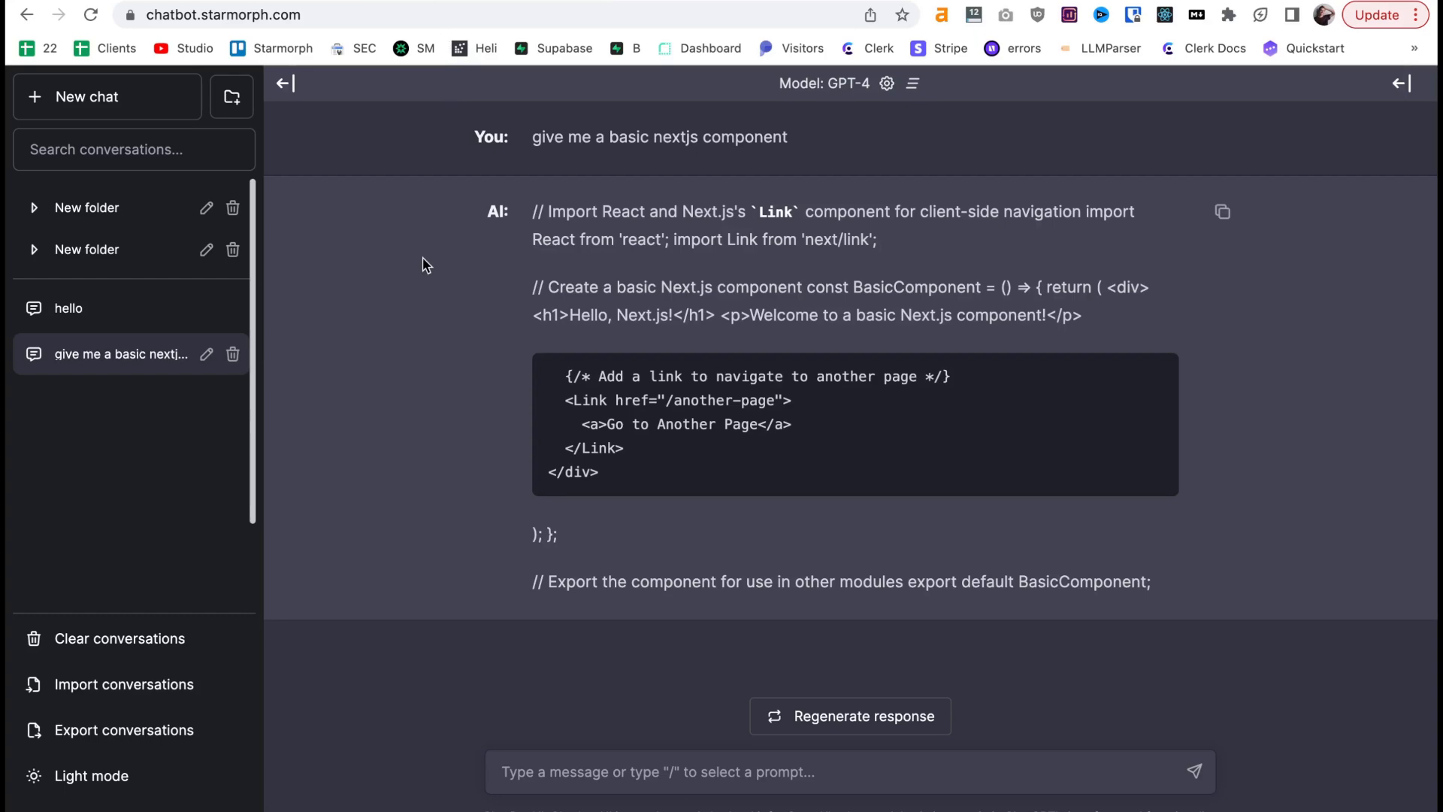
View mckaywrigley's GitHub profile, then return to the pinned chatbot-ui repository.
left_click(224, 15)
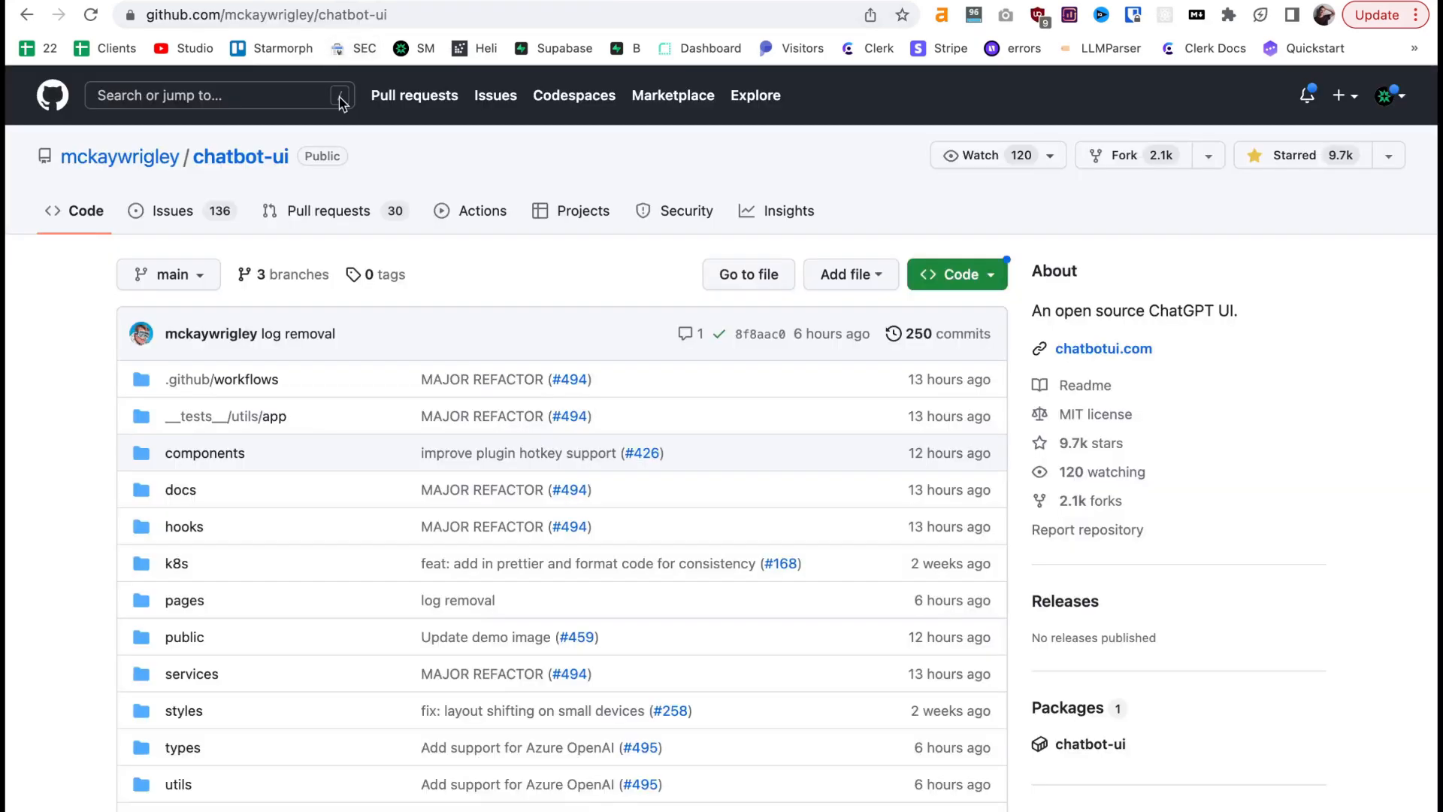
mouse_move(84, 178)
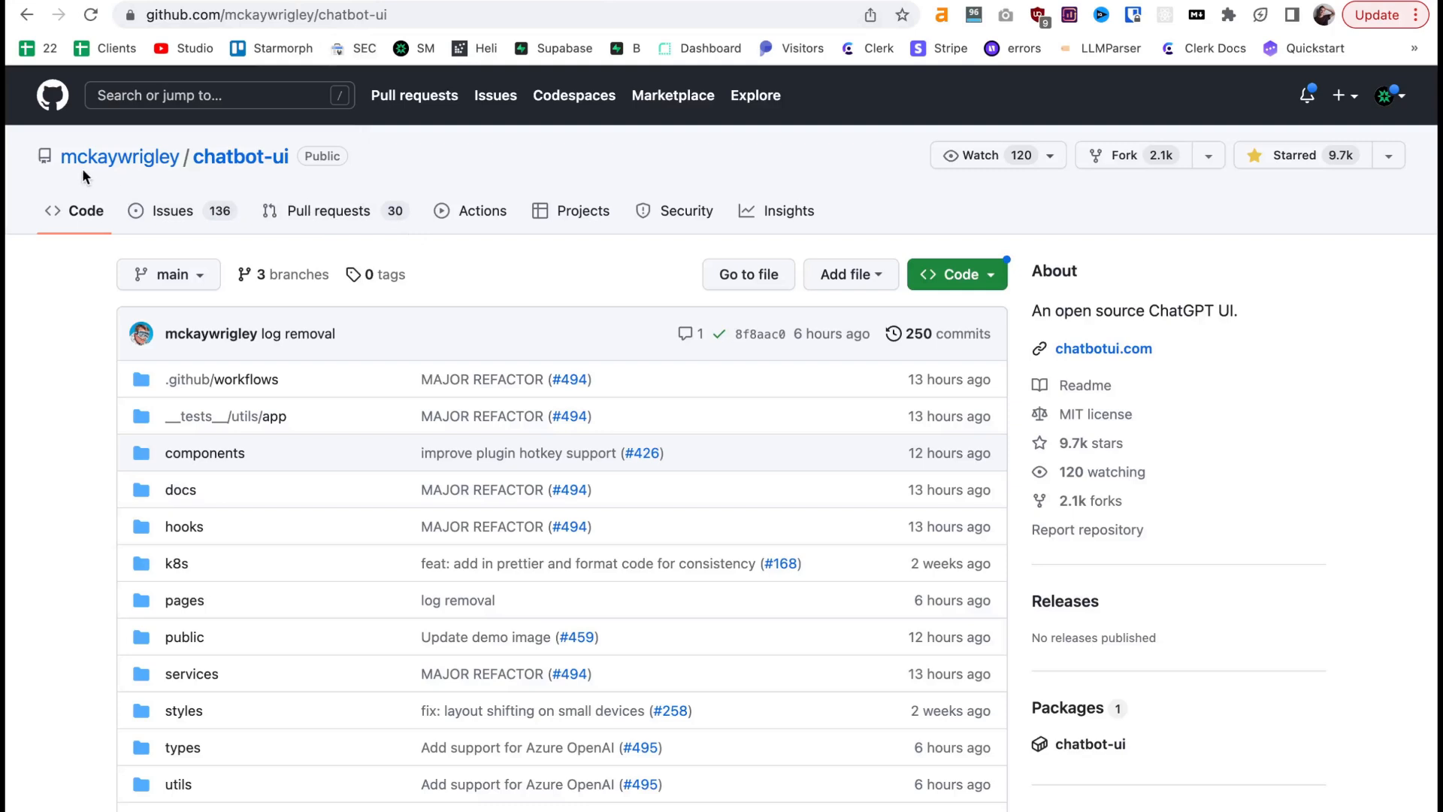
mouse_move(120, 157)
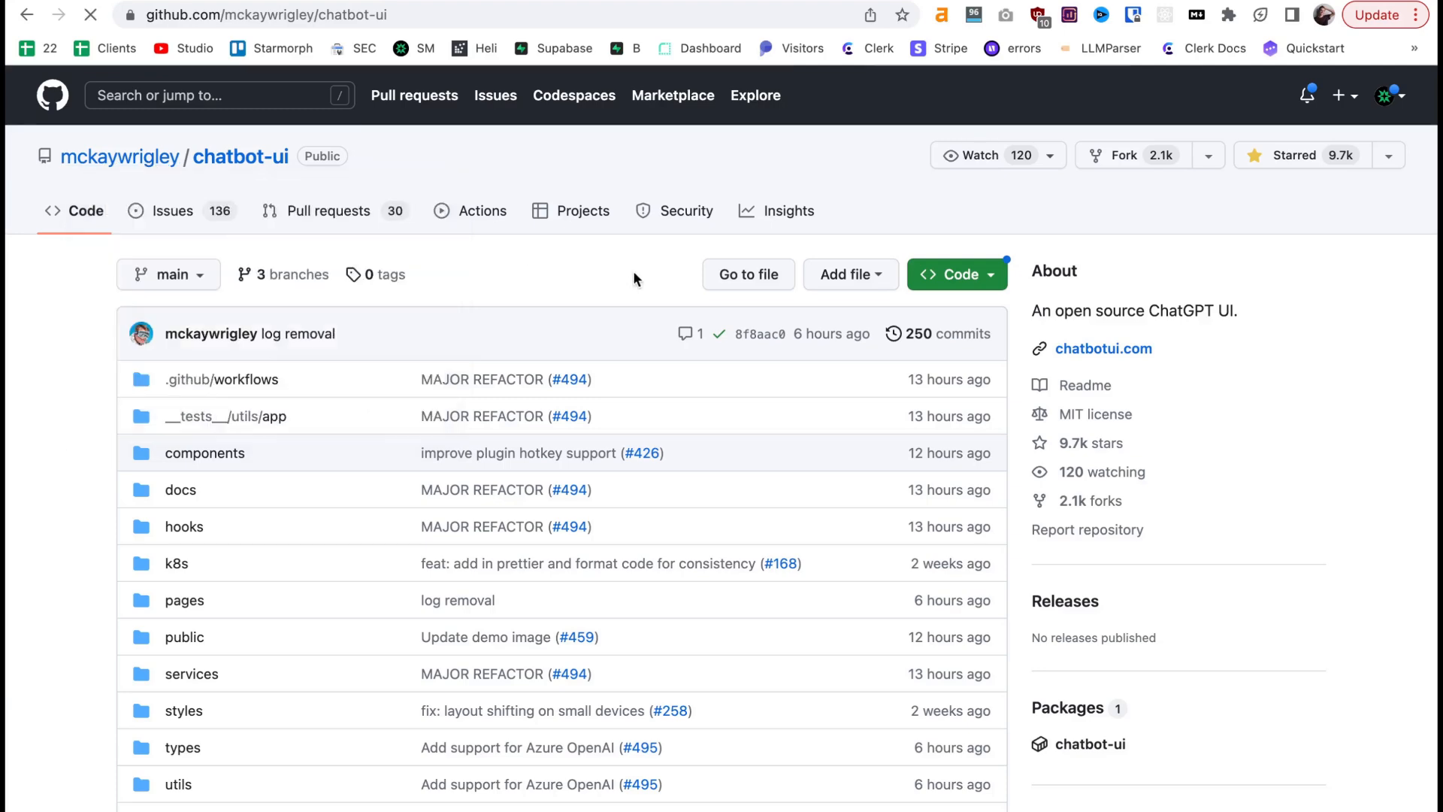
left_click(120, 155)
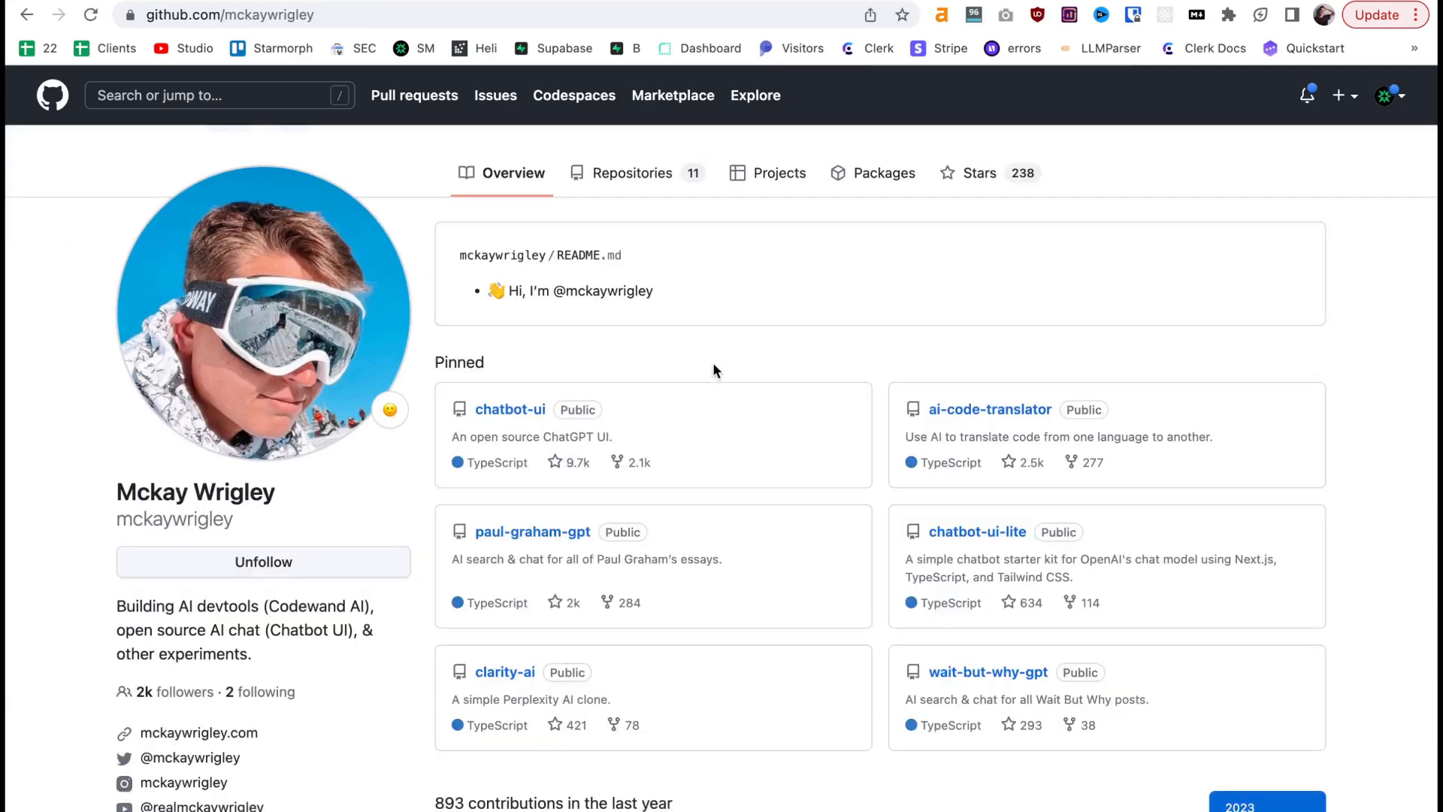
mouse_move(755, 367)
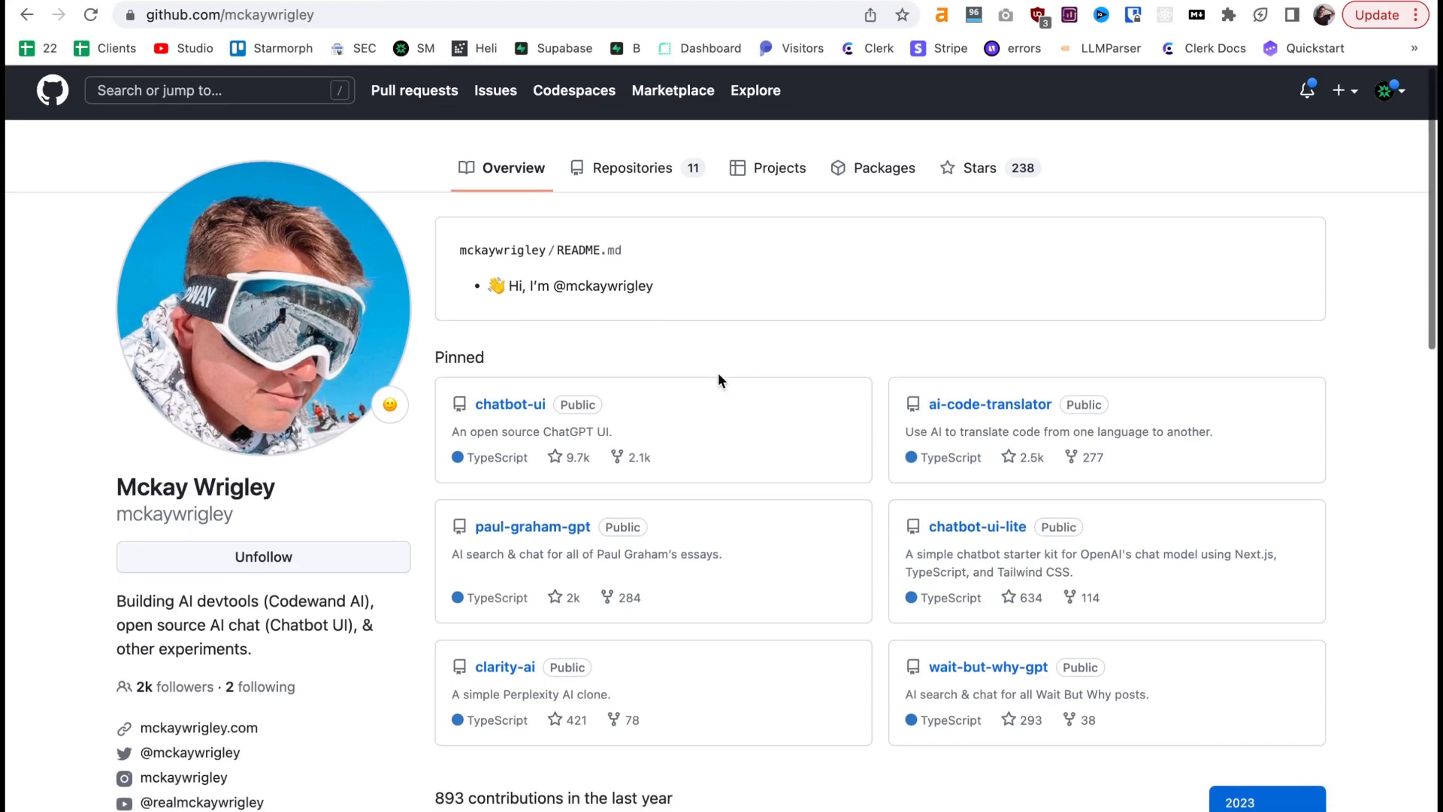
left_click(510, 404)
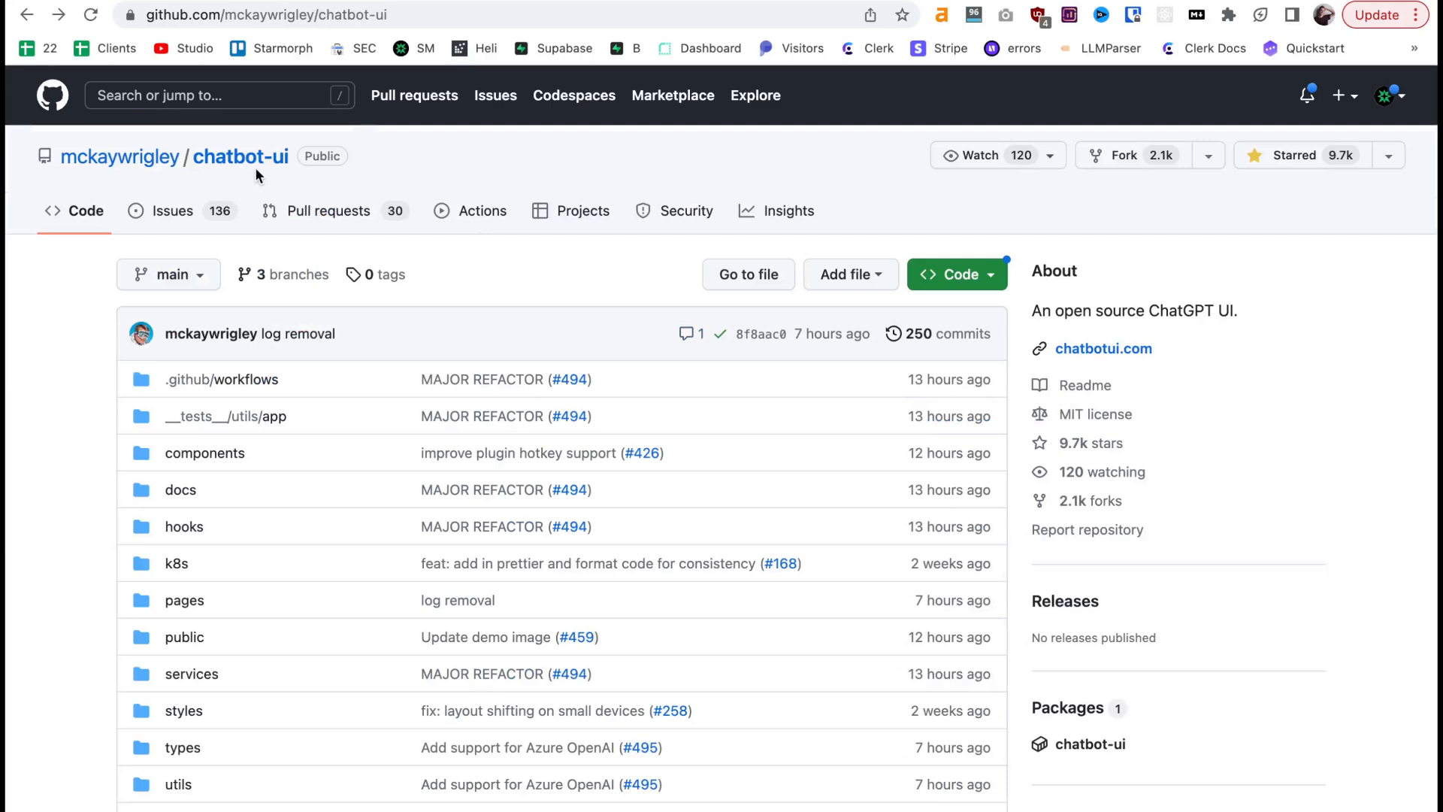
mouse_move(830, 121)
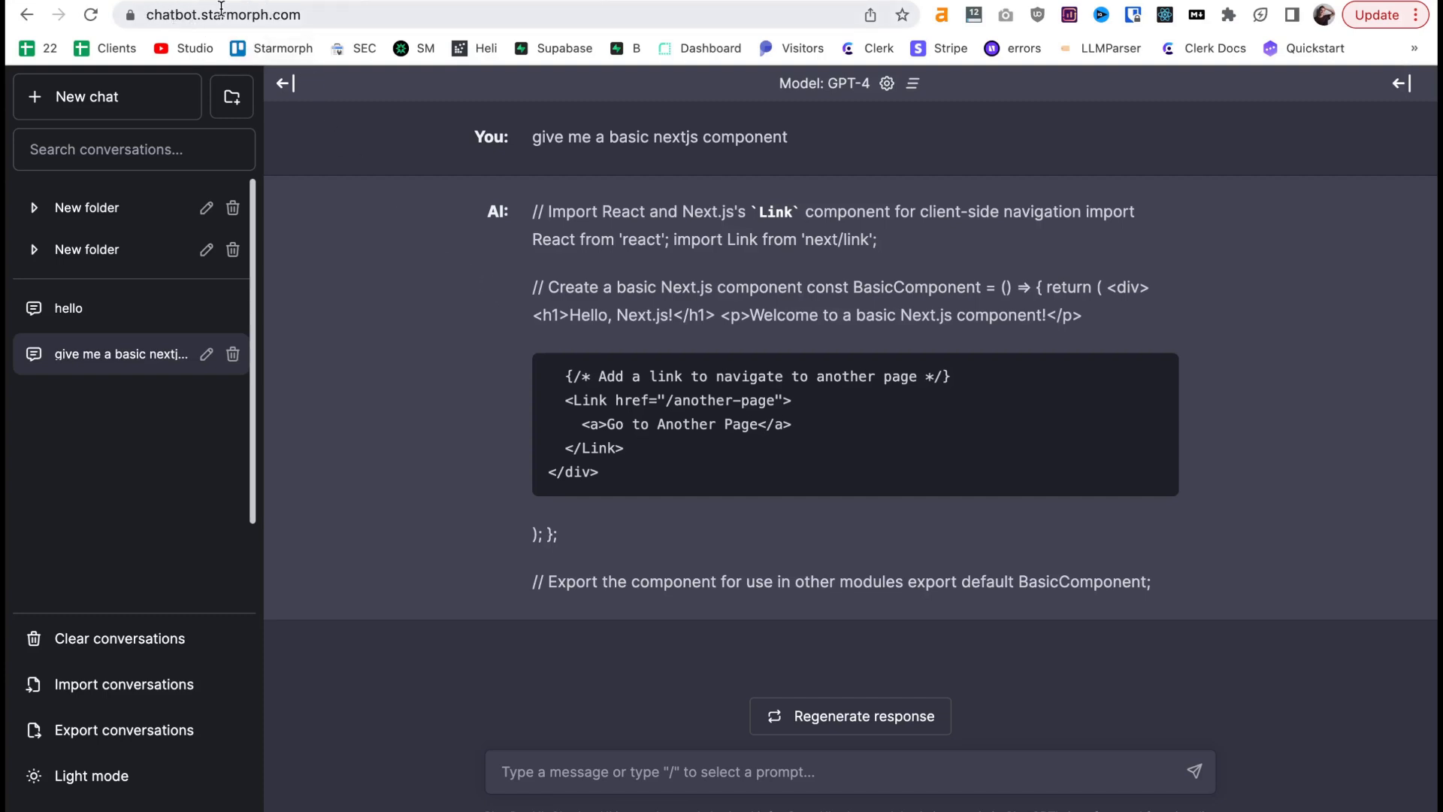
mouse_move(378, 310)
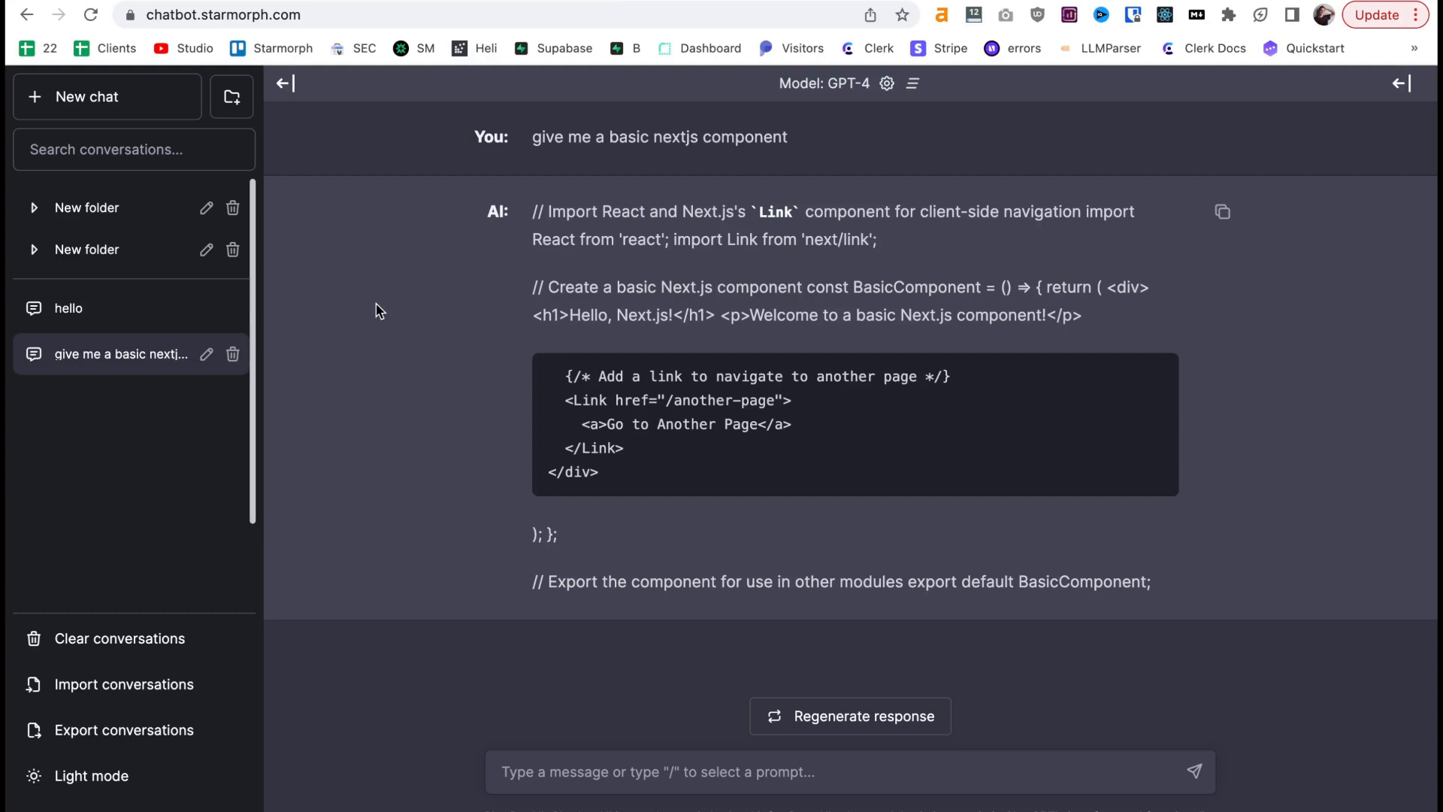
mouse_move(158, 225)
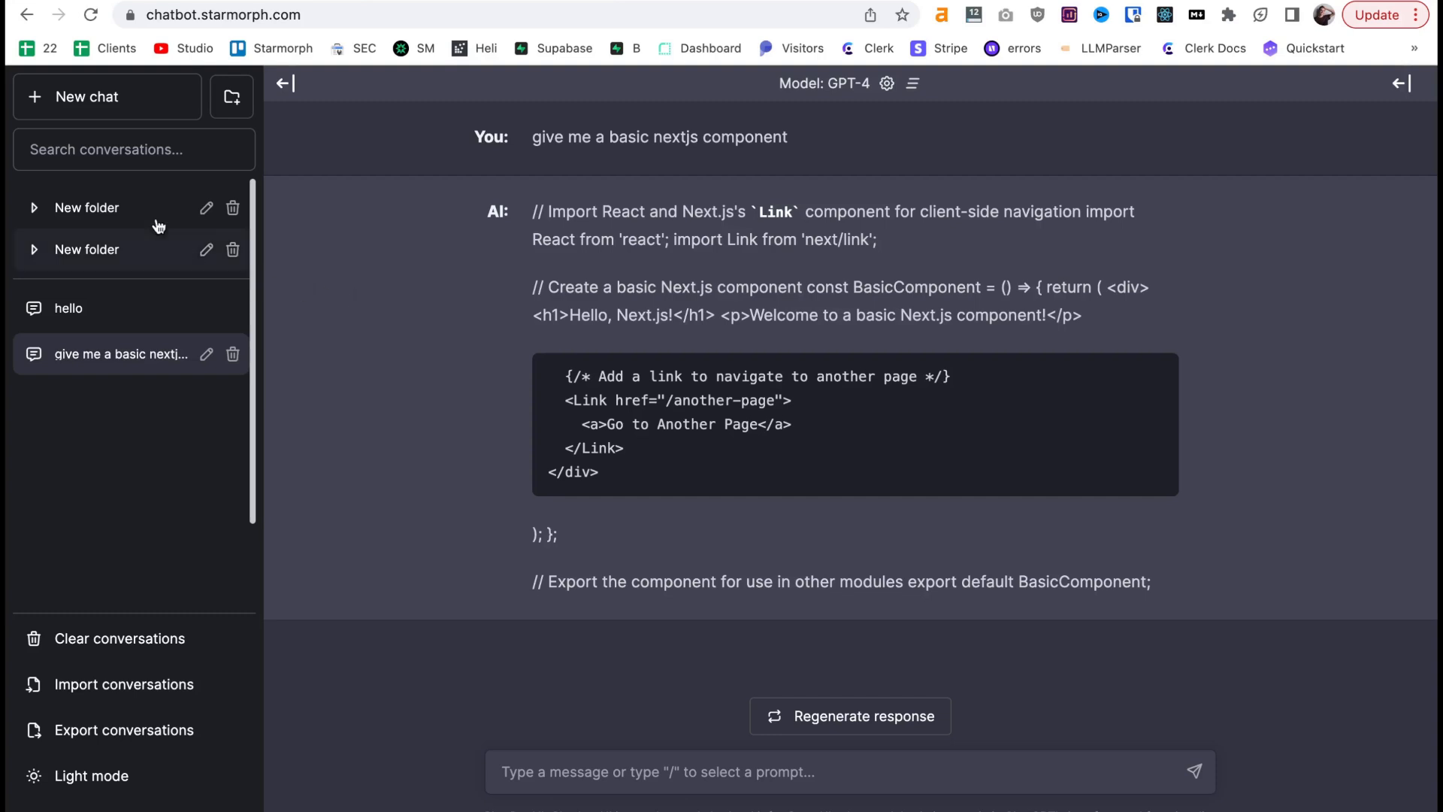
Create a new folder and a new GPT-4 conversation, selecting its system prompt.
left_click(232, 96)
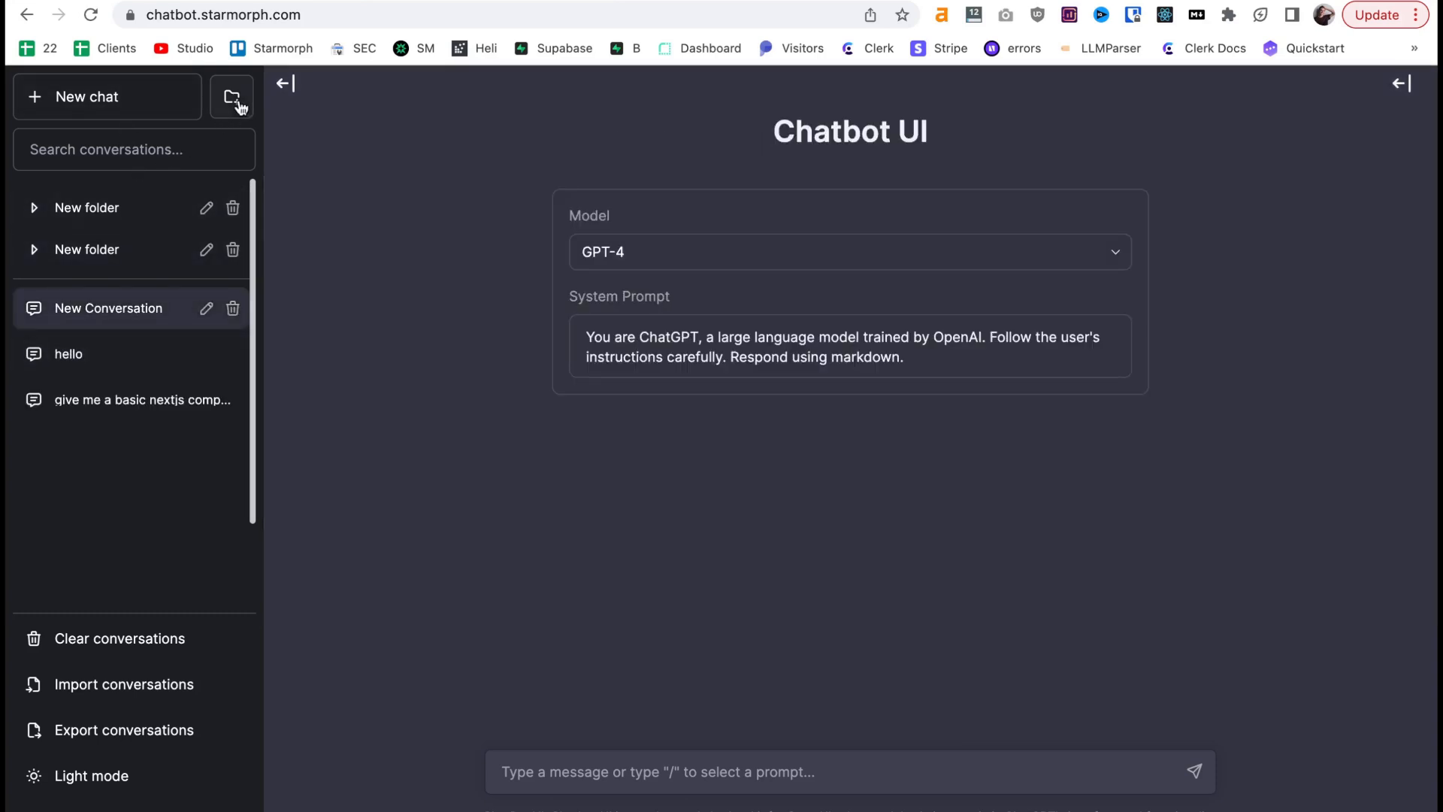
left_click(232, 97)
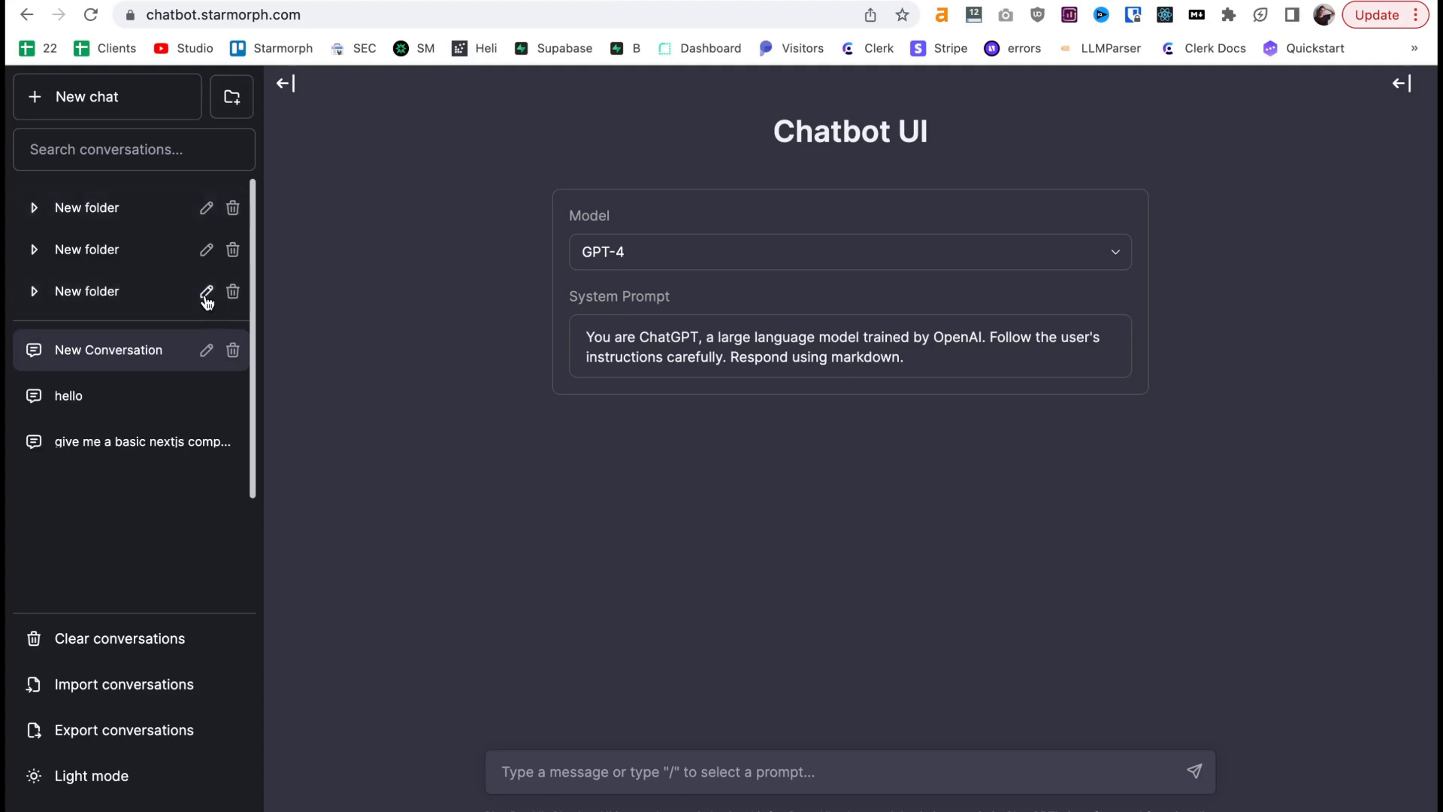
mouse_move(561, 284)
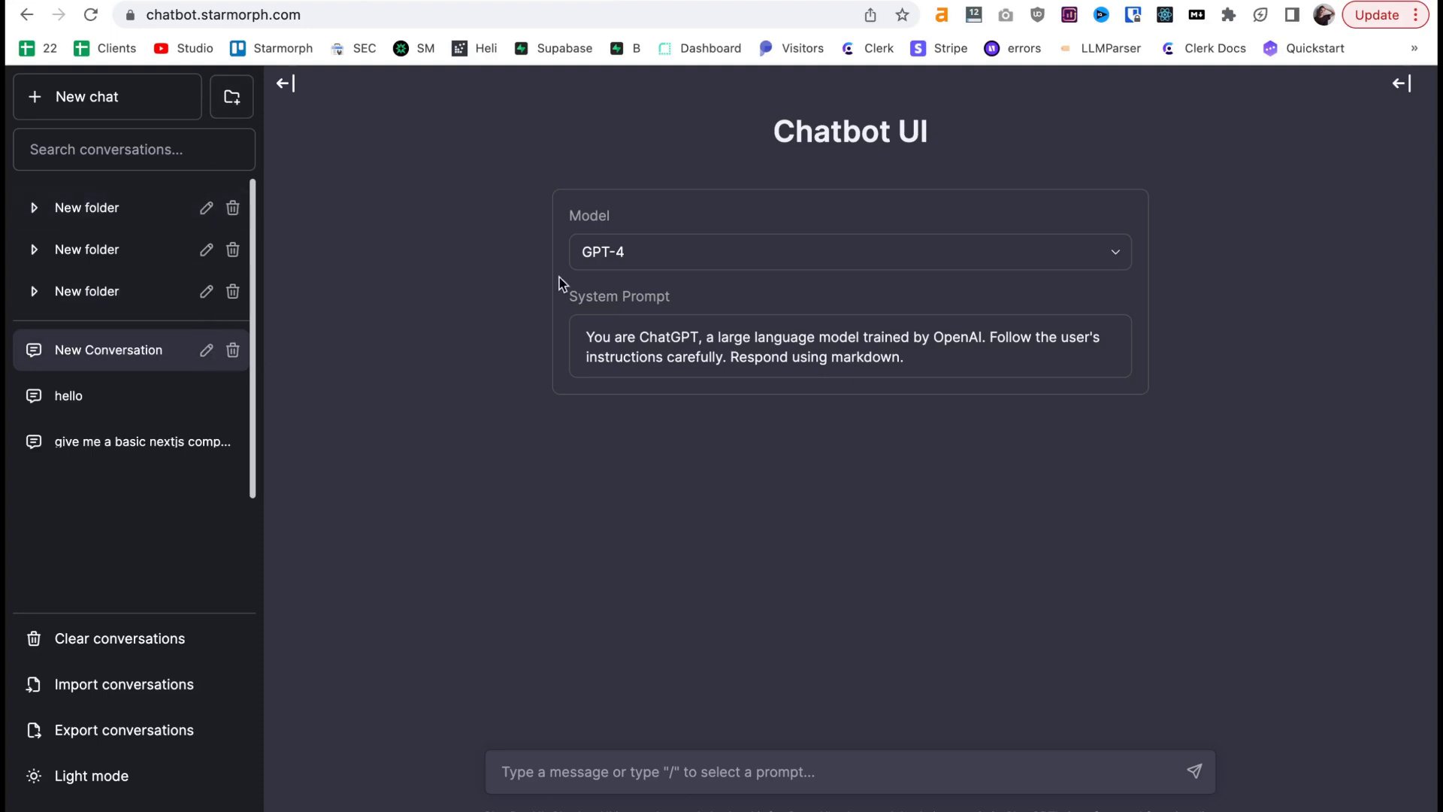
left_click(848, 251)
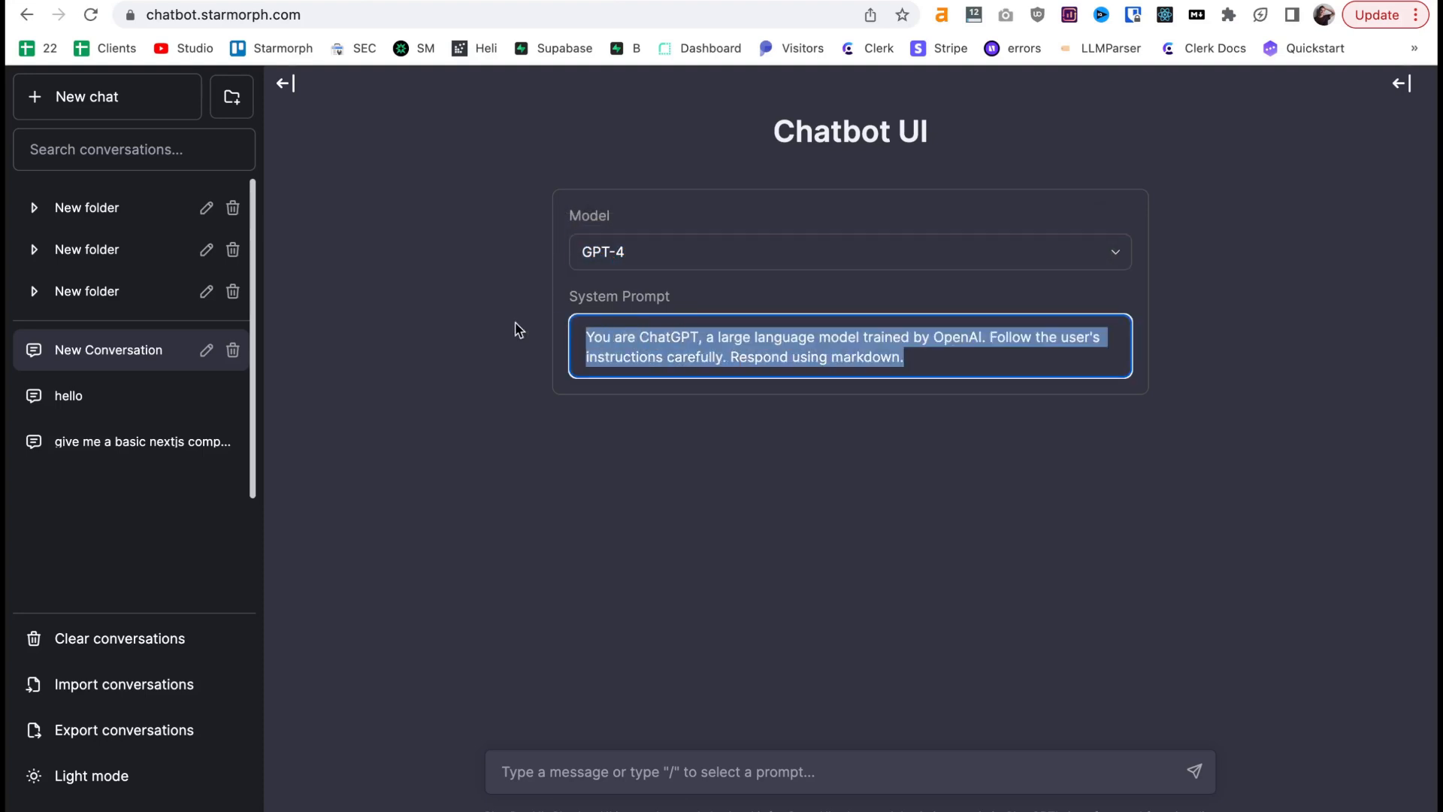
mouse_move(605, 417)
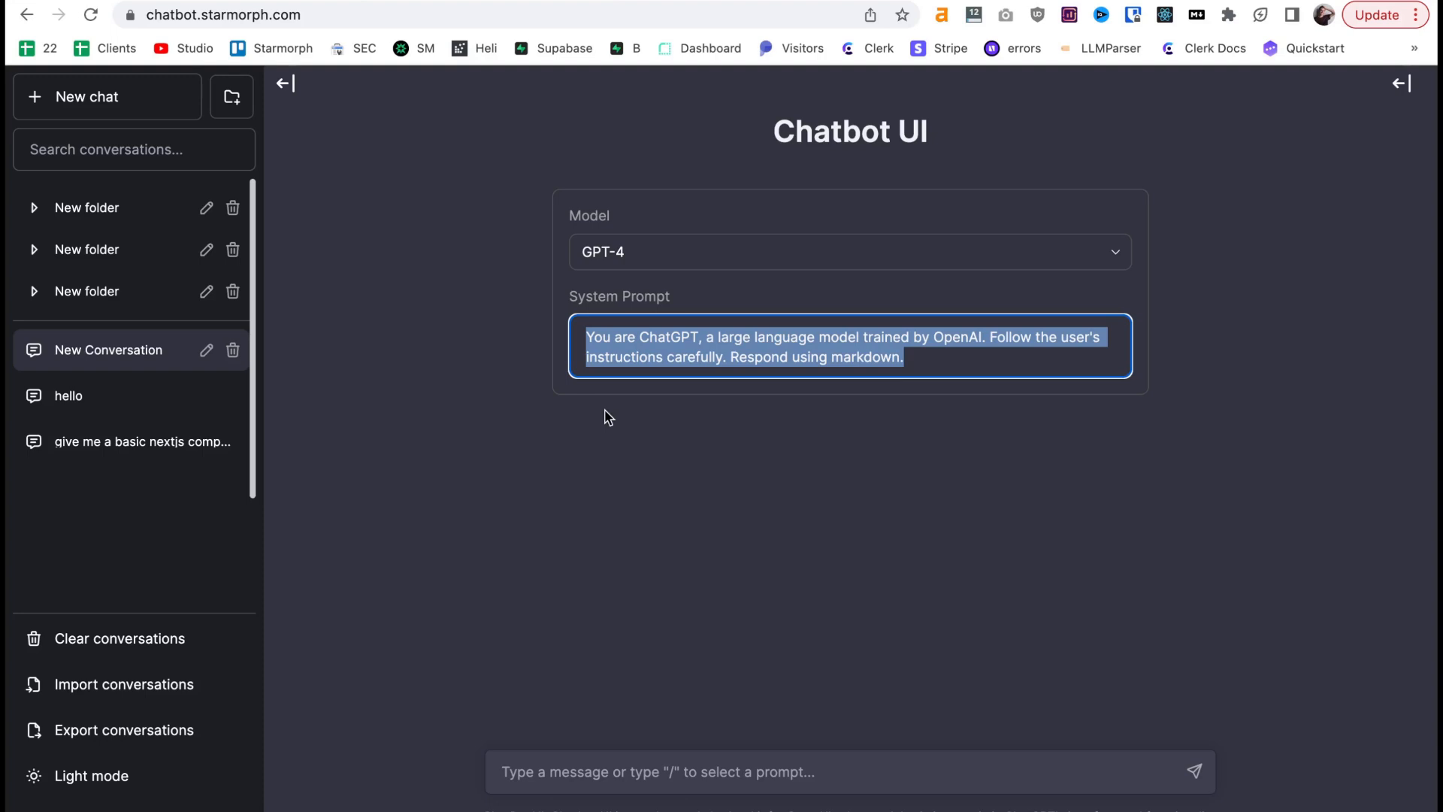
Set the system prompt to "you are a developer. give me code only answers and comment the code".
type("you ar")
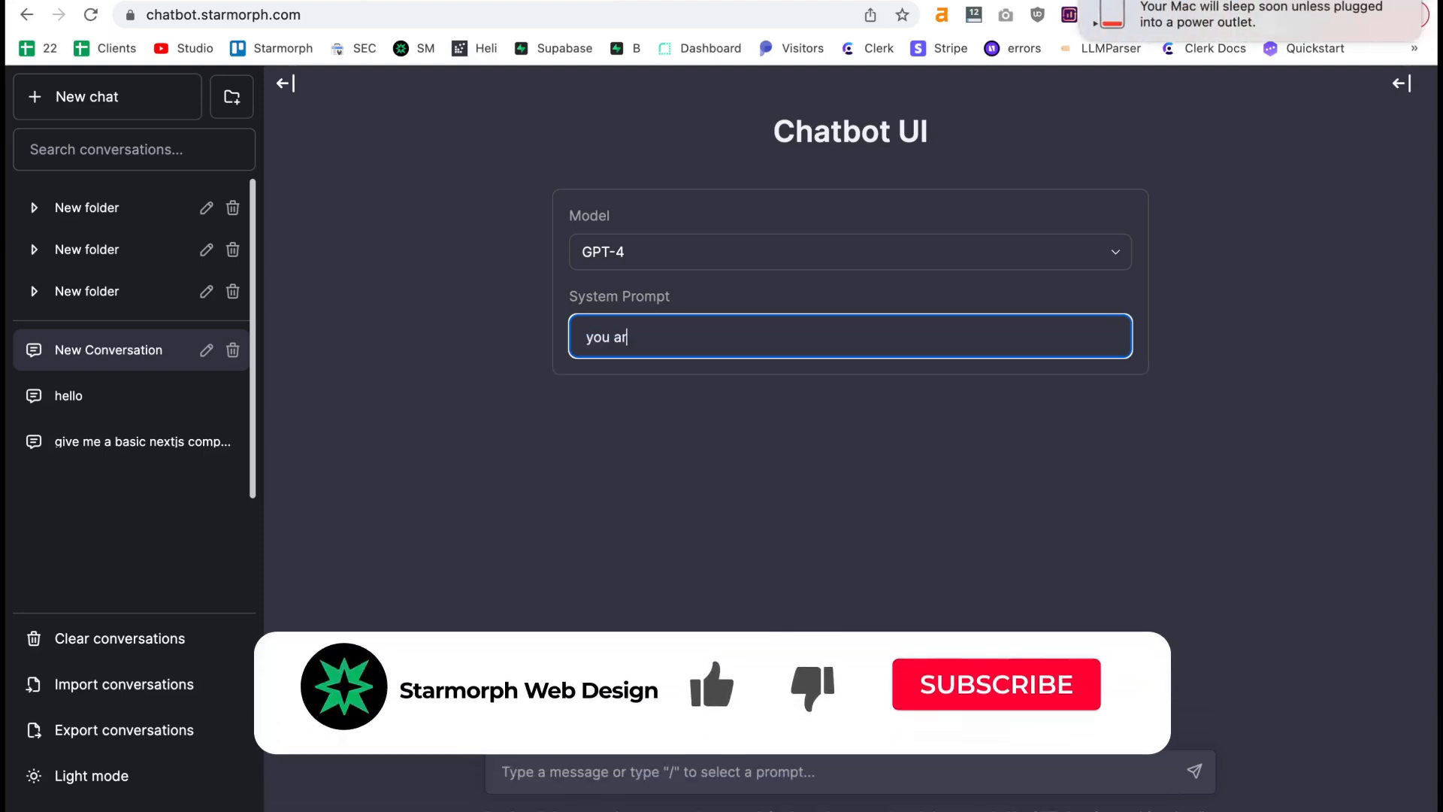
type("e a developer")
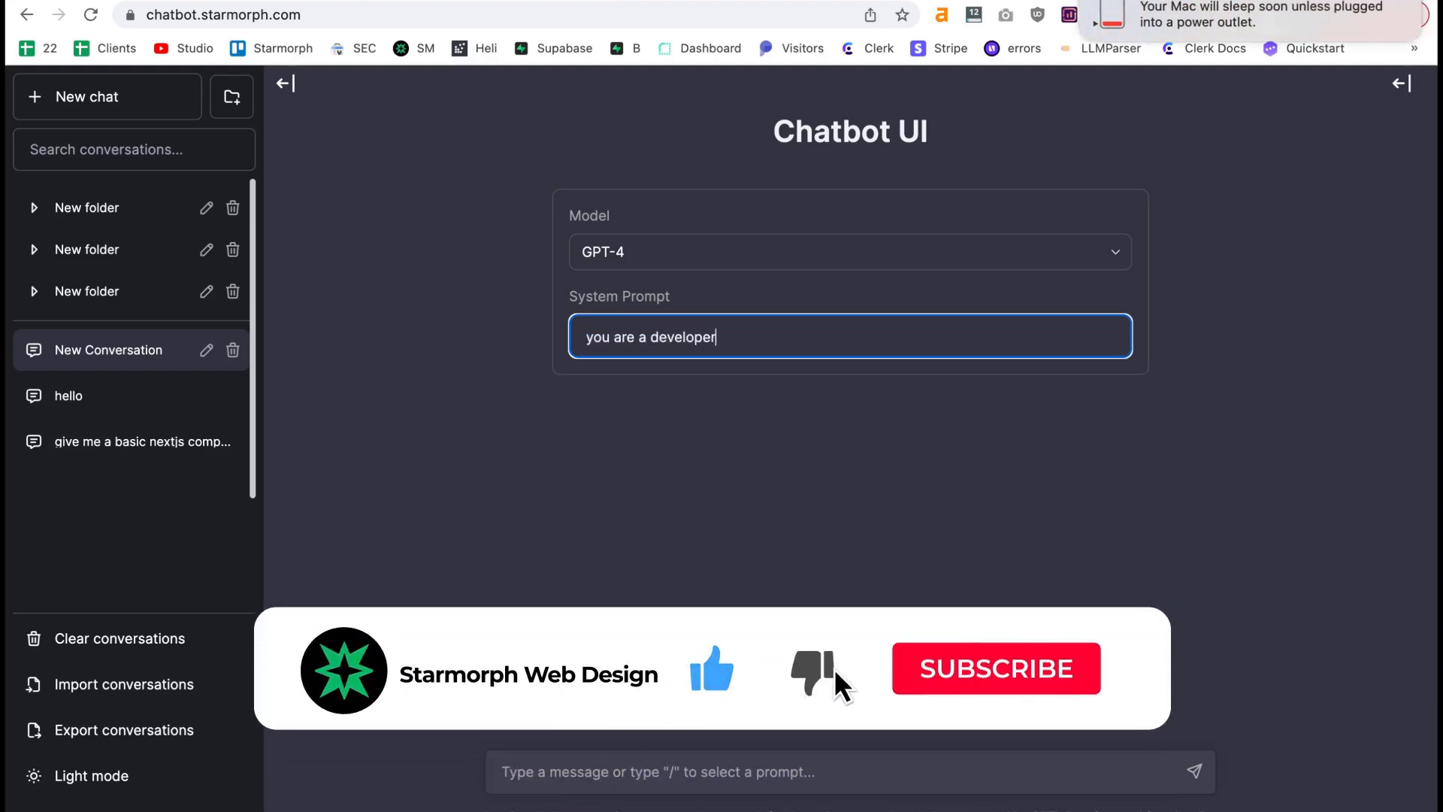
type(". give me code")
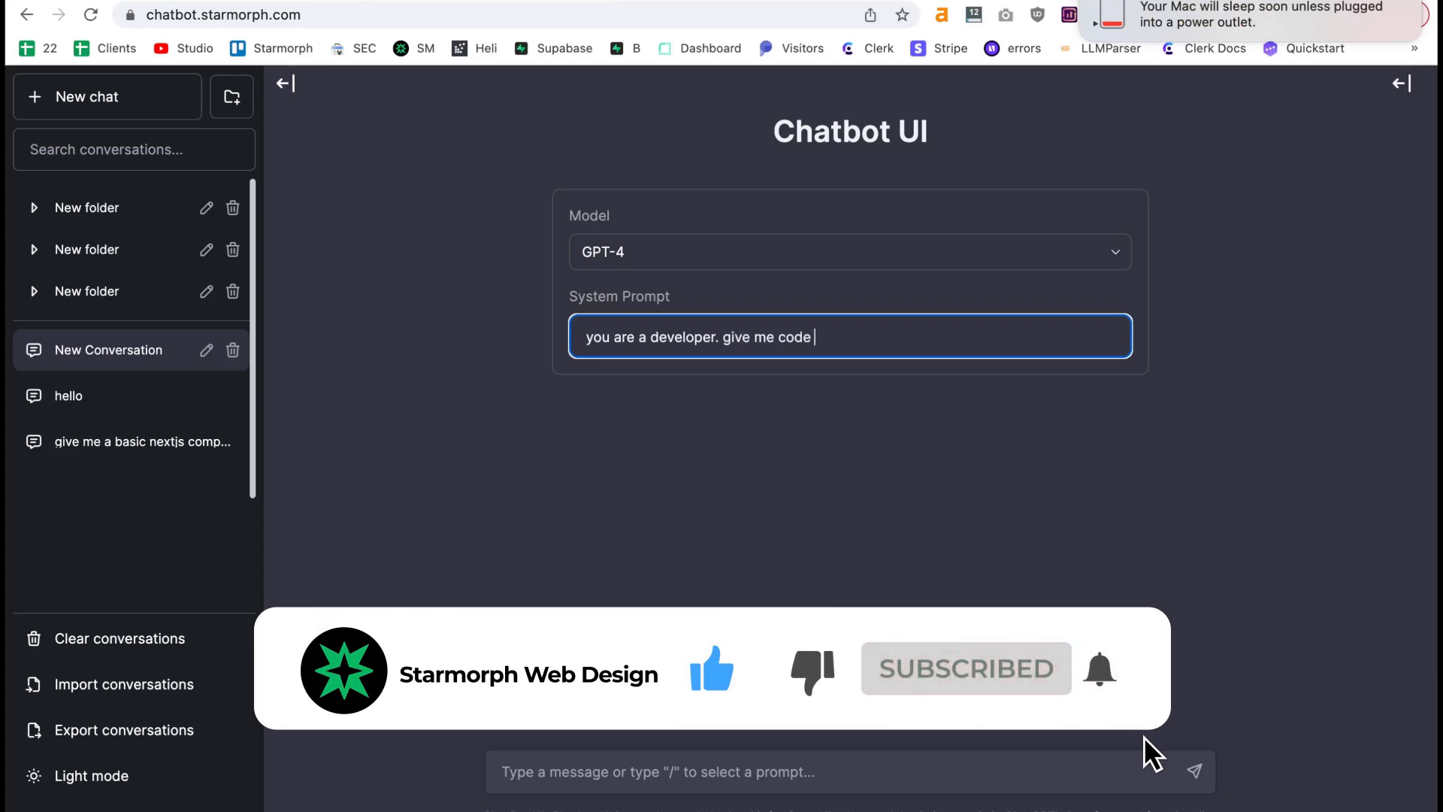
type("only answers and comment the code")
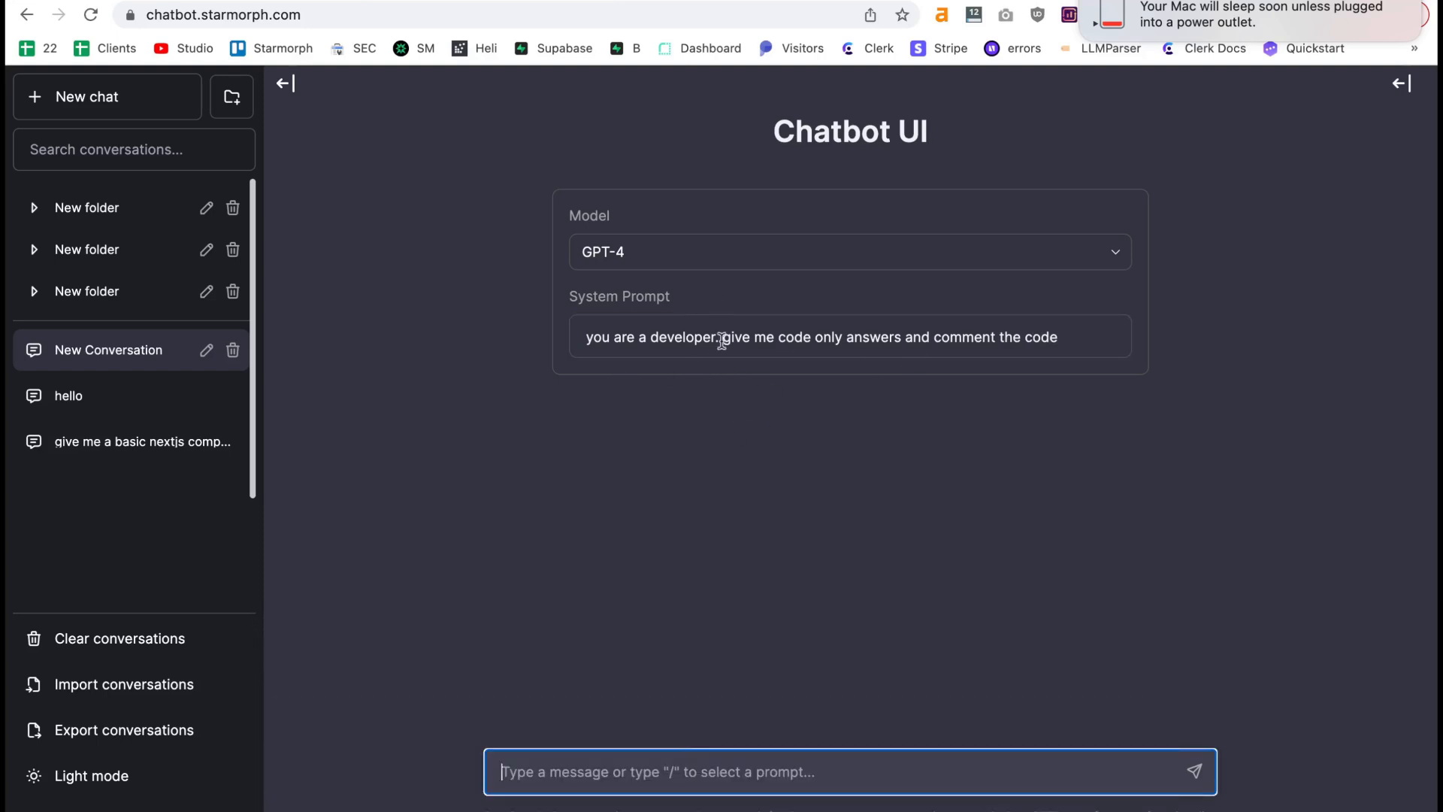
mouse_move(538, 433)
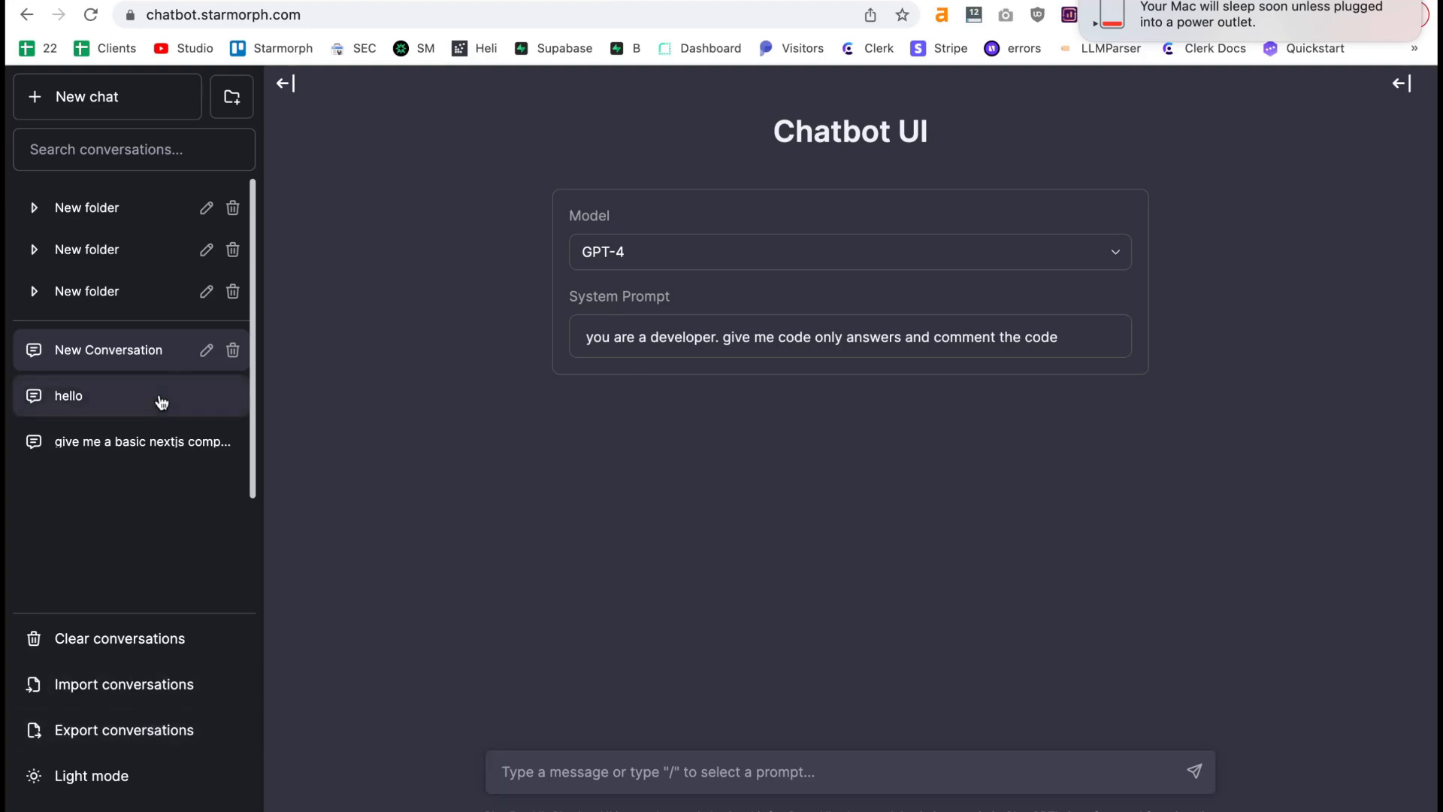
left_click(68, 395)
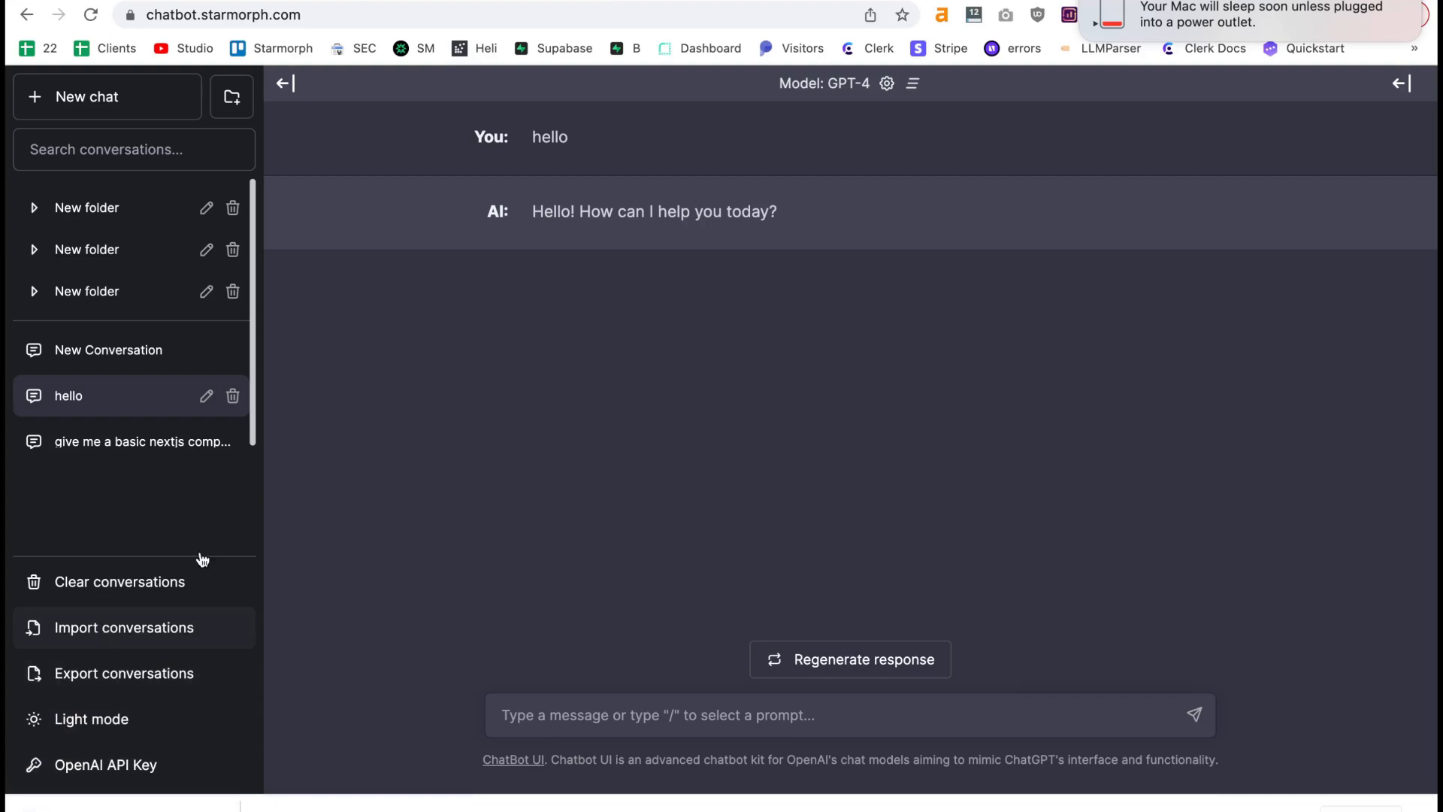
mouse_move(737, 243)
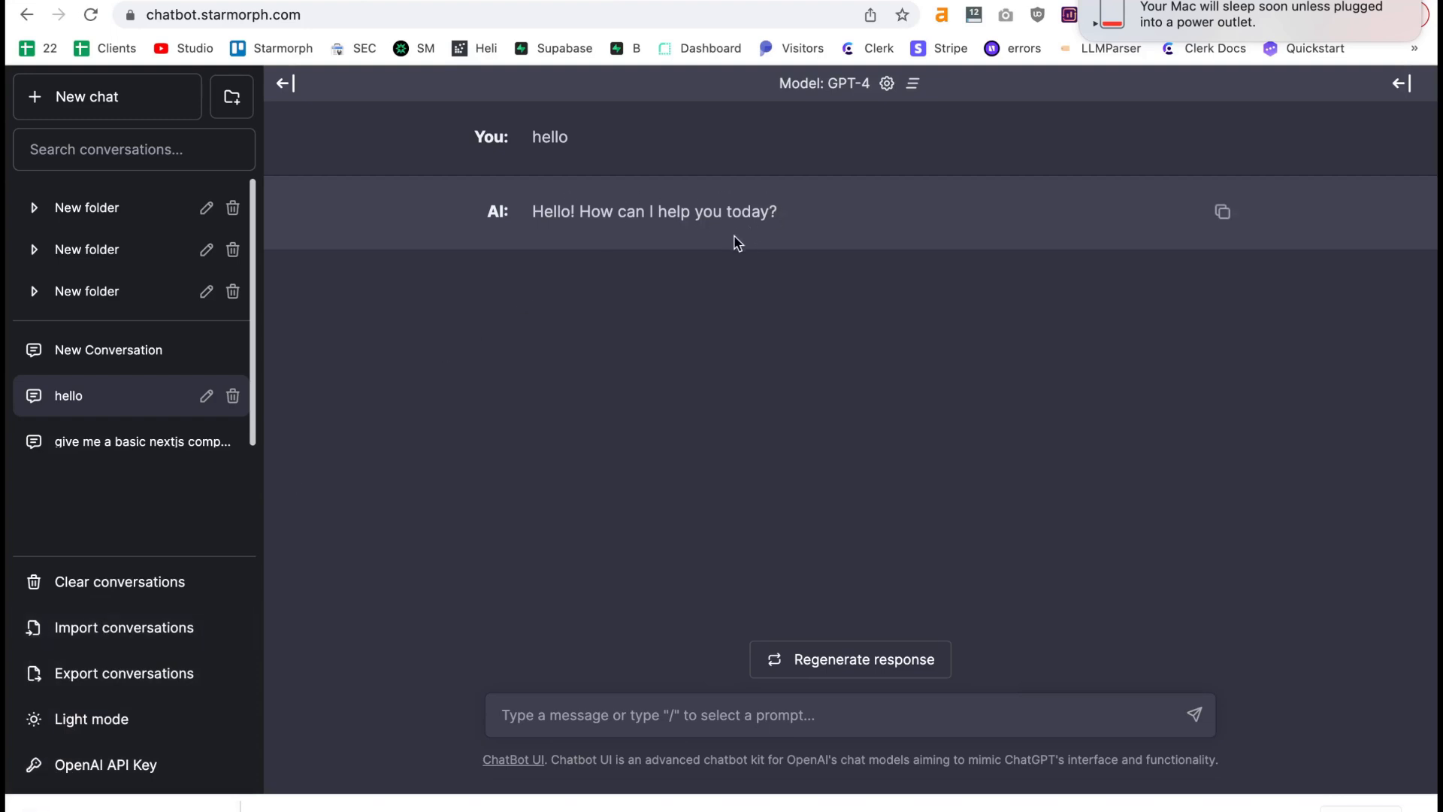
mouse_move(105, 765)
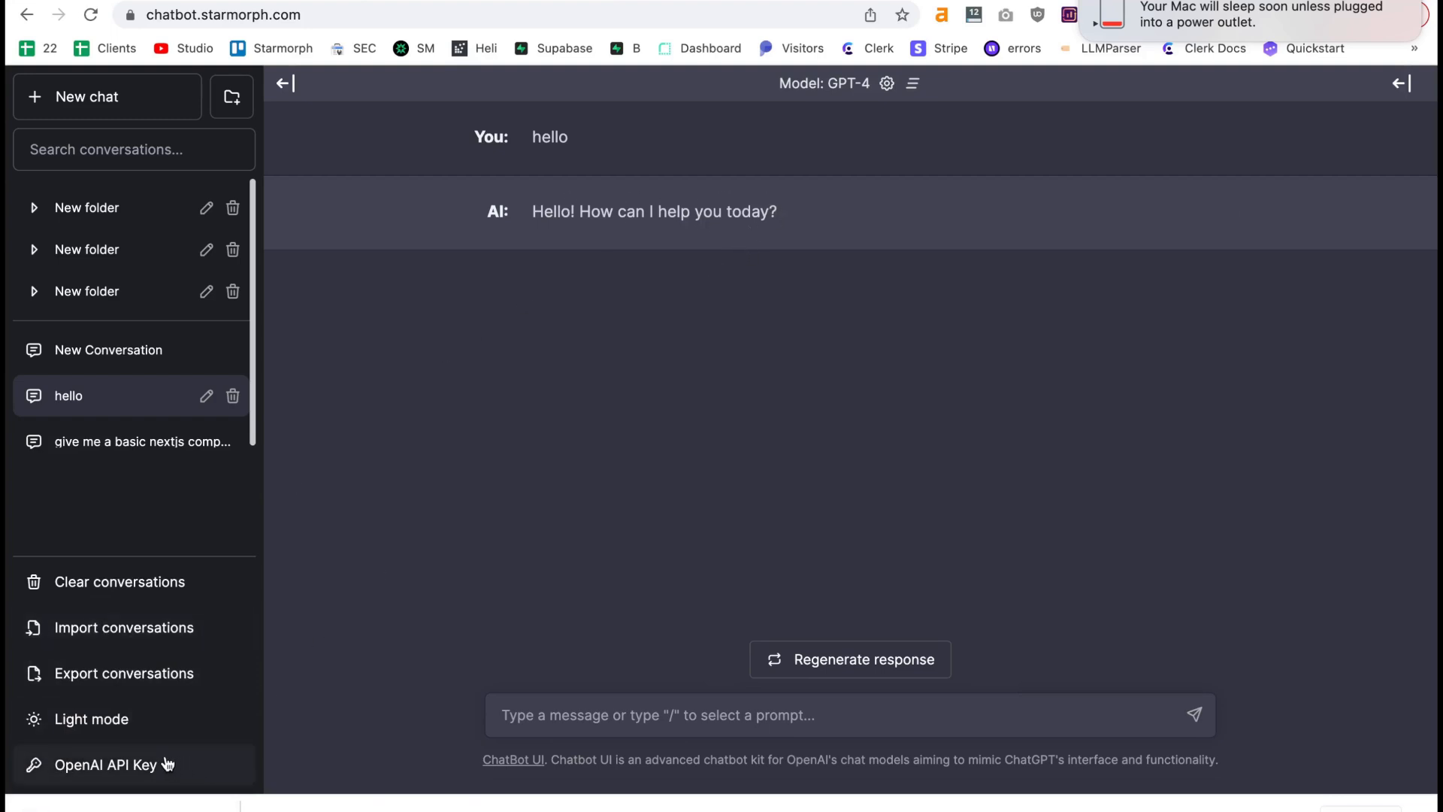
mouse_move(134, 773)
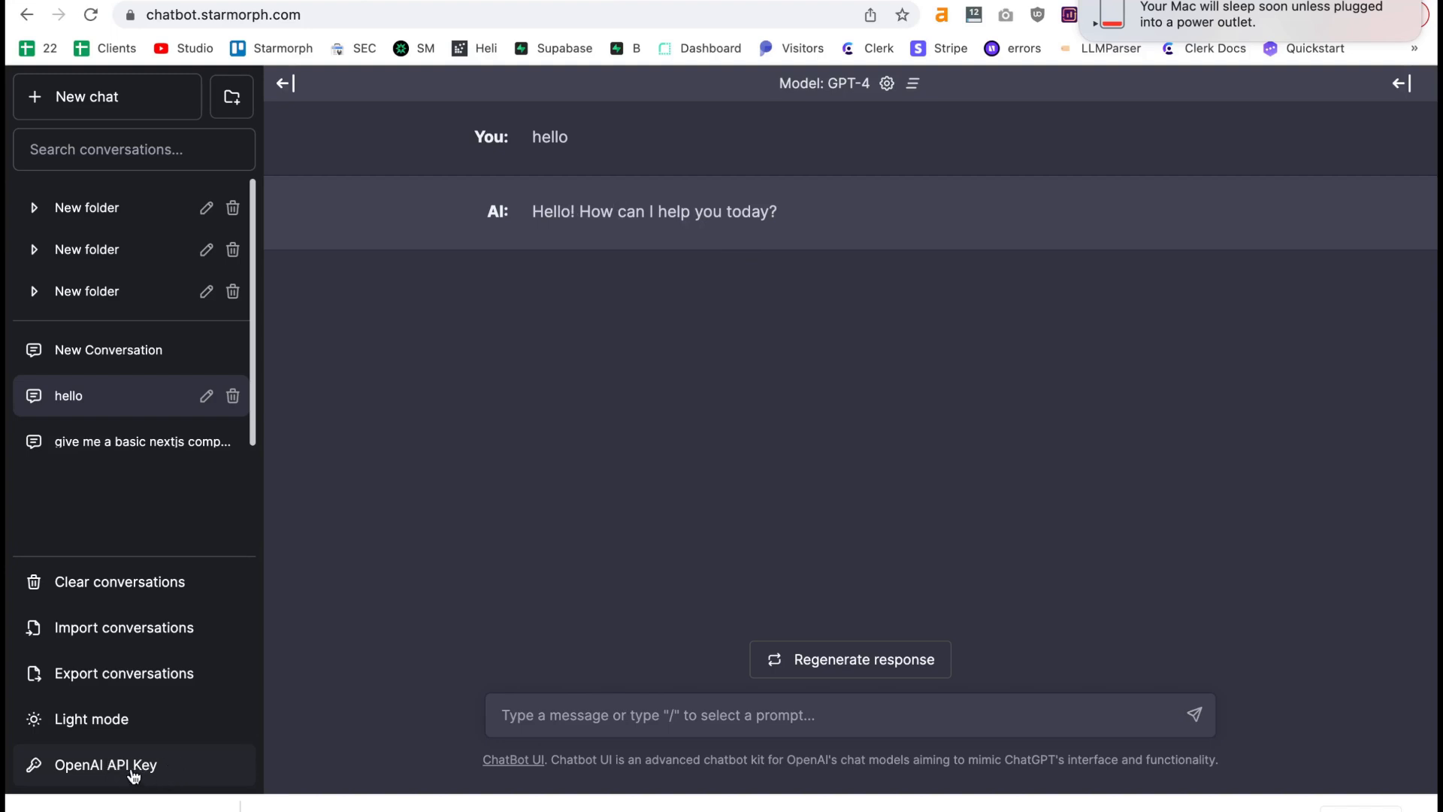
mouse_move(185, 771)
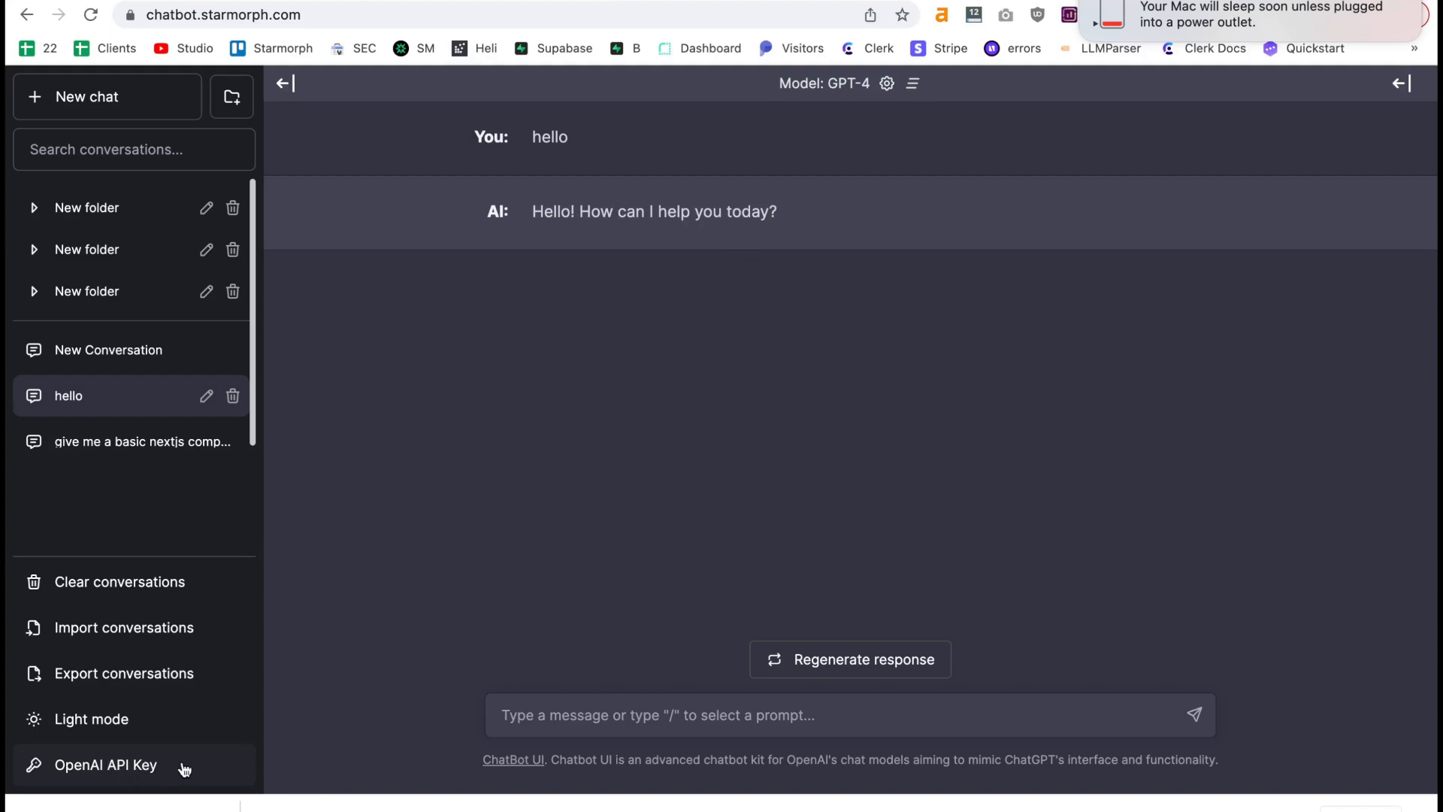
mouse_move(772, 477)
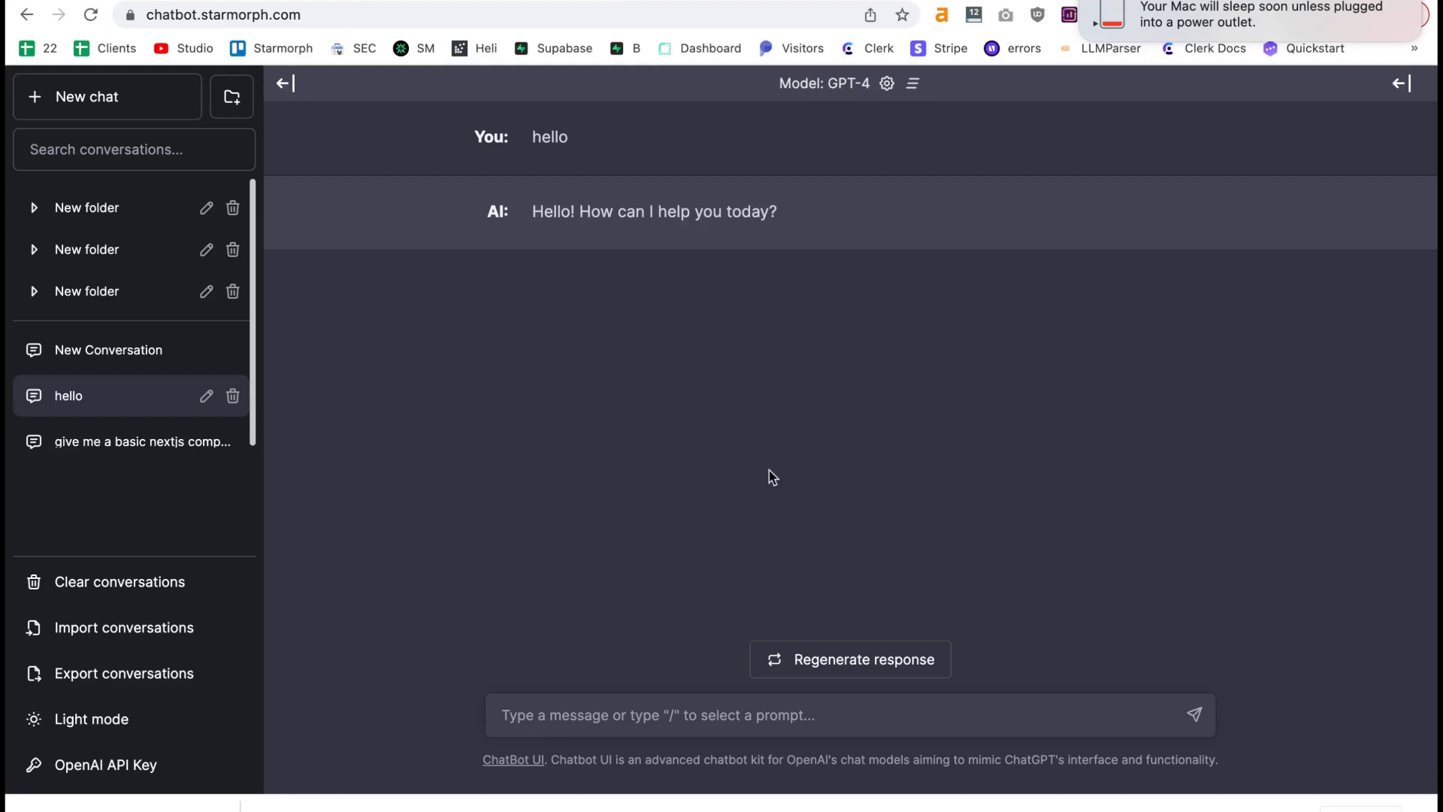
mouse_move(758, 390)
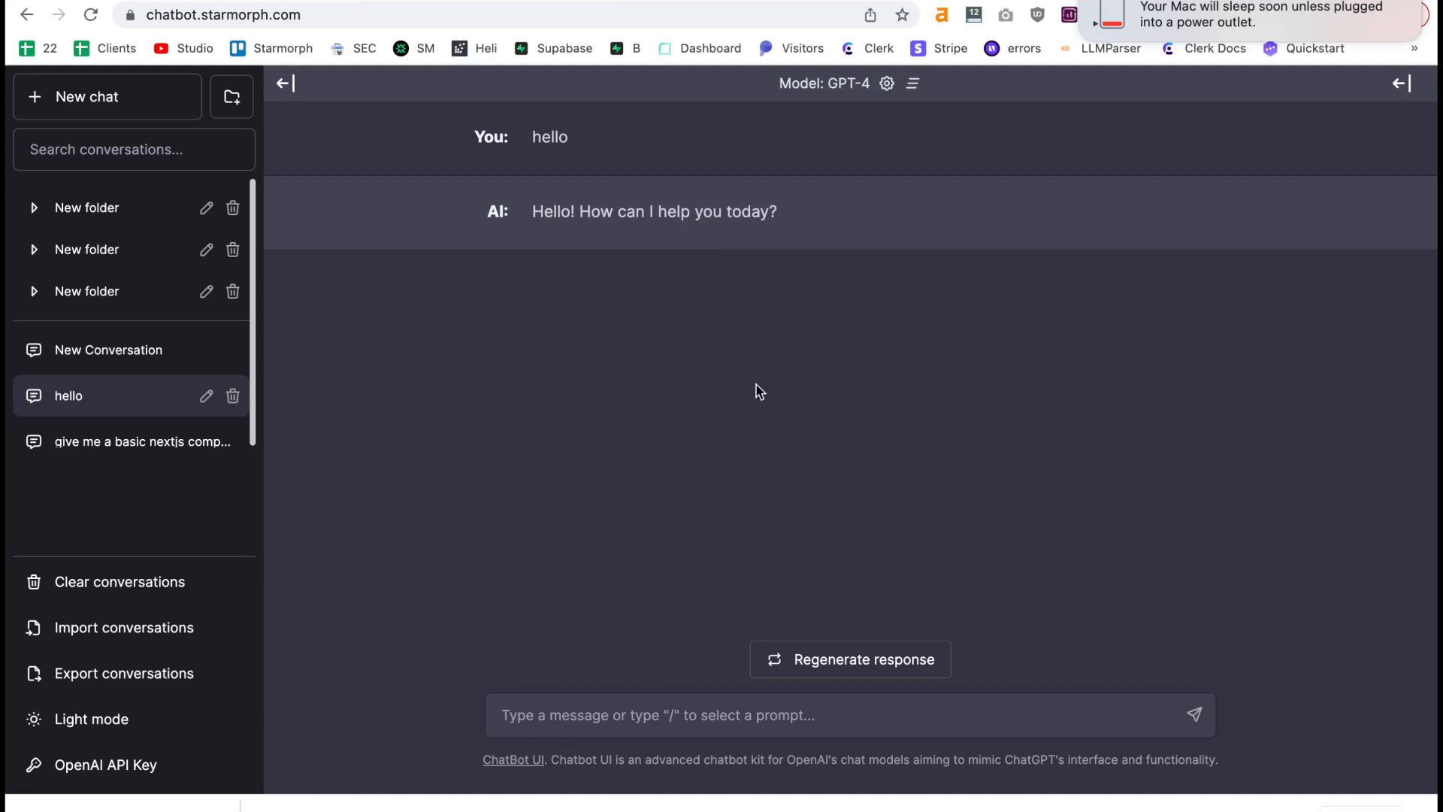
mouse_move(734, 358)
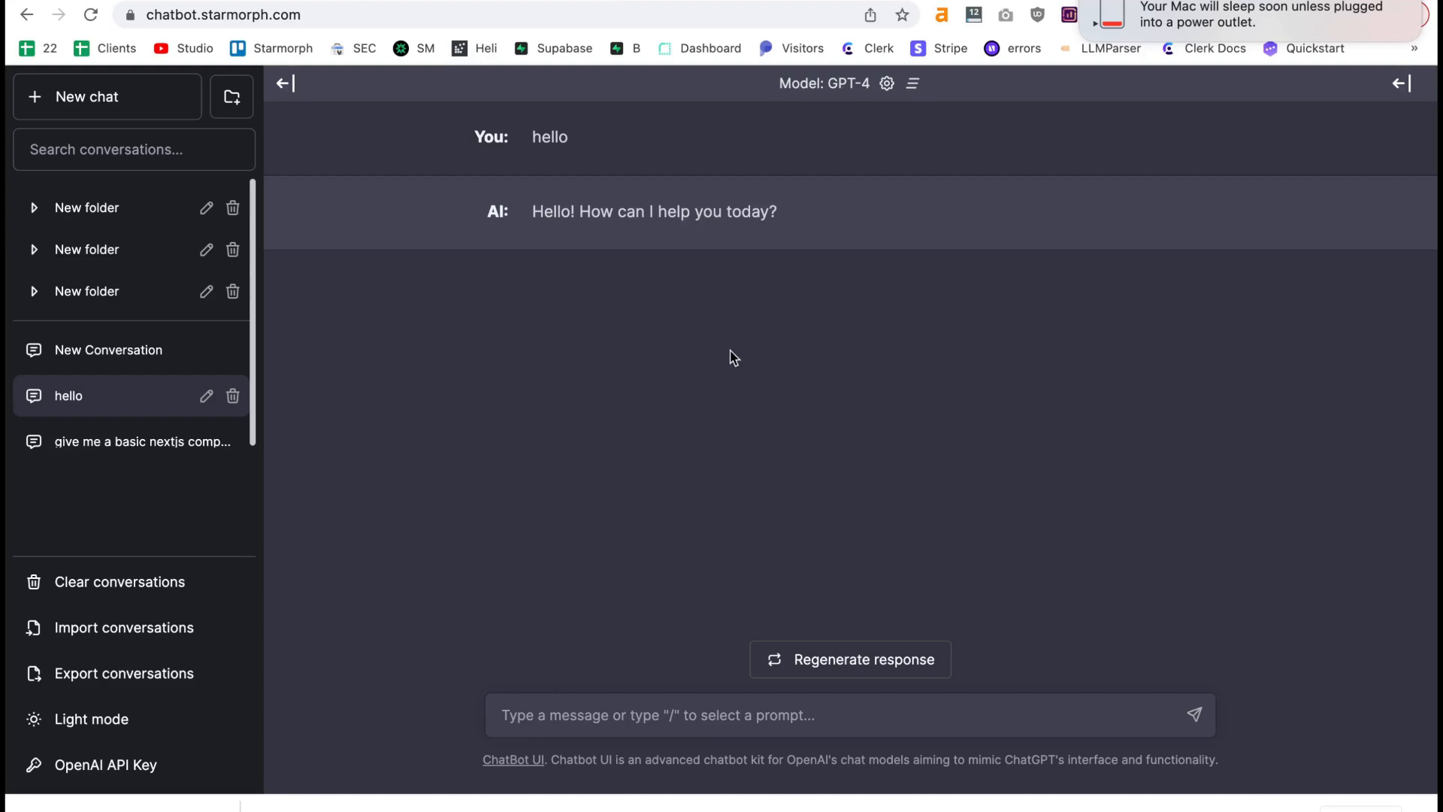
mouse_move(733, 358)
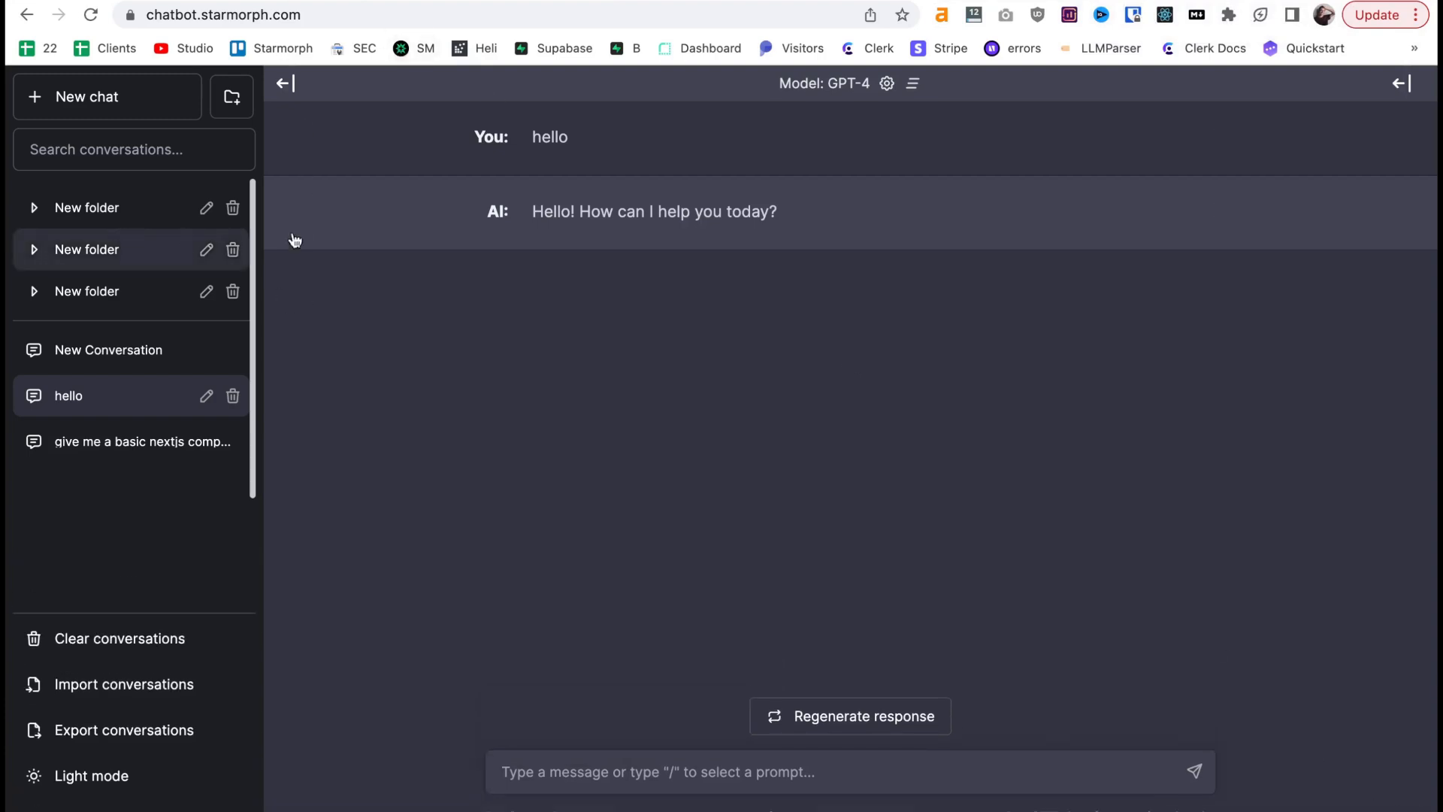
mouse_move(616, 334)
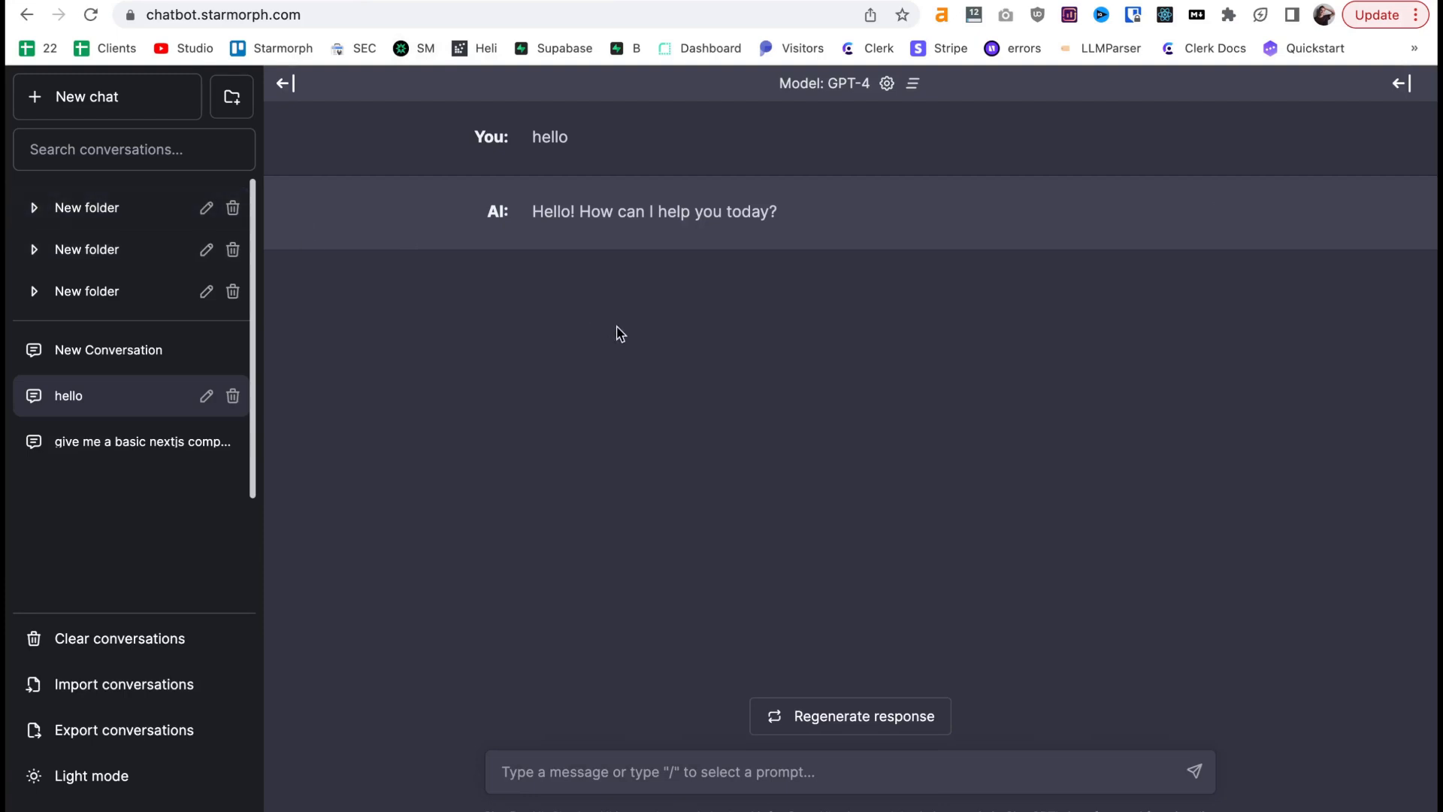
mouse_move(773, 237)
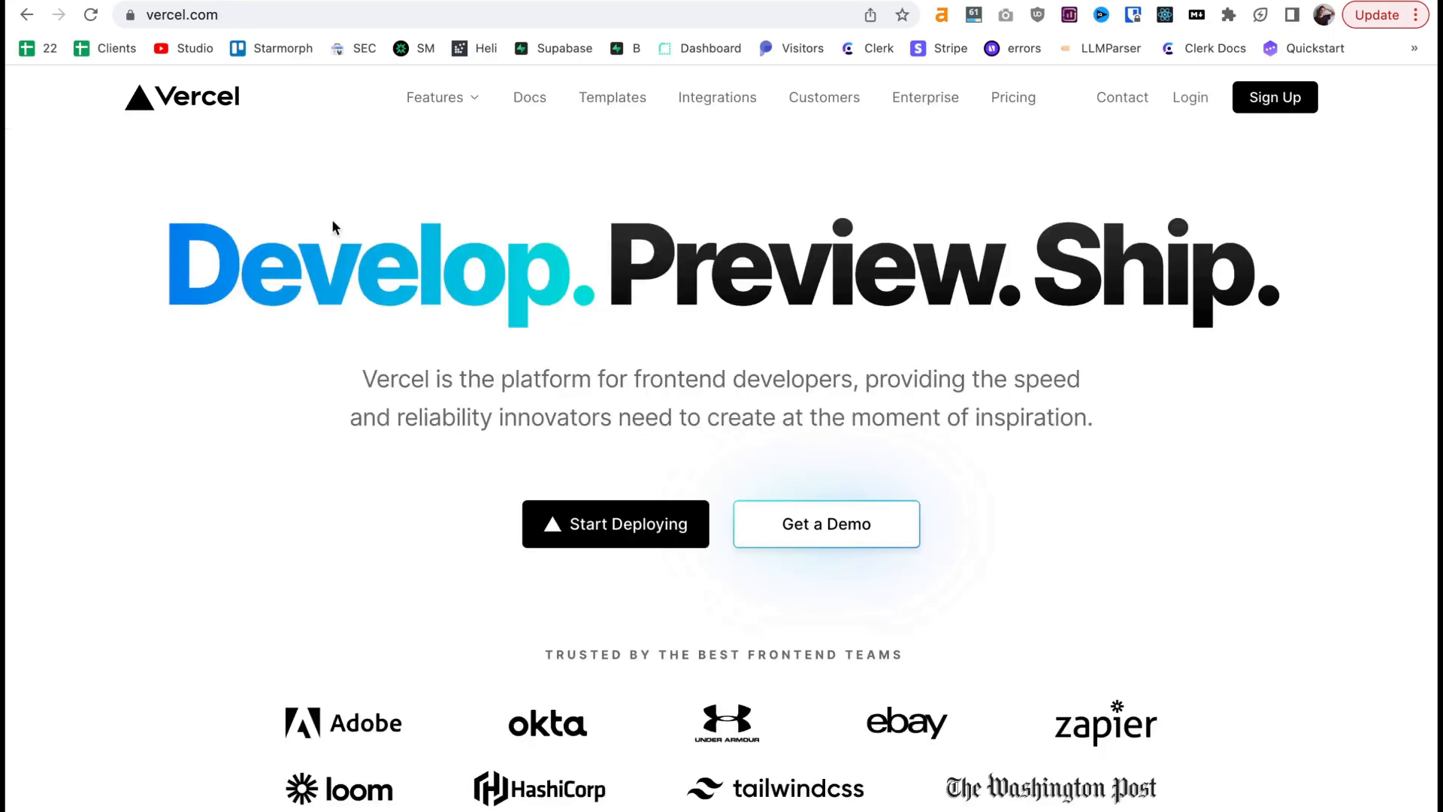
mouse_move(394, 181)
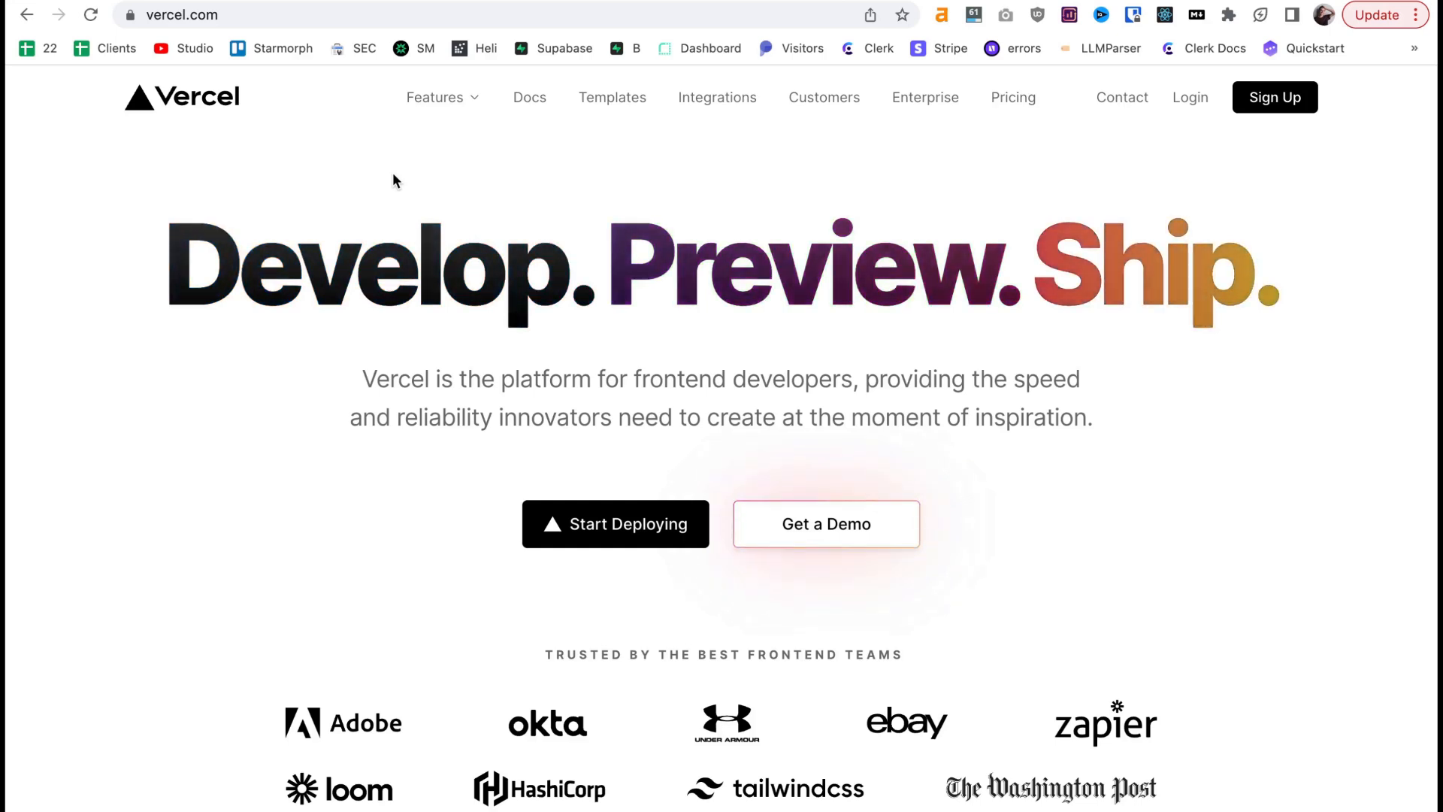
mouse_move(574, 121)
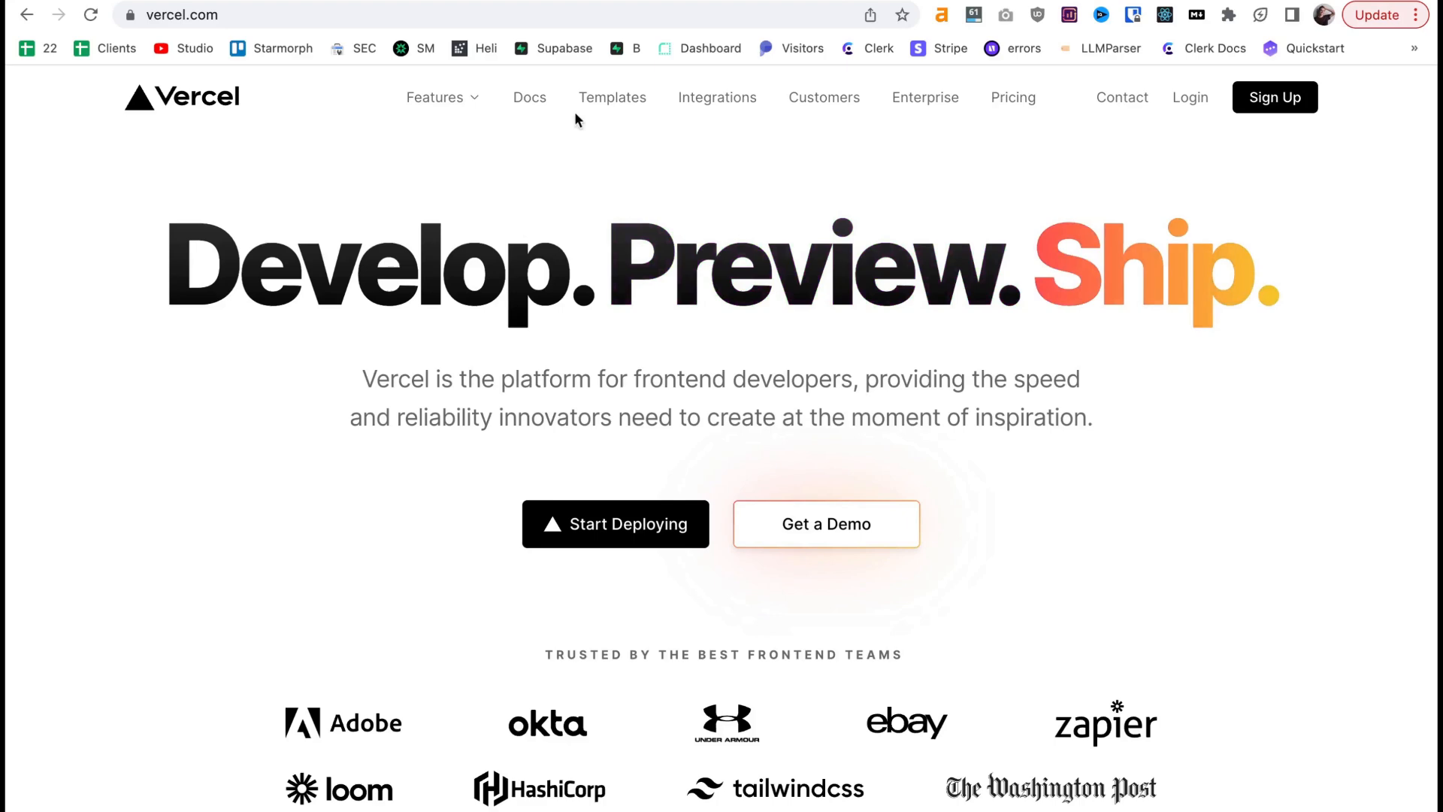
Browse the Vercel template gallery and search 'chatbot' to find the Chatbot UI template.
left_click(612, 98)
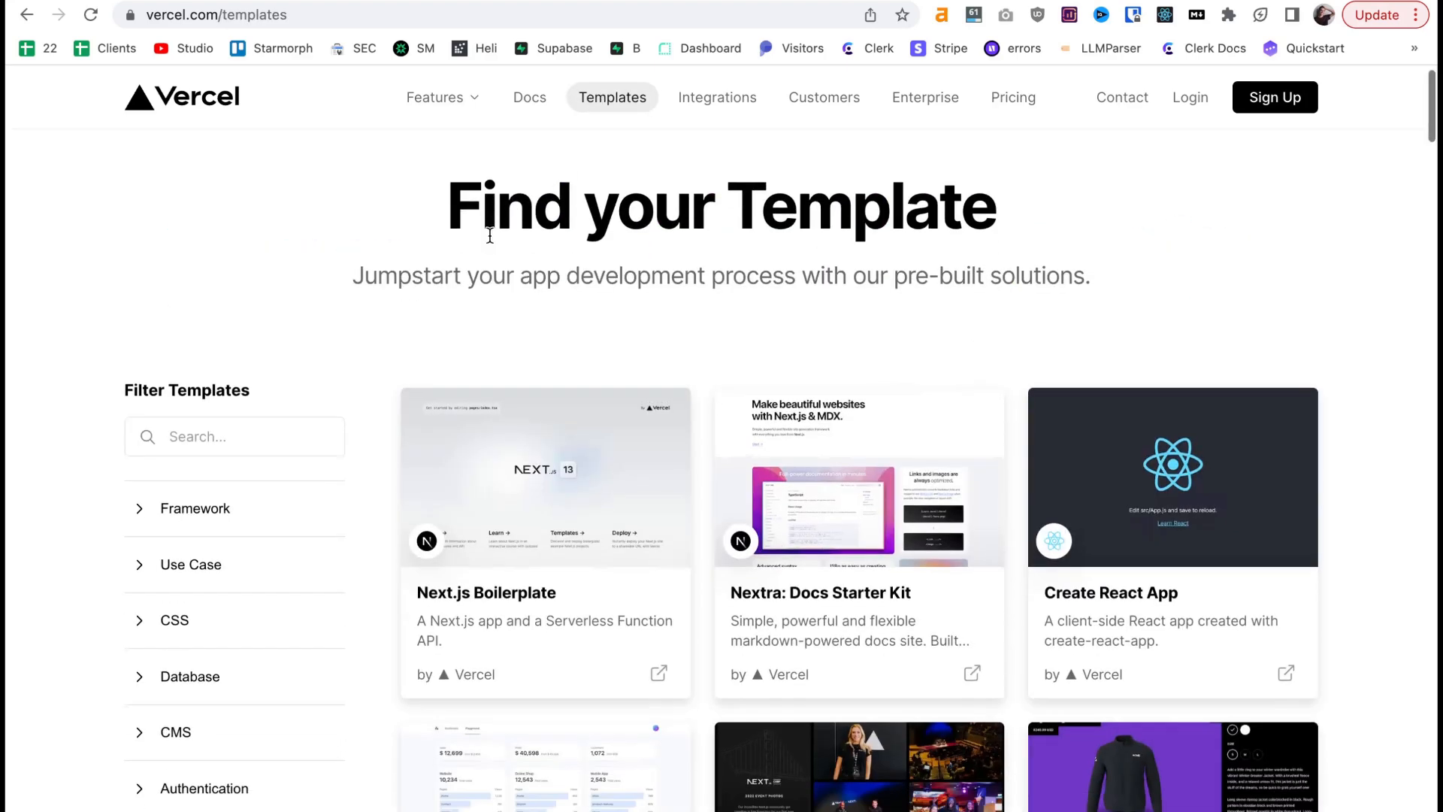
scroll("down", 3)
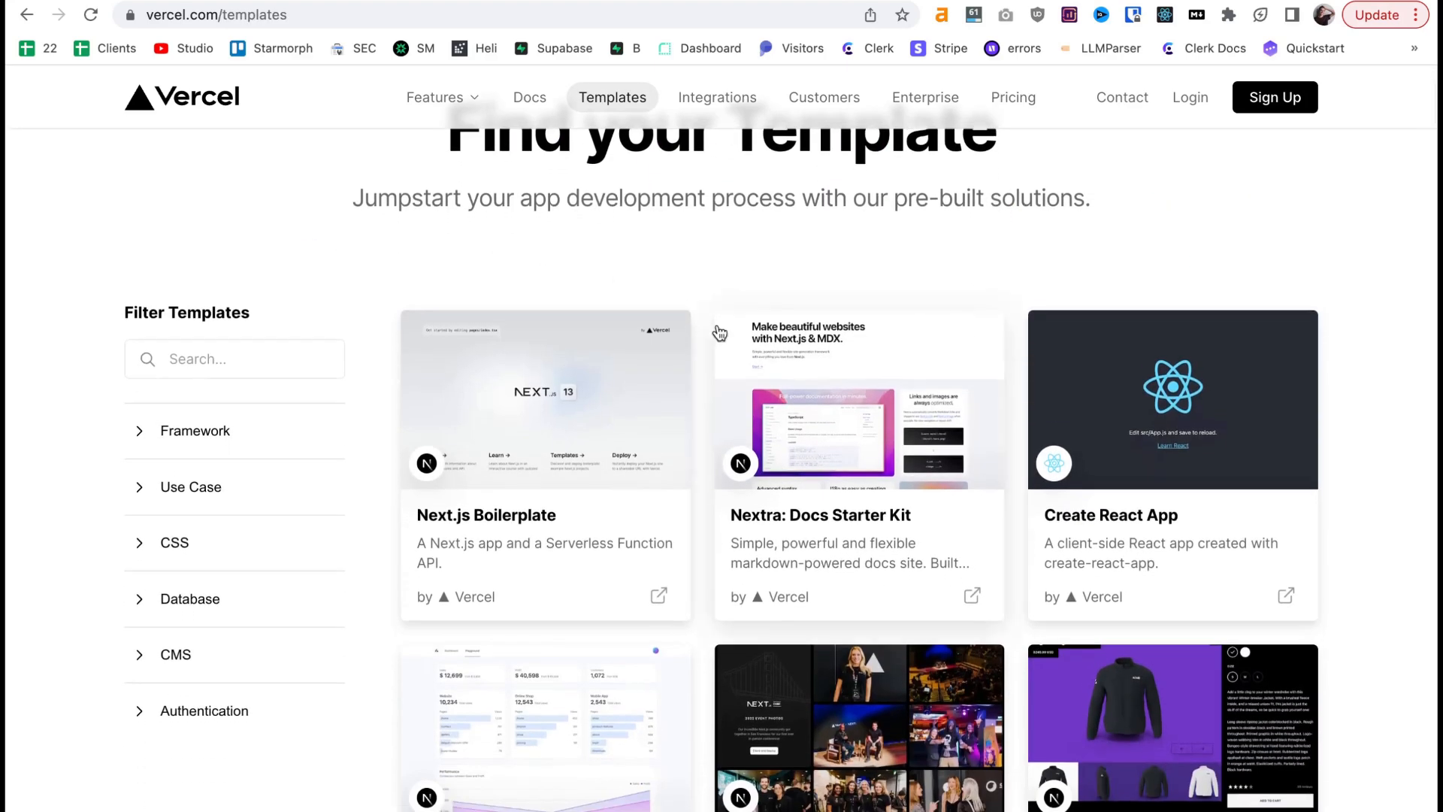
scroll("down", 3)
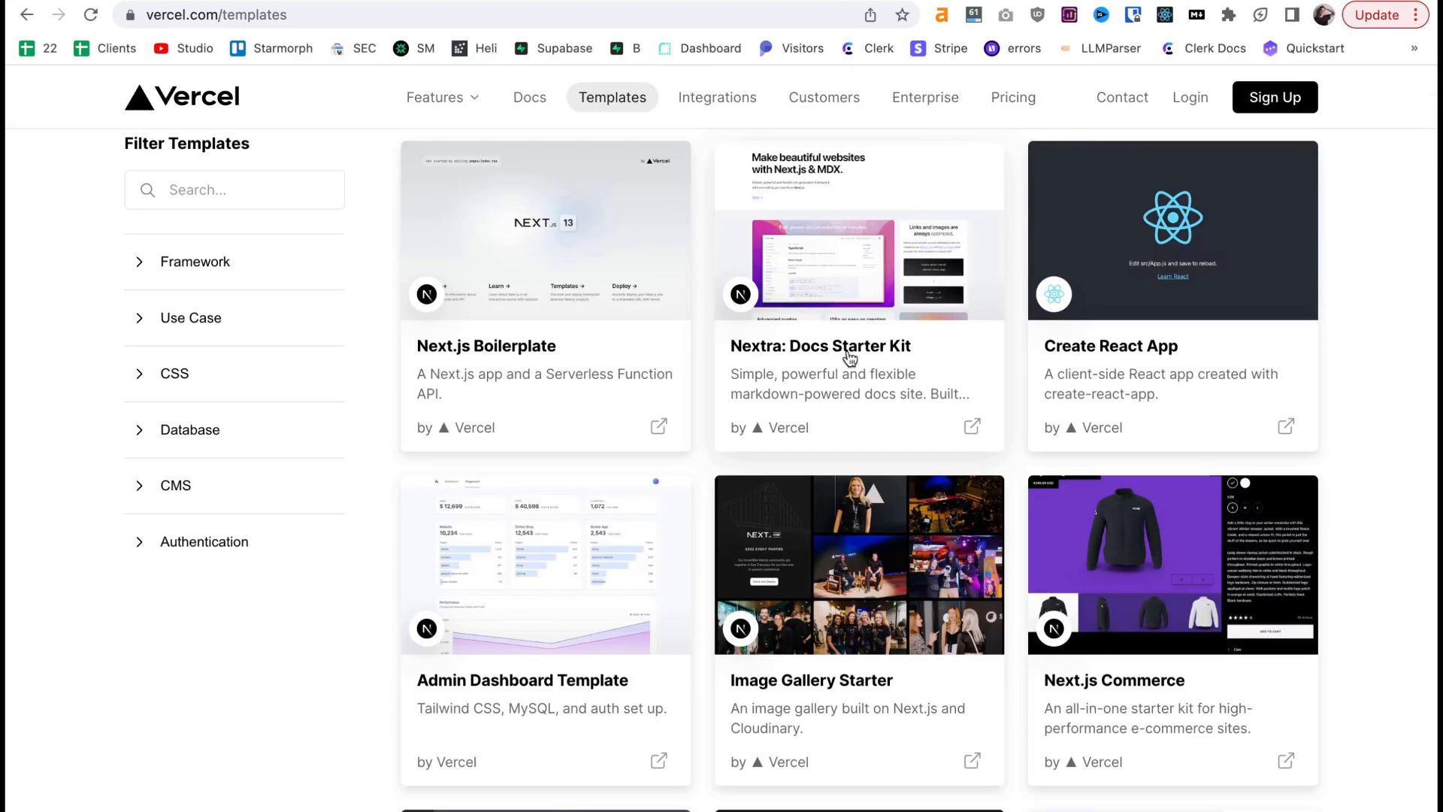
scroll("down", 3)
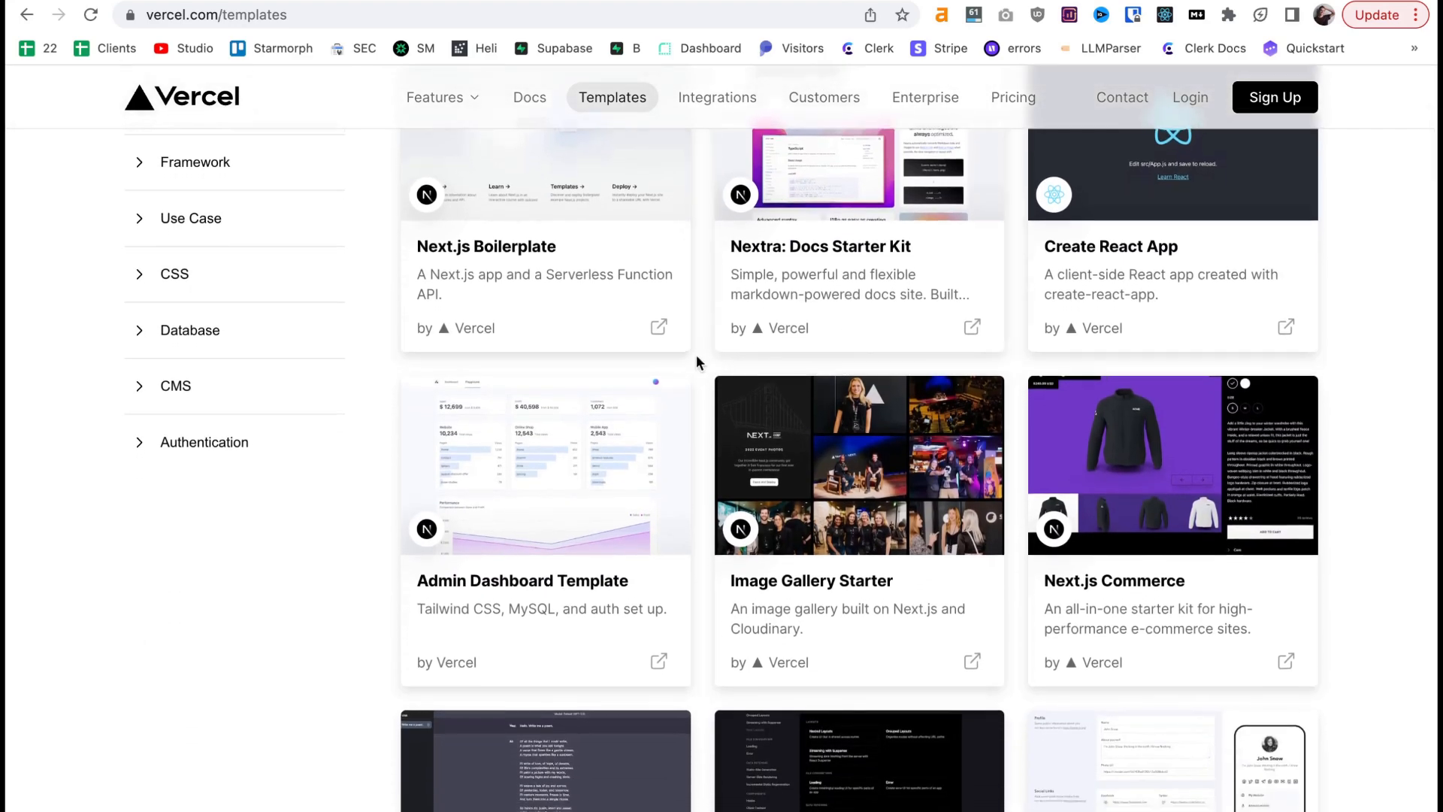
scroll("down", 3)
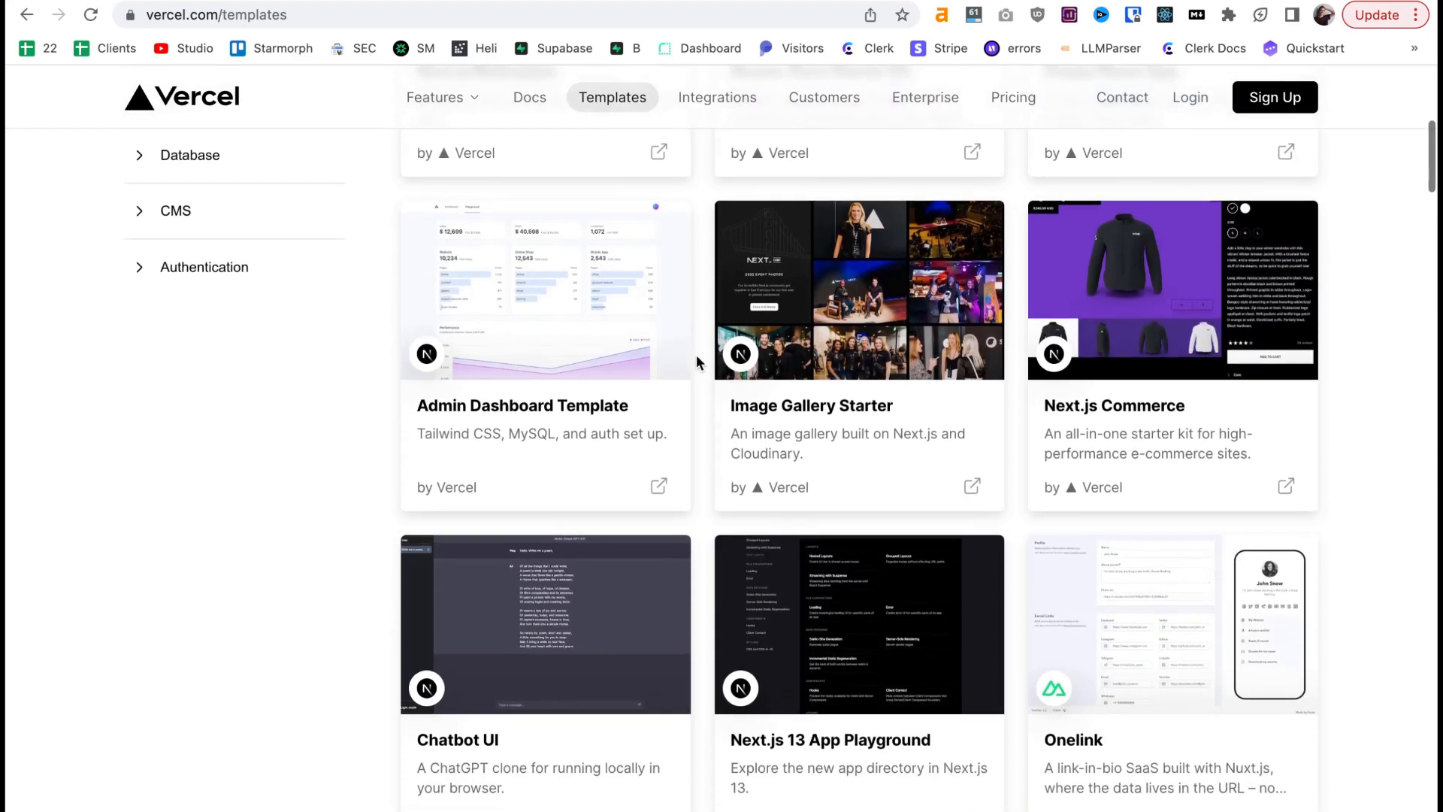
scroll("down", 3)
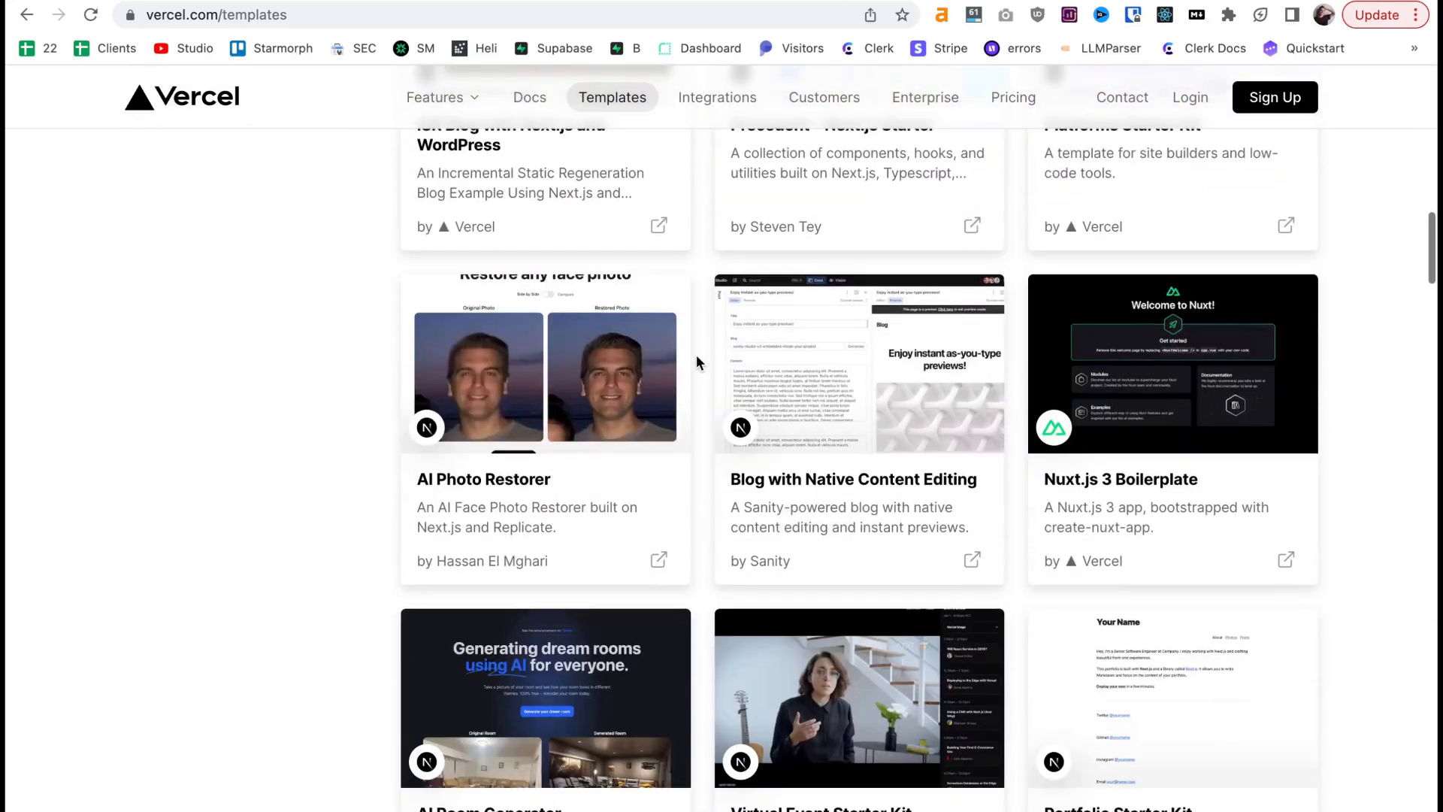
scroll("down", 3)
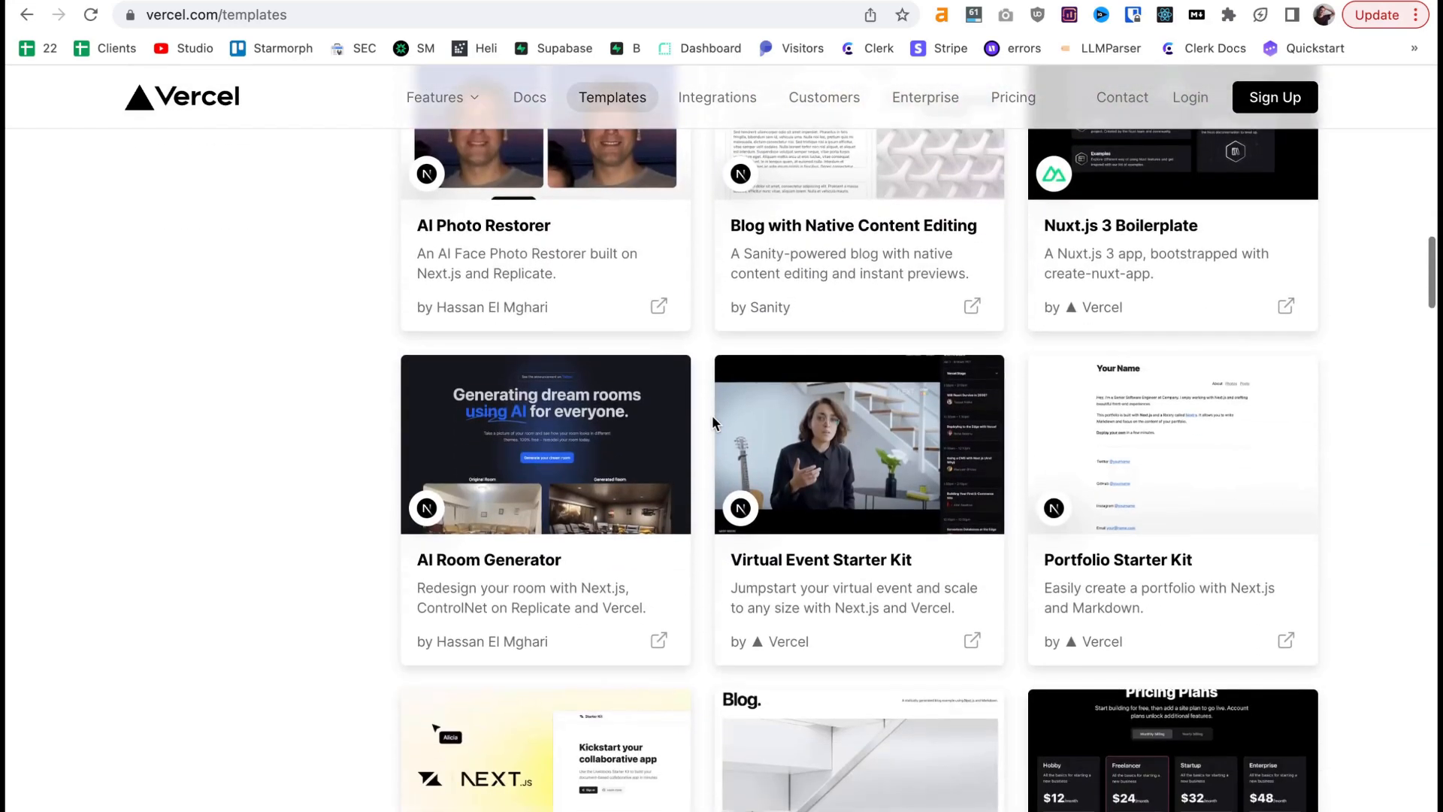
scroll("up", 3)
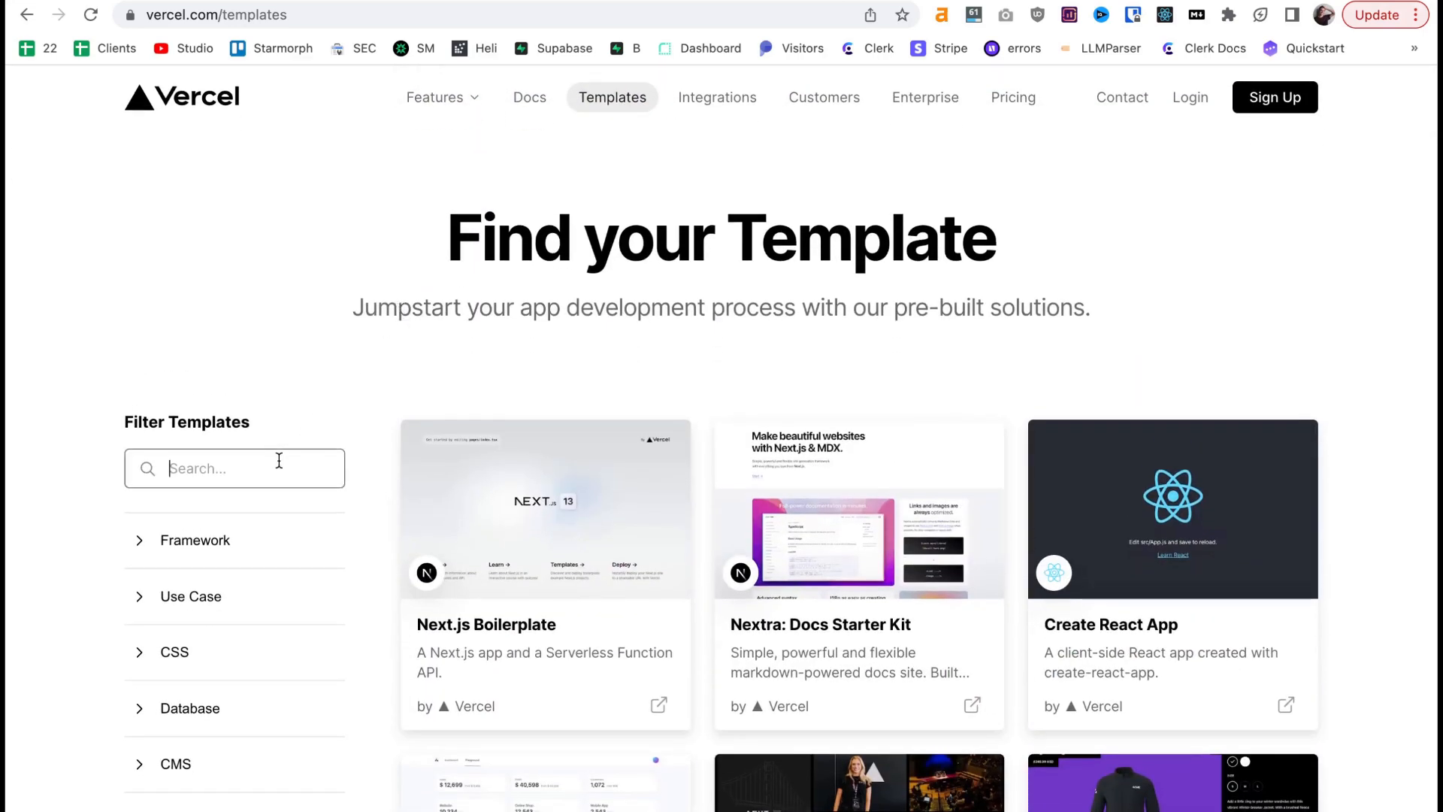
type("chatbot")
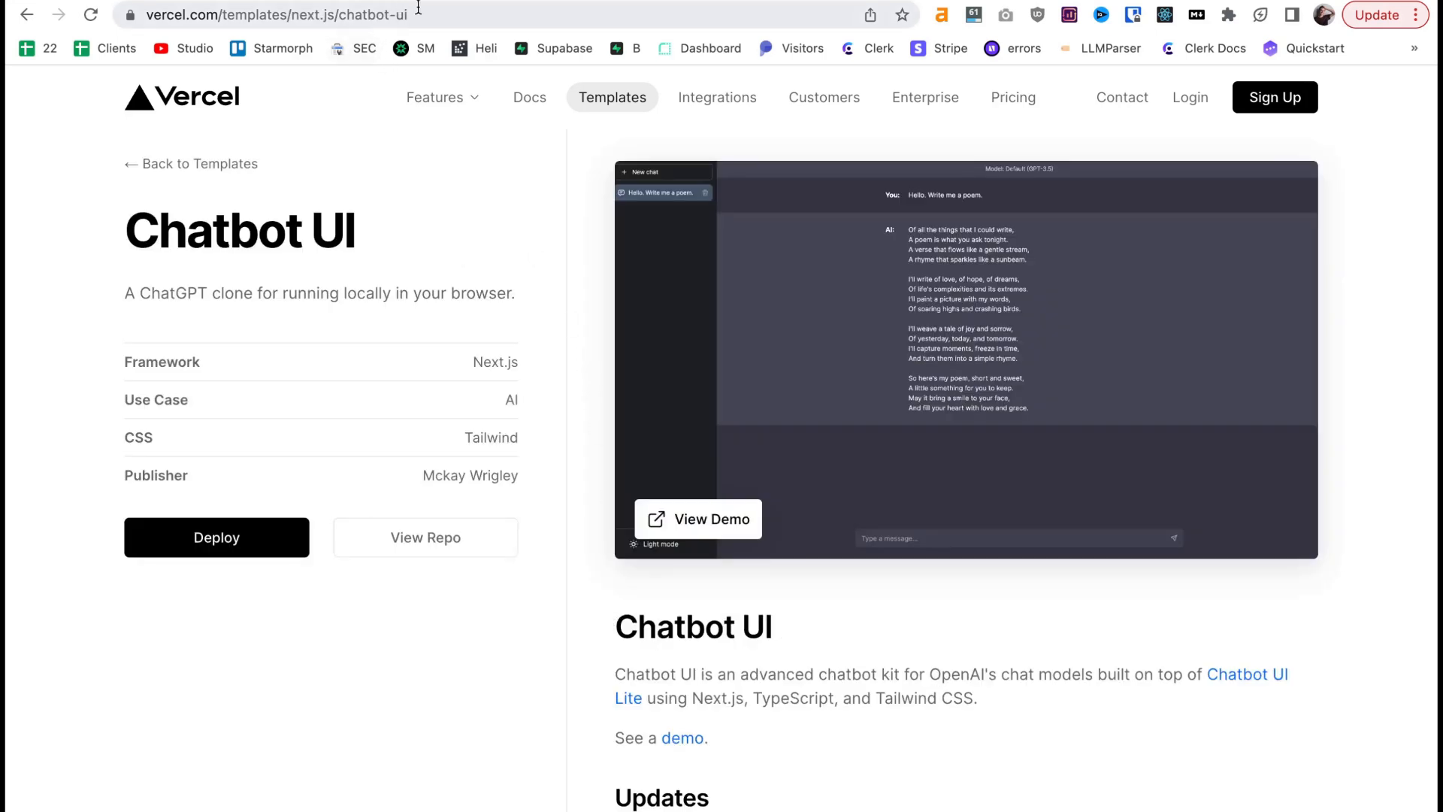
Start deploying the Chatbot UI template, continuing with the GitHub account.
left_click(435, 96)
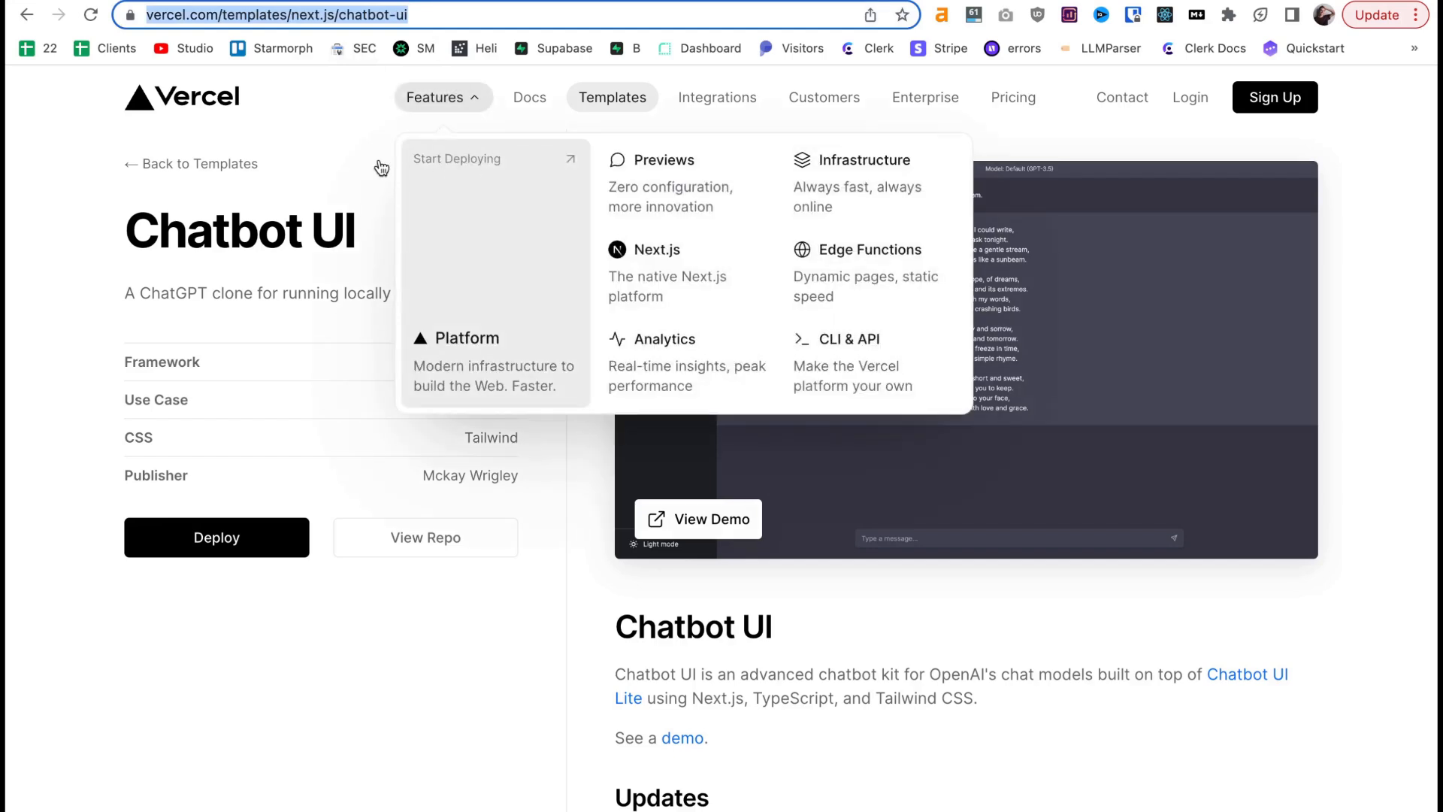
left_click(227, 627)
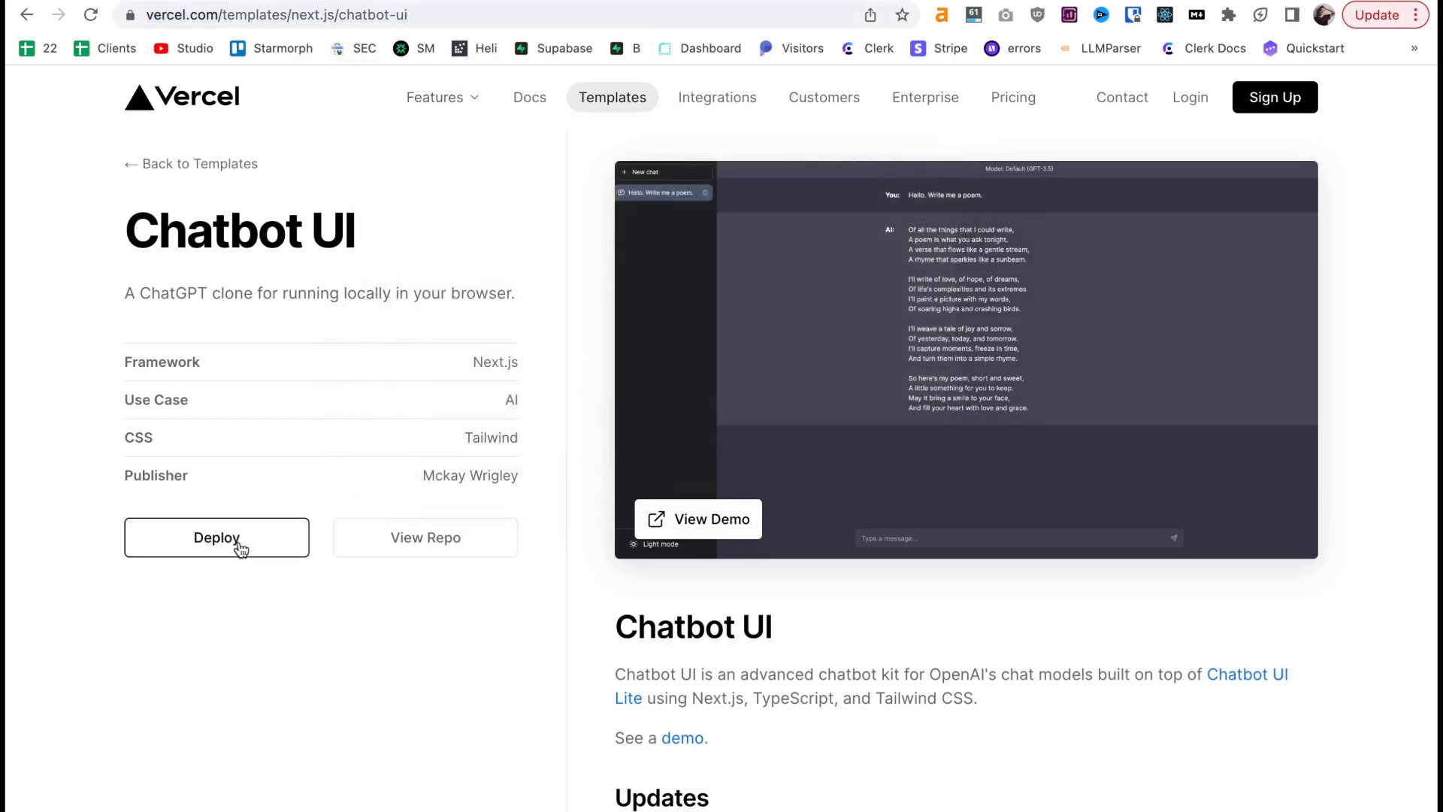
left_click(217, 537)
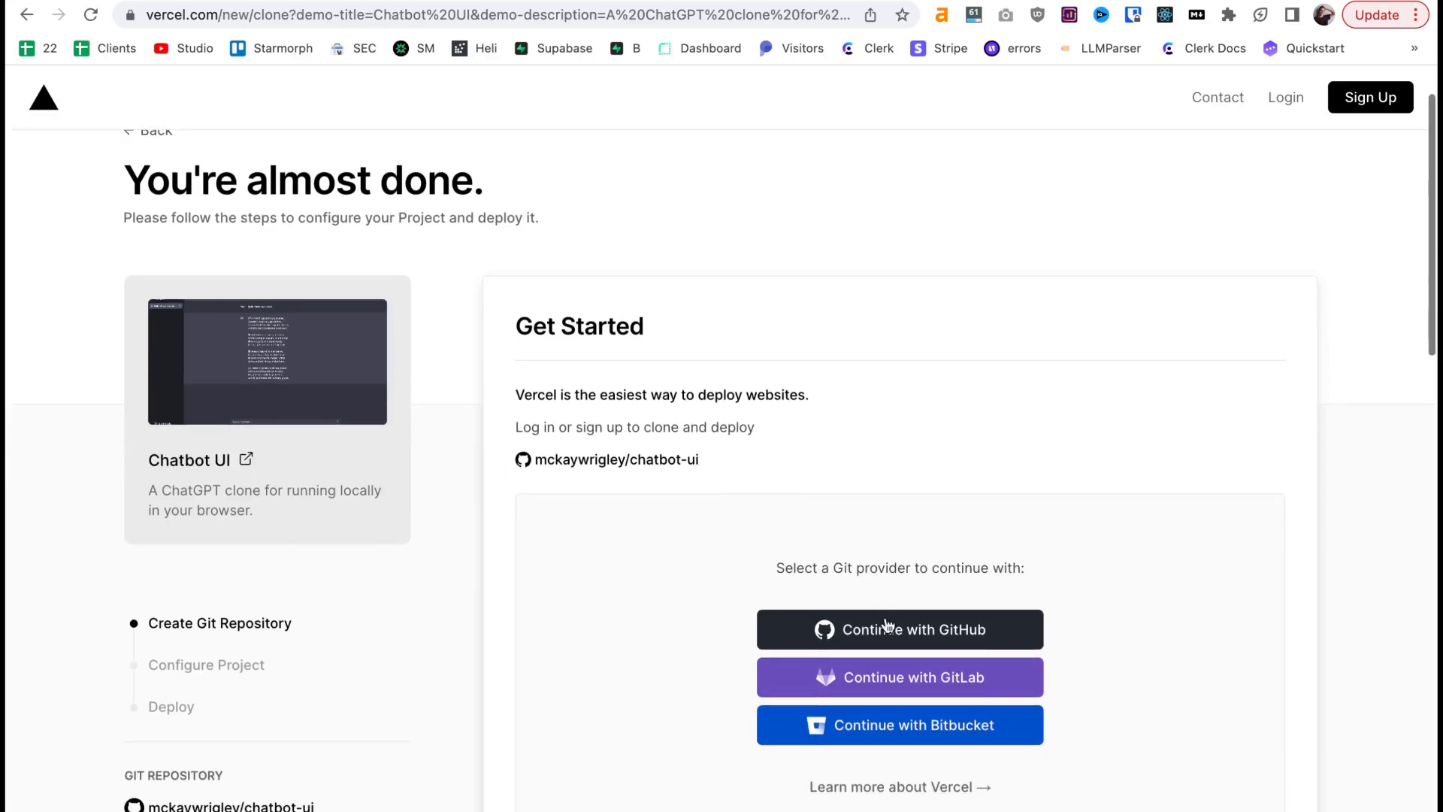
left_click(899, 630)
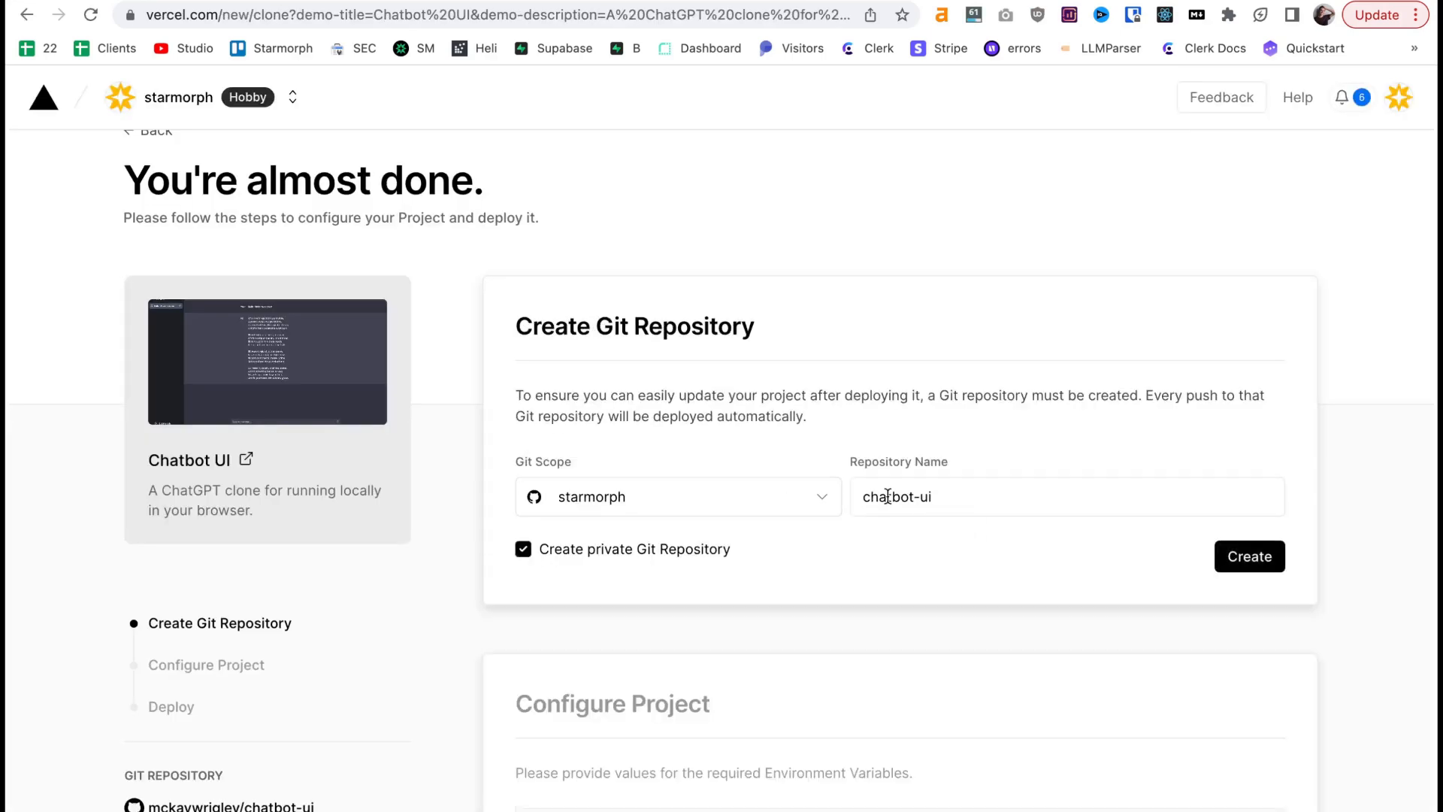
mouse_move(948, 550)
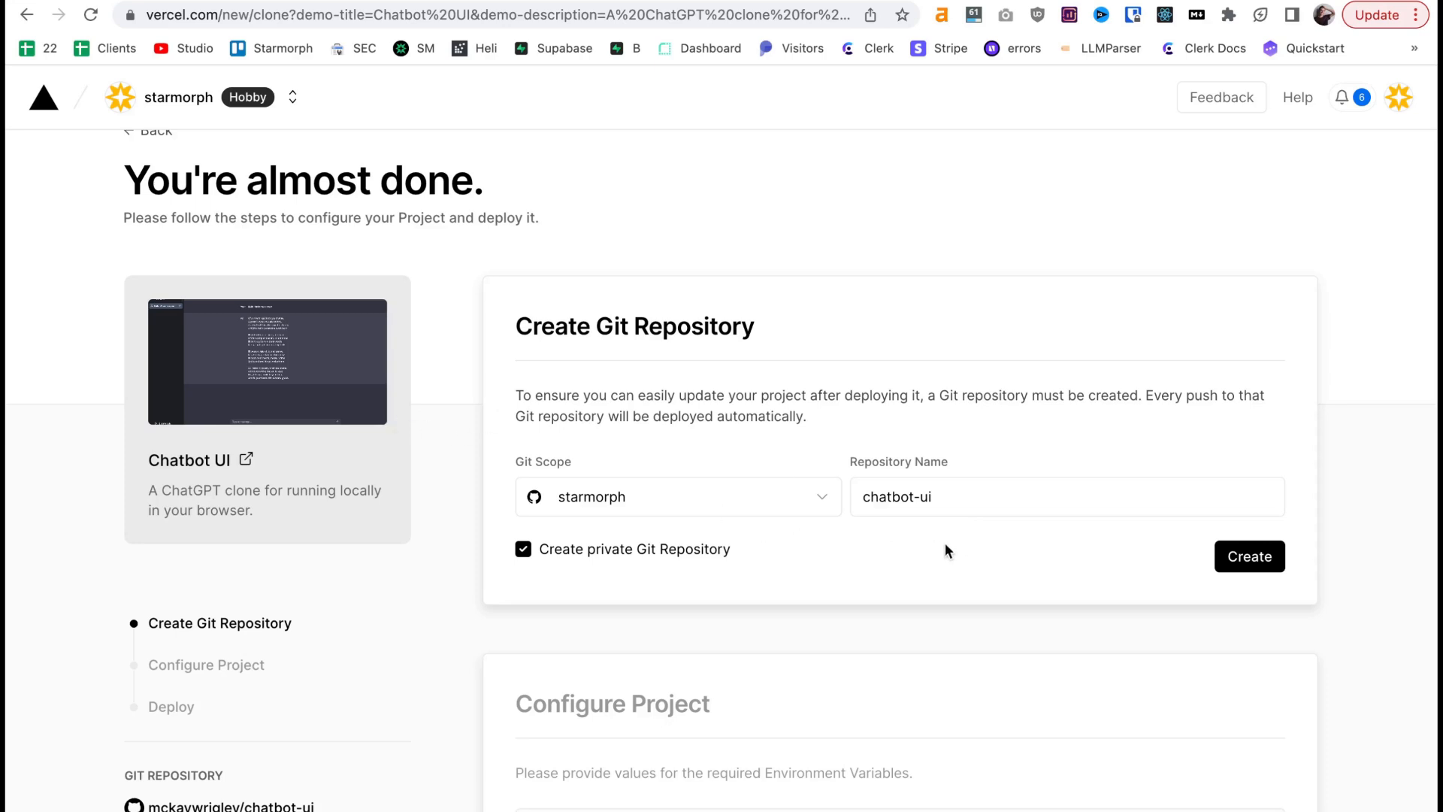
mouse_move(1068, 507)
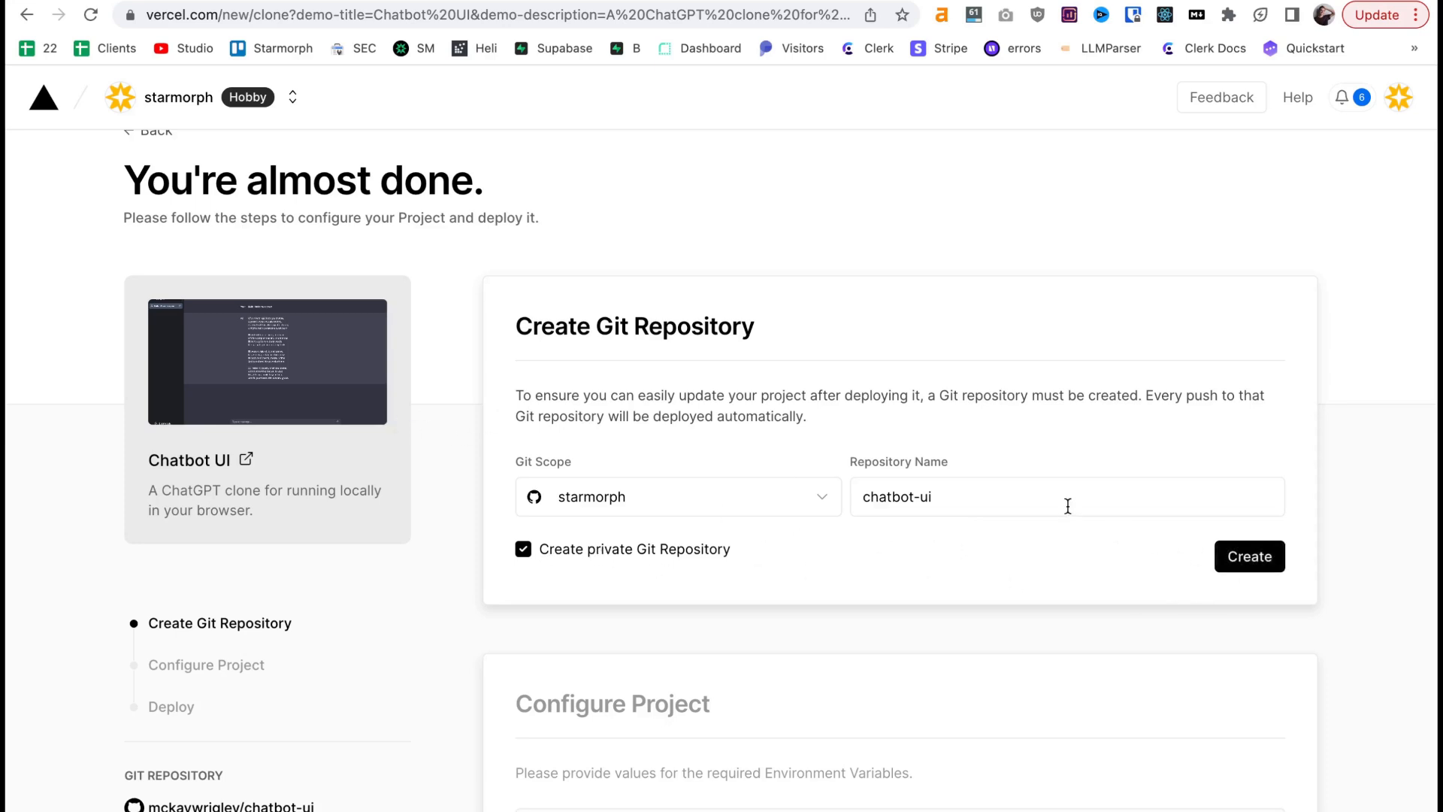
Create the private repository starmorph/chatbot-ui-test for the deployment.
type("-s")
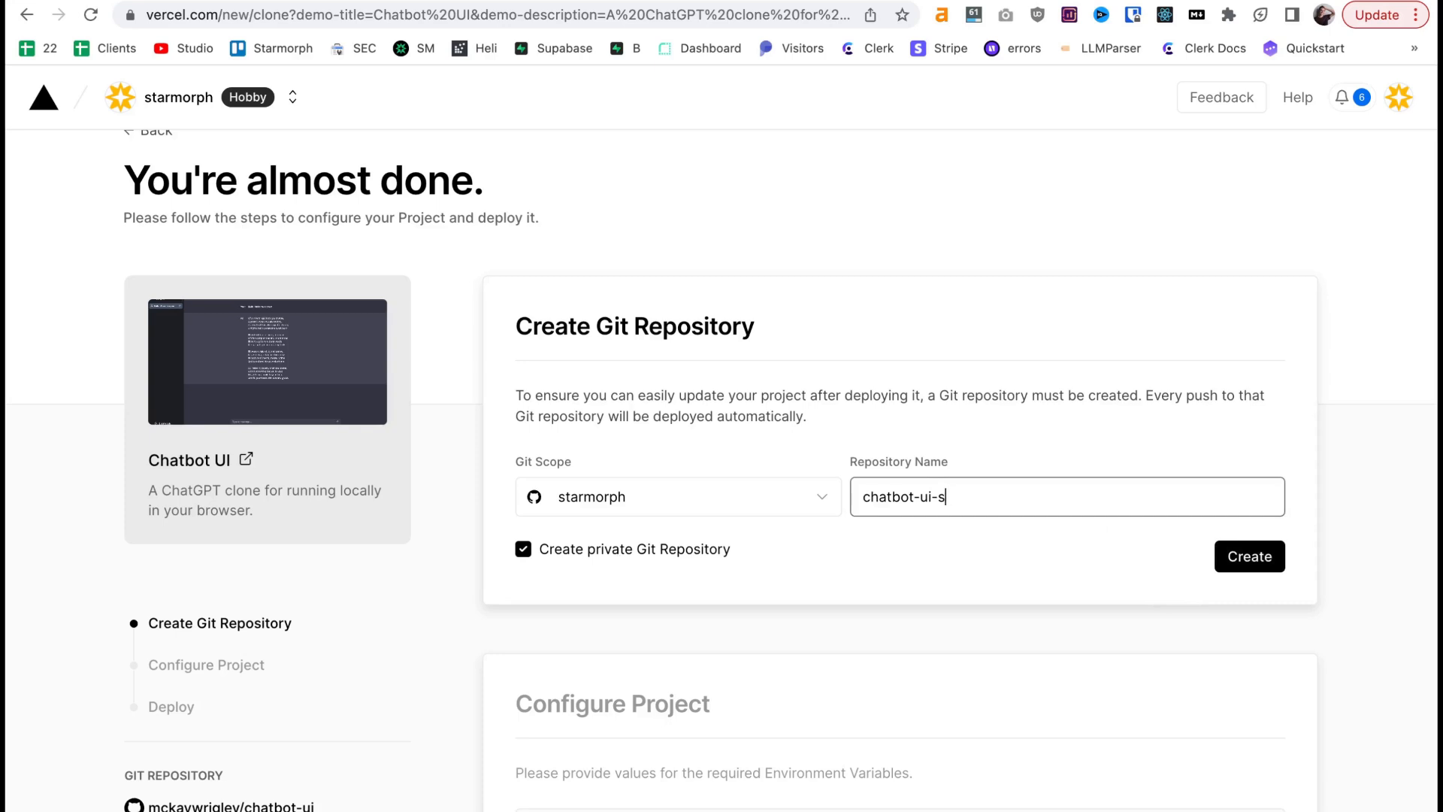
left_click(1248, 556)
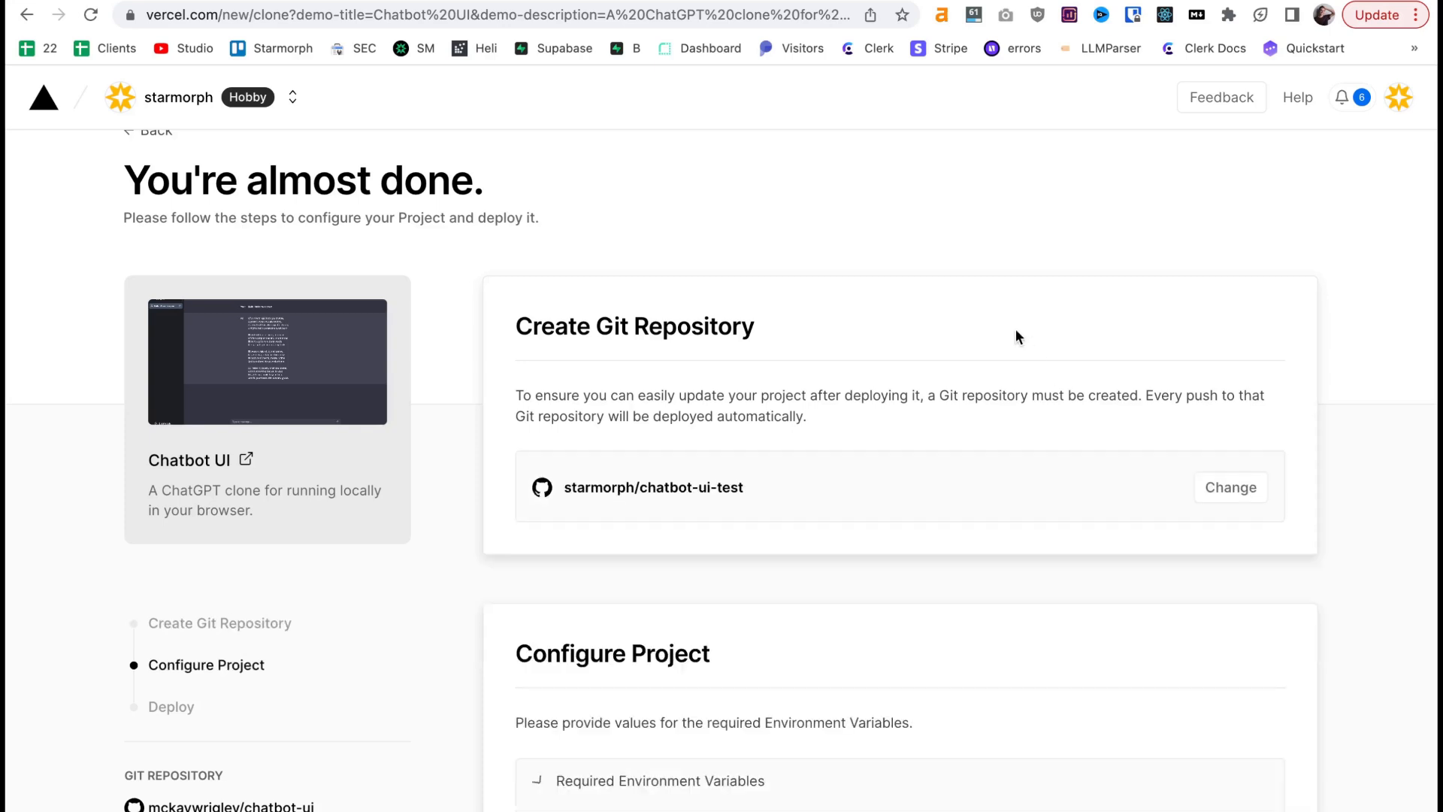
scroll("down", 3)
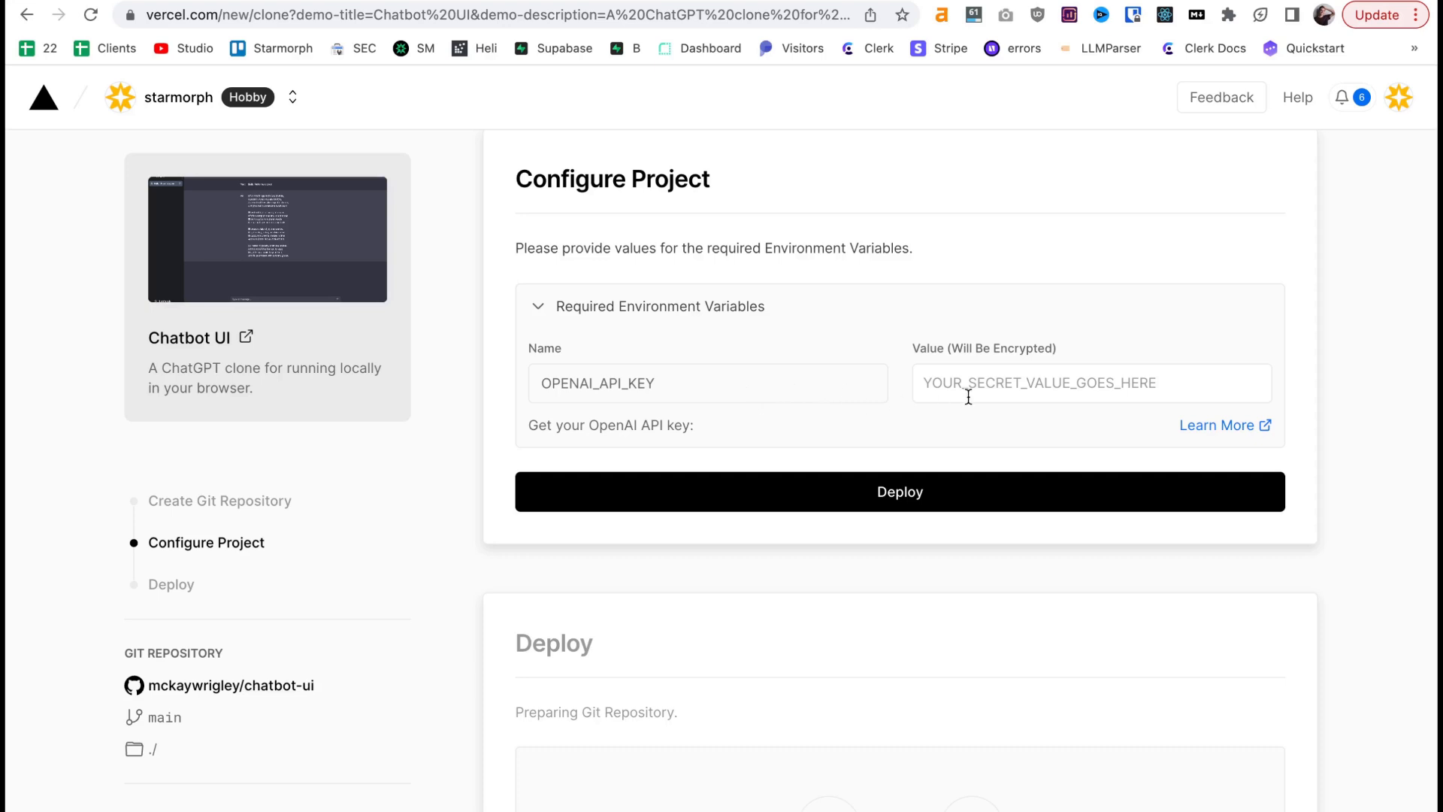
mouse_move(1023, 393)
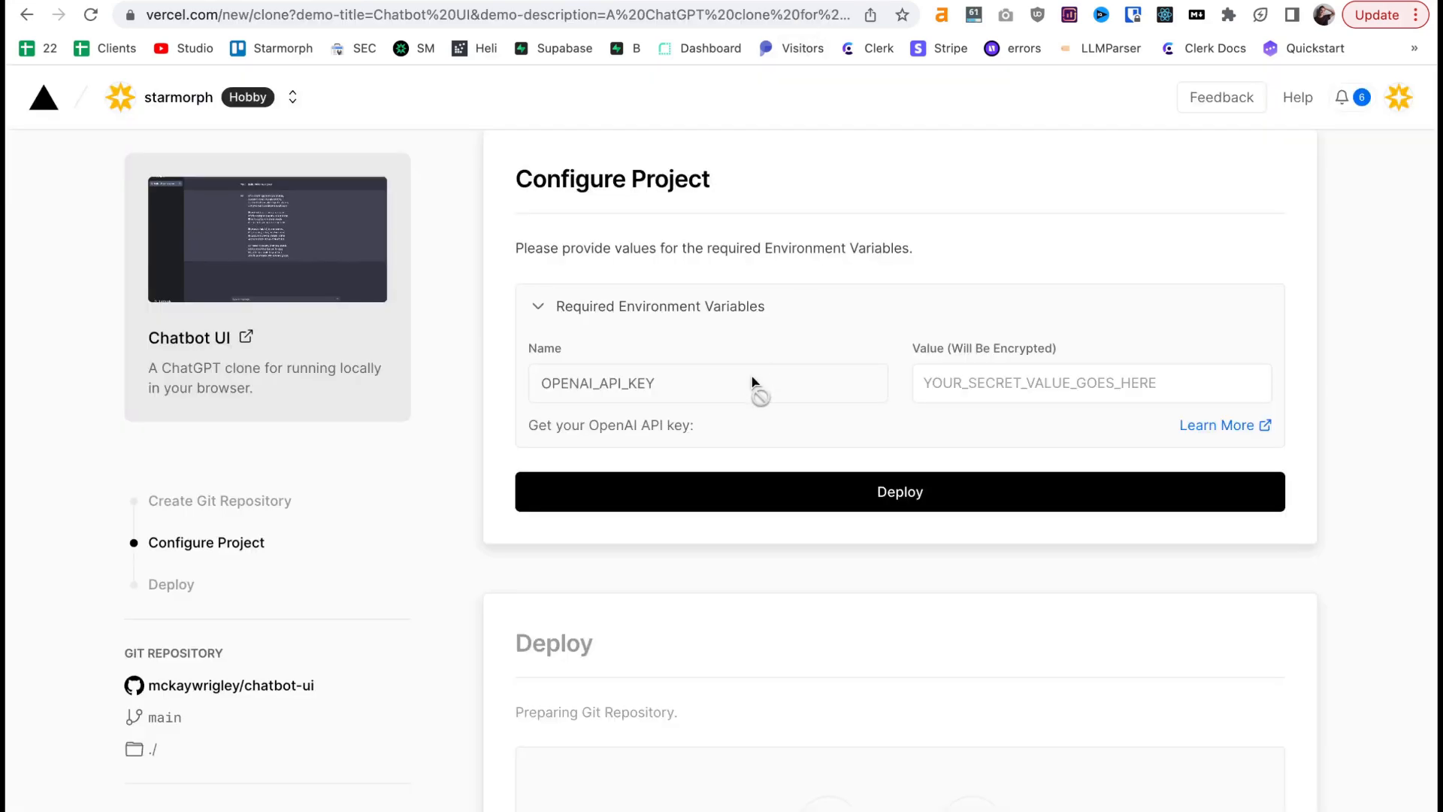
mouse_move(956, 250)
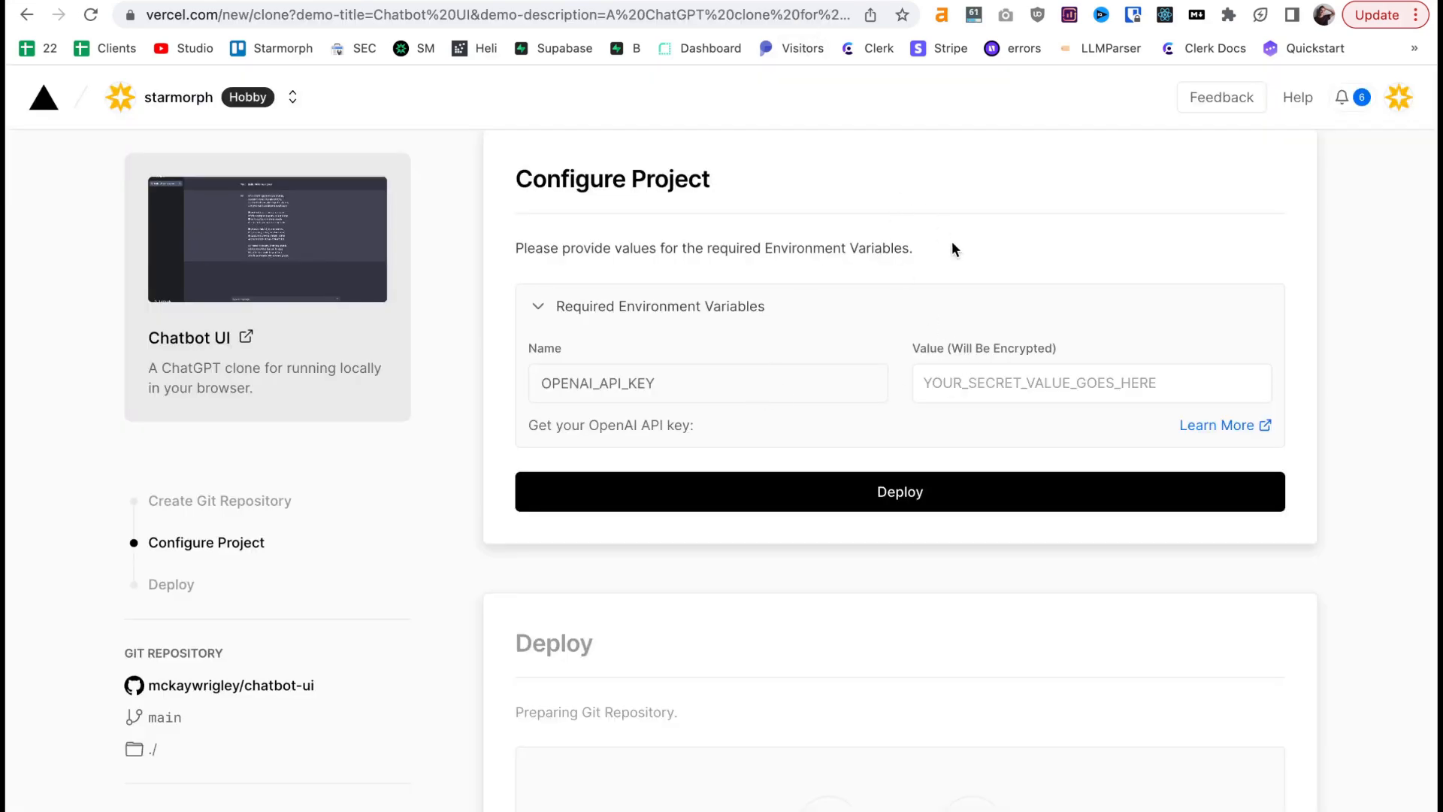
mouse_move(999, 233)
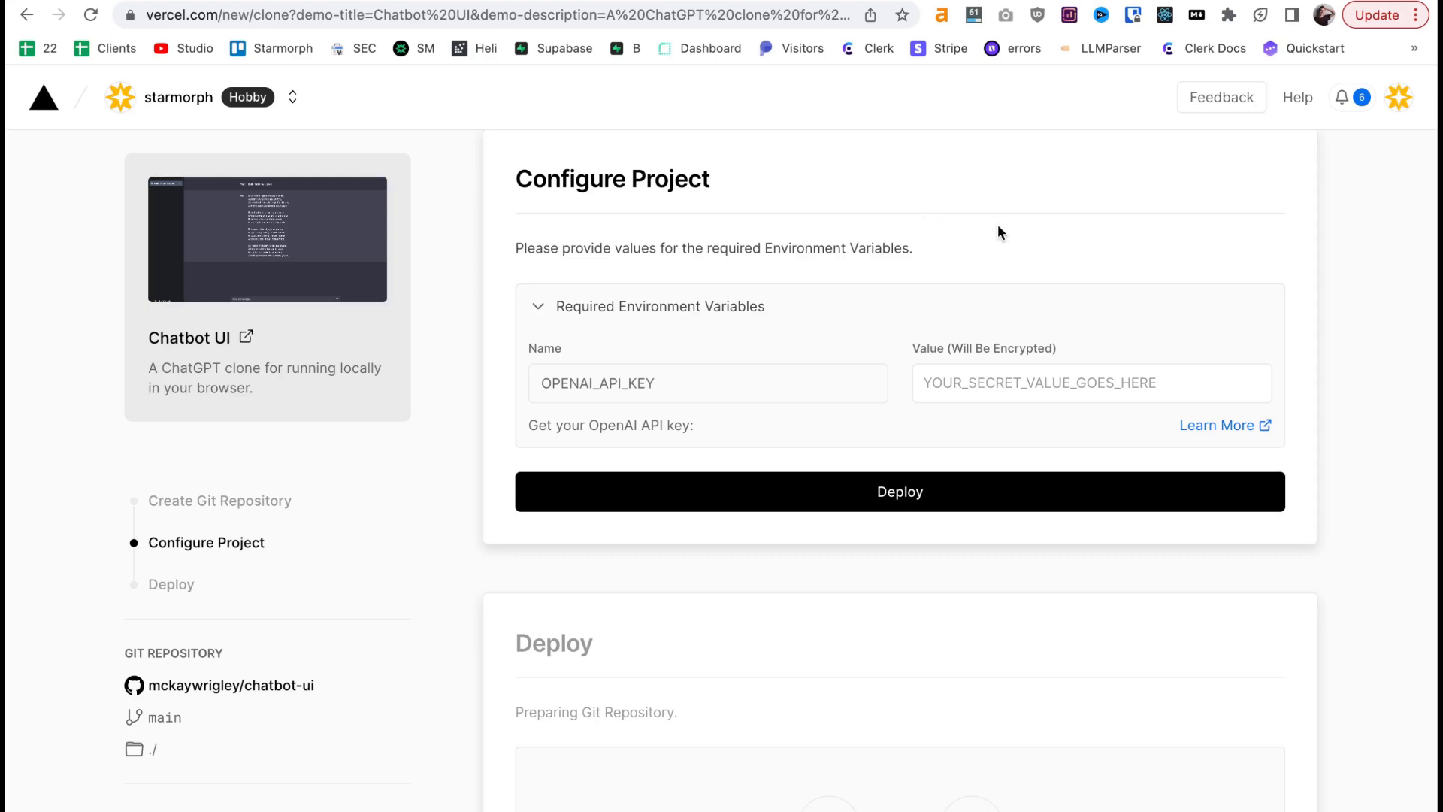
type("https://openai.com/api")
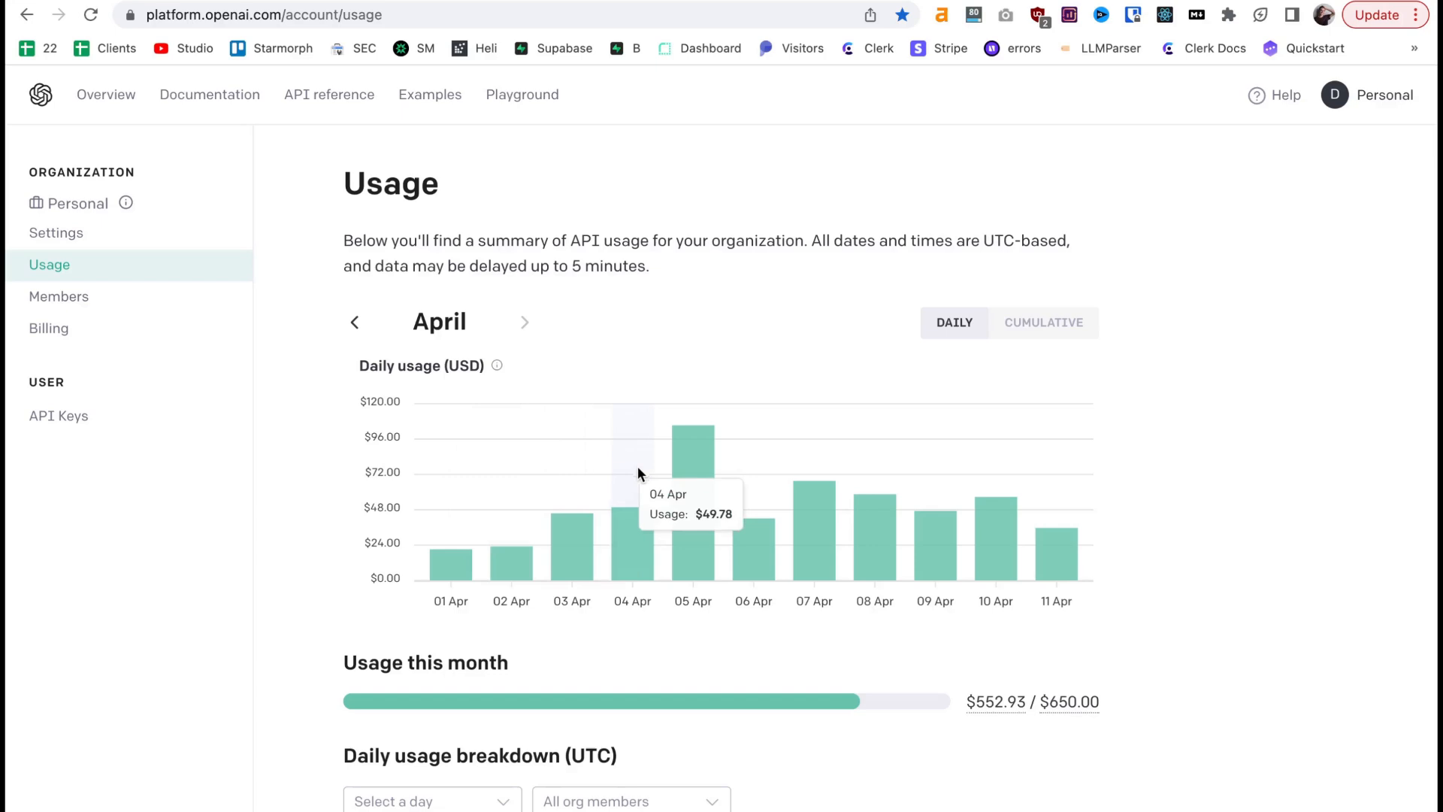
mouse_move(1055, 502)
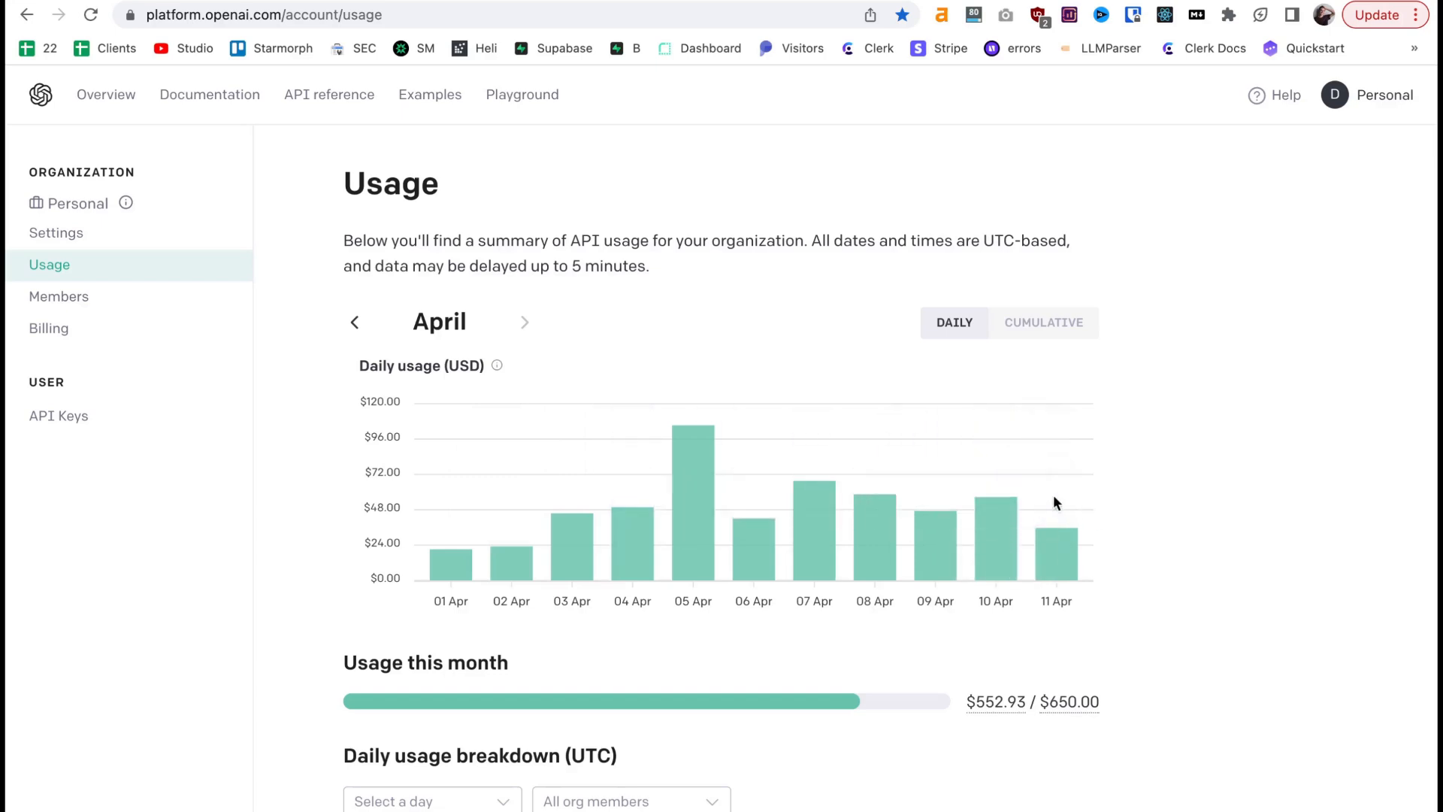
mouse_move(1057, 538)
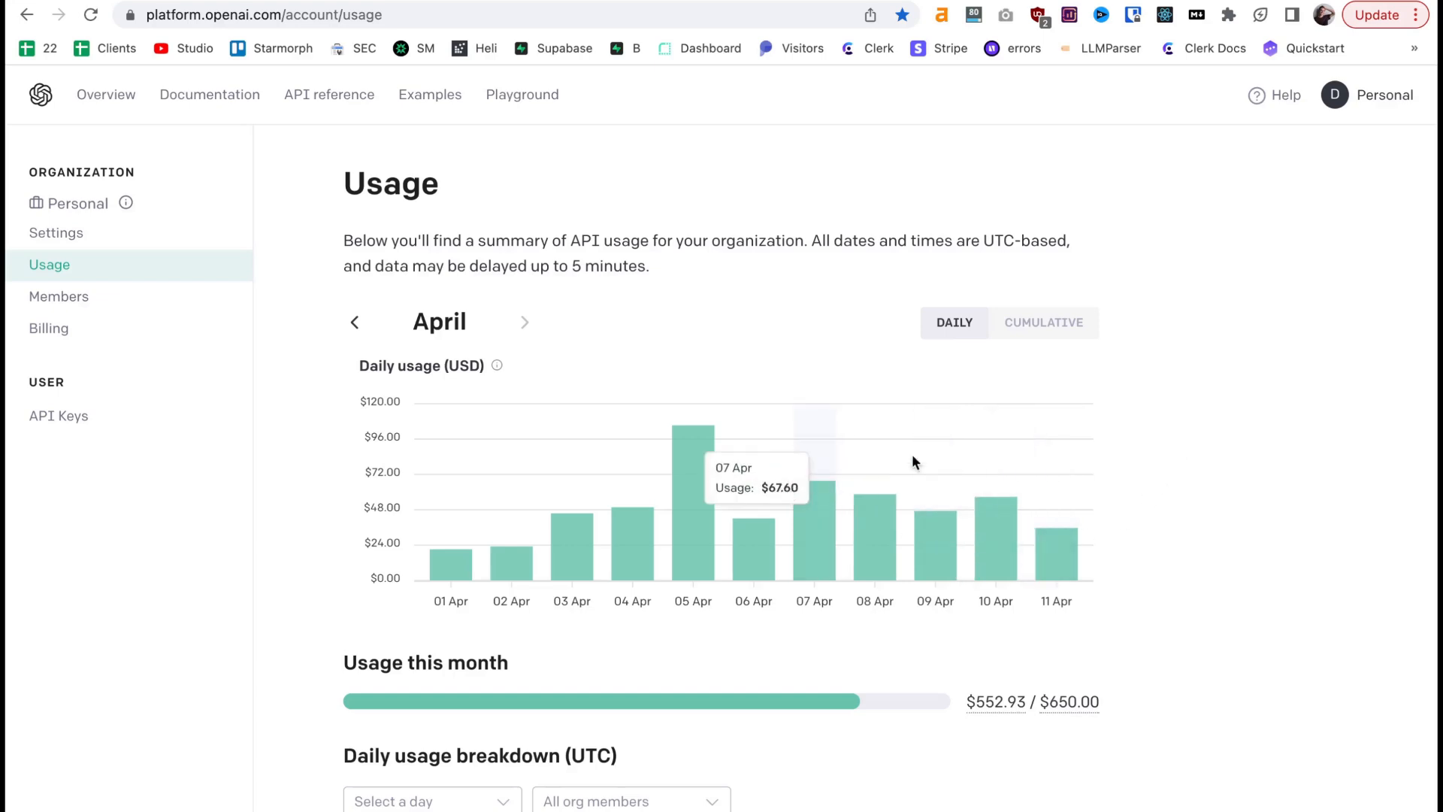
mouse_move(1141, 378)
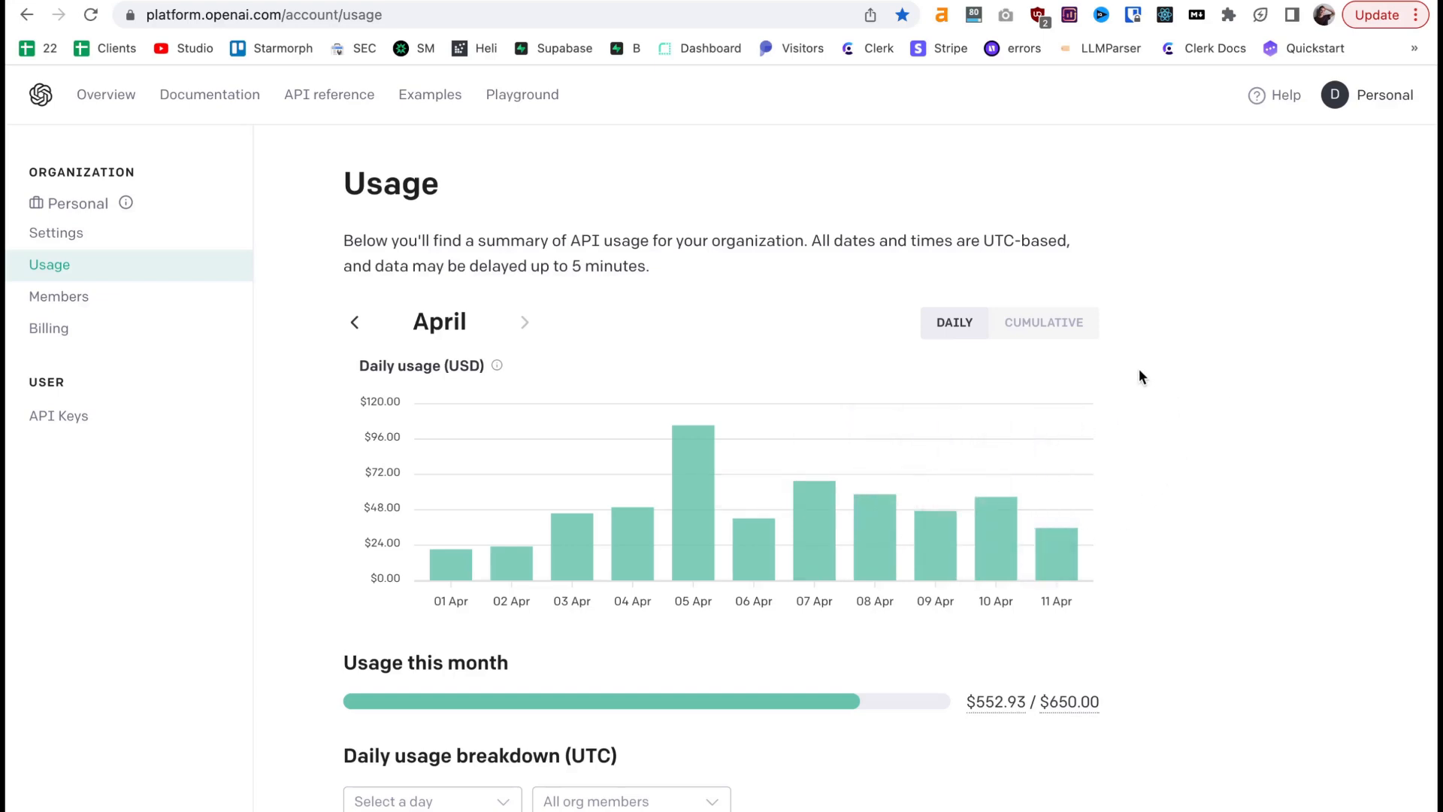
mouse_move(457, 235)
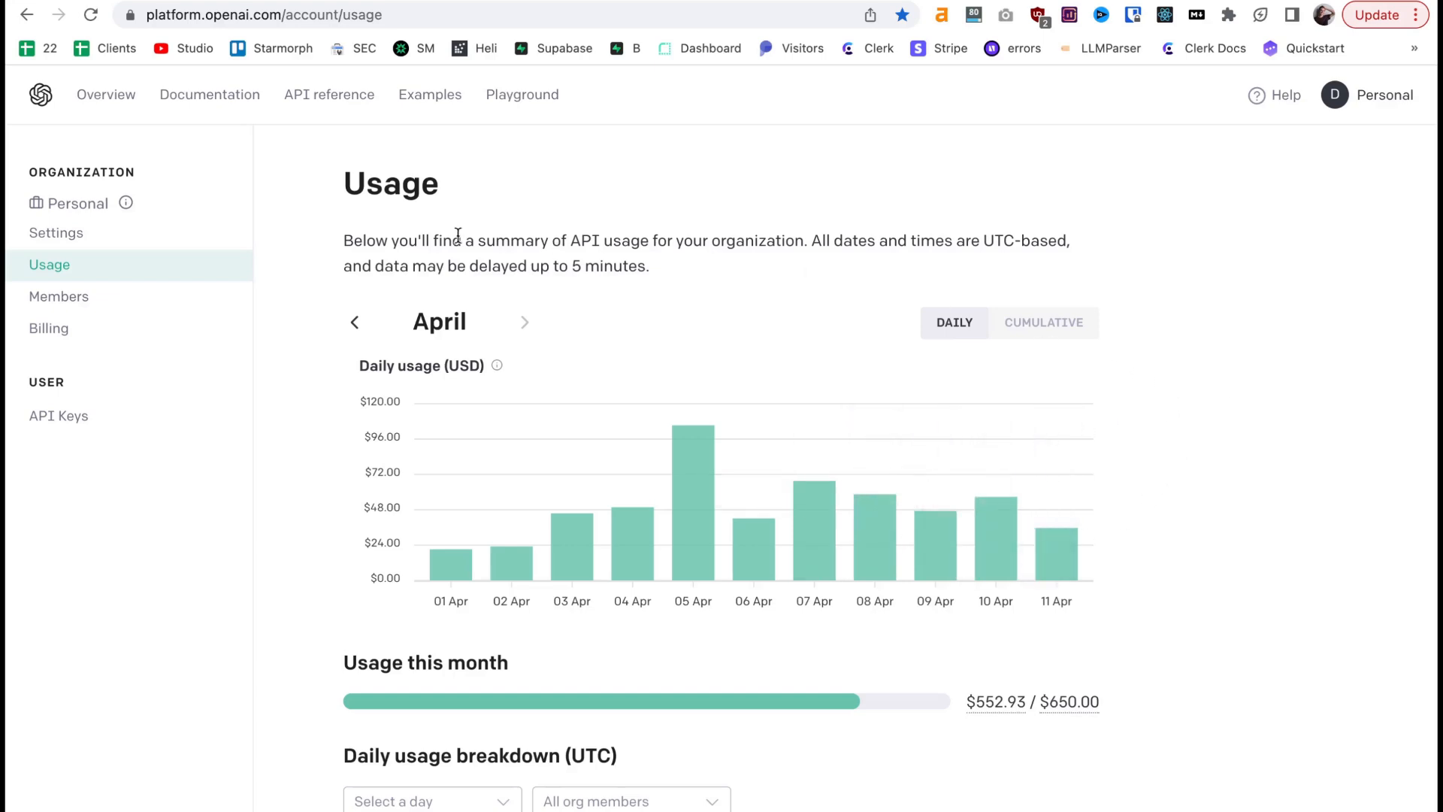
mouse_move(298, 263)
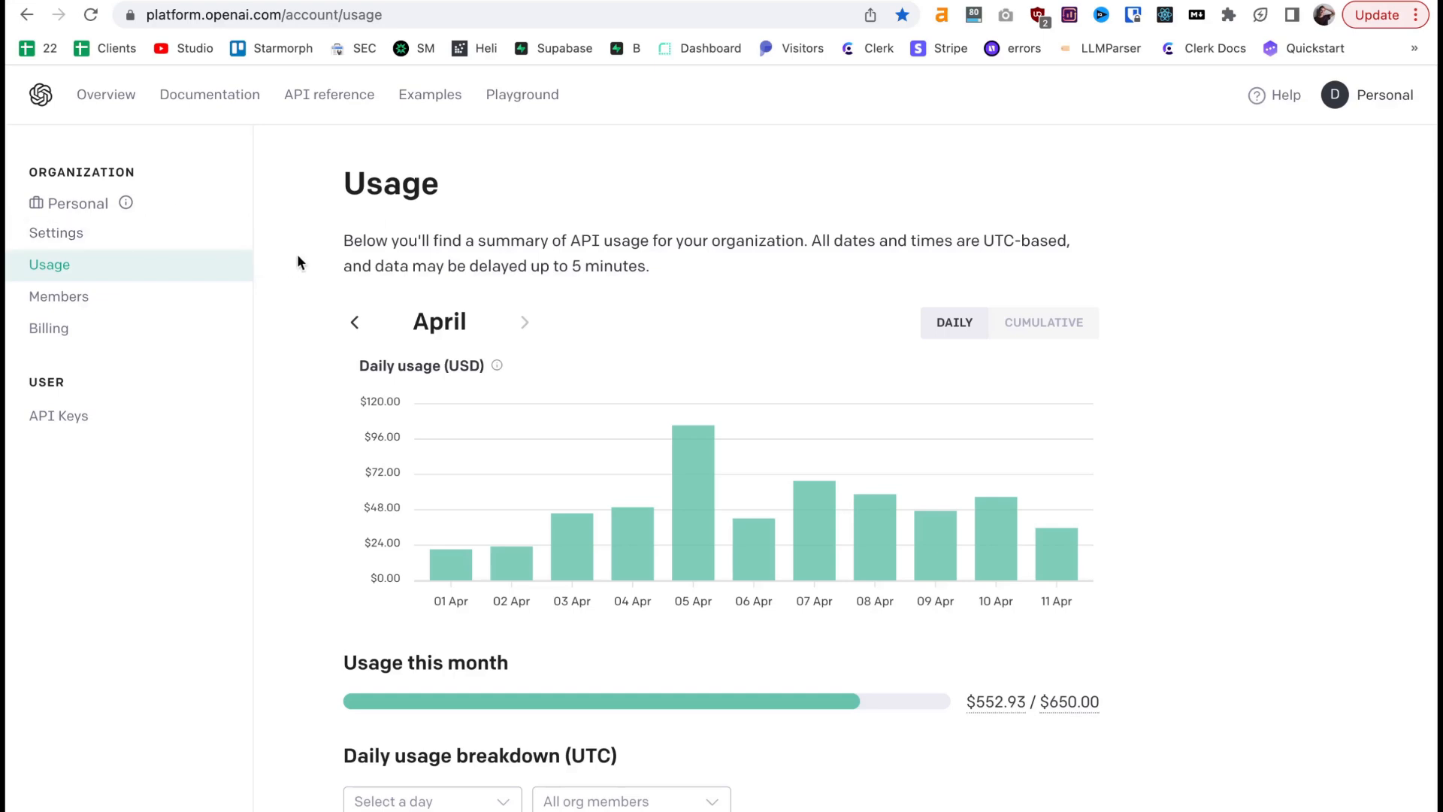
mouse_move(174, 233)
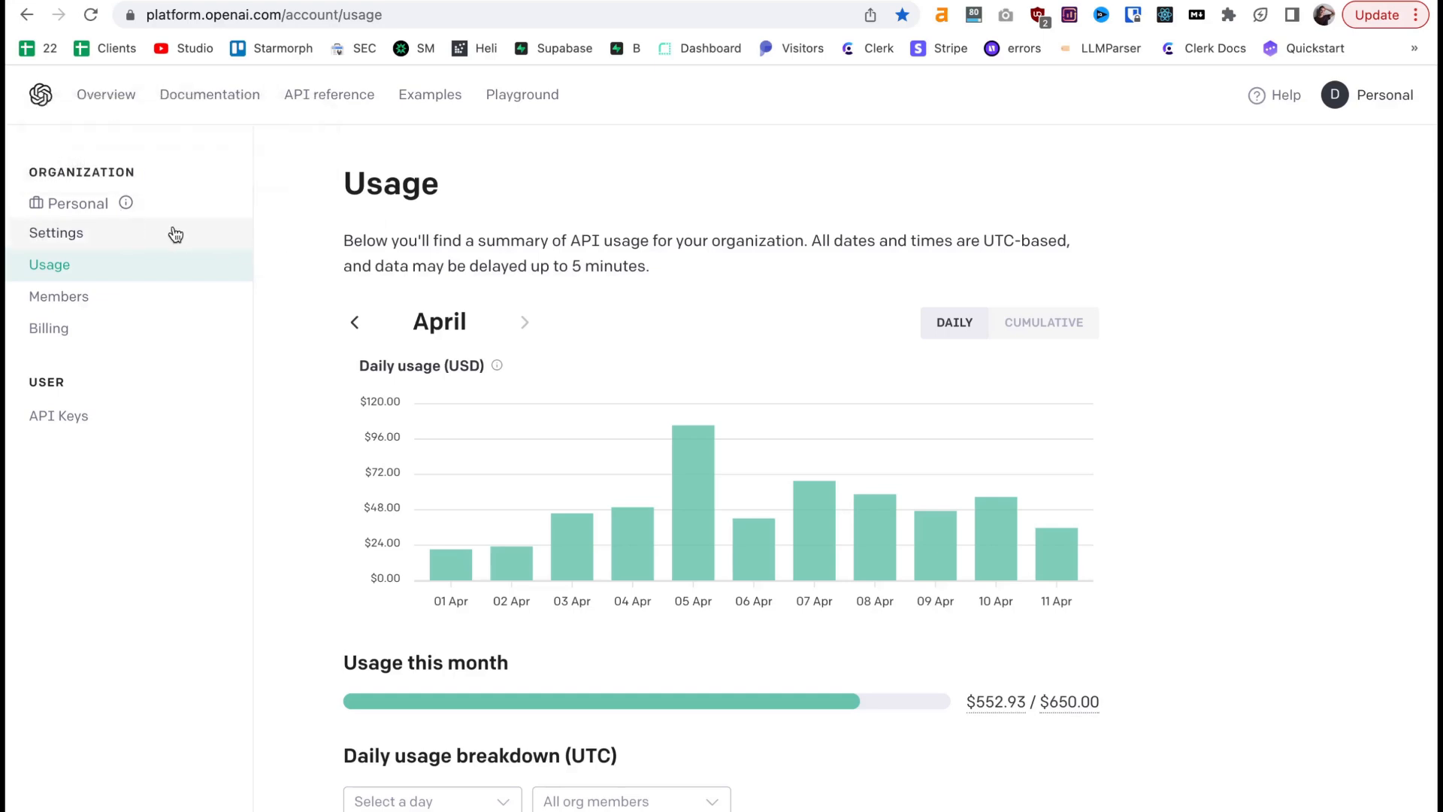
Bring up the Personal account menu from the OpenAI Usage page.
left_click(1368, 93)
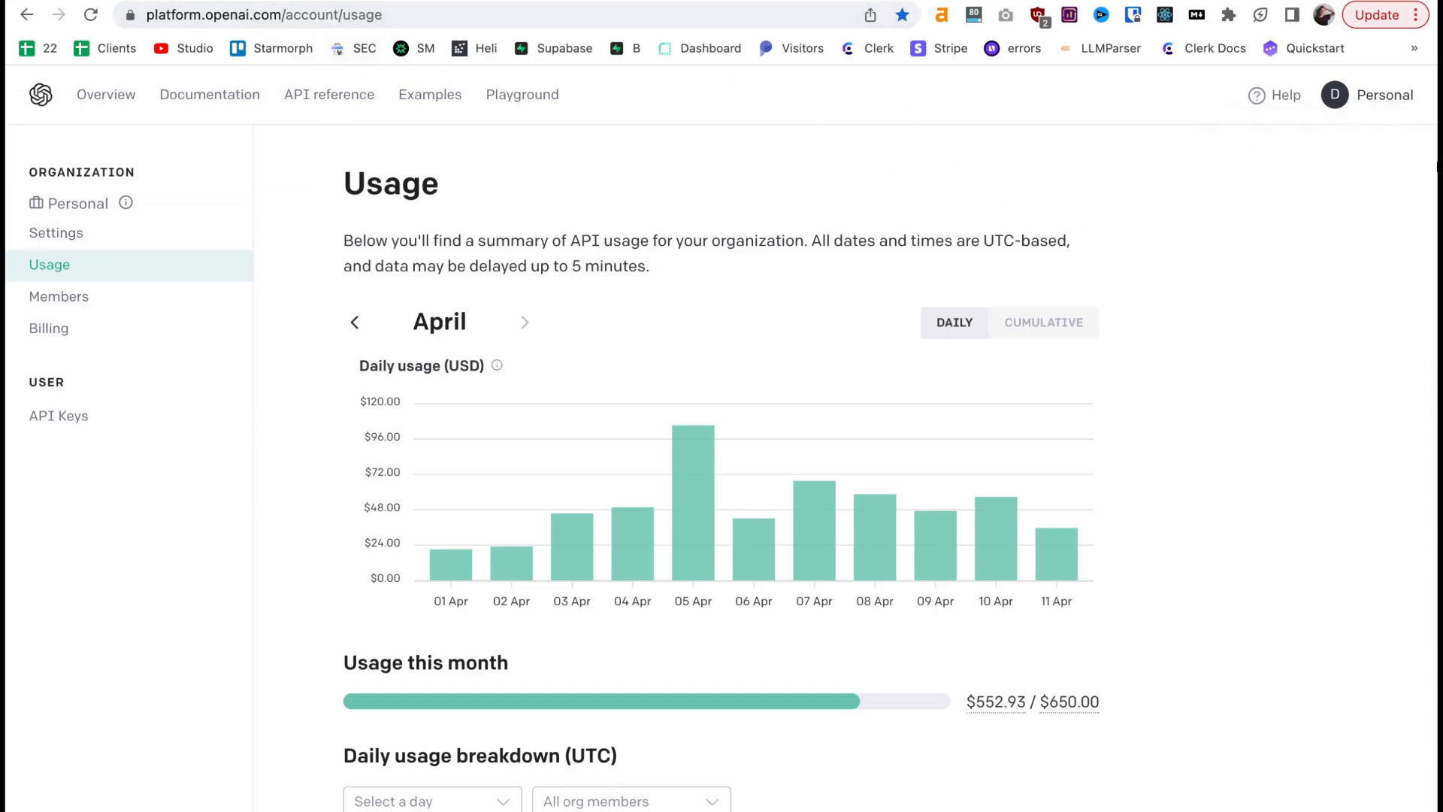
left_click(1367, 93)
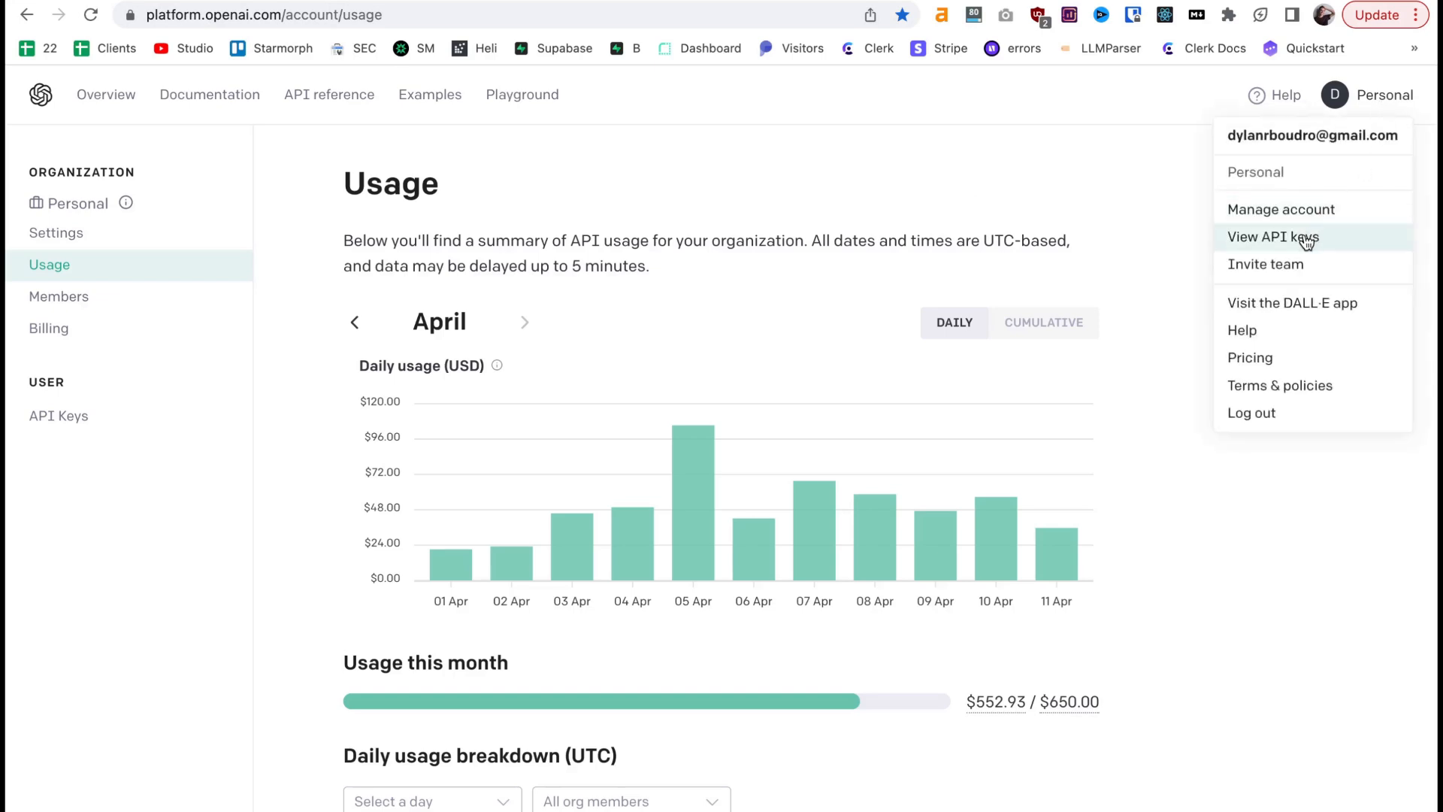
View the API keys list and attempt a new secret key, refused at the maximum.
left_click(1273, 236)
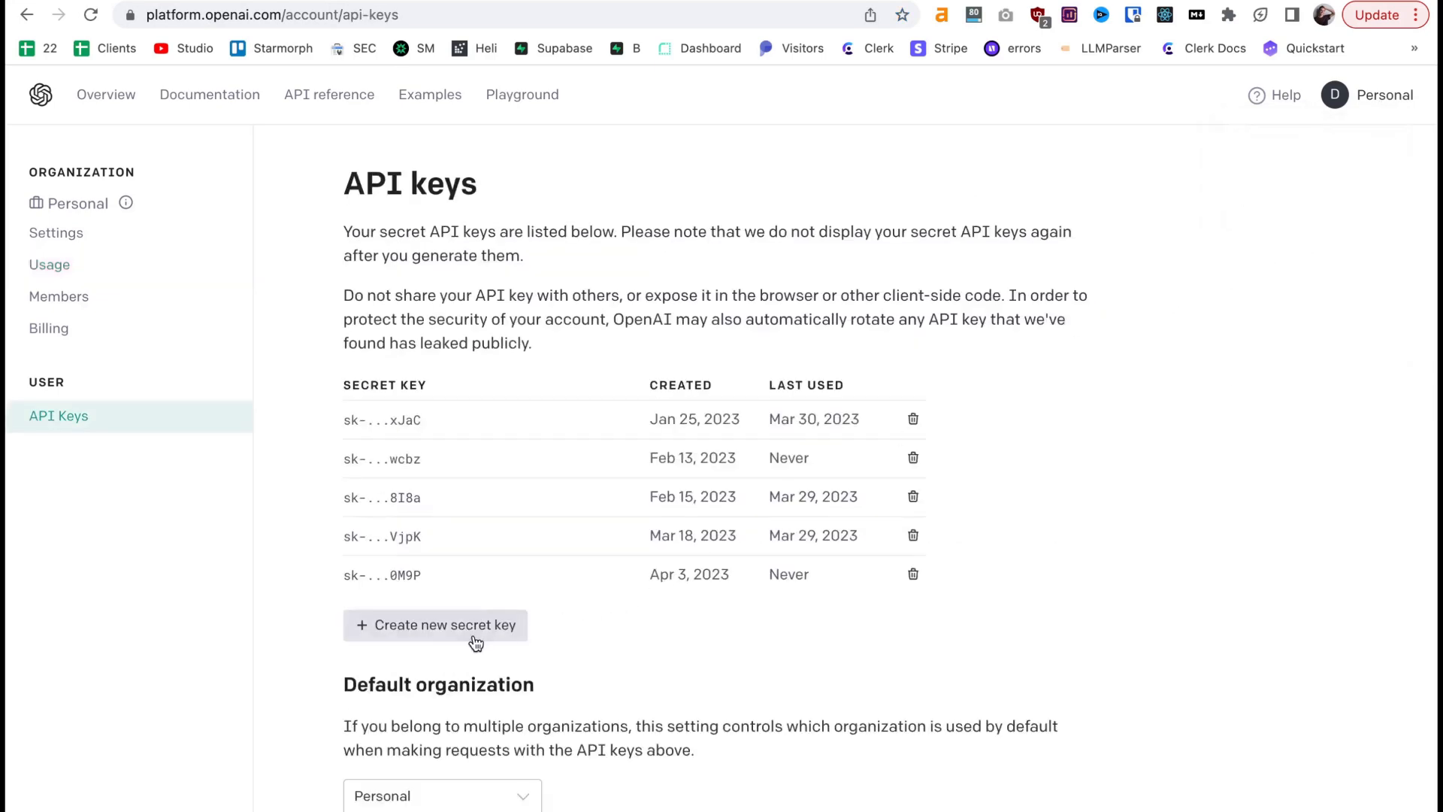
left_click(436, 626)
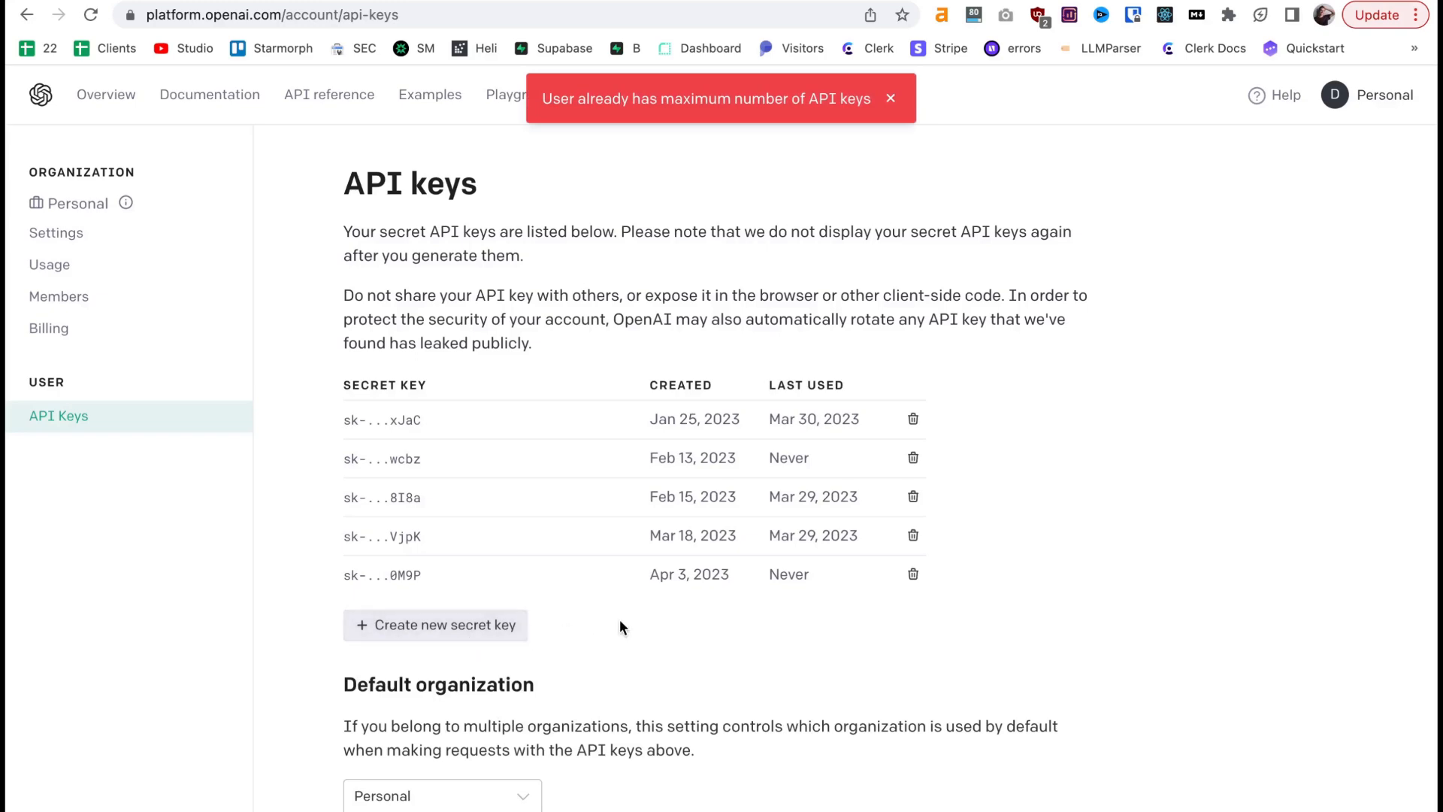
mouse_move(900, 567)
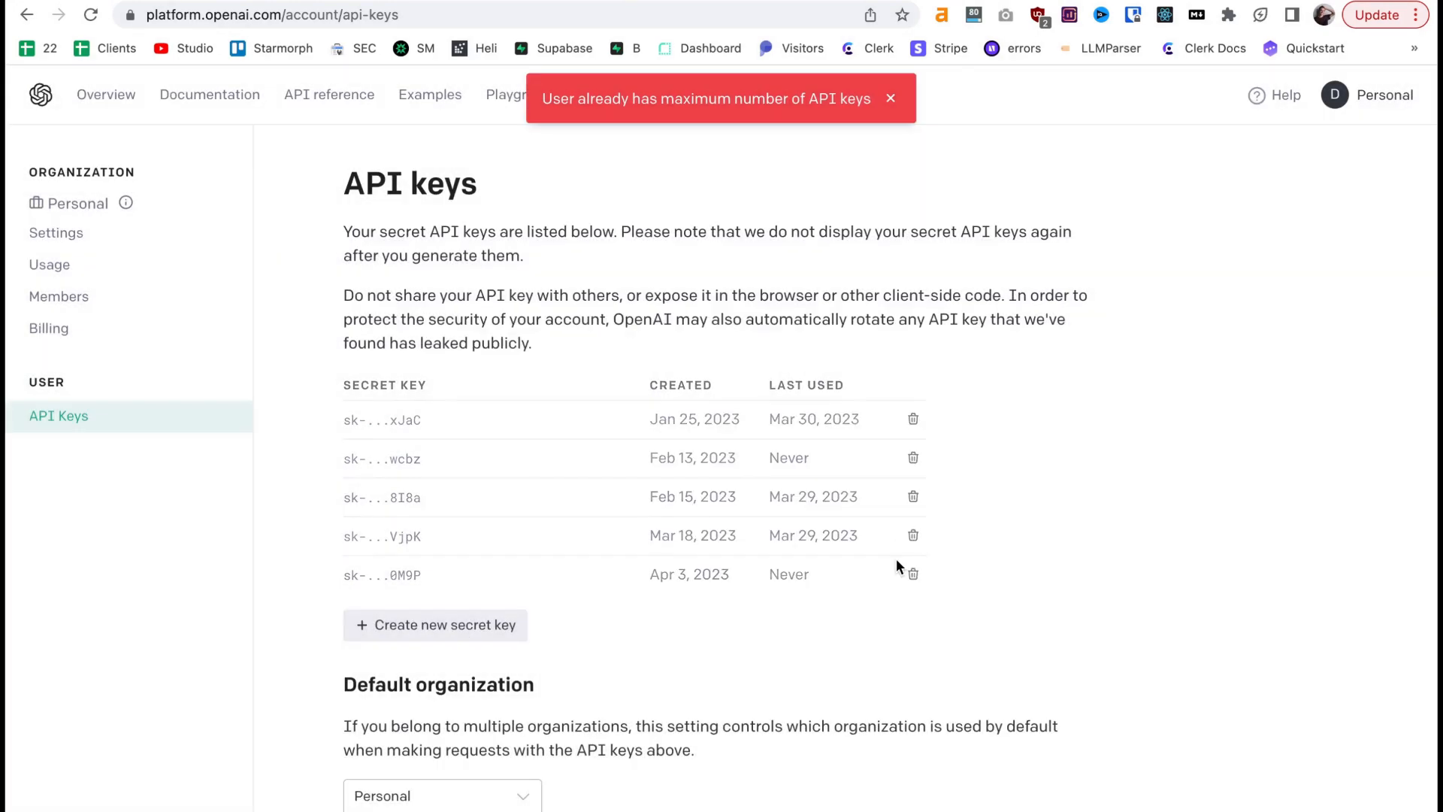
left_click(434, 626)
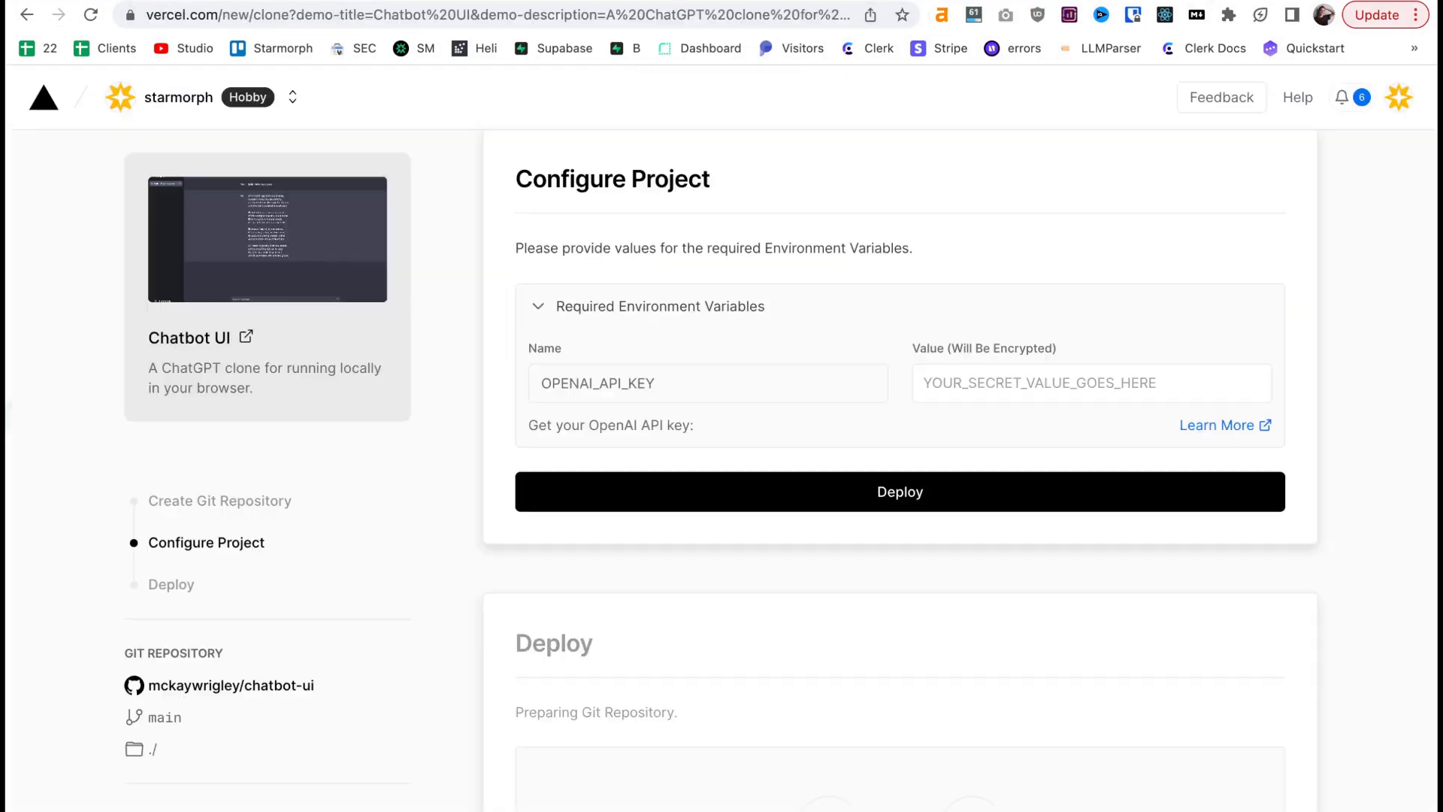
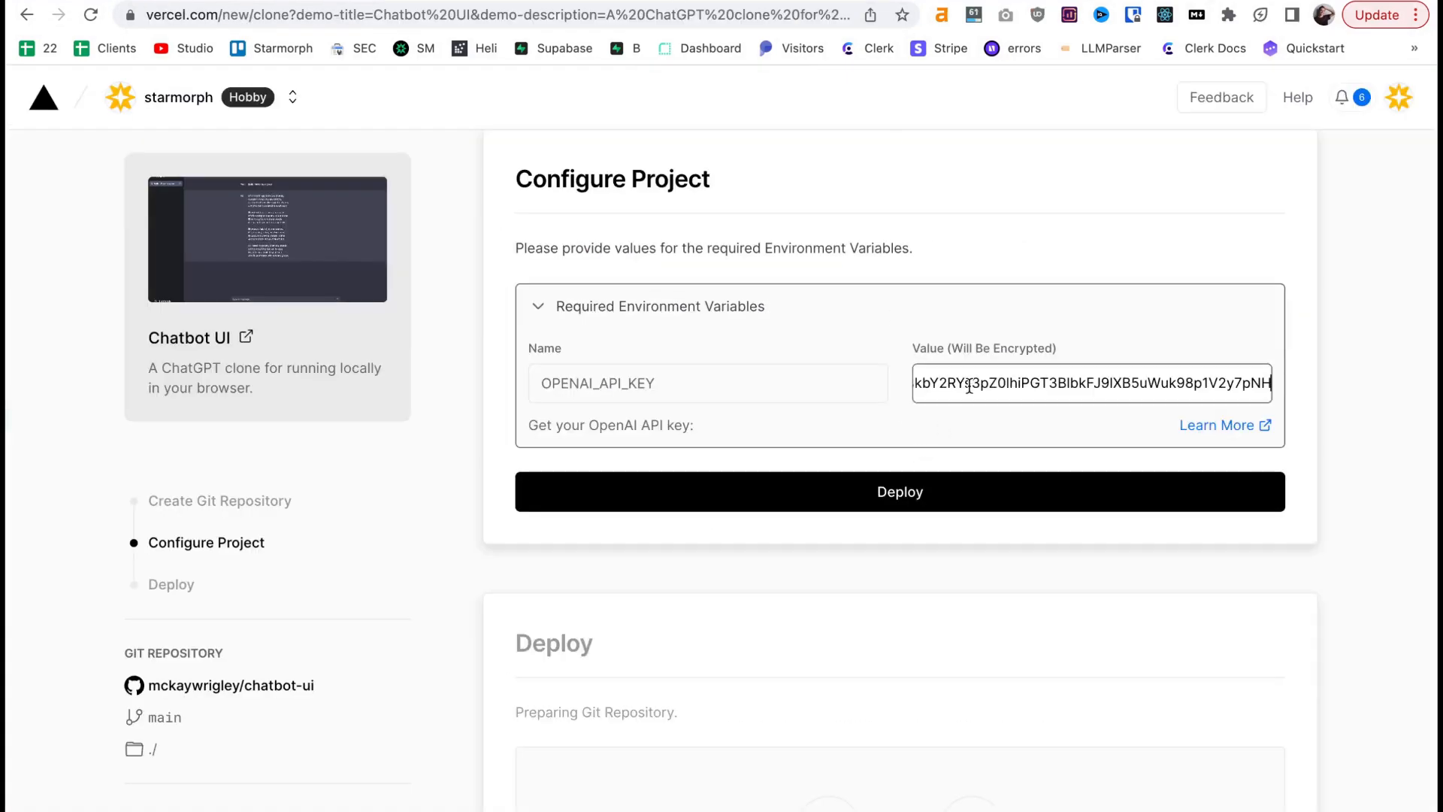
Enter the OpenAI secret key as OPENAI_API_KEY and deploy chatbot-ui-test.
left_click(899, 492)
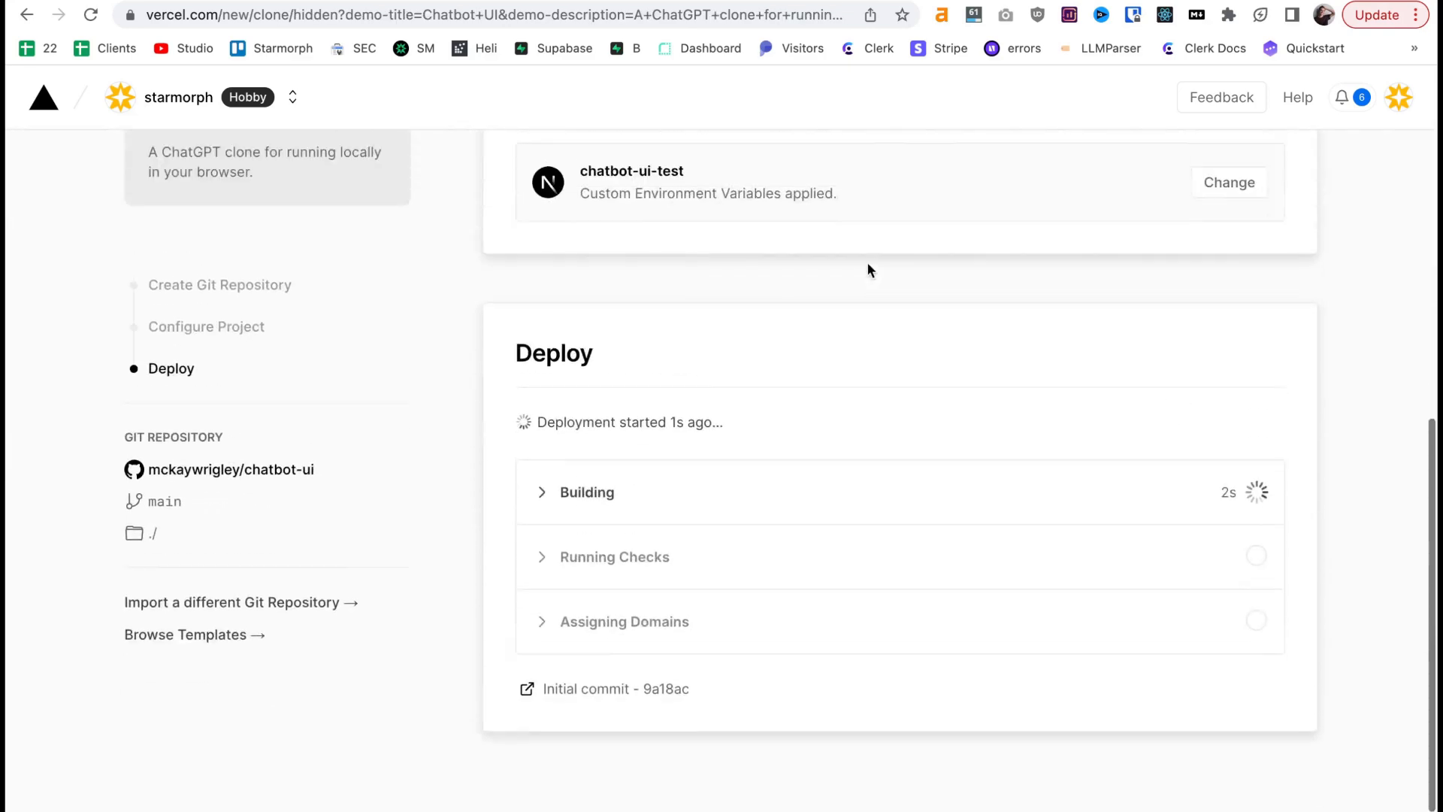
scroll("up", 3)
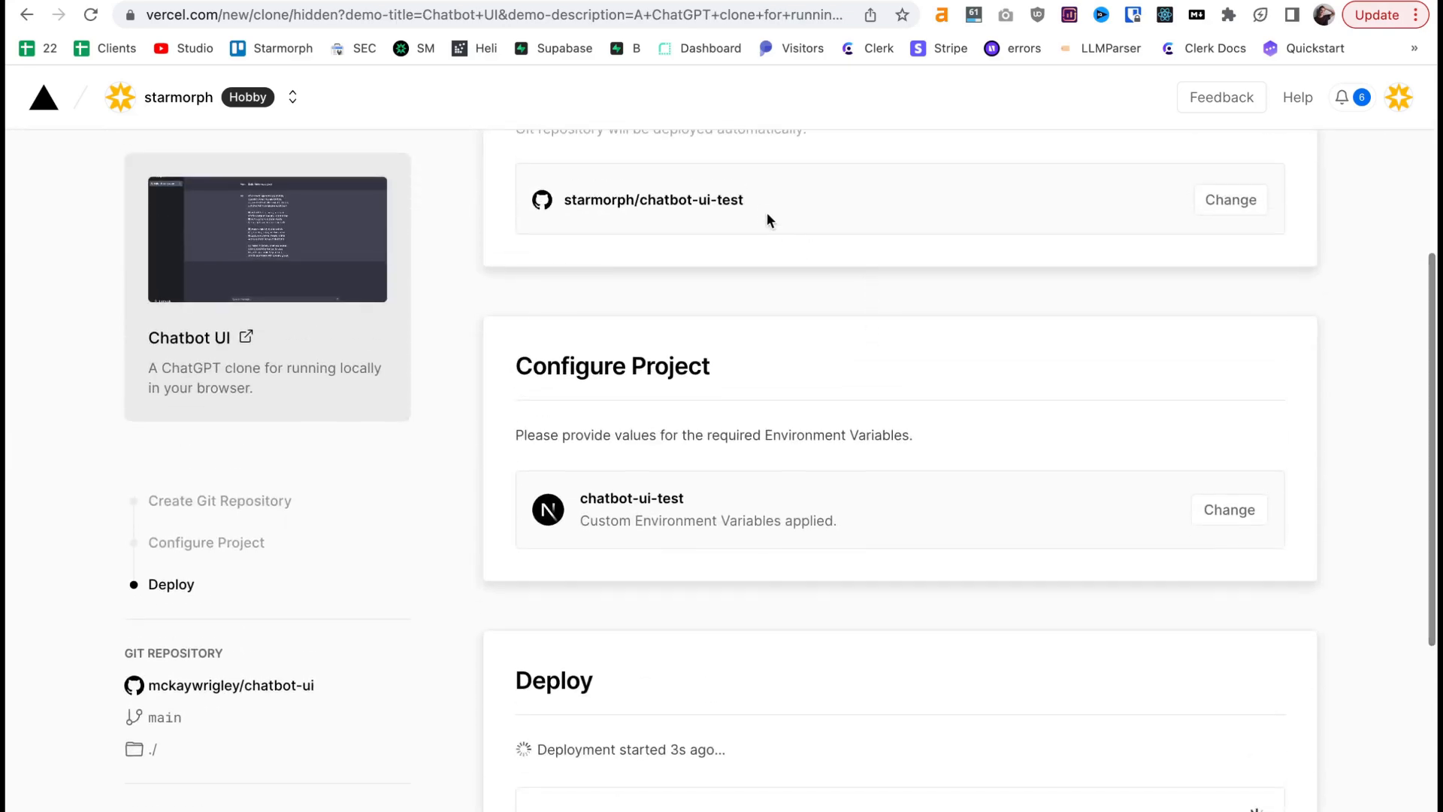
scroll("down", 3)
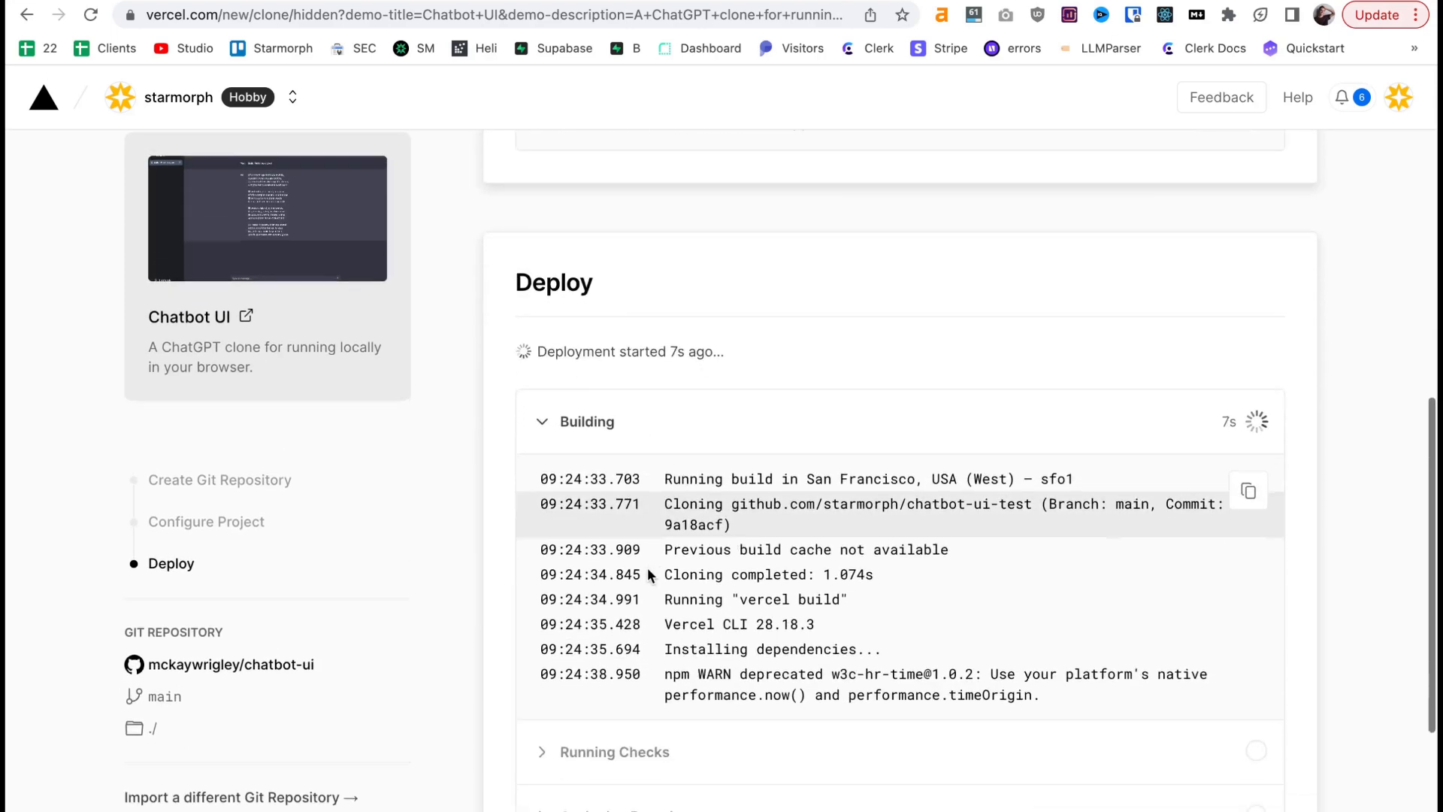
left_click(587, 421)
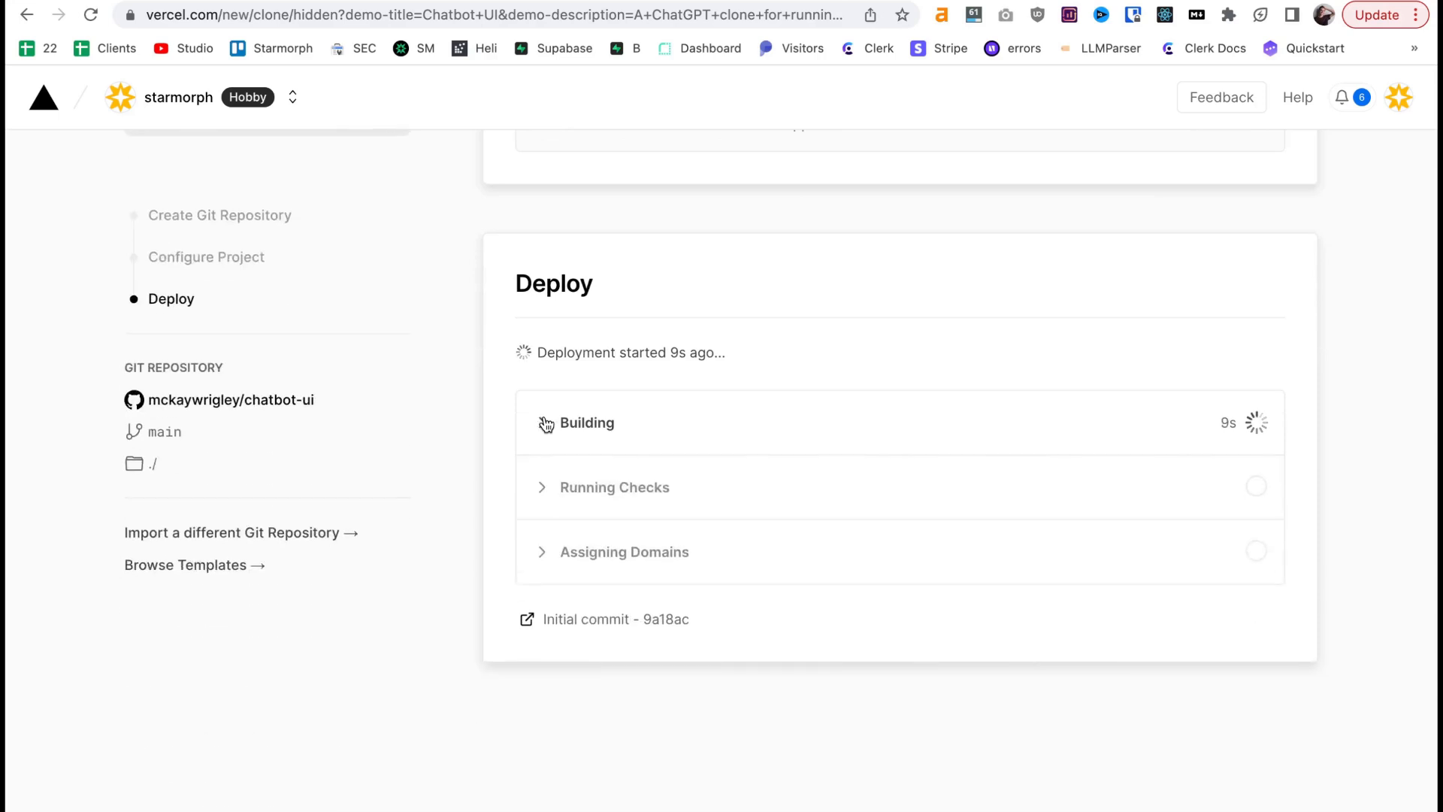
mouse_move(672, 521)
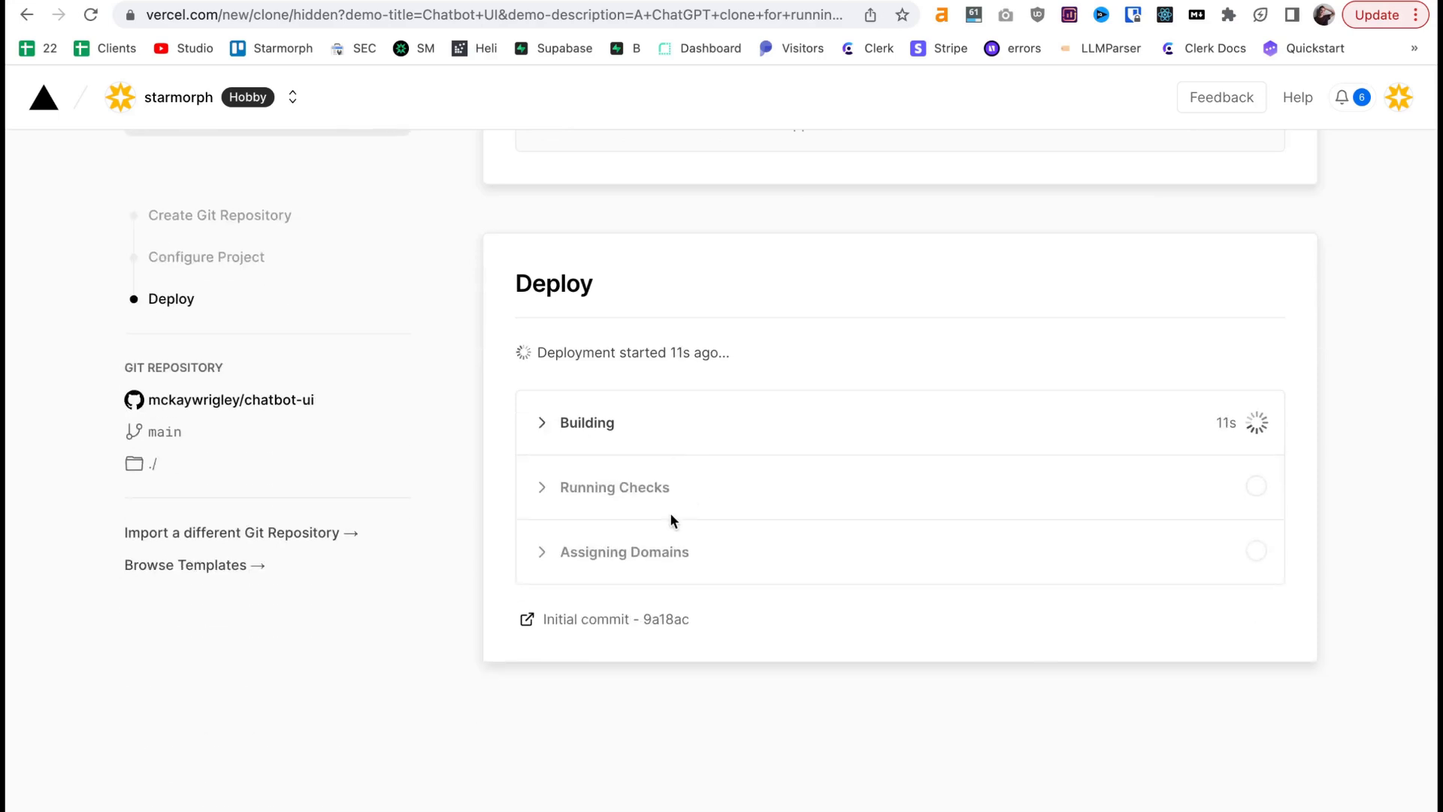
mouse_move(746, 444)
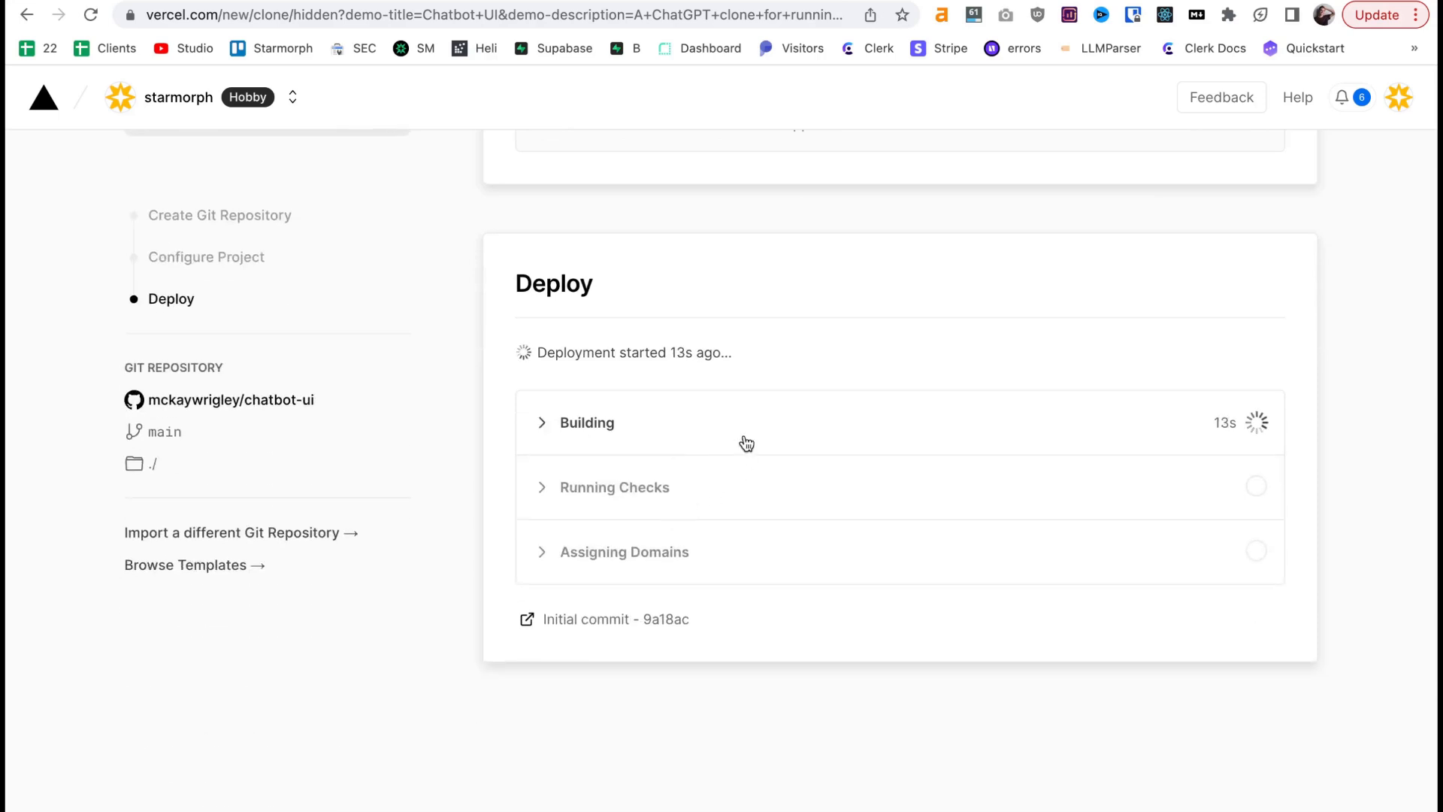
scroll("up", 3)
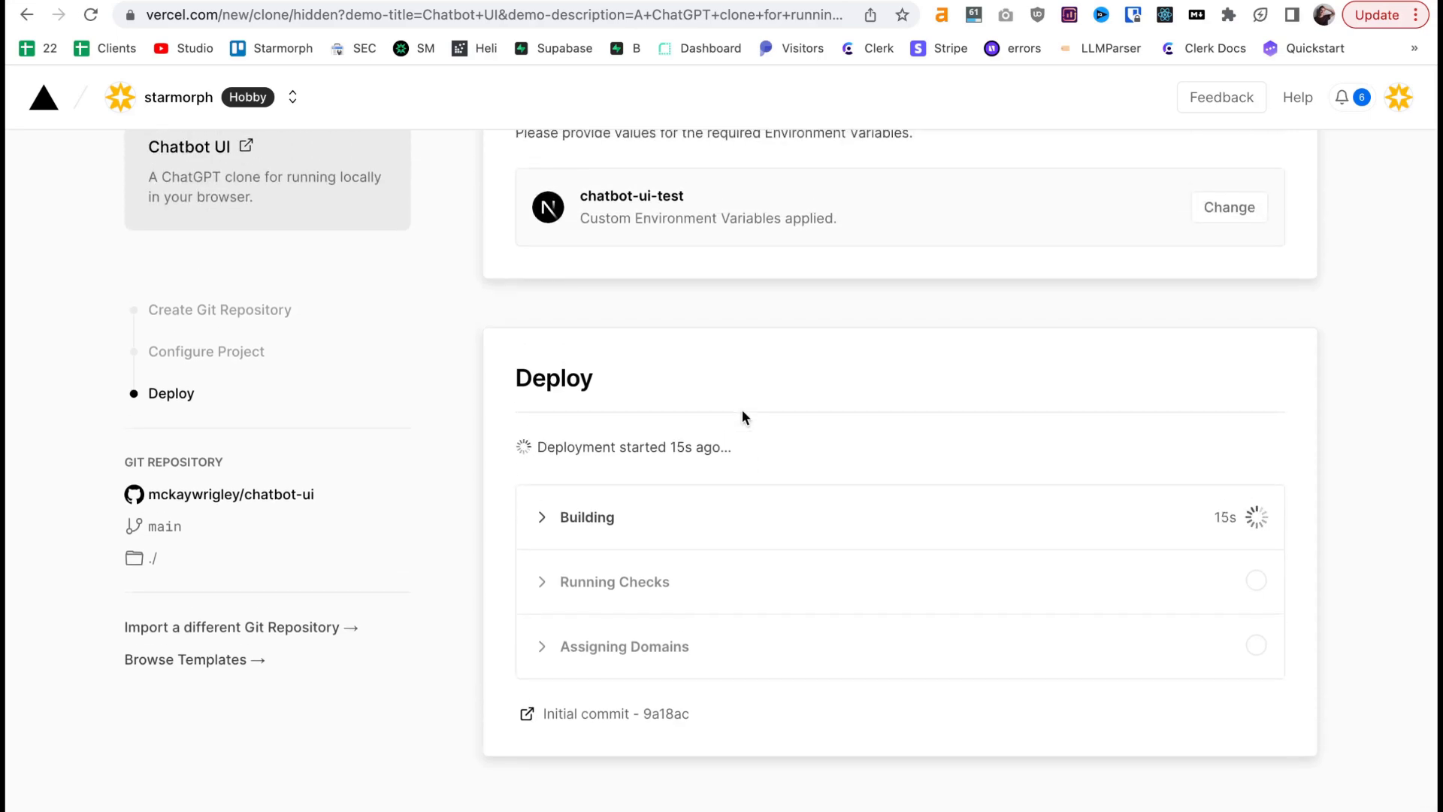
scroll("up", 3)
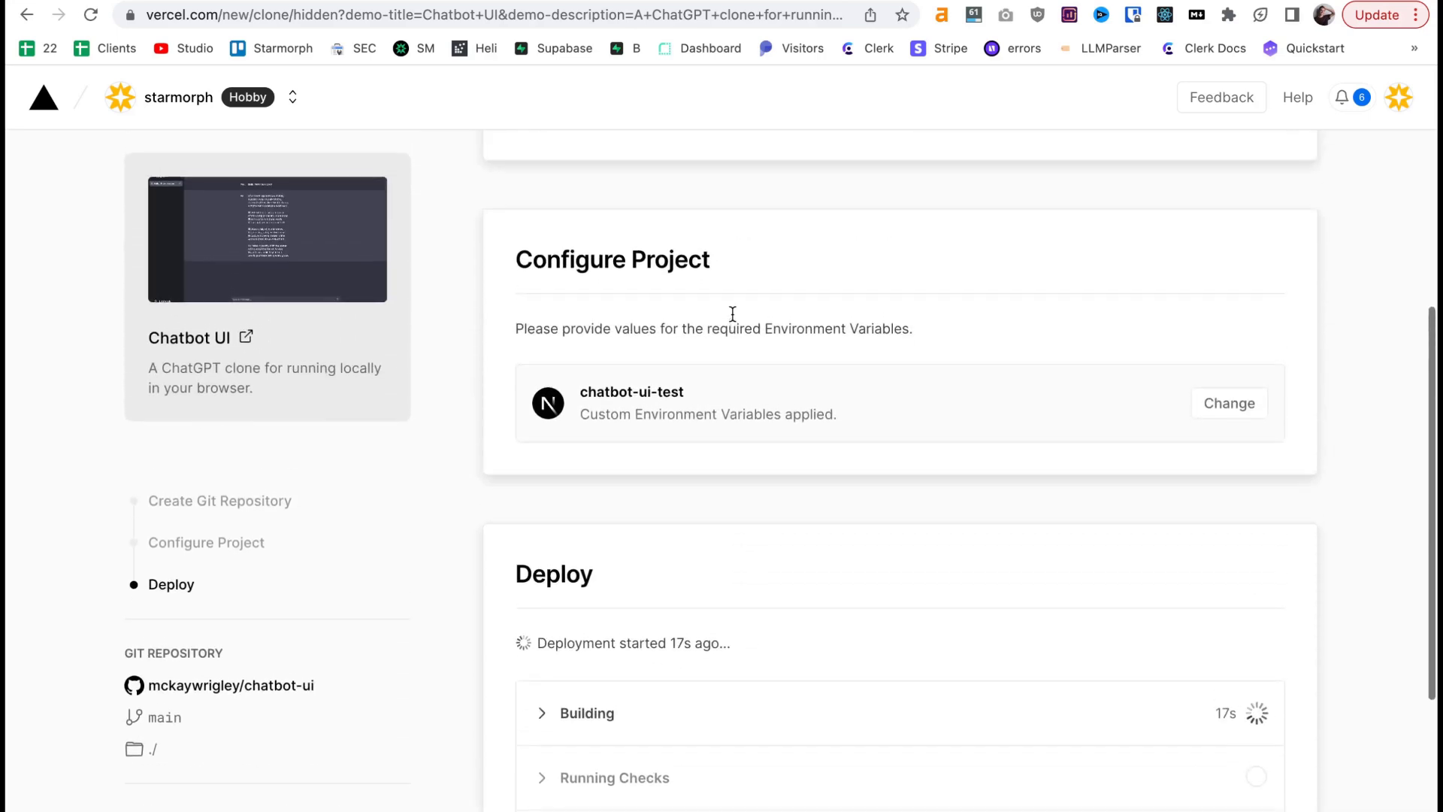
scroll("down", 3)
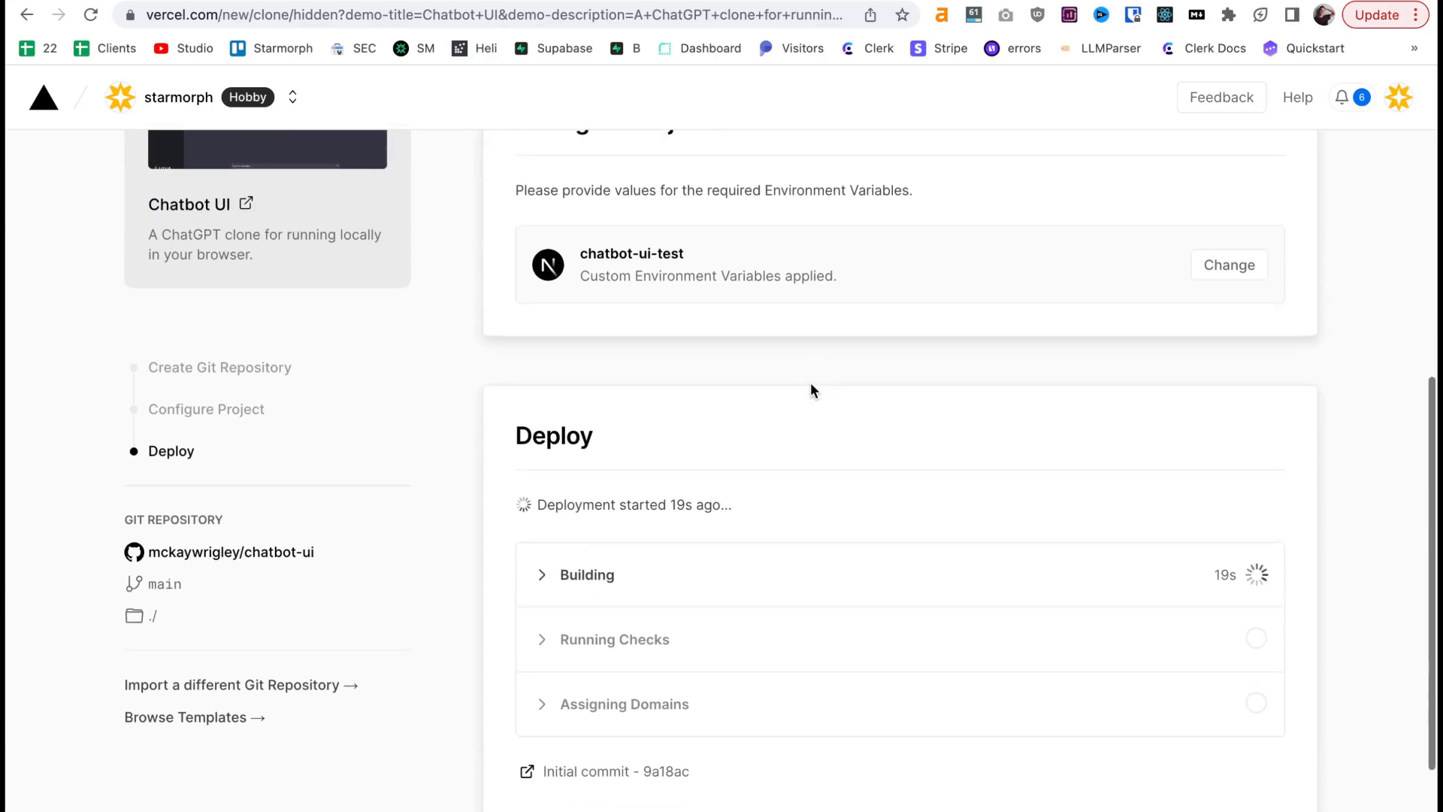
scroll("down", 3)
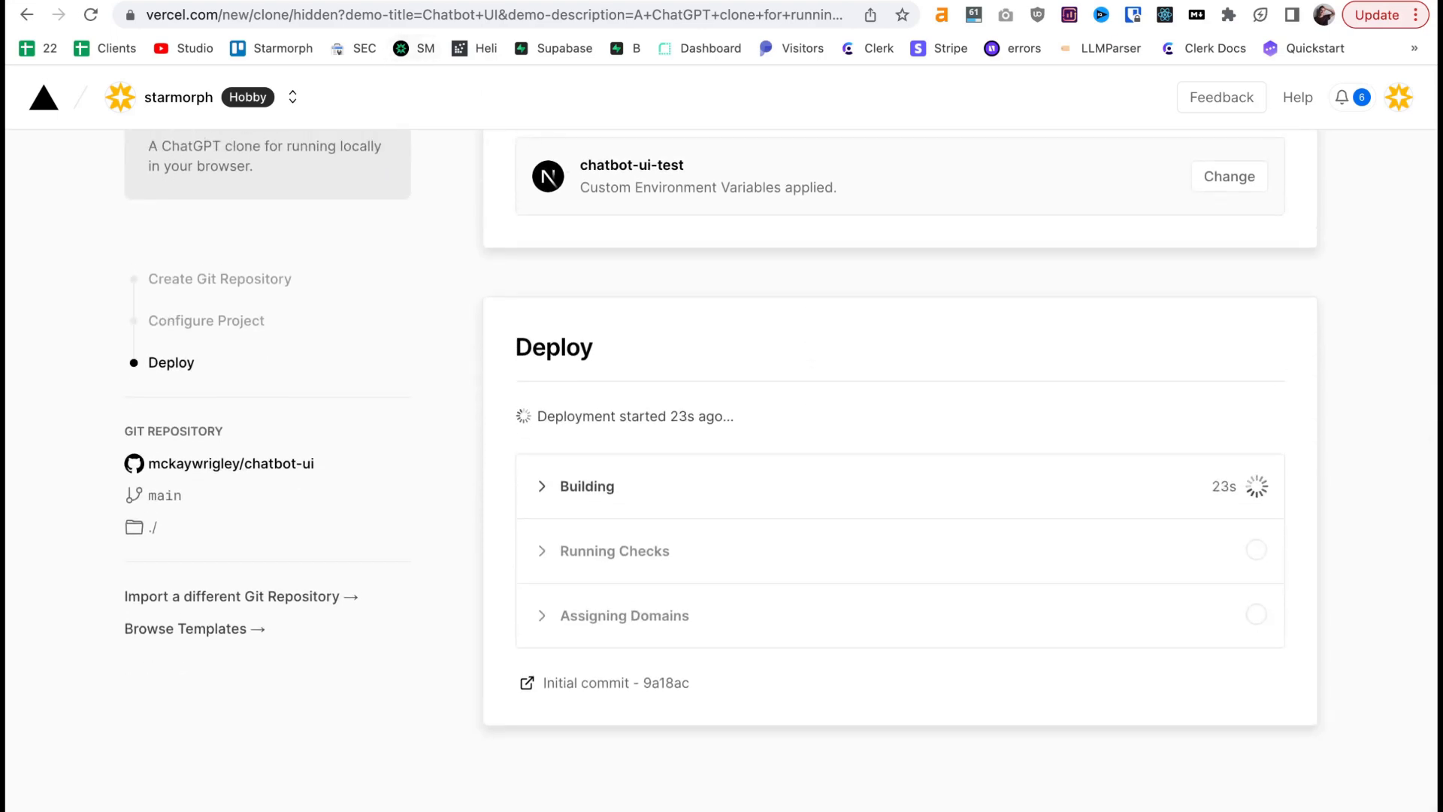
left_click(232, 463)
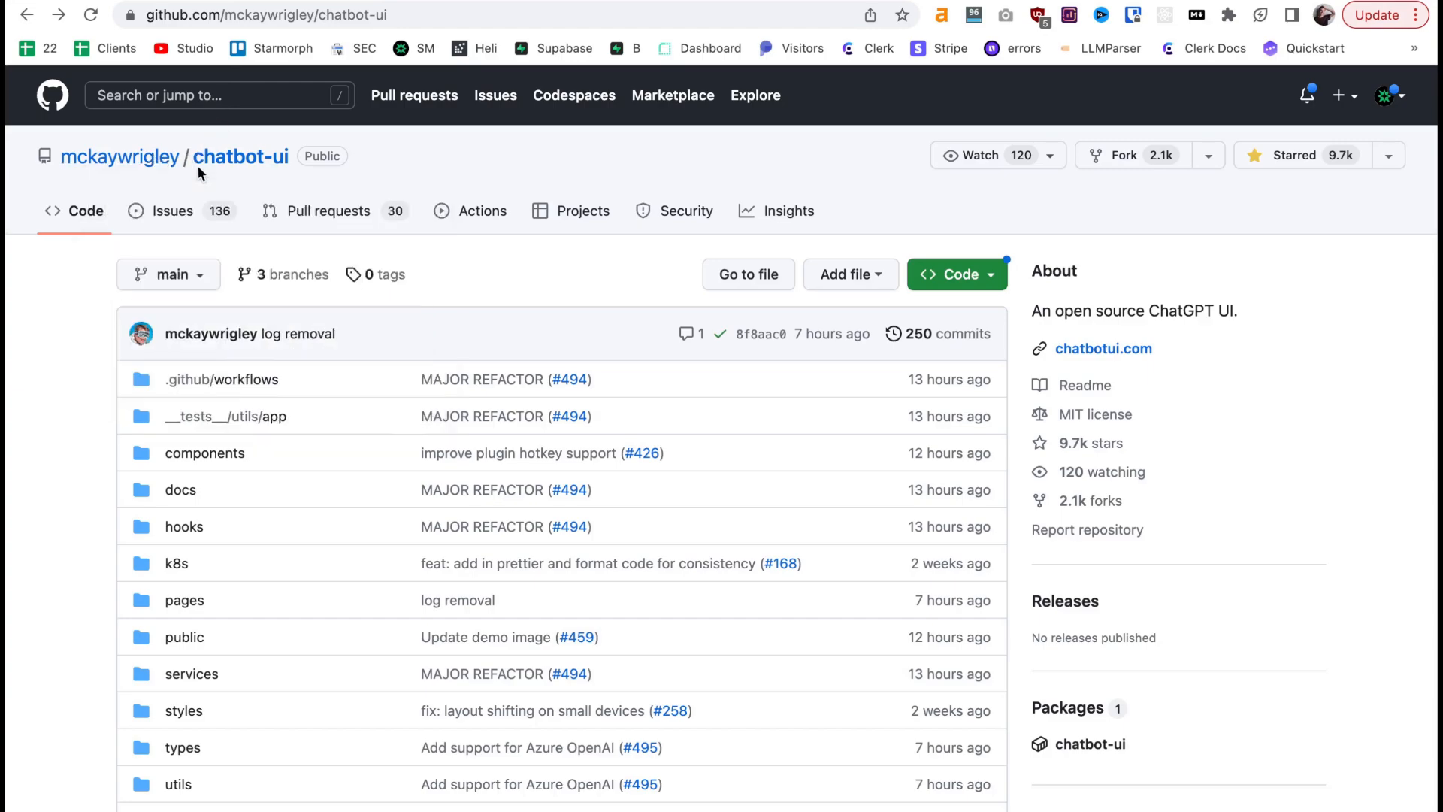
scroll("down", 3)
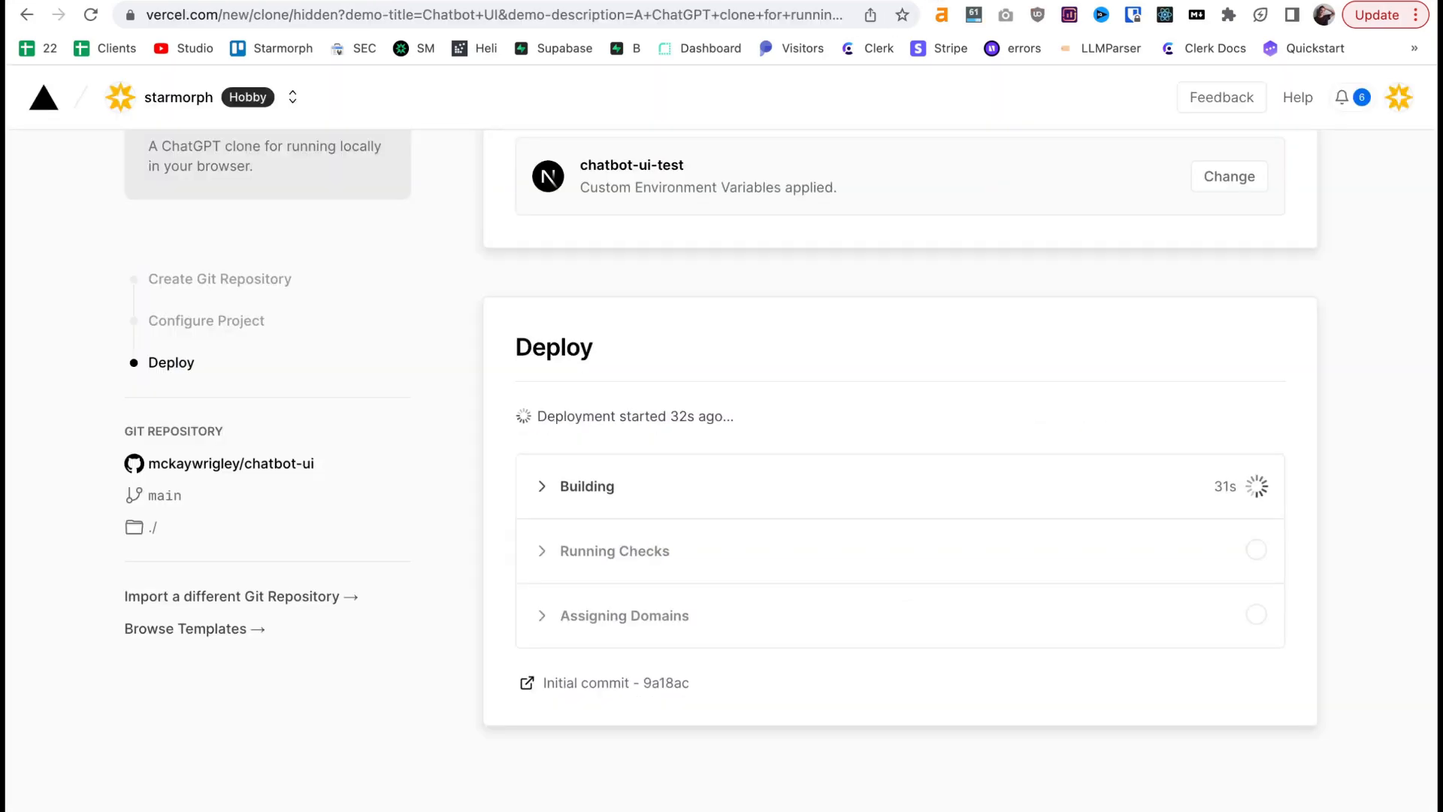
mouse_move(841, 362)
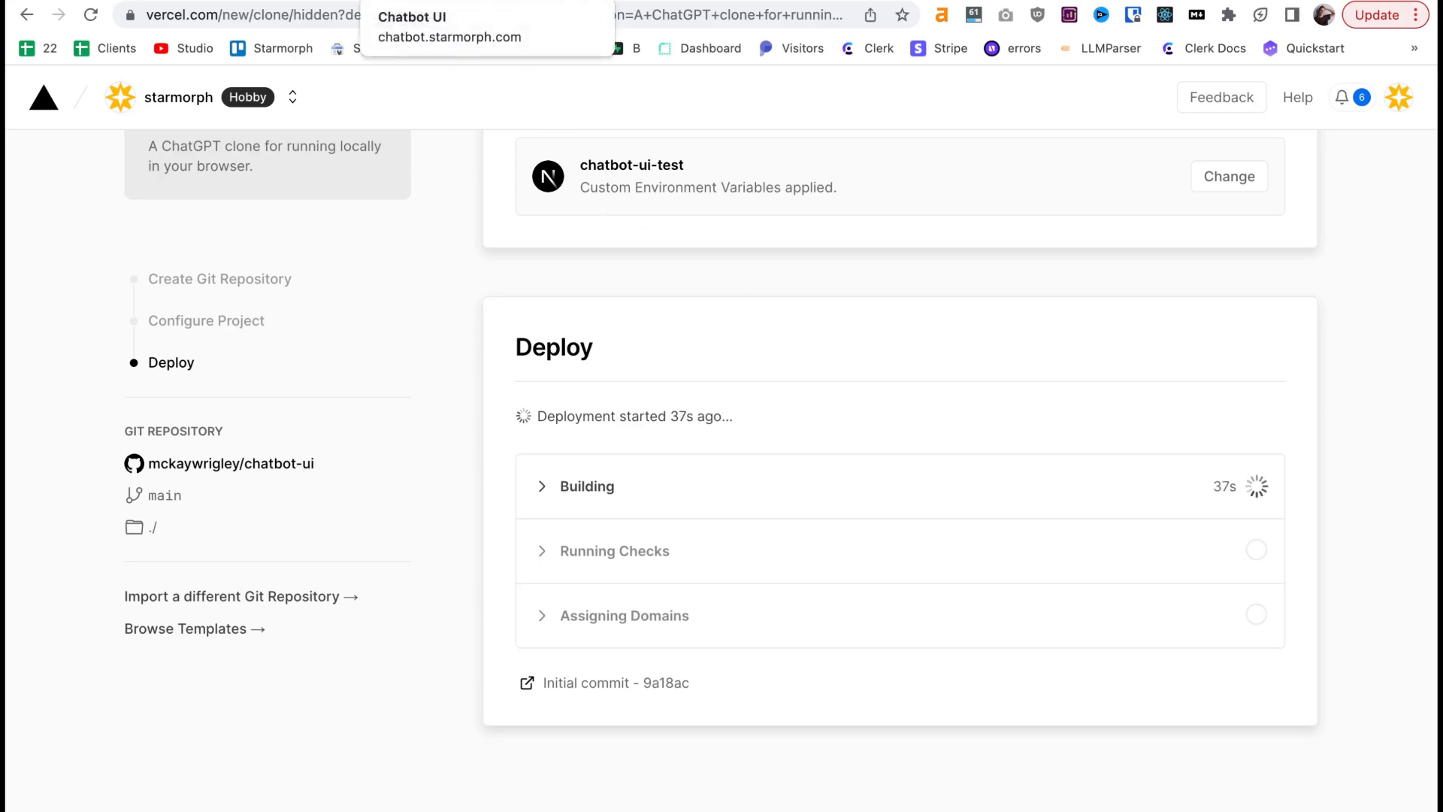
mouse_move(663, 333)
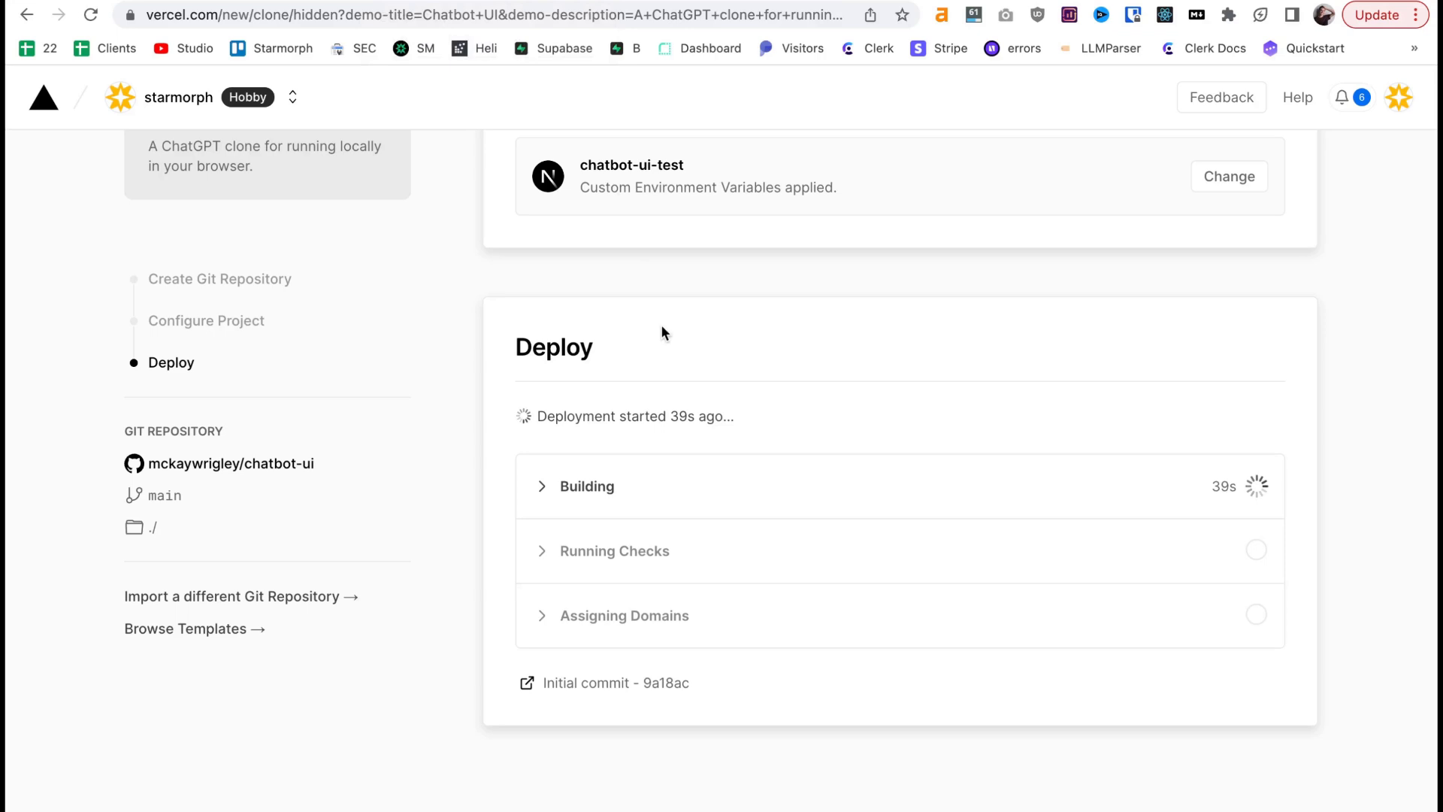
mouse_move(695, 412)
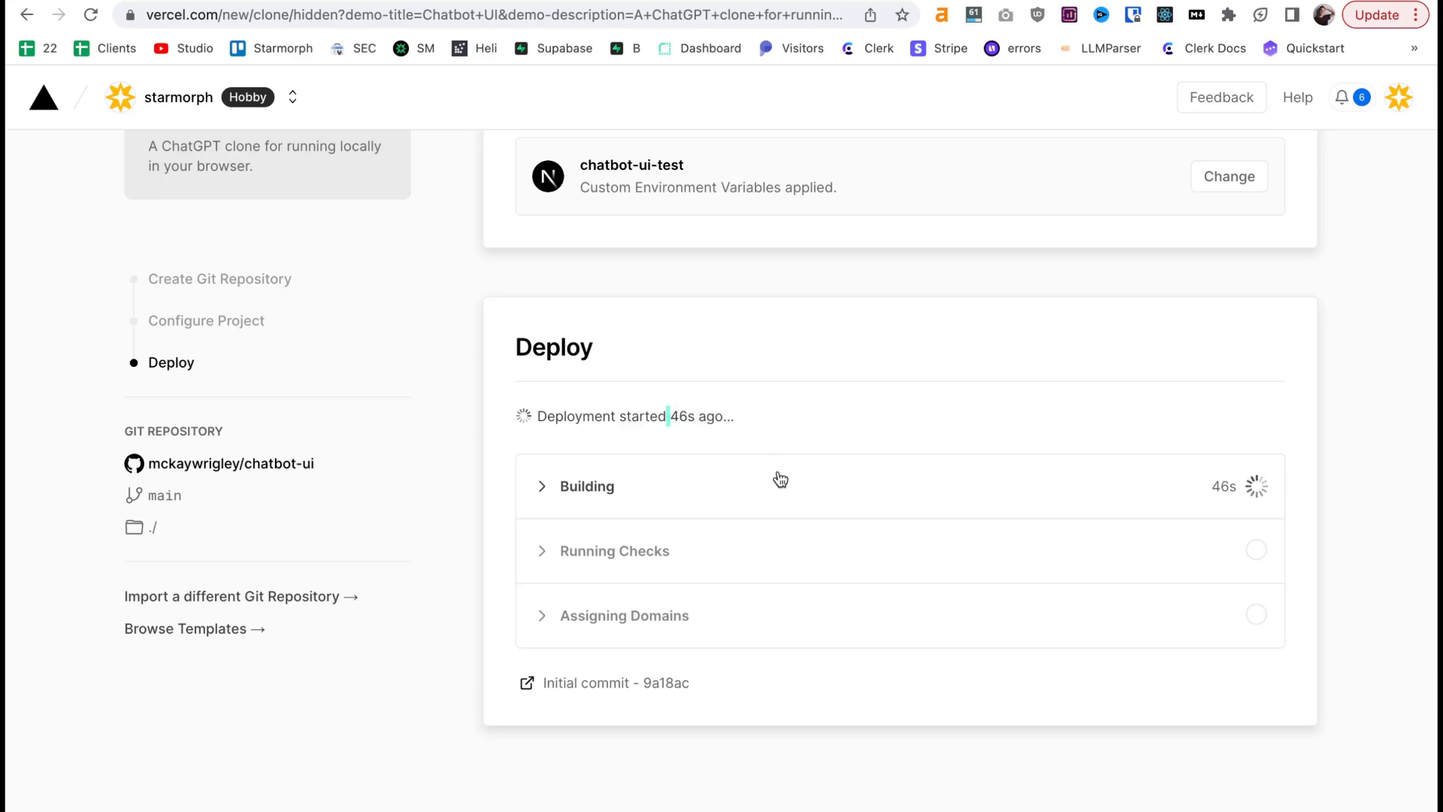
mouse_move(753, 373)
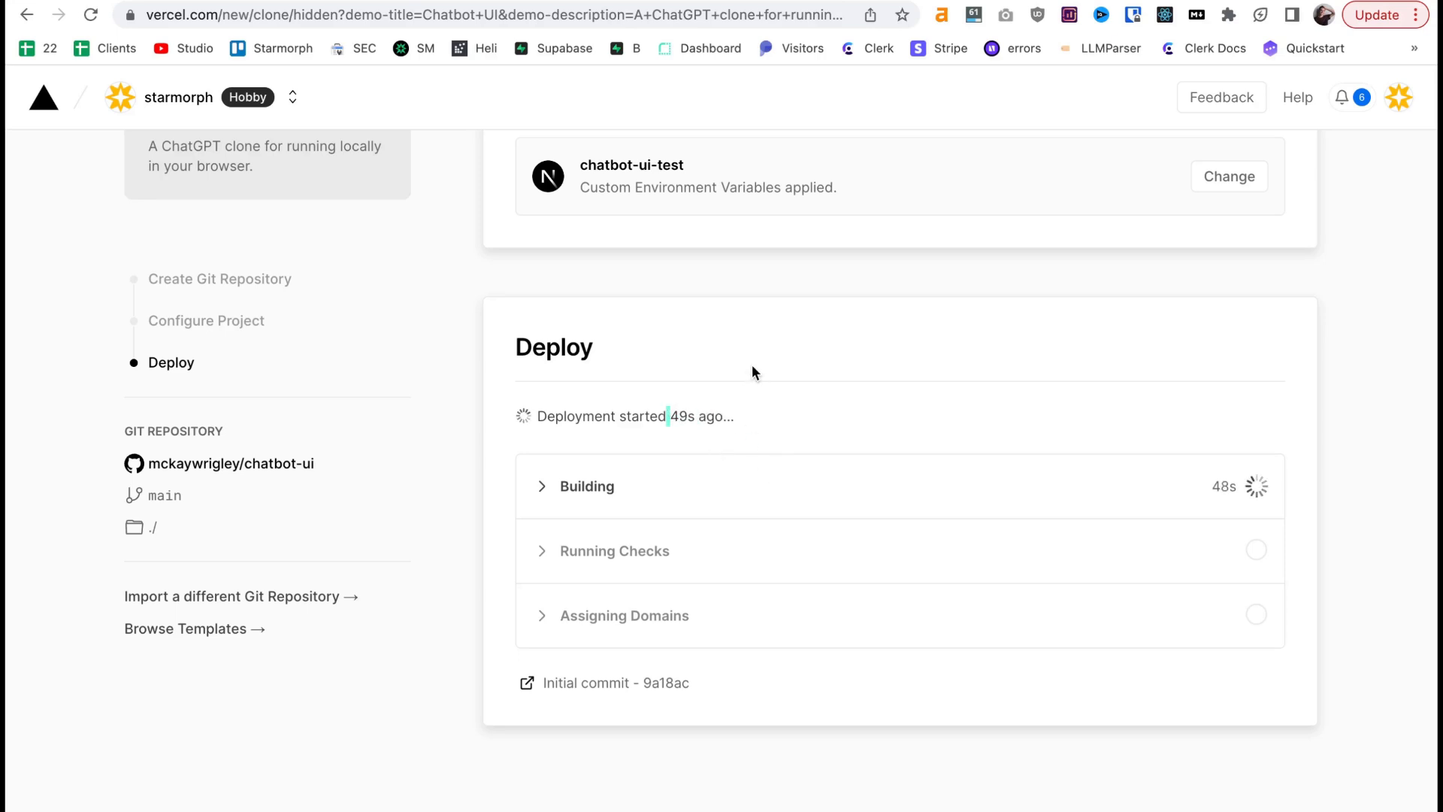
Scroll through the chatbot-ui-test build log as dependencies install and Next.js builds.
scroll("up", 3)
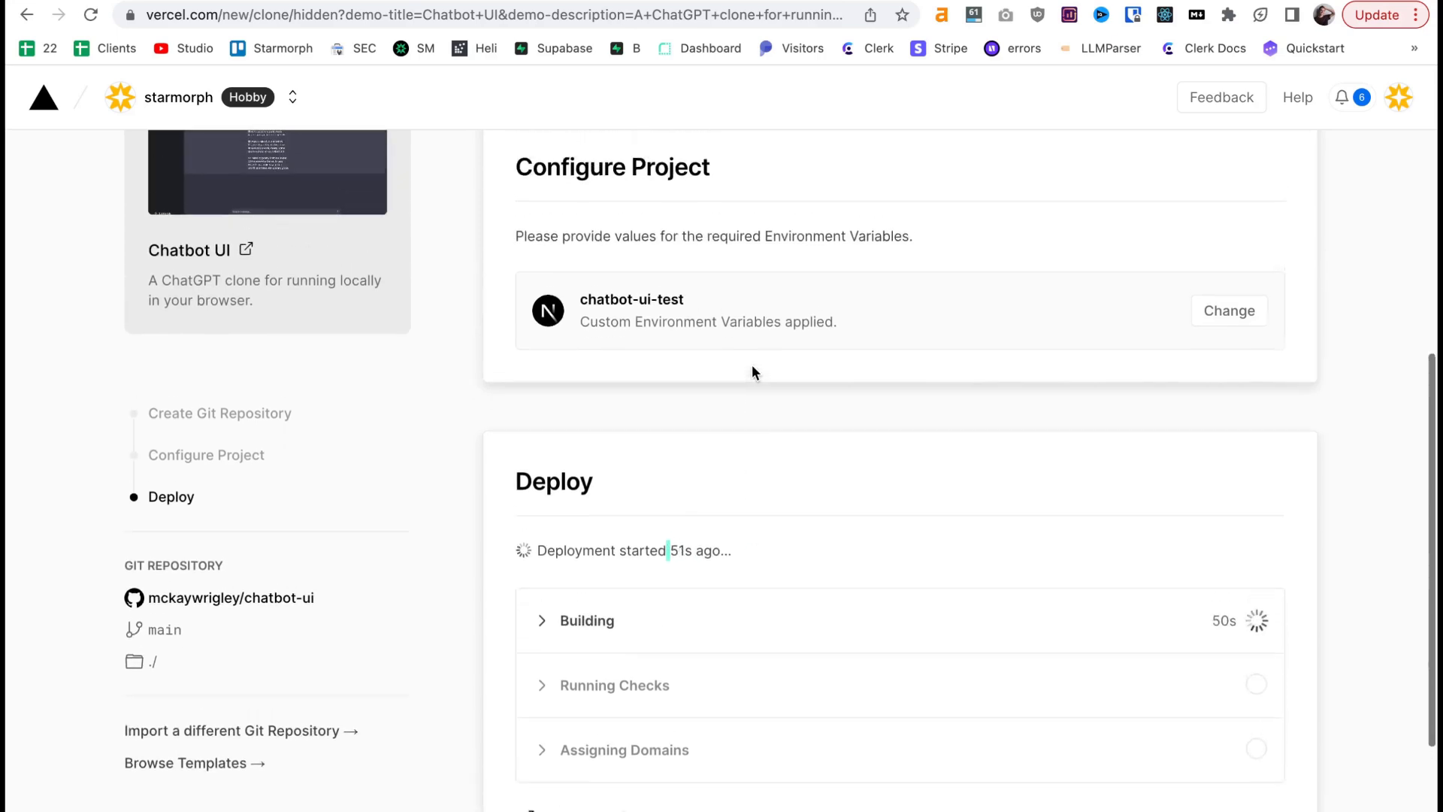
scroll("down", 3)
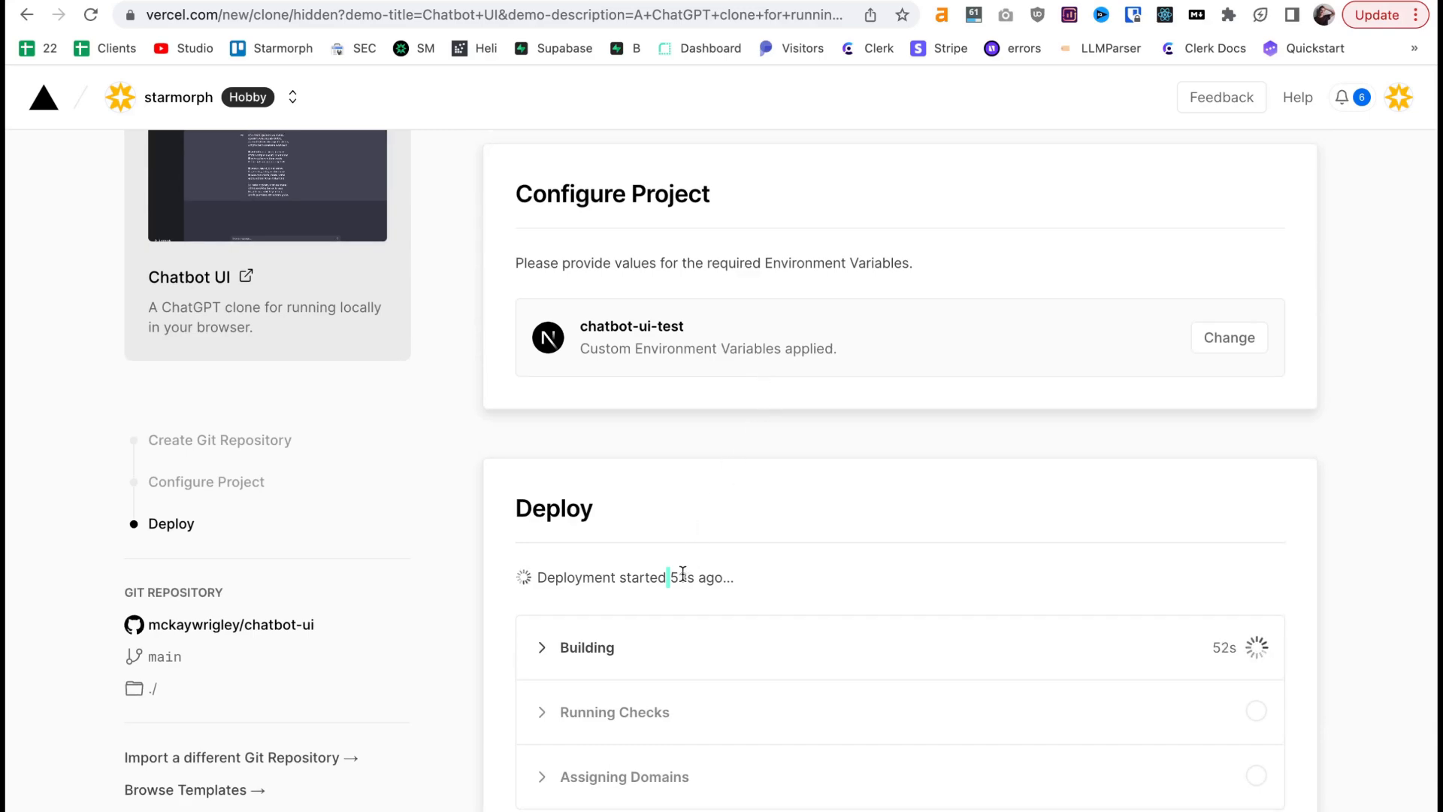
scroll("up", 3)
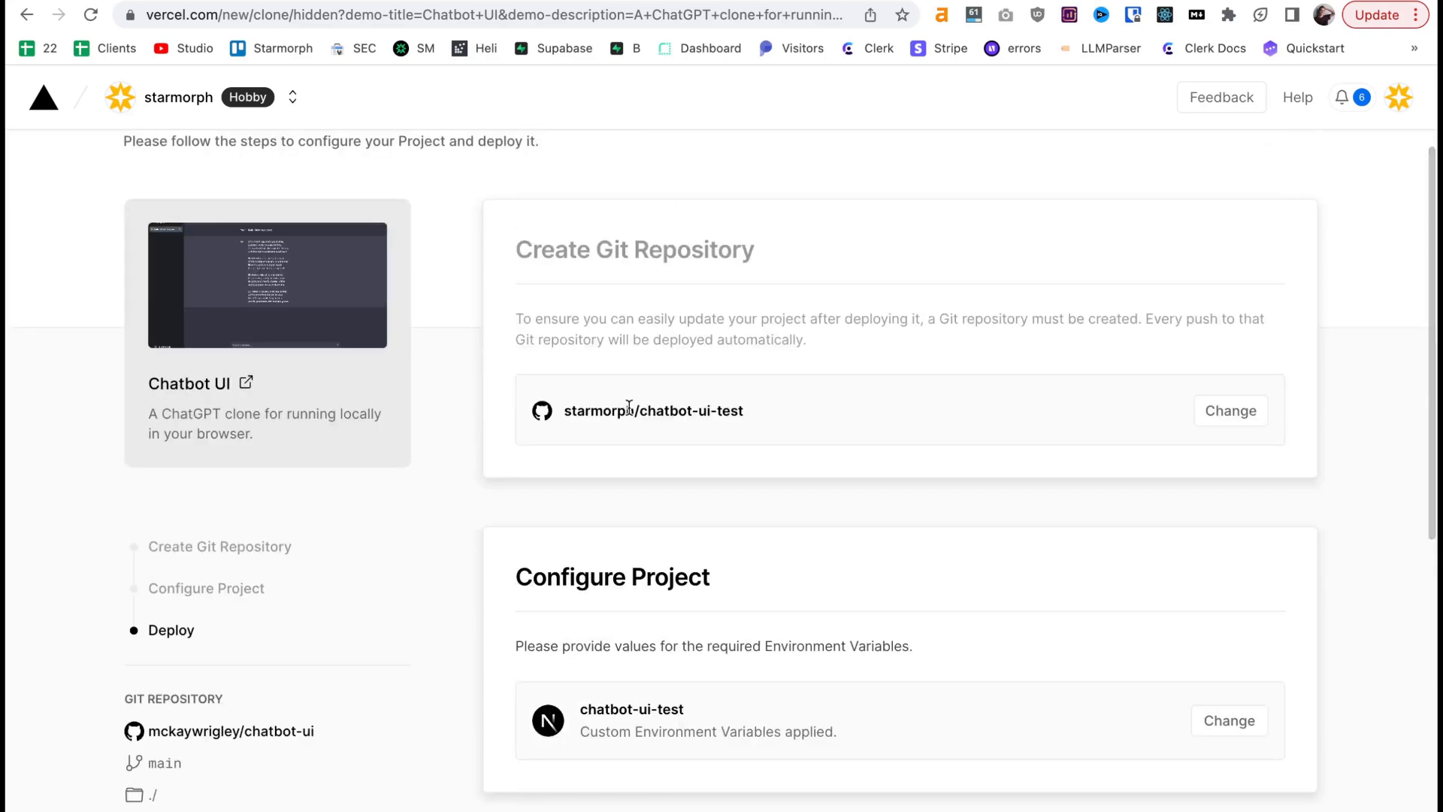
scroll("down", 3)
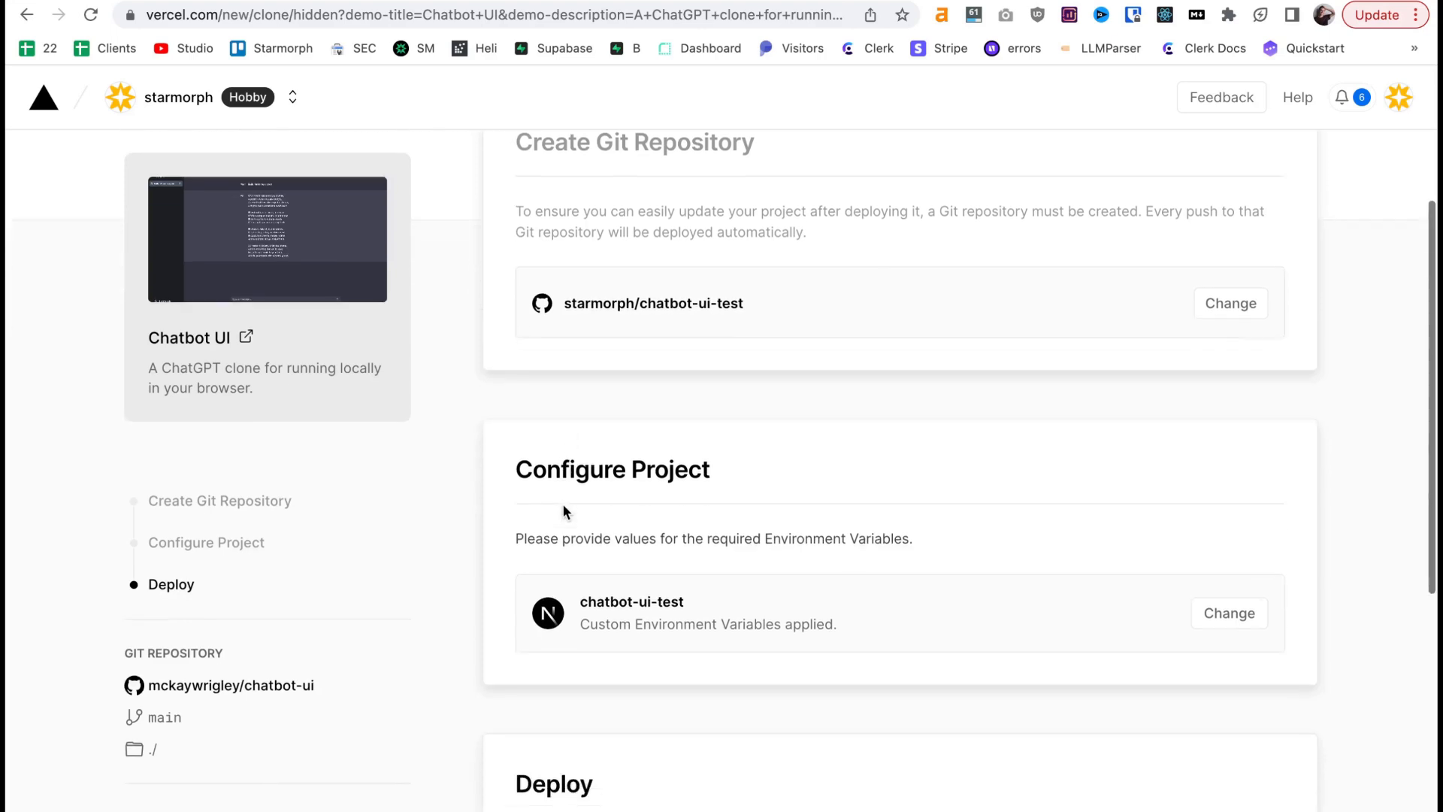
scroll("down", 3)
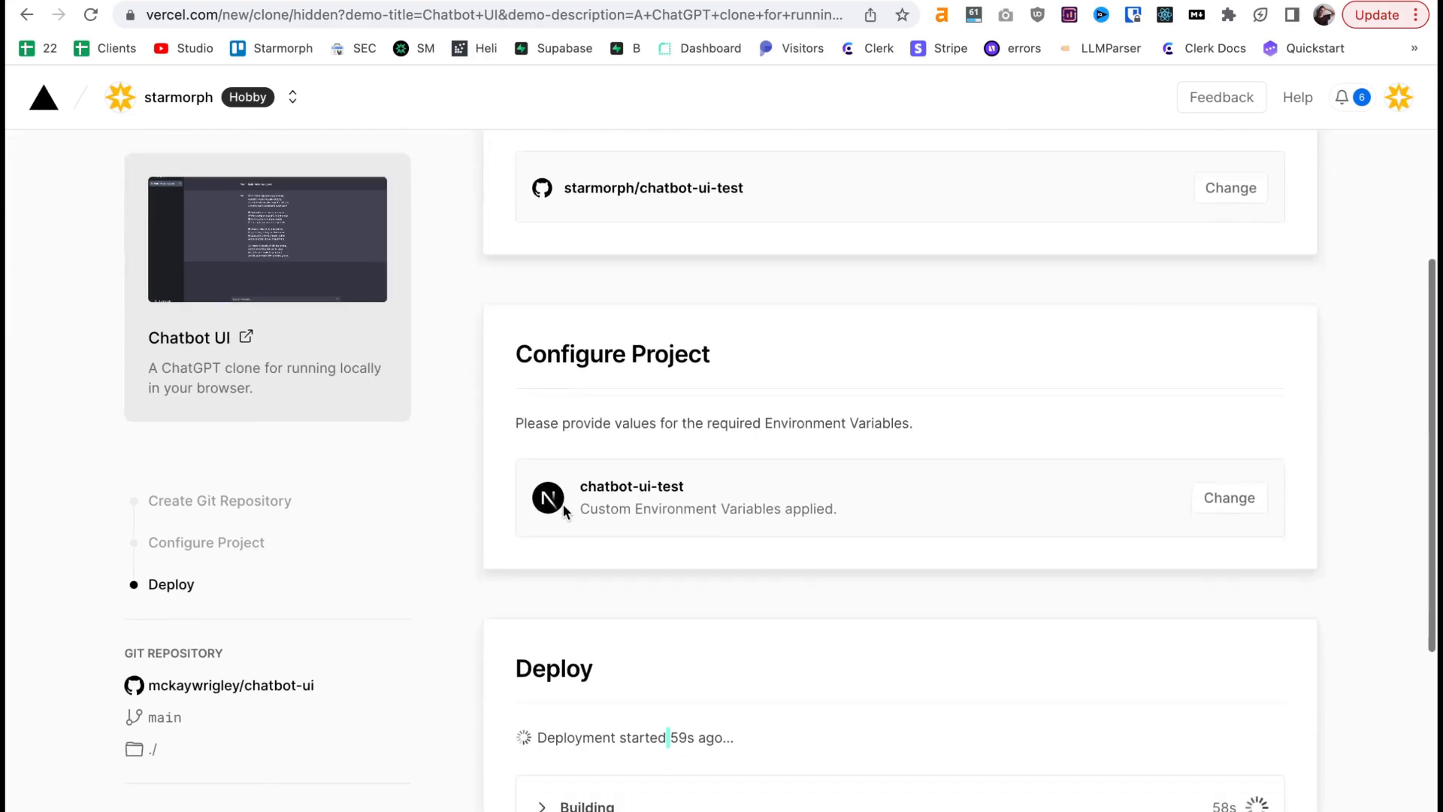
scroll("down", 3)
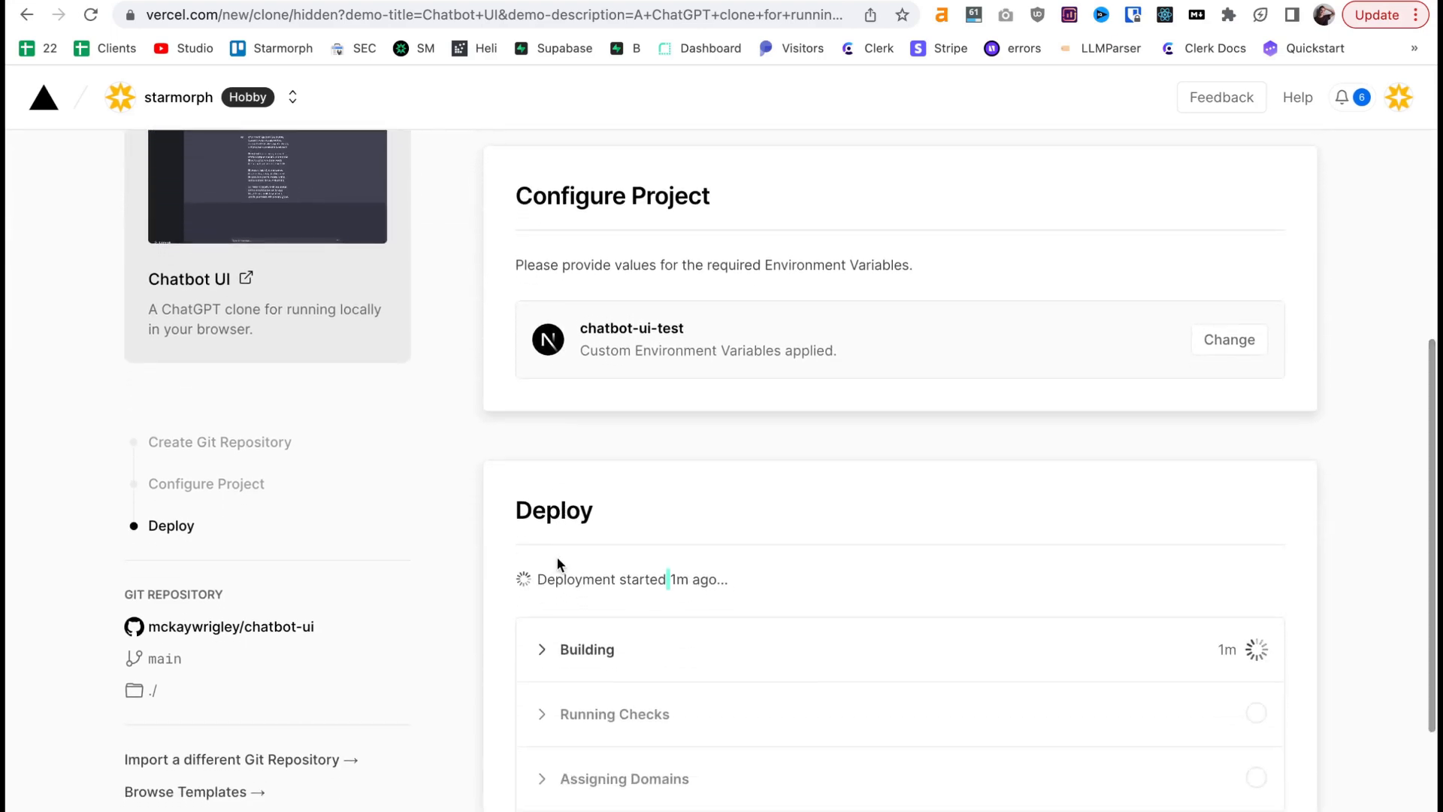
scroll("down", 3)
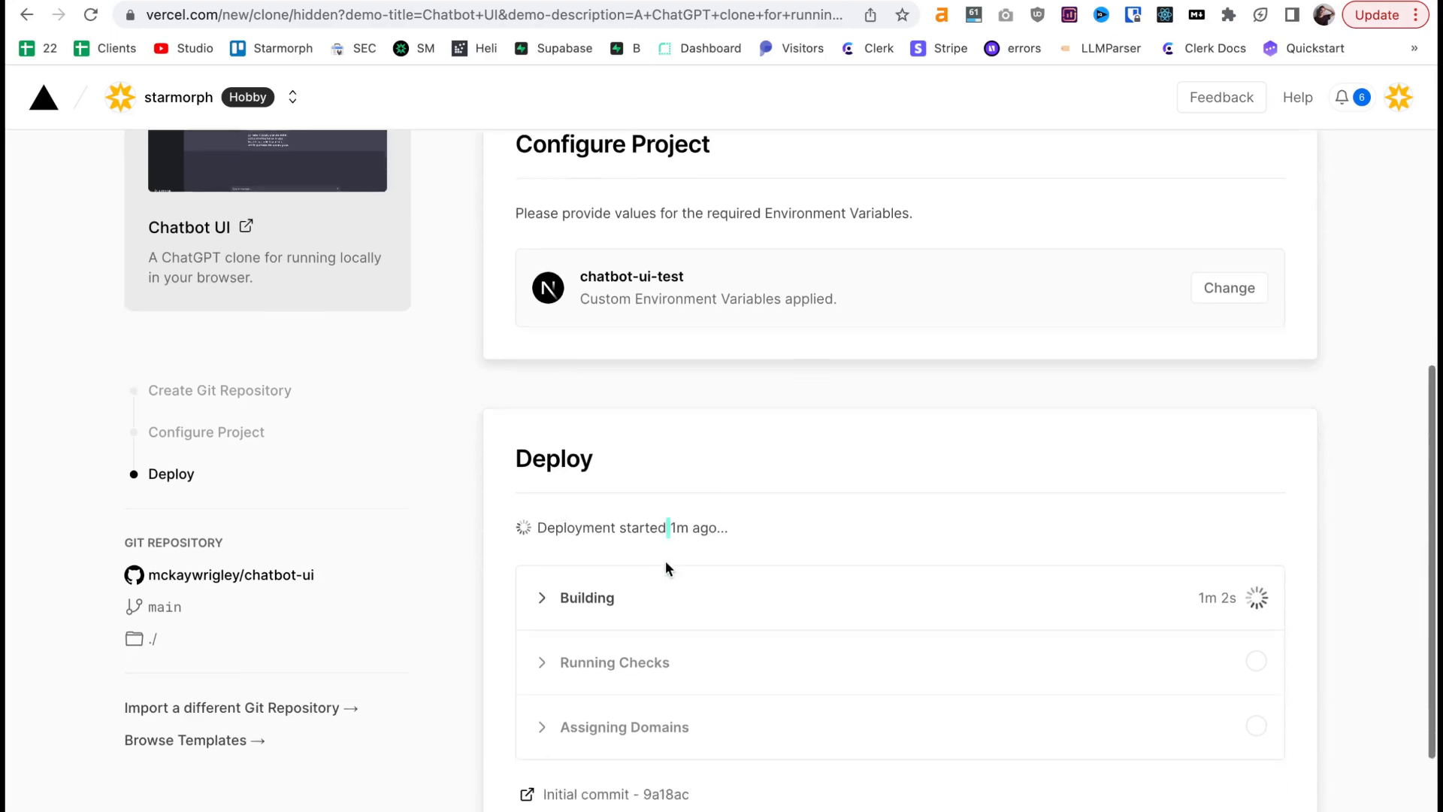
scroll("down", 3)
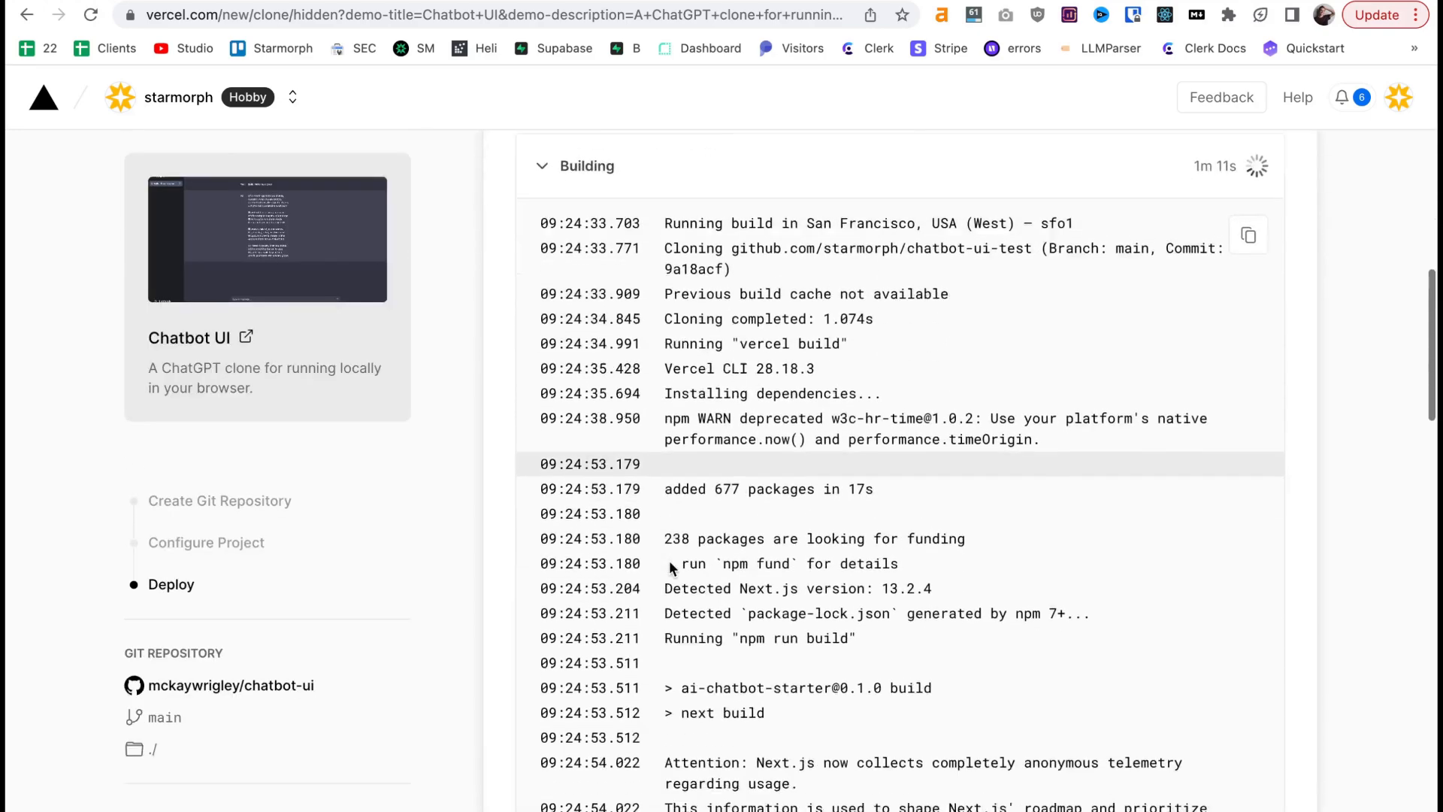
Follow the build log down until the Congratulations page confirms chatbot-ui-test is deployed.
scroll("down", 3)
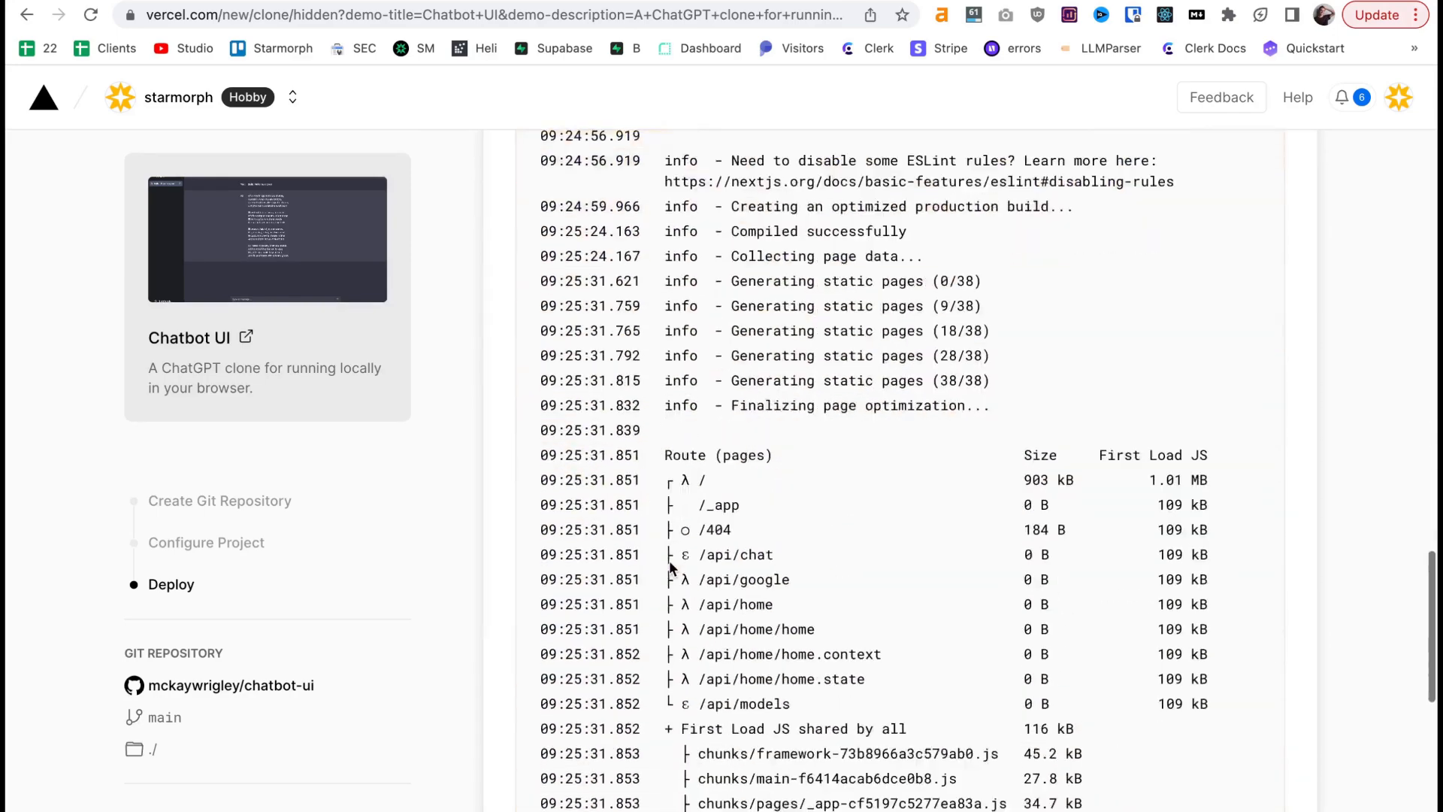
scroll("down", 3)
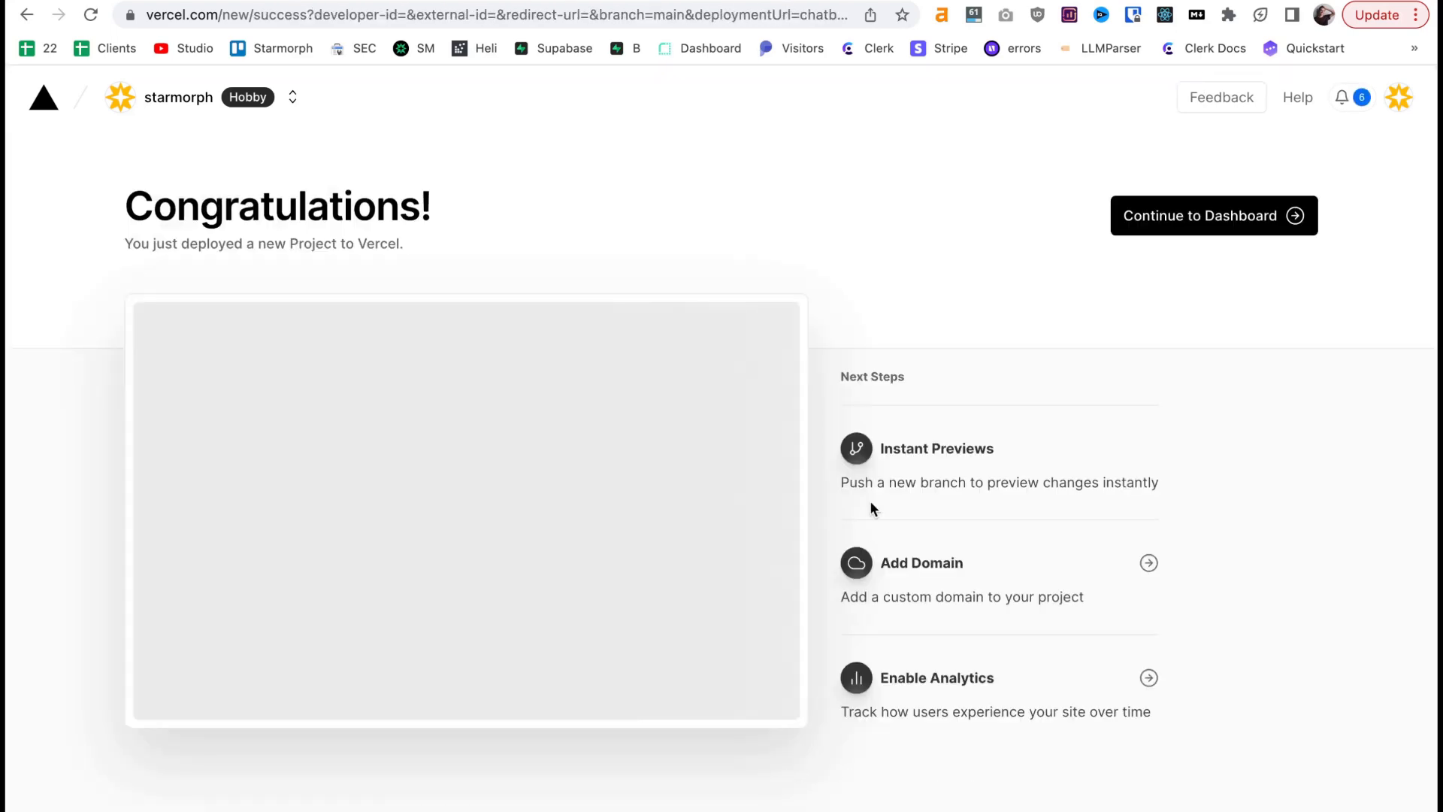
mouse_move(546, 417)
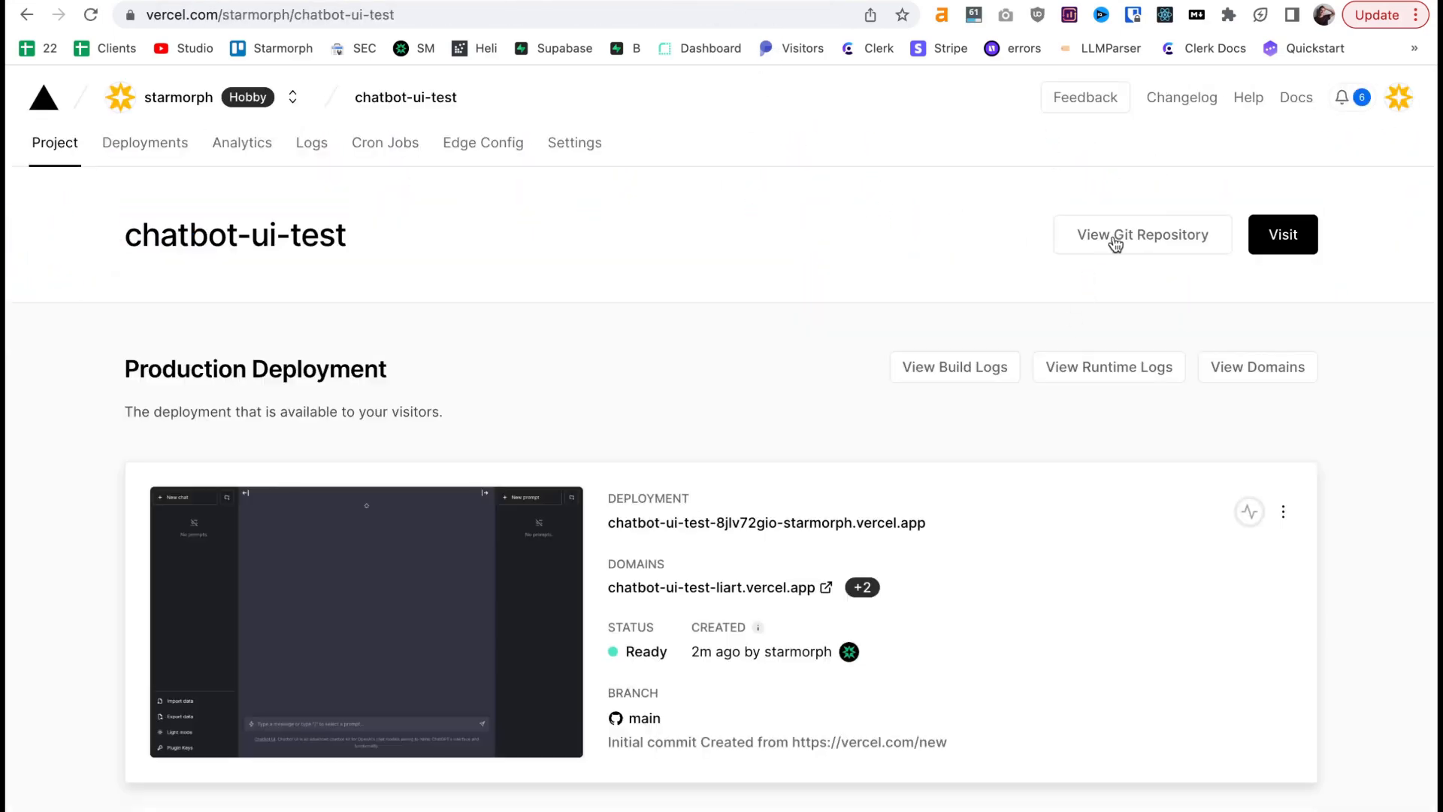
Visit the deployed Chatbot UI and send a hello message to get the assistant's reply.
left_click(1282, 235)
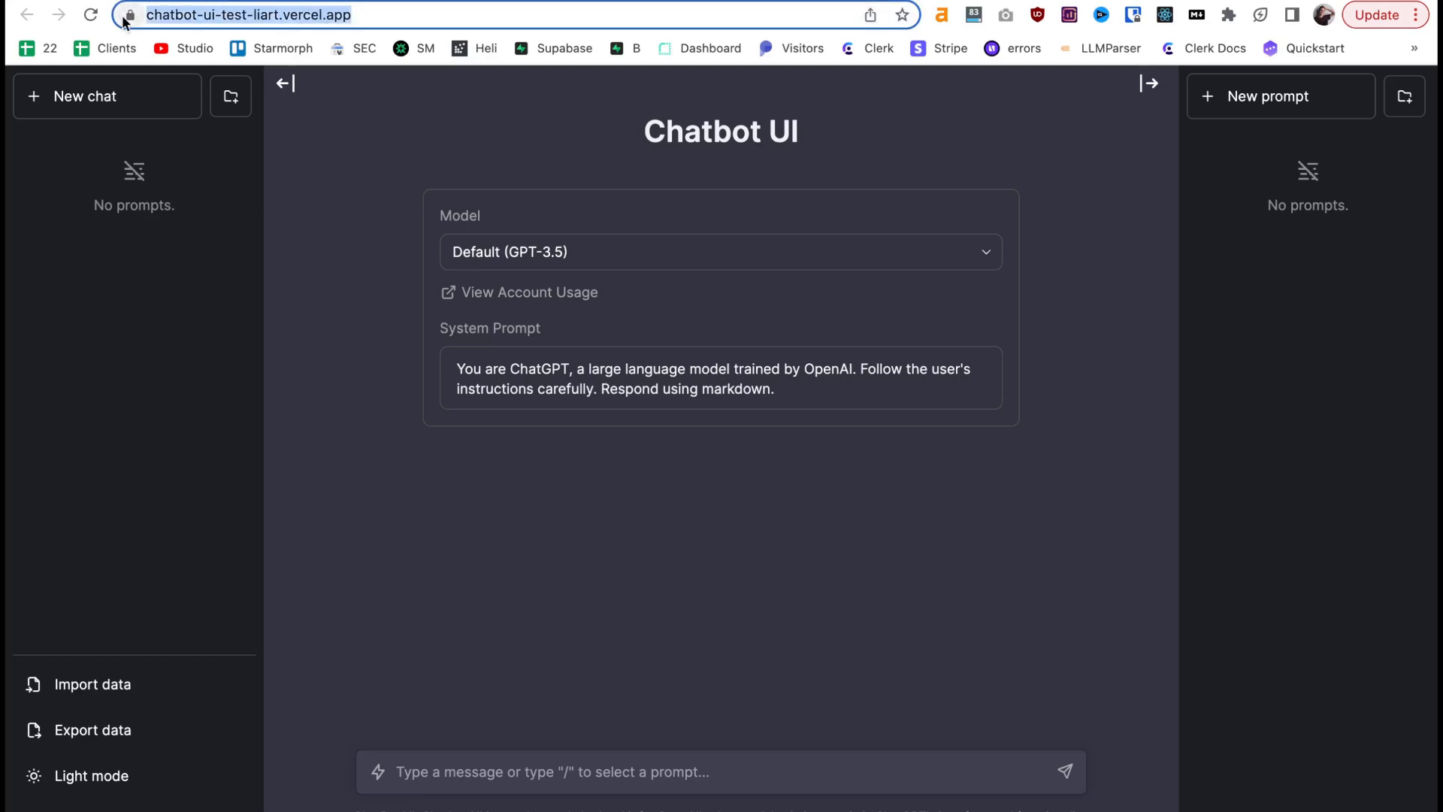
mouse_move(525, 722)
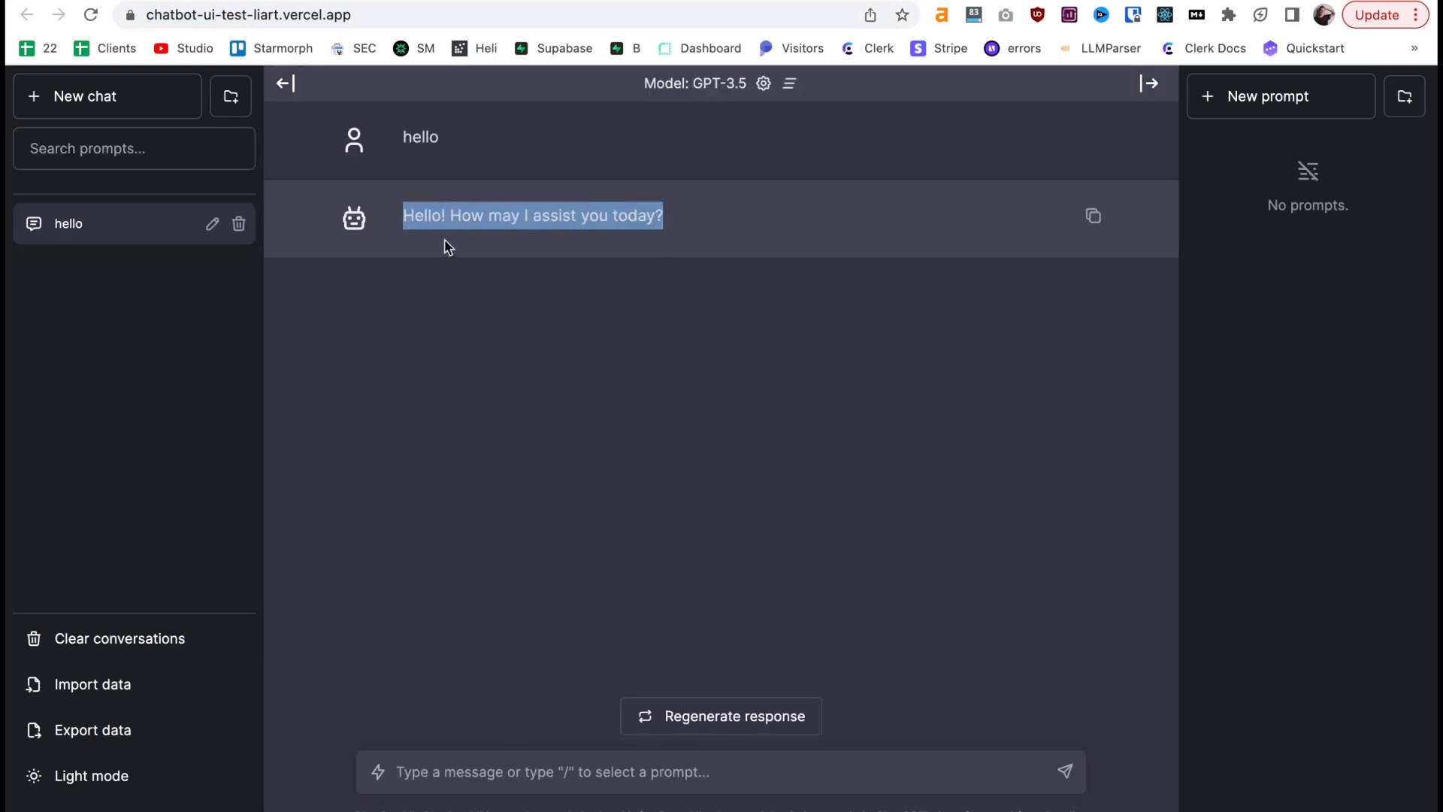
left_click(404, 204)
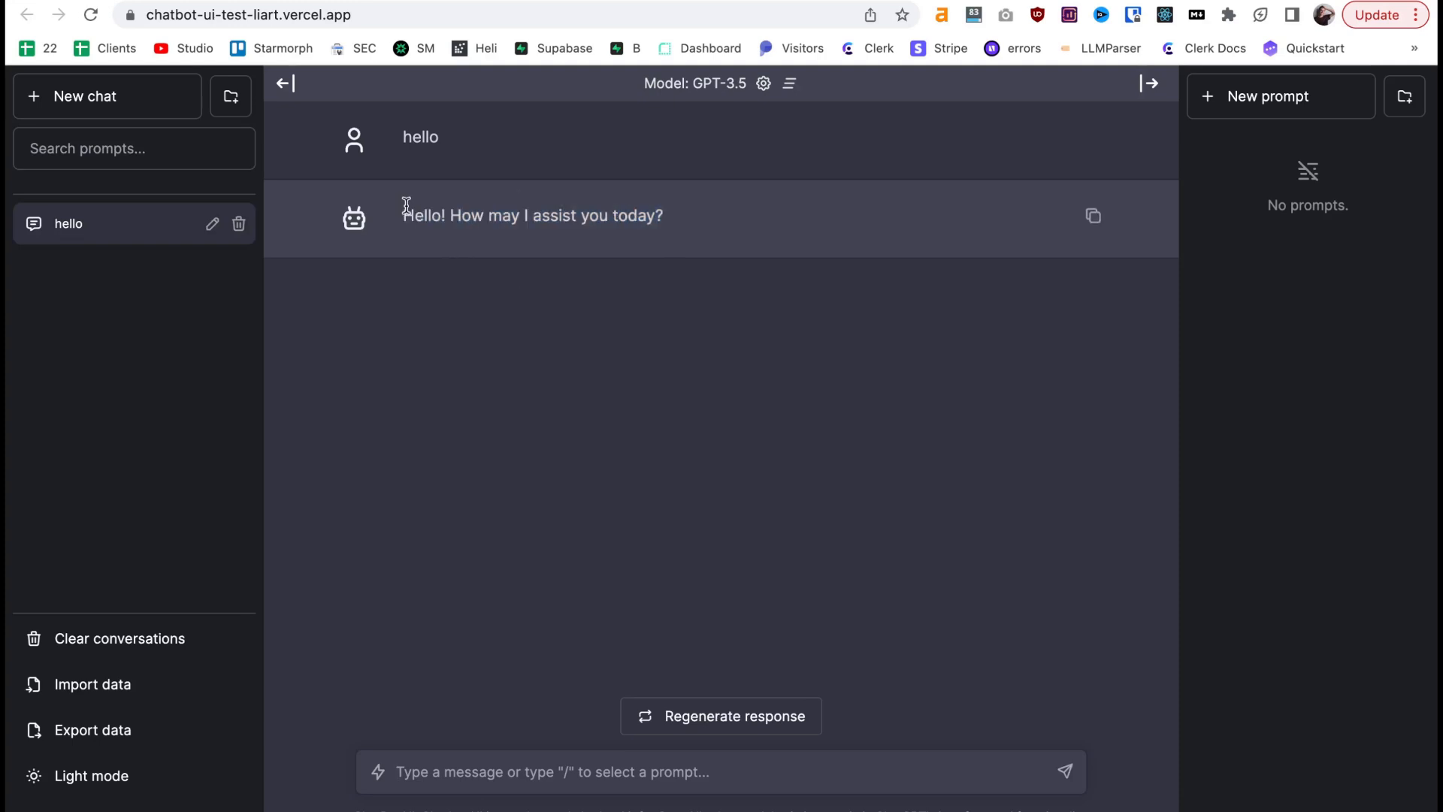
mouse_move(702, 156)
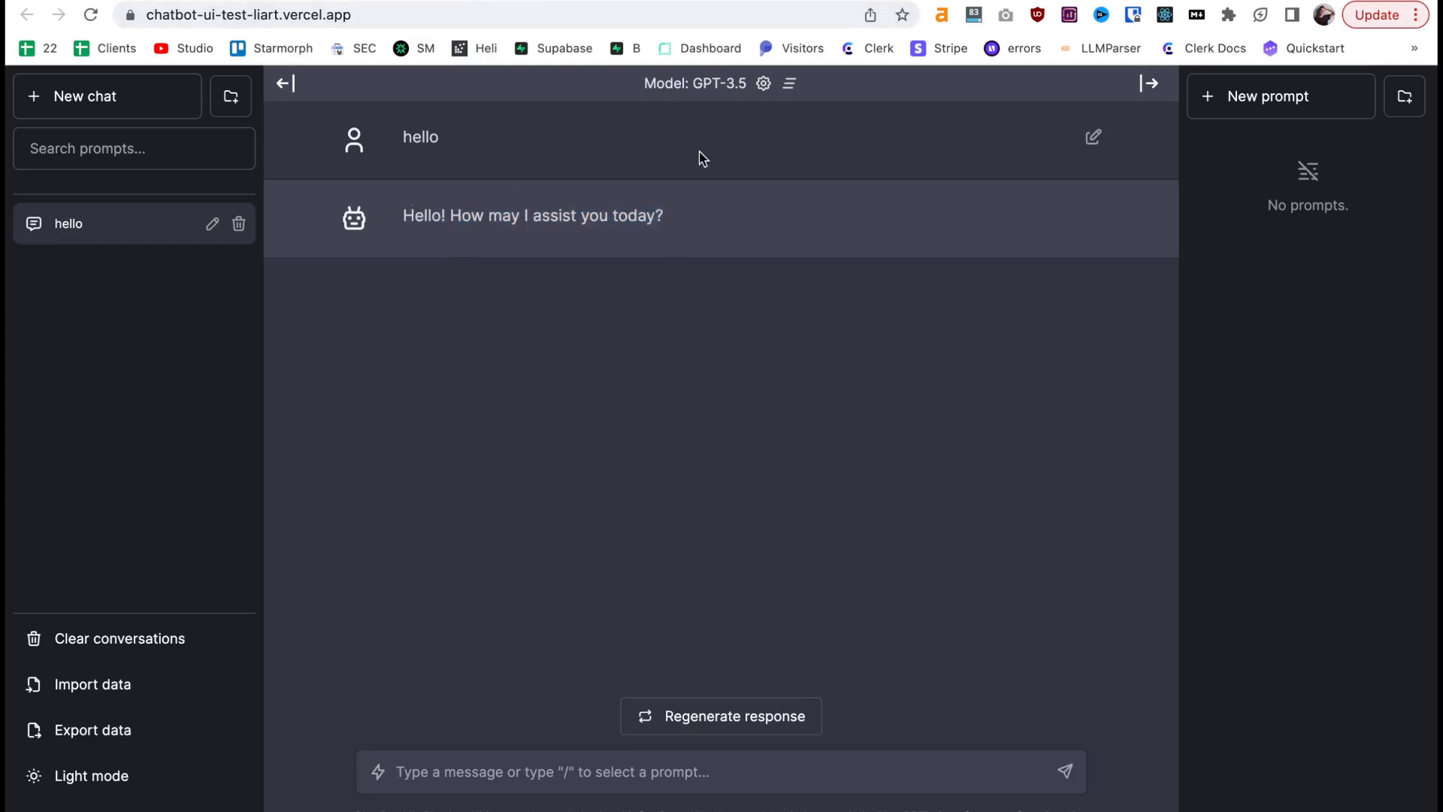
mouse_move(839, 203)
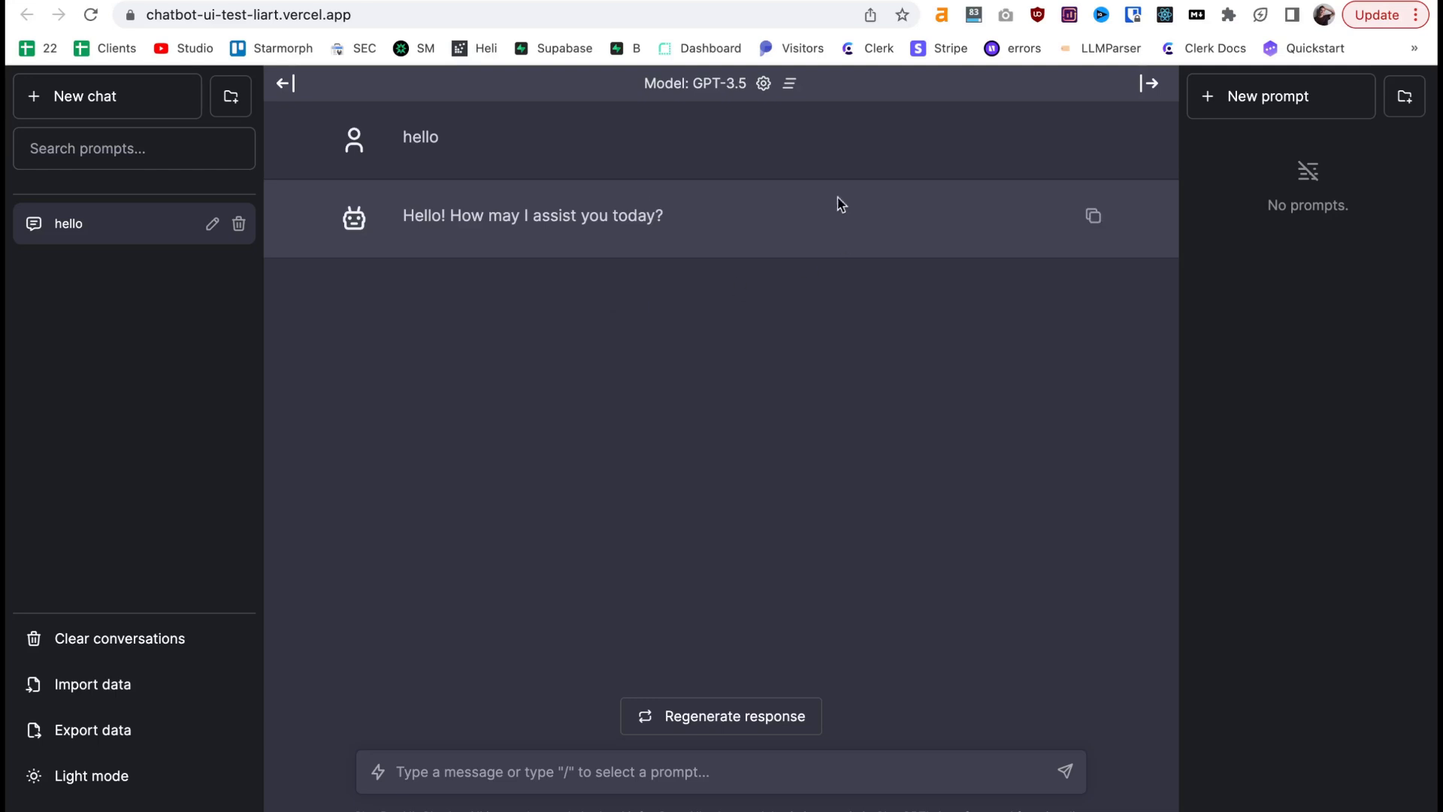
mouse_move(456, 456)
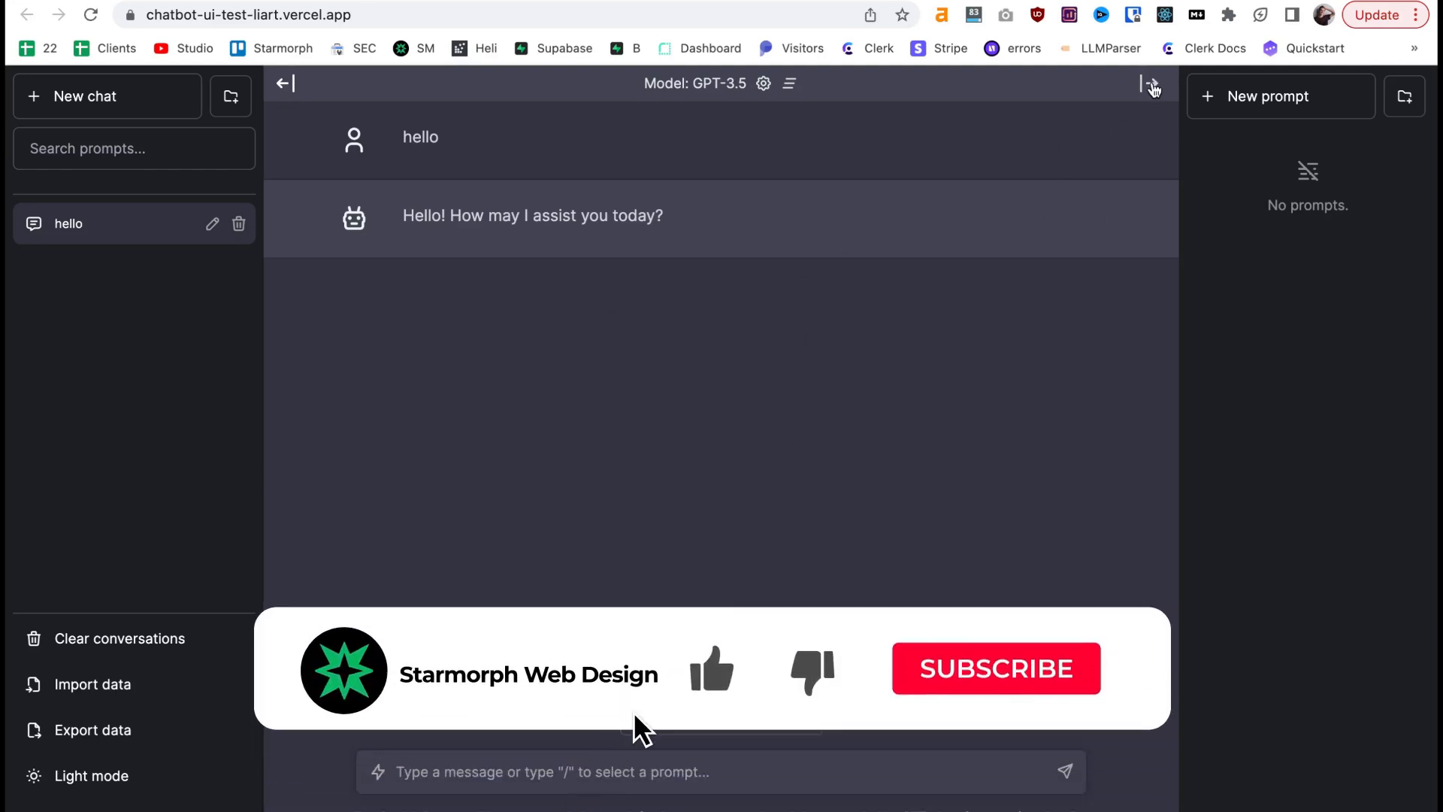
left_click(995, 668)
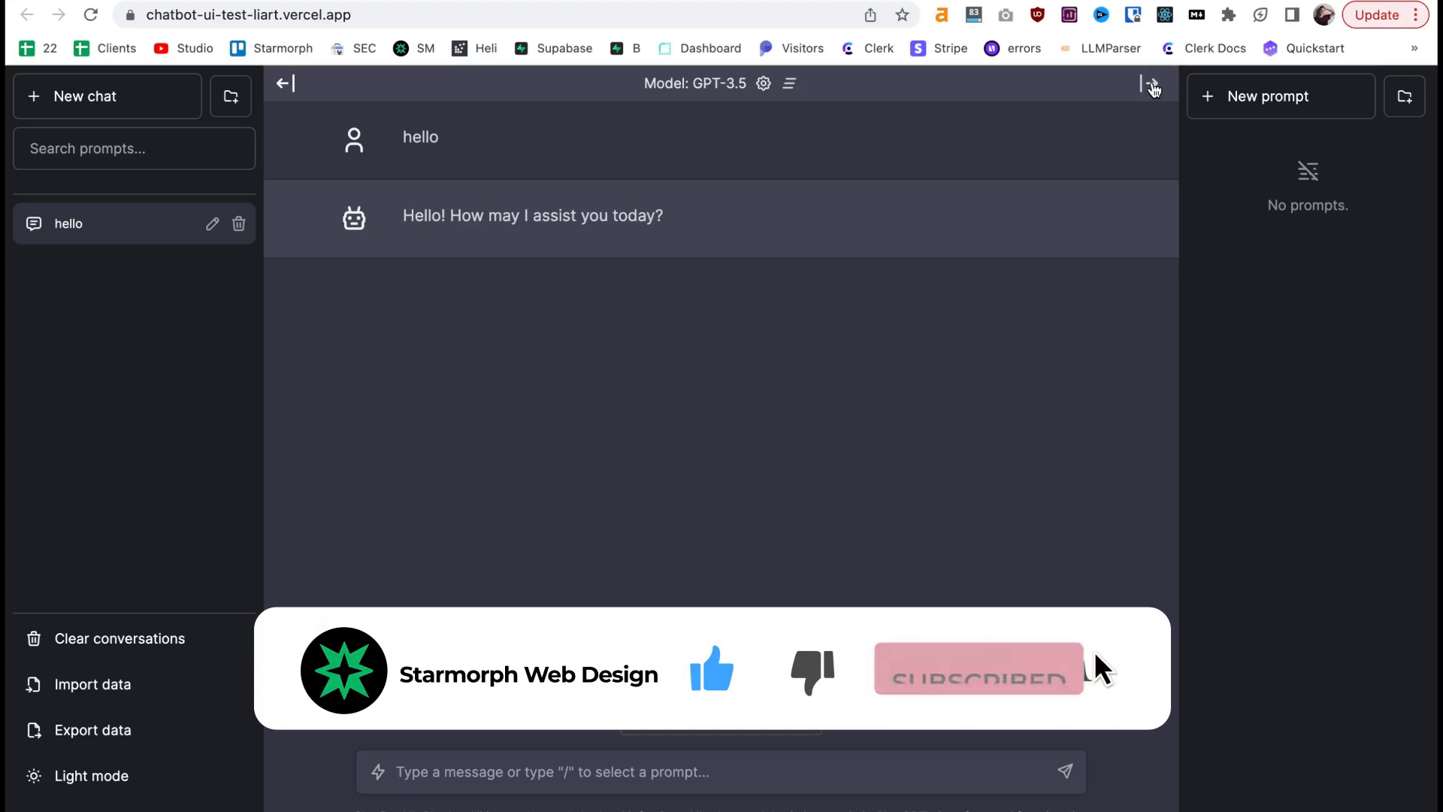
Hide and re-show the prompts sidebar, then return to the Vercel project page.
left_click(1151, 84)
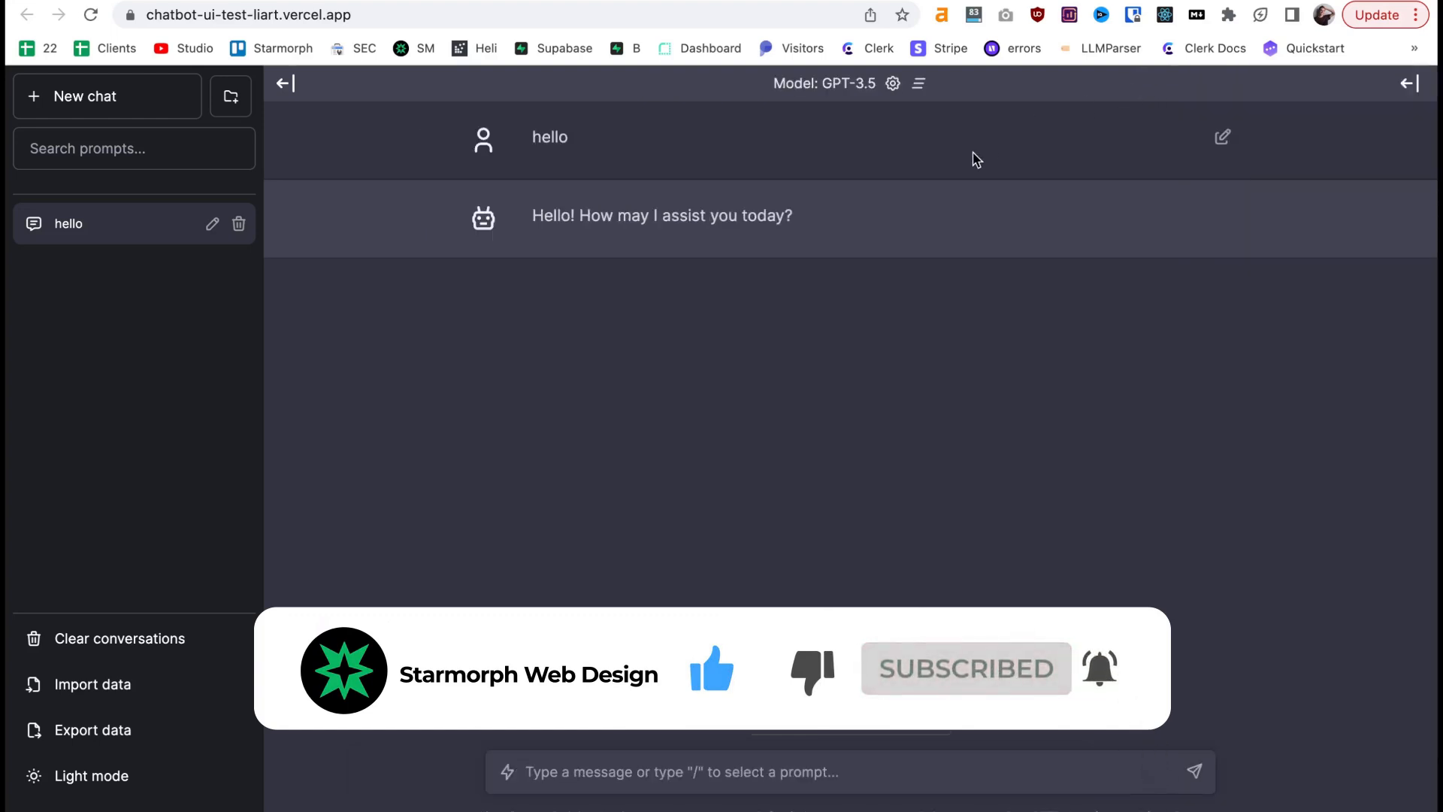
mouse_move(1276, 97)
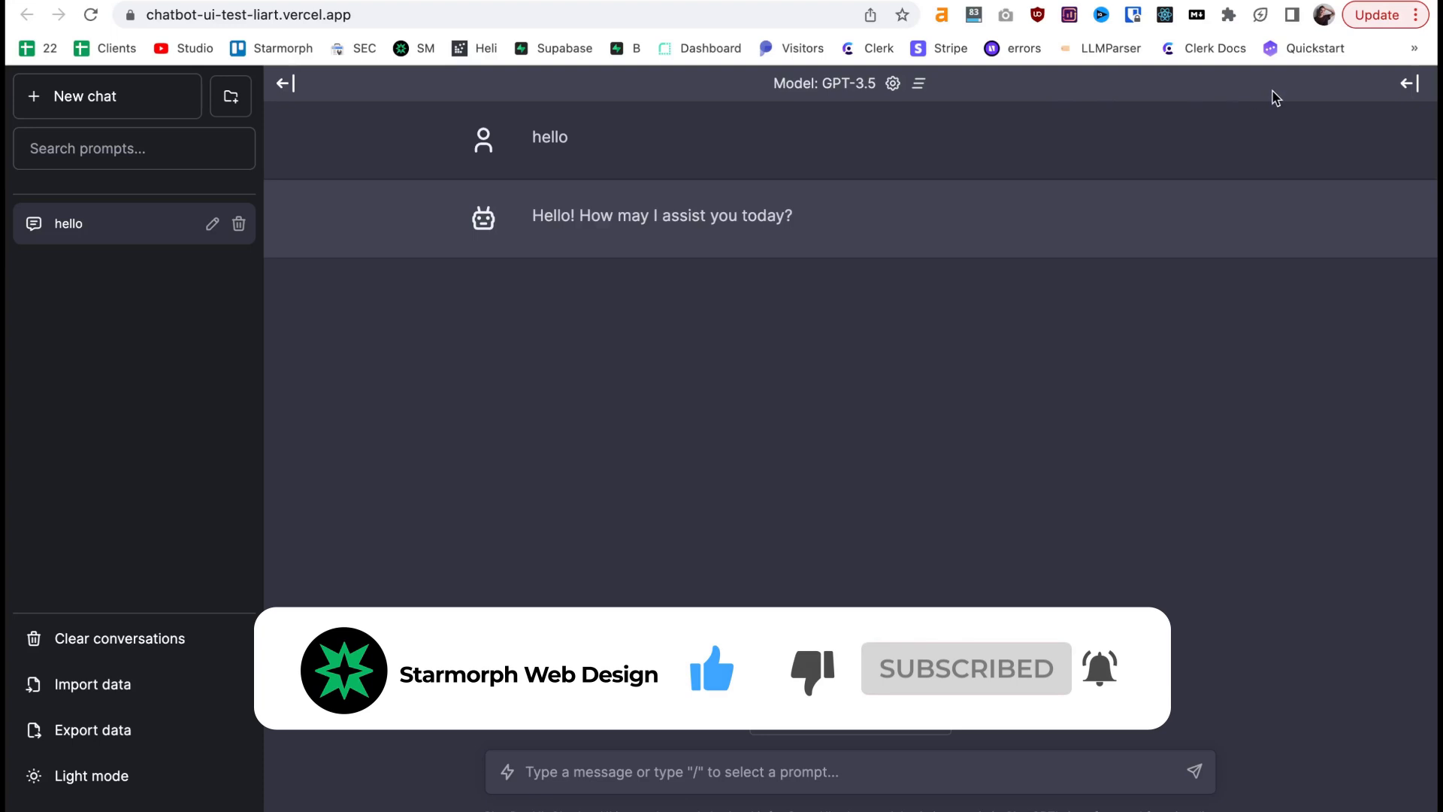
left_click(1408, 83)
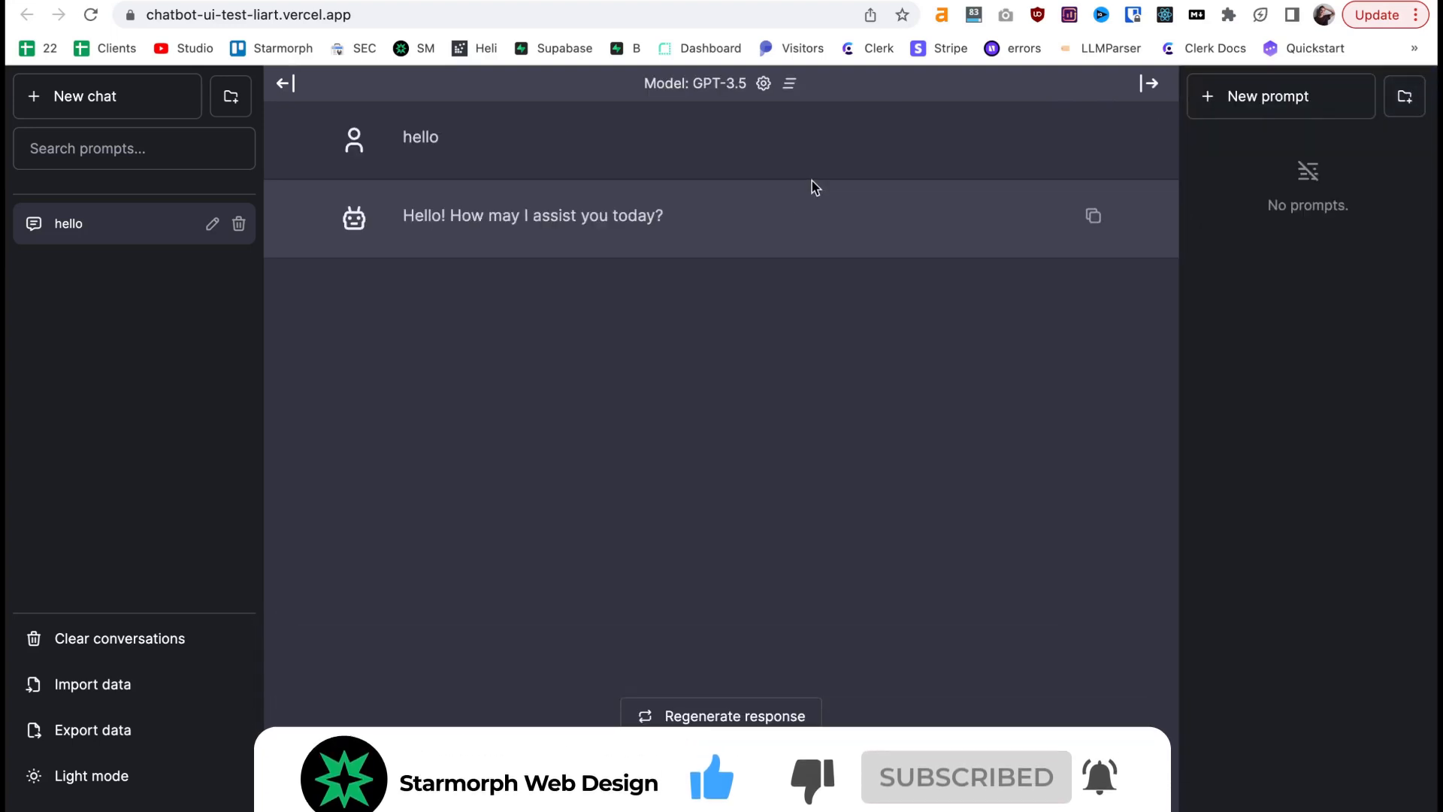
triple_click(532, 215)
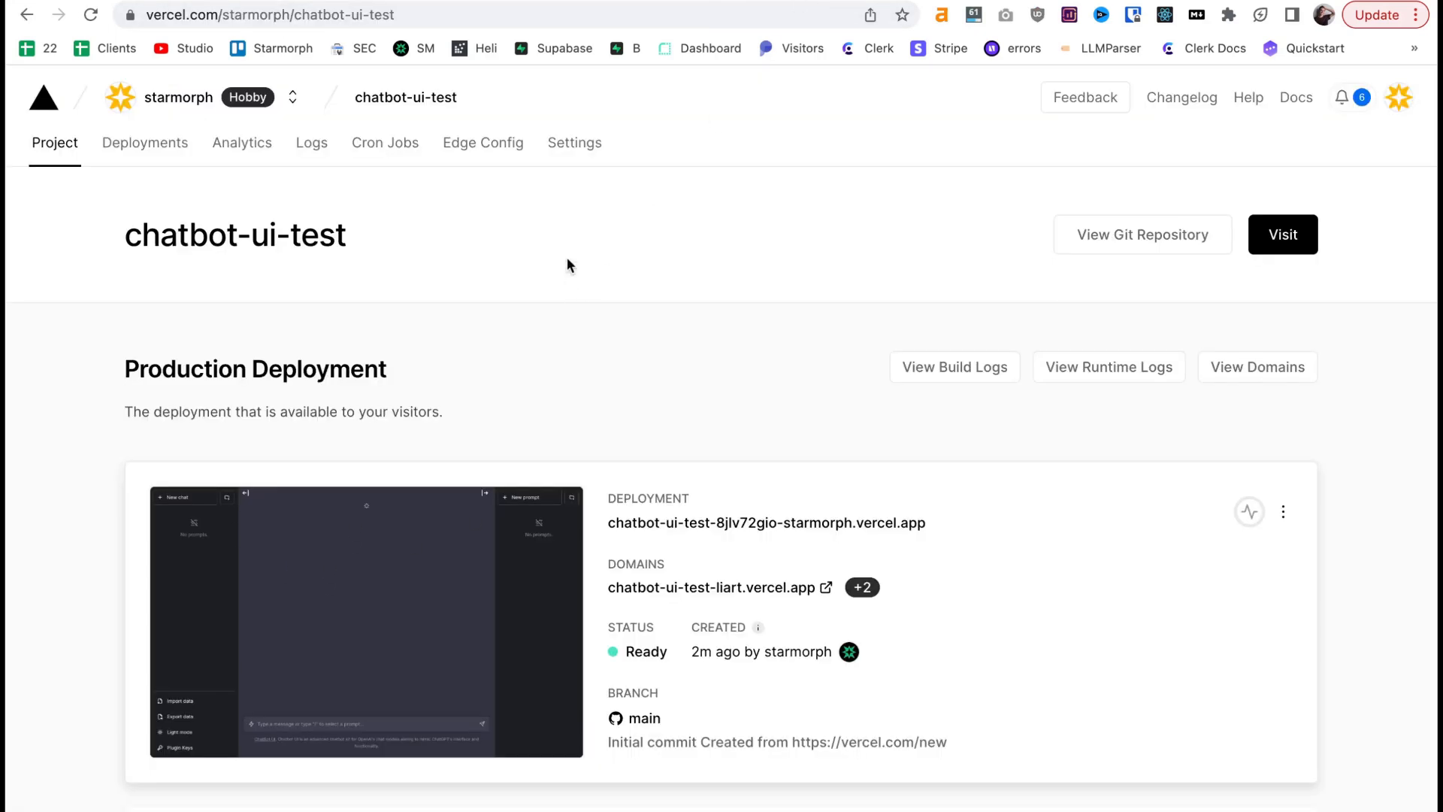
Show the project's Environment Variables settings listing OPENAI_API_KEY for Production.
scroll("down", 3)
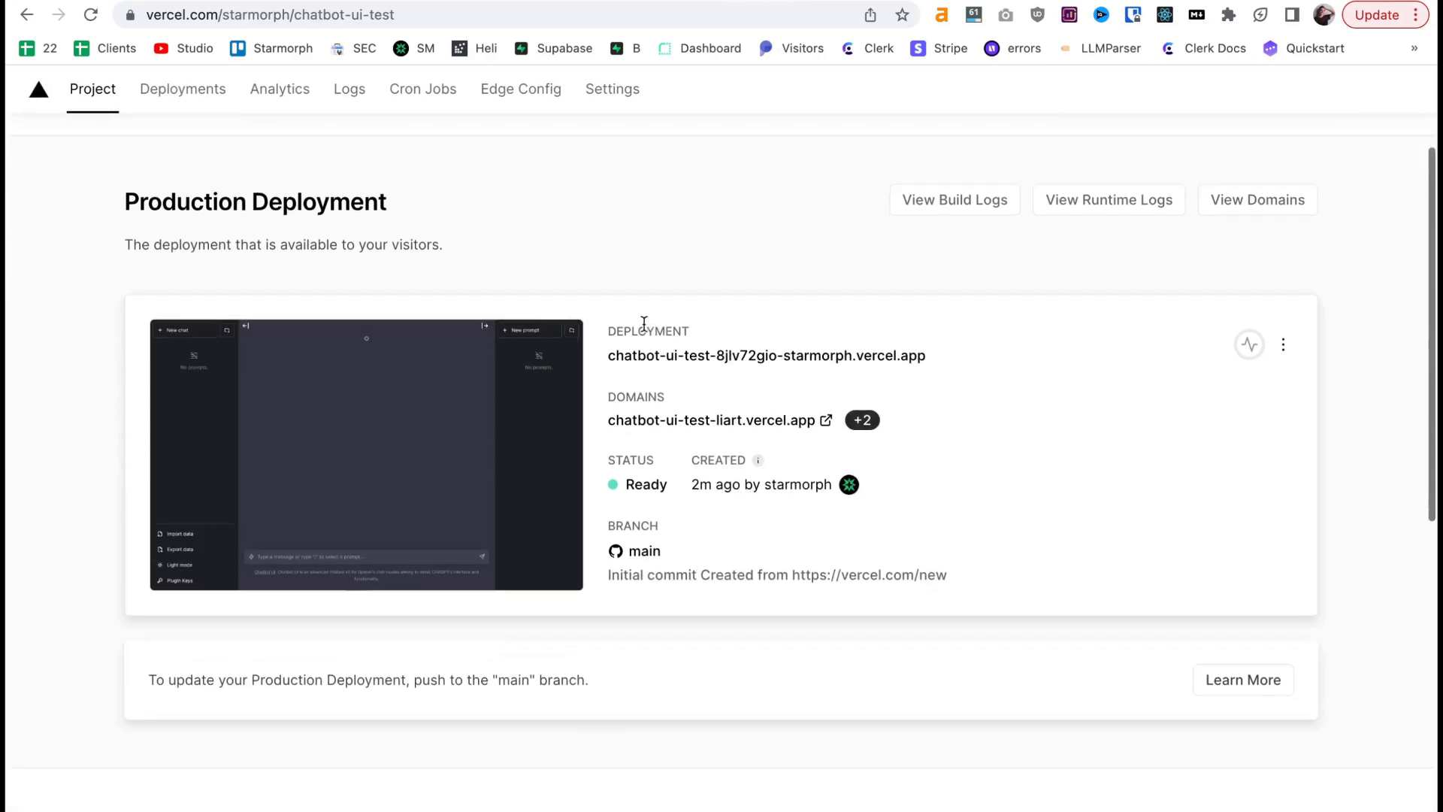
scroll("up", 3)
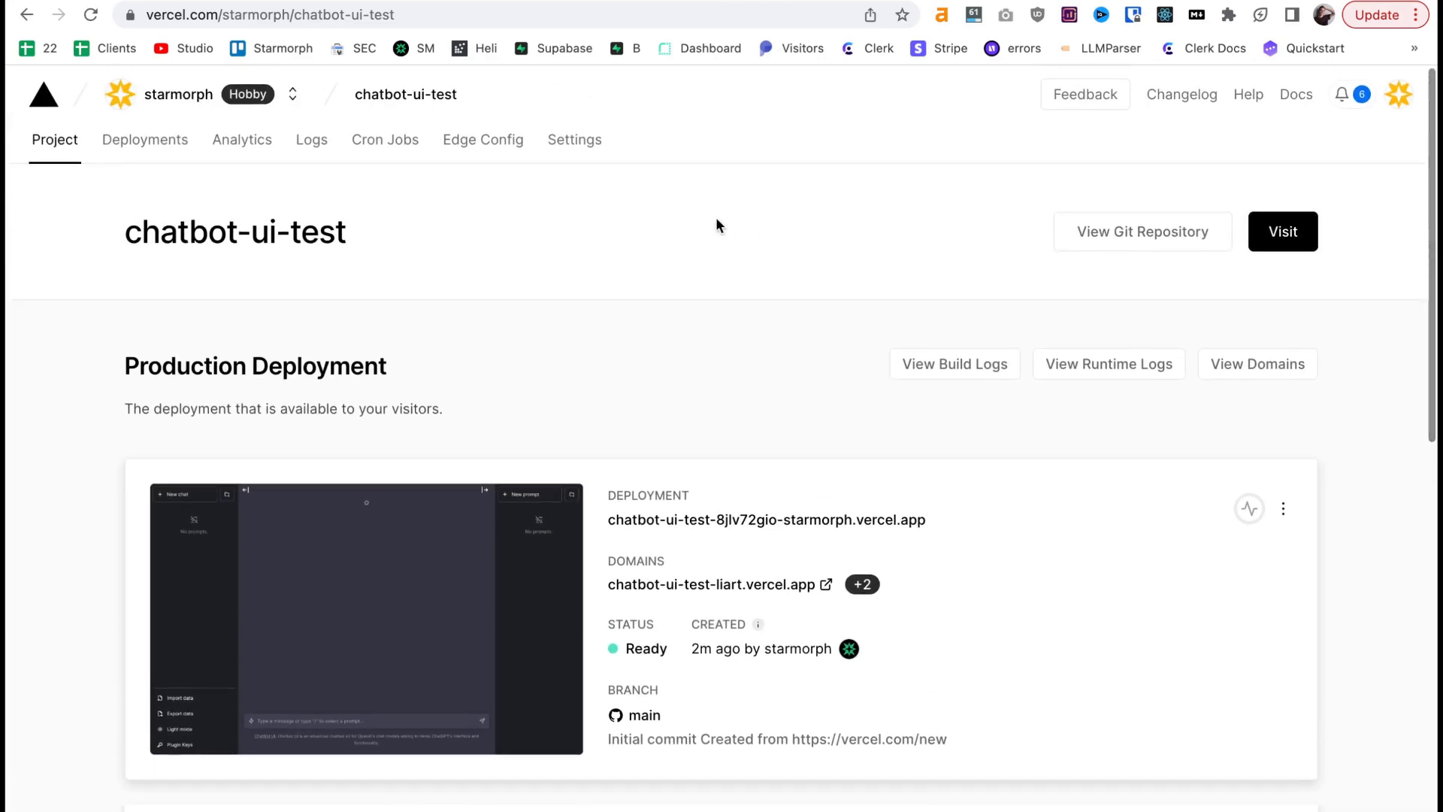
left_click(575, 138)
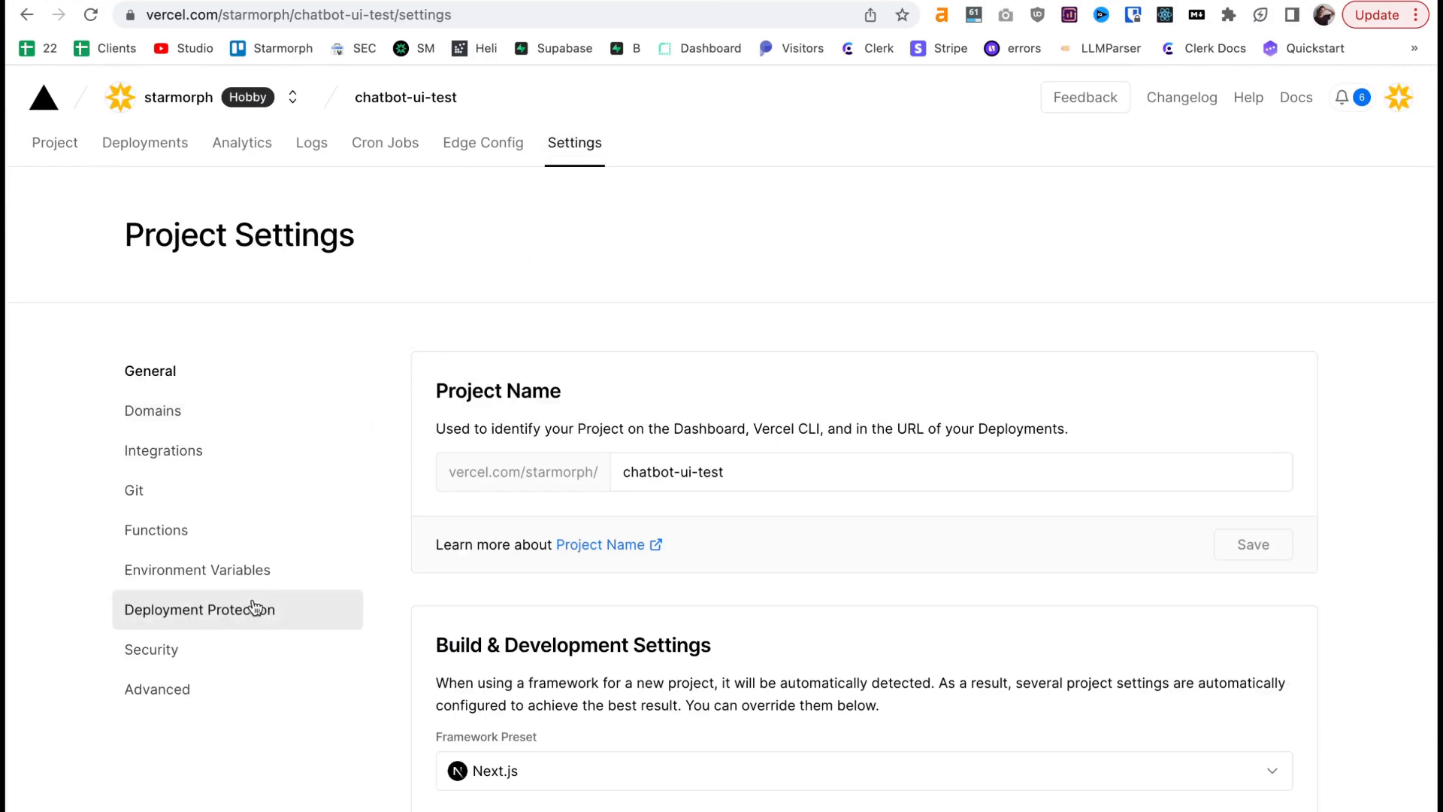
left_click(197, 568)
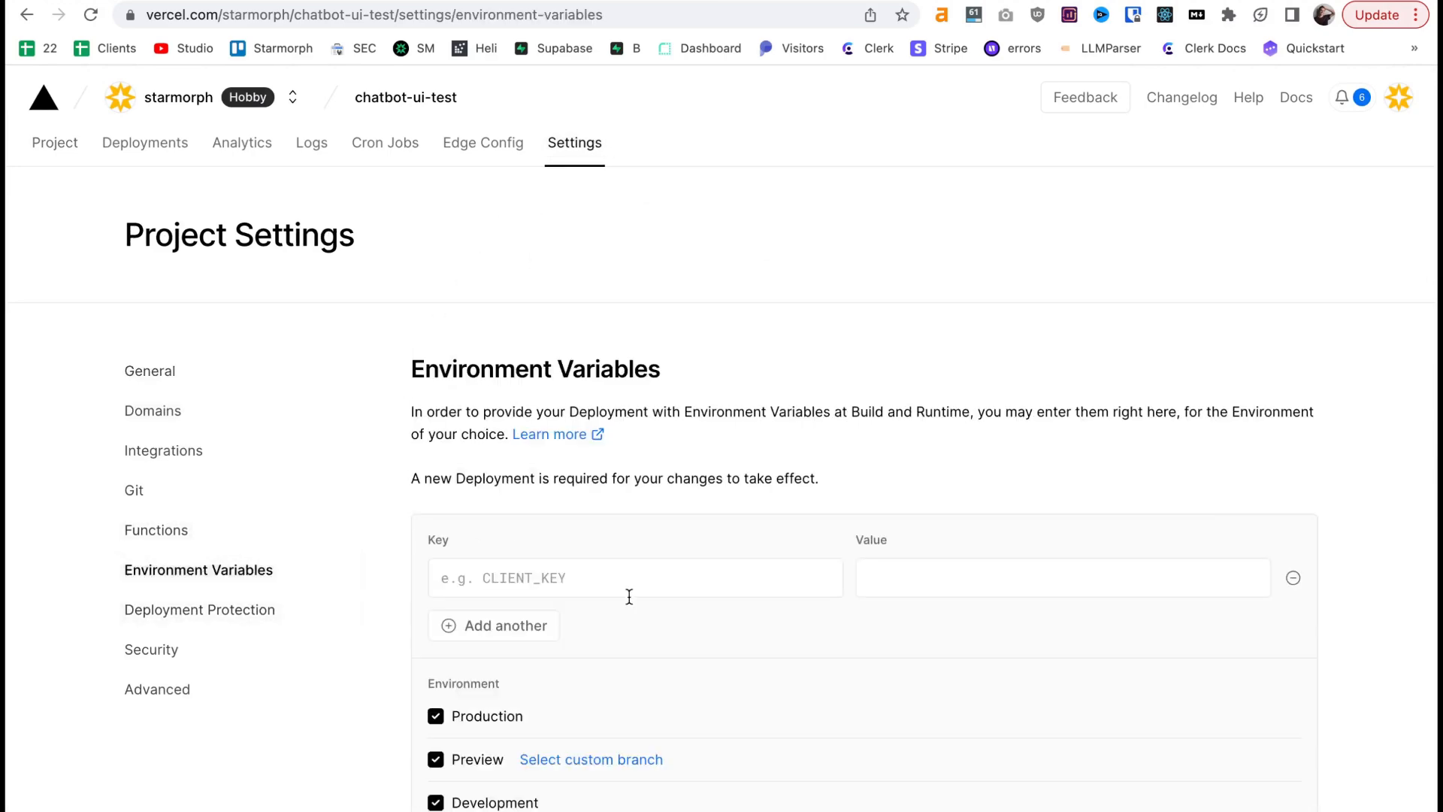
scroll("down", 3)
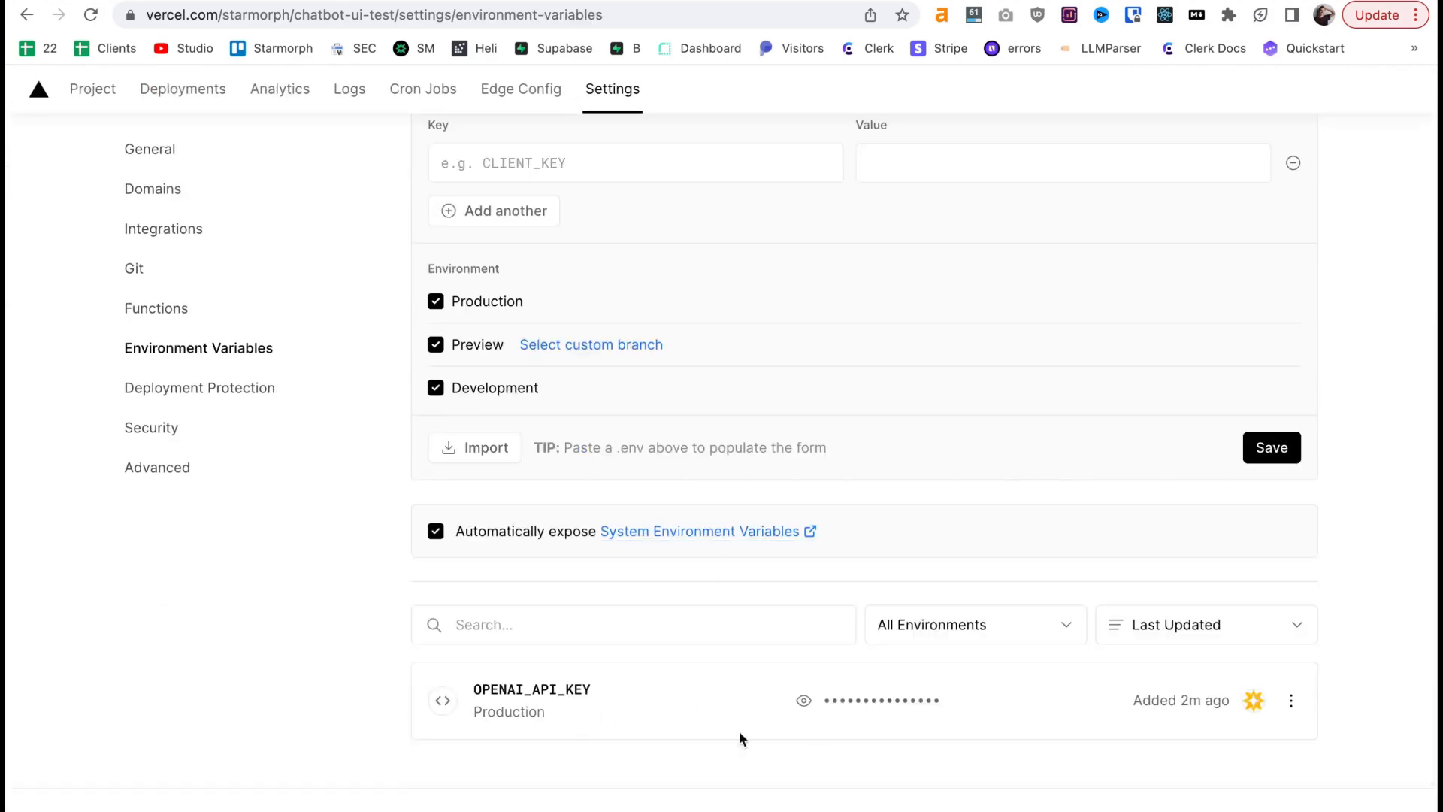
scroll("up", 3)
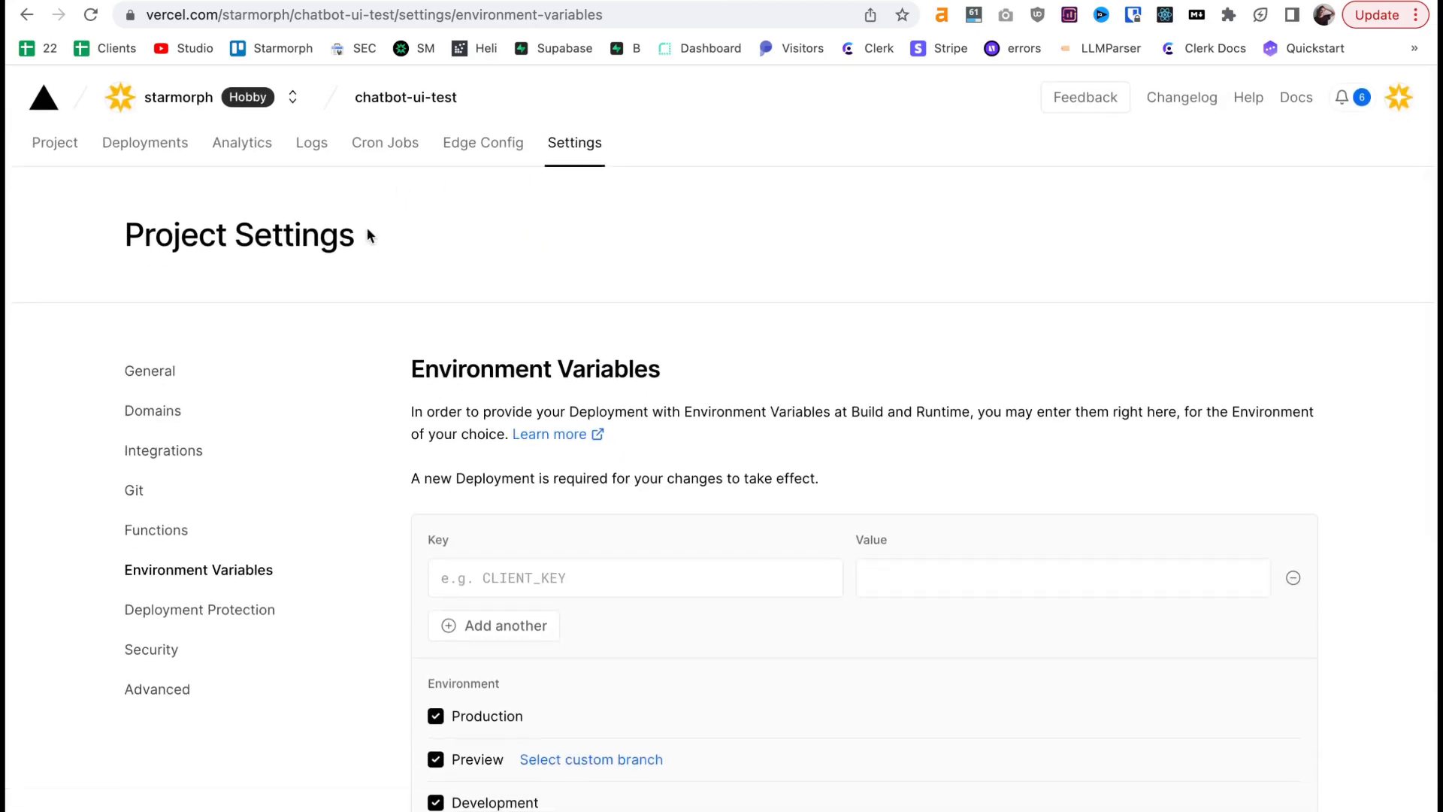
In the Domains settings, begin entering newchatbot.starmorph.com as a new custom domain.
left_click(153, 411)
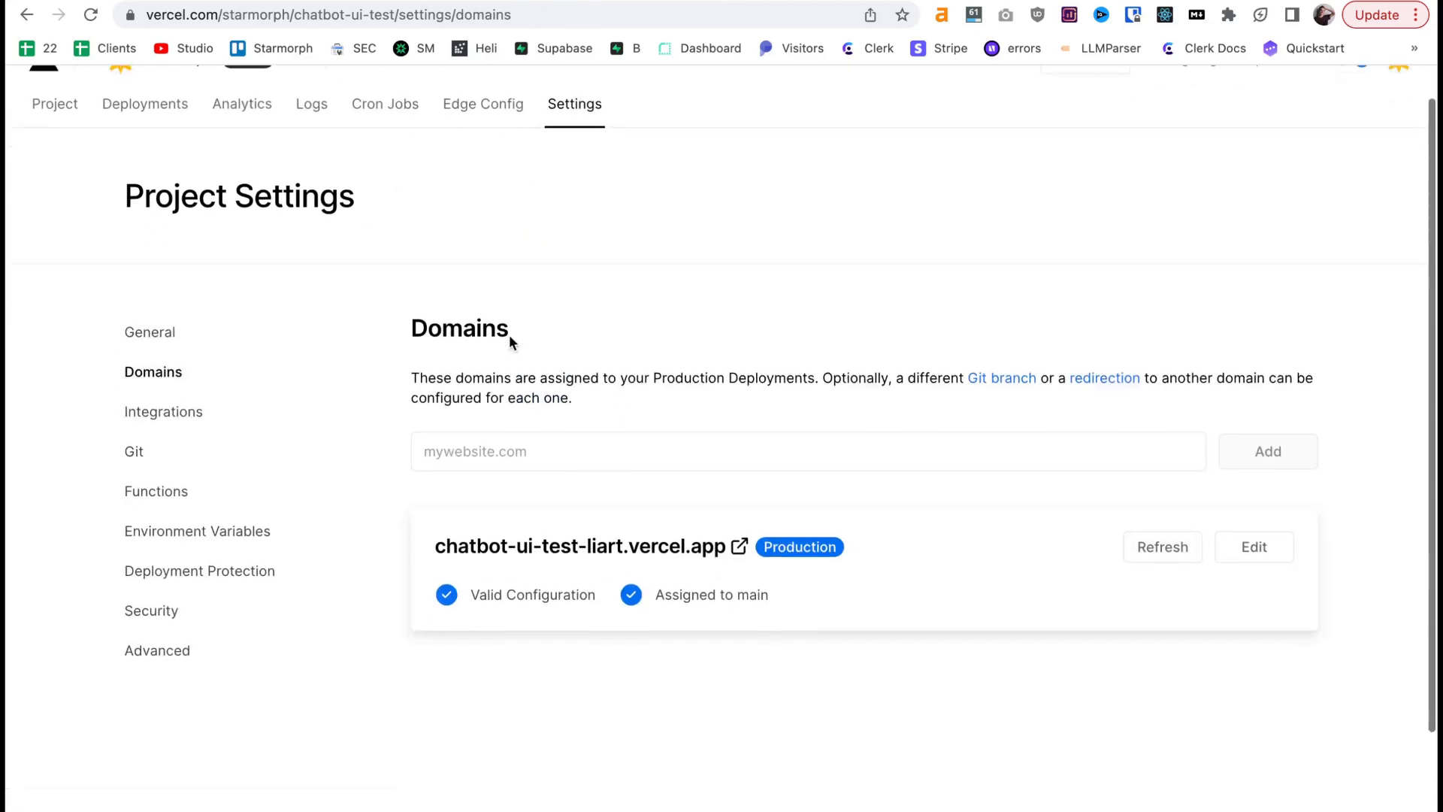
scroll("up", 3)
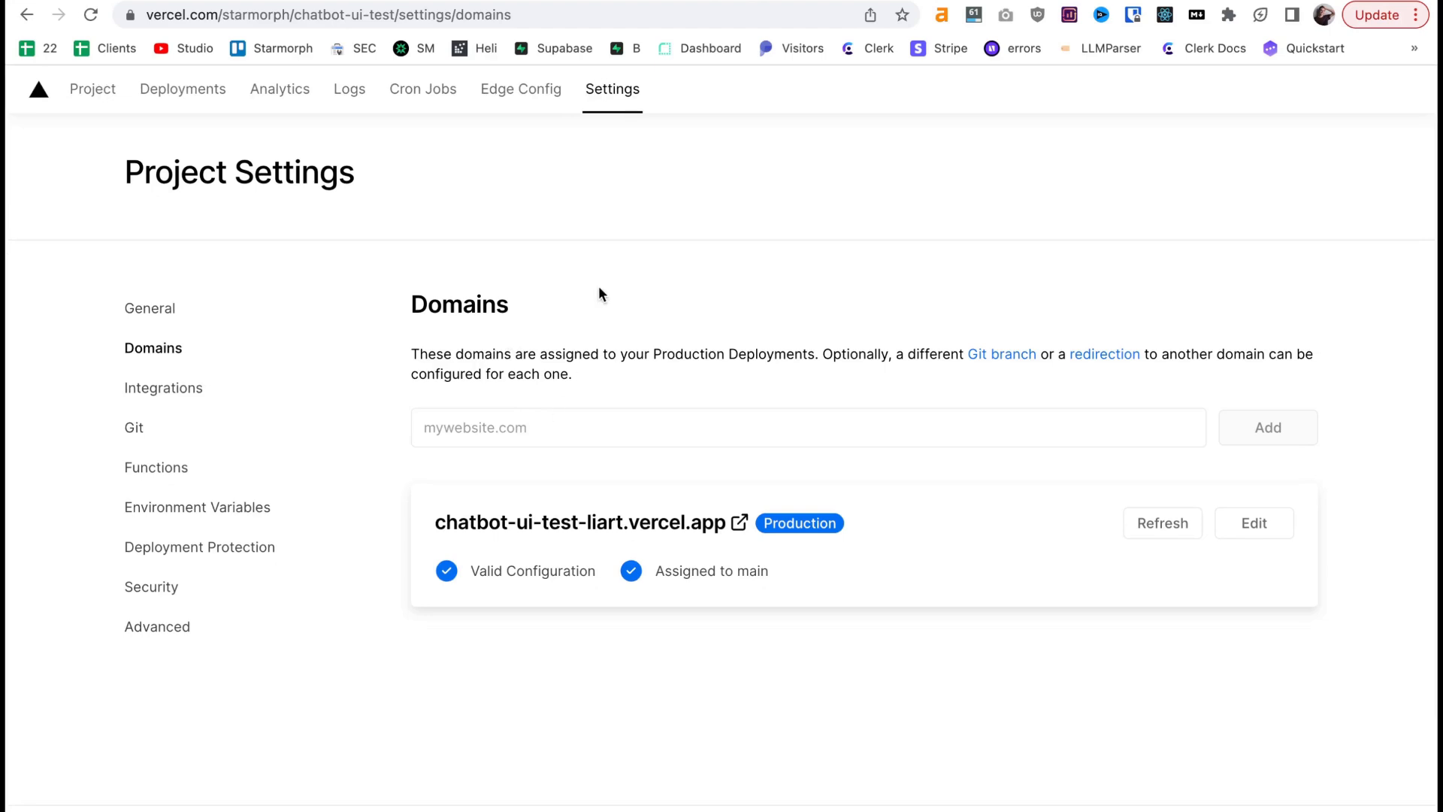
mouse_move(579, 374)
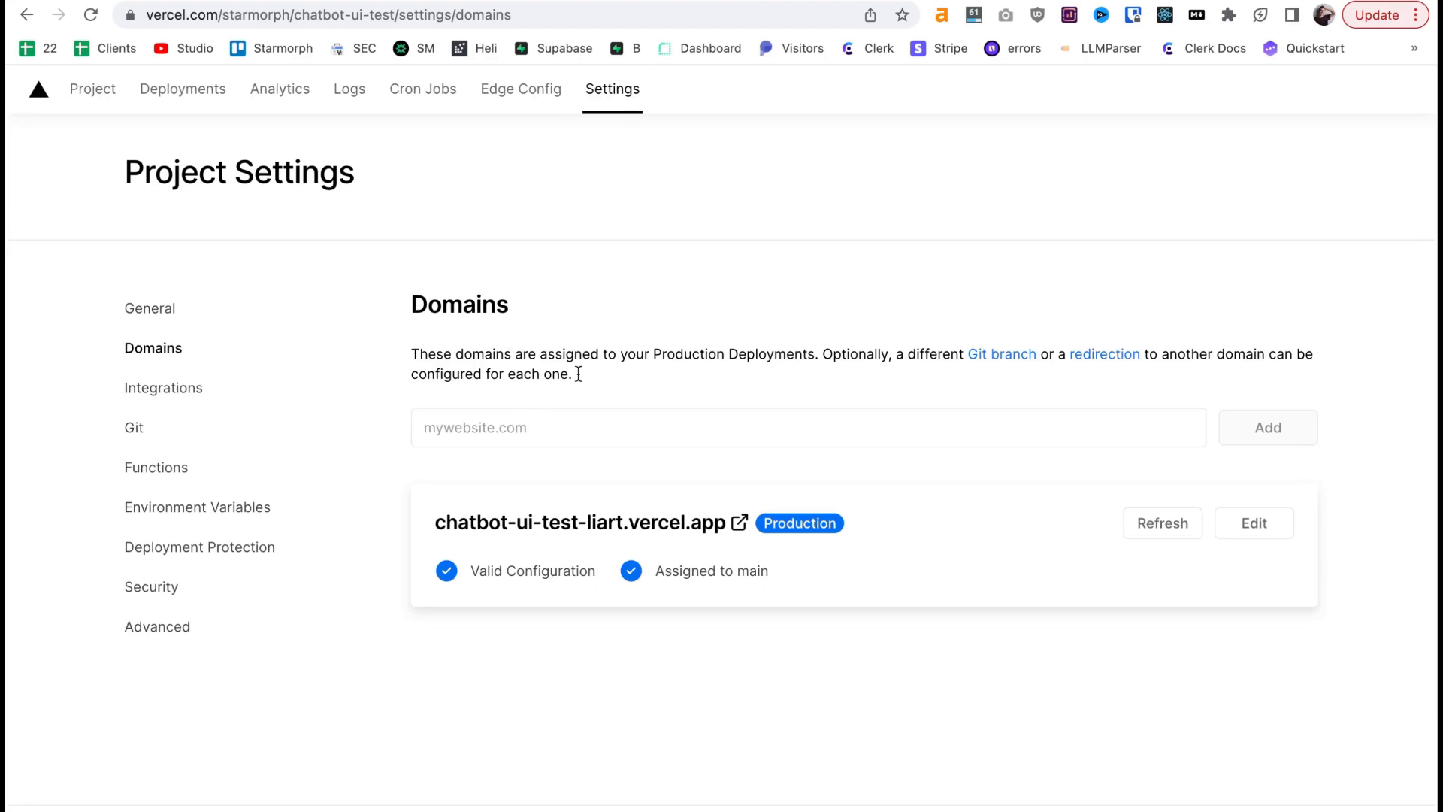
mouse_move(608, 381)
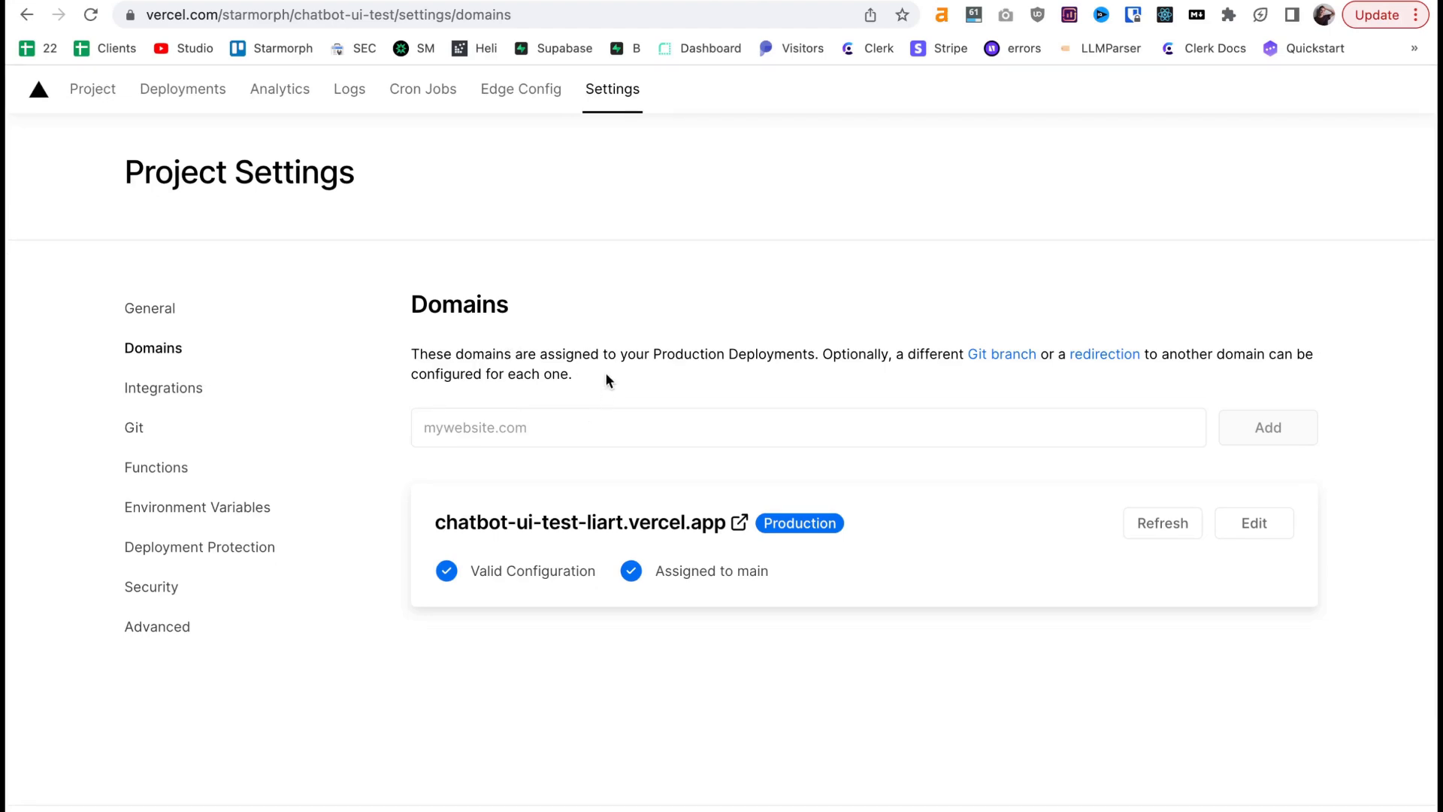
mouse_move(593, 333)
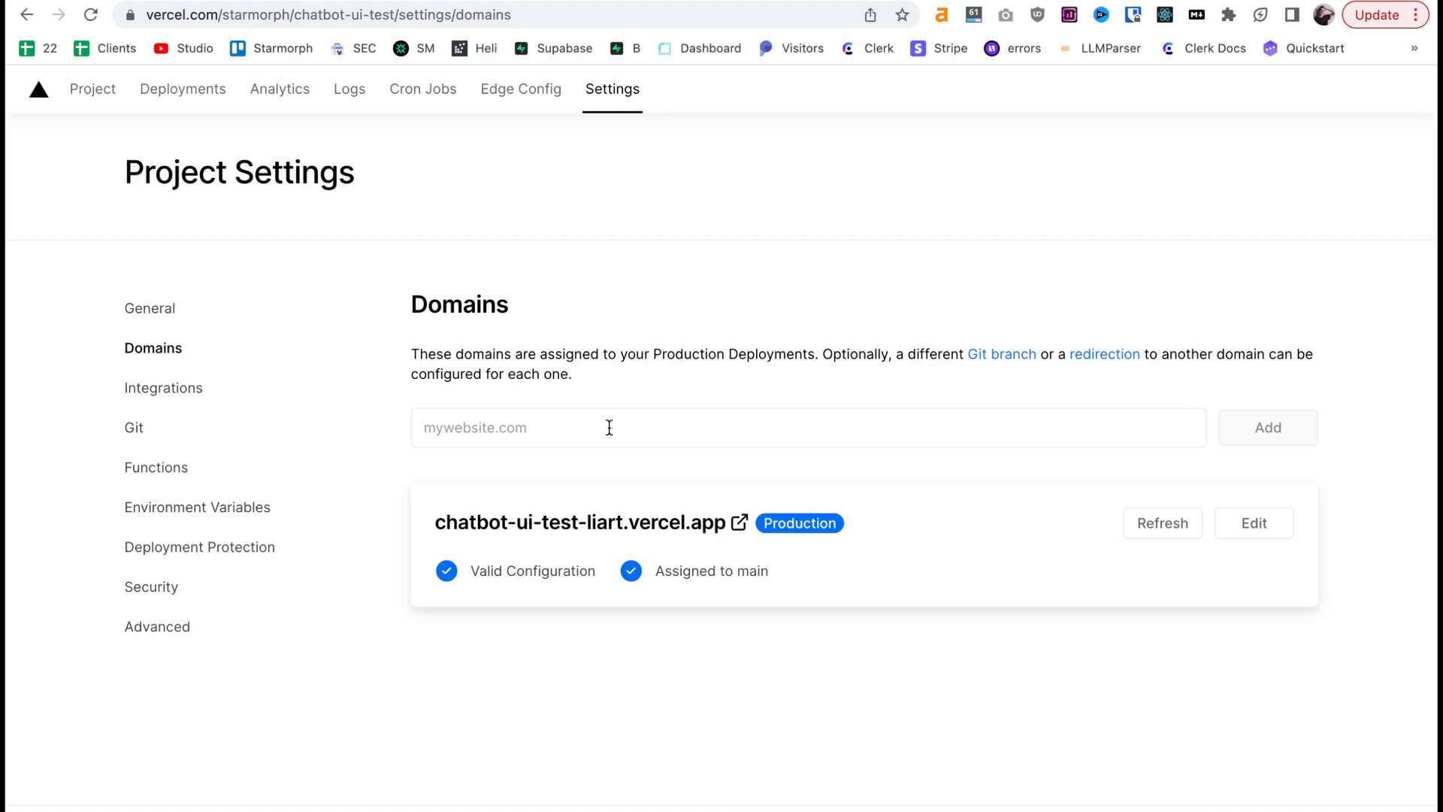
mouse_move(550, 427)
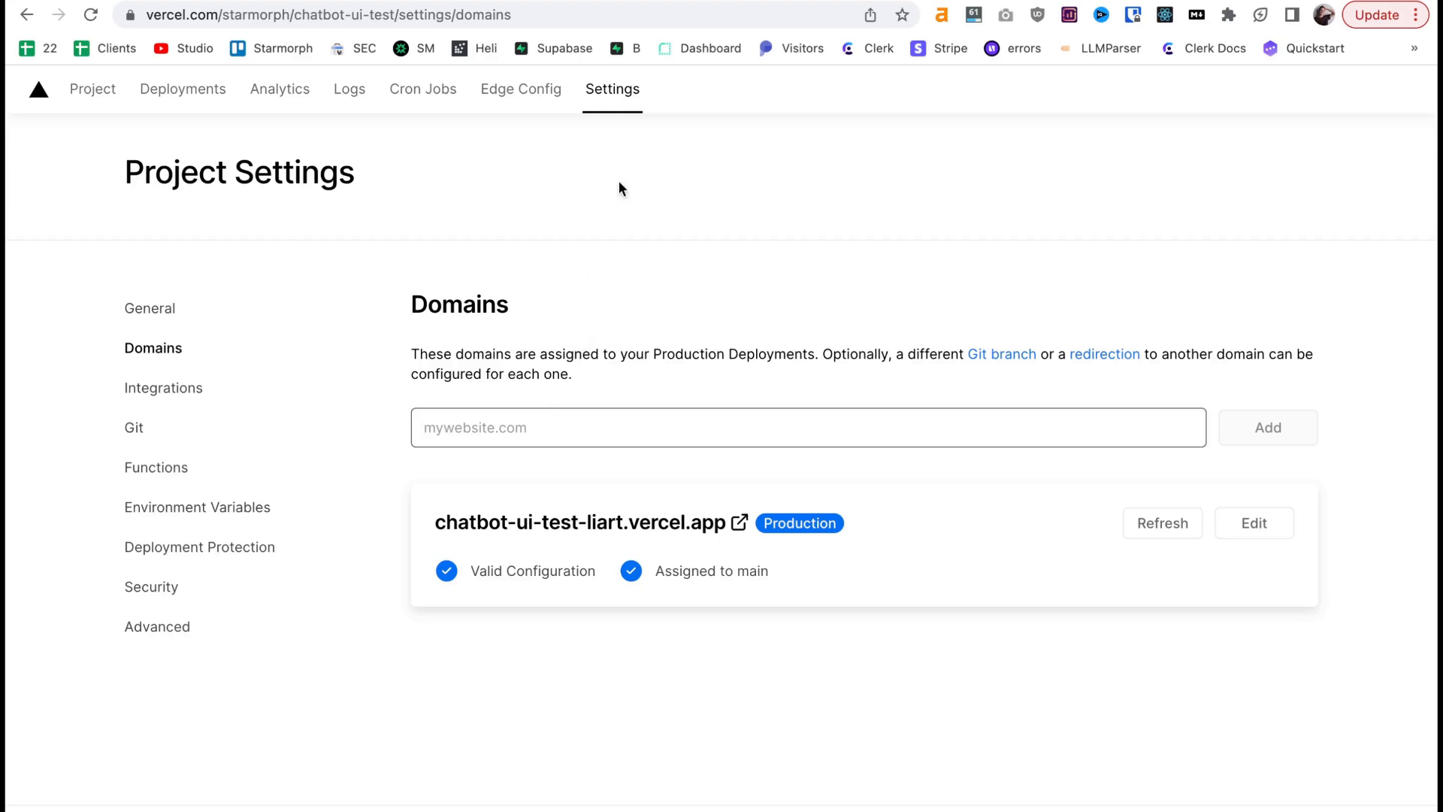
mouse_move(589, 296)
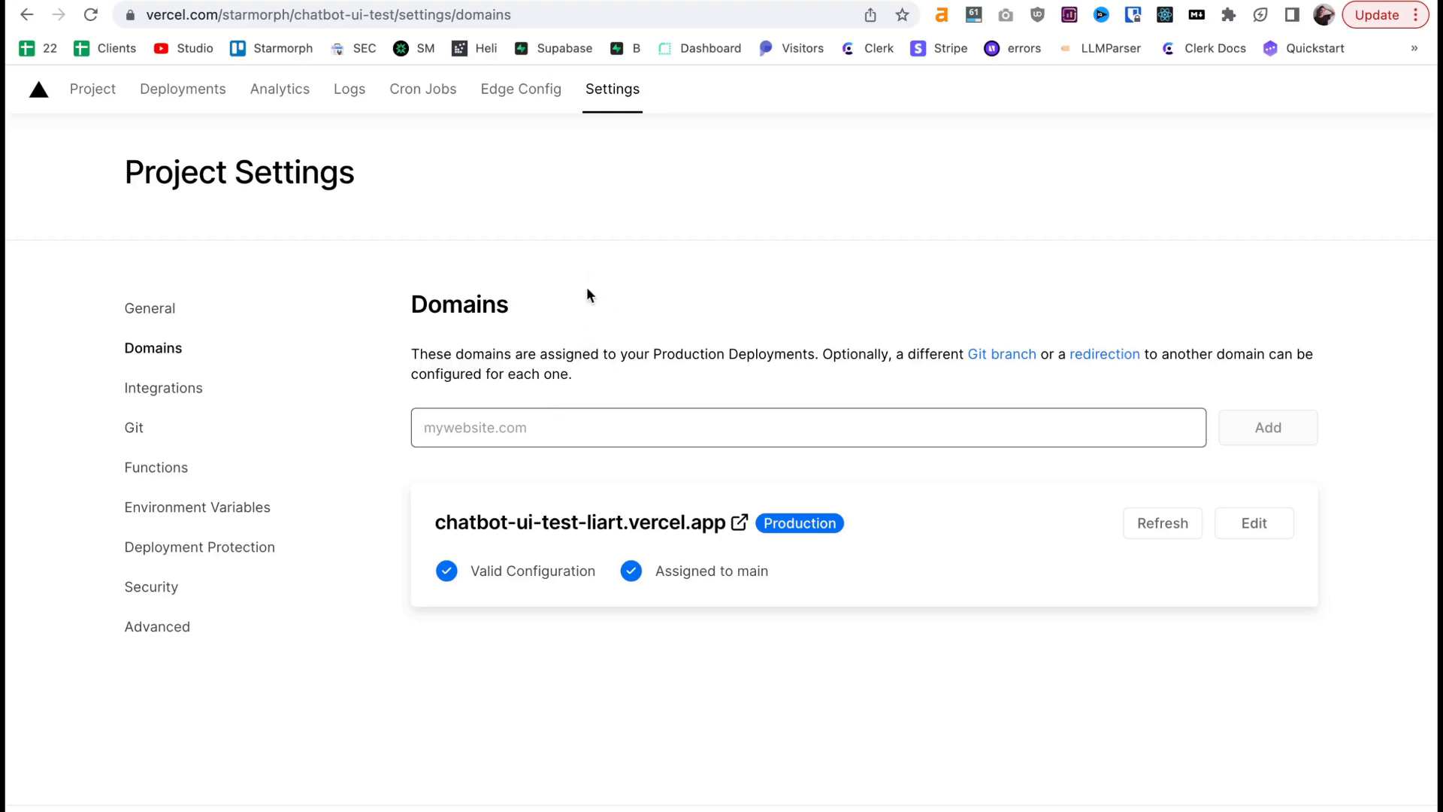
type("newchatbot.starmor")
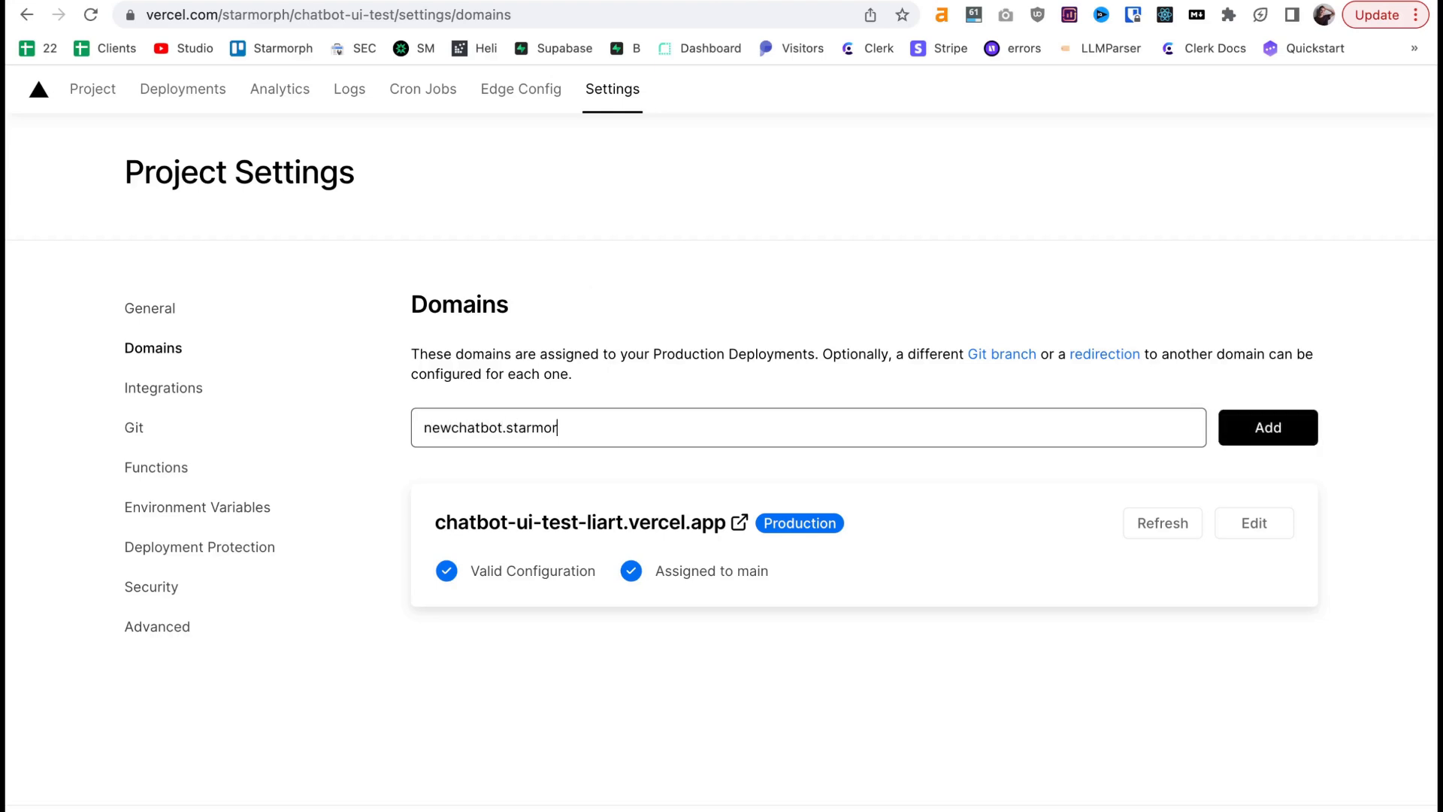
Add newchatbot.starmorph.com to the project and select the CNAME record type for copying.
left_click(1268, 427)
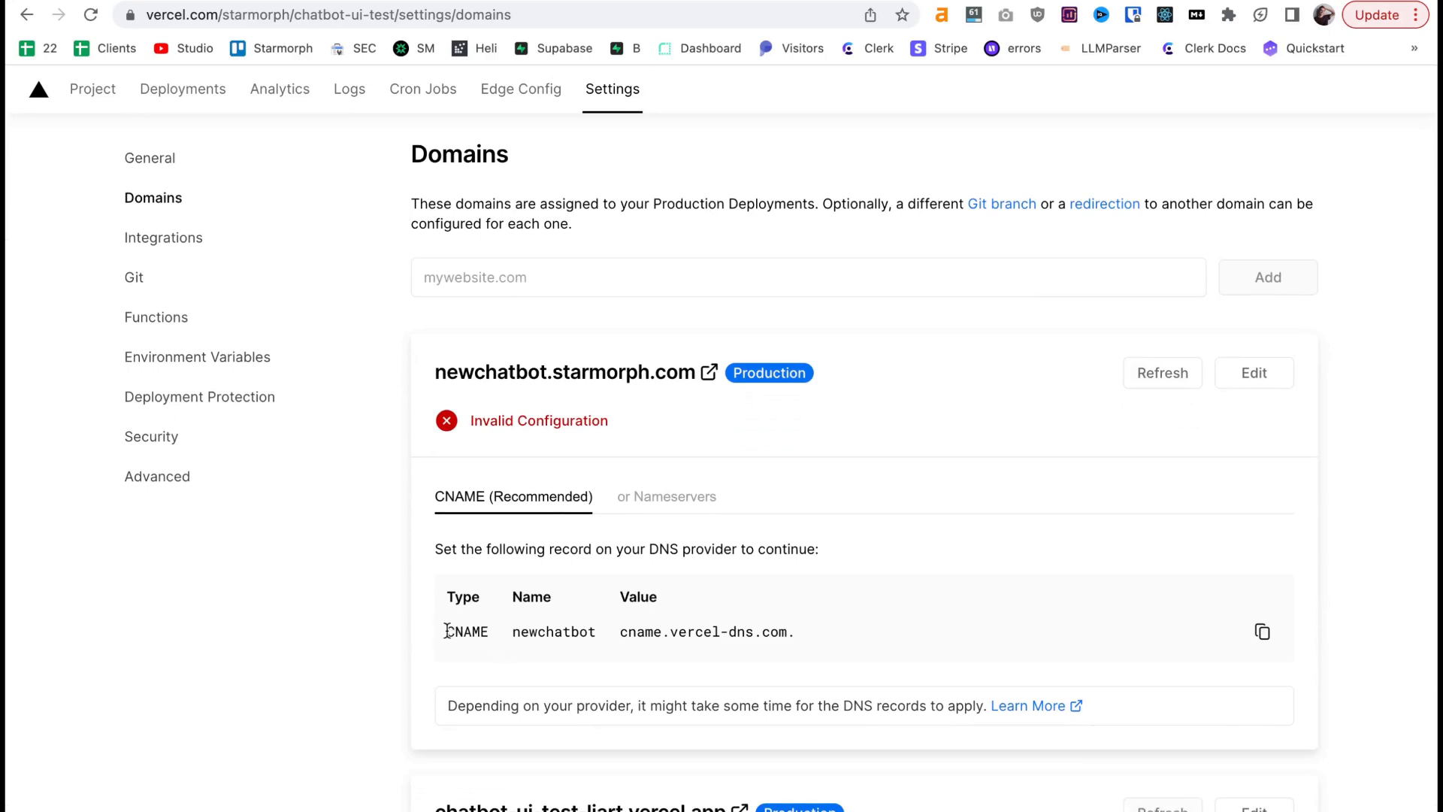
double_click(466, 631)
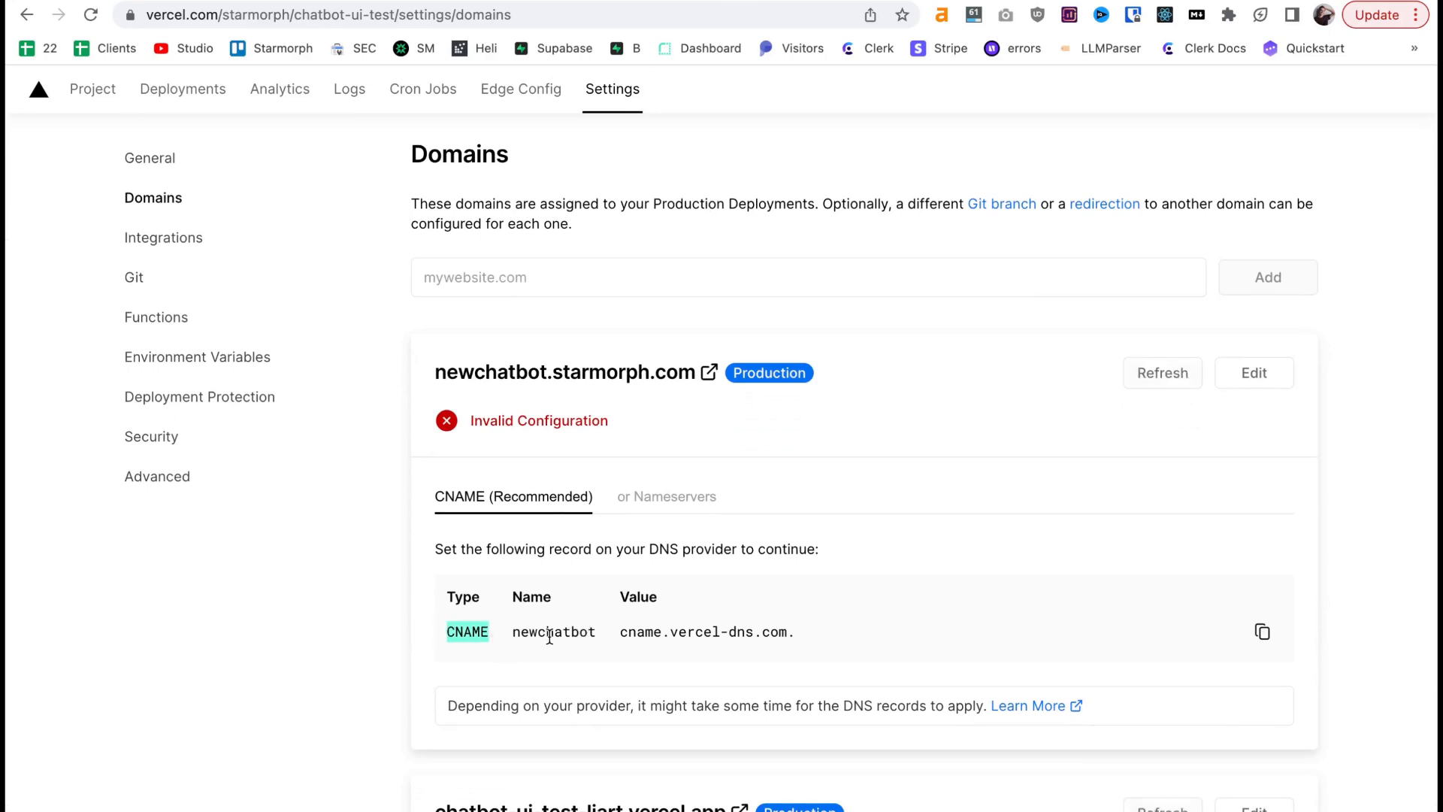
mouse_move(605, 657)
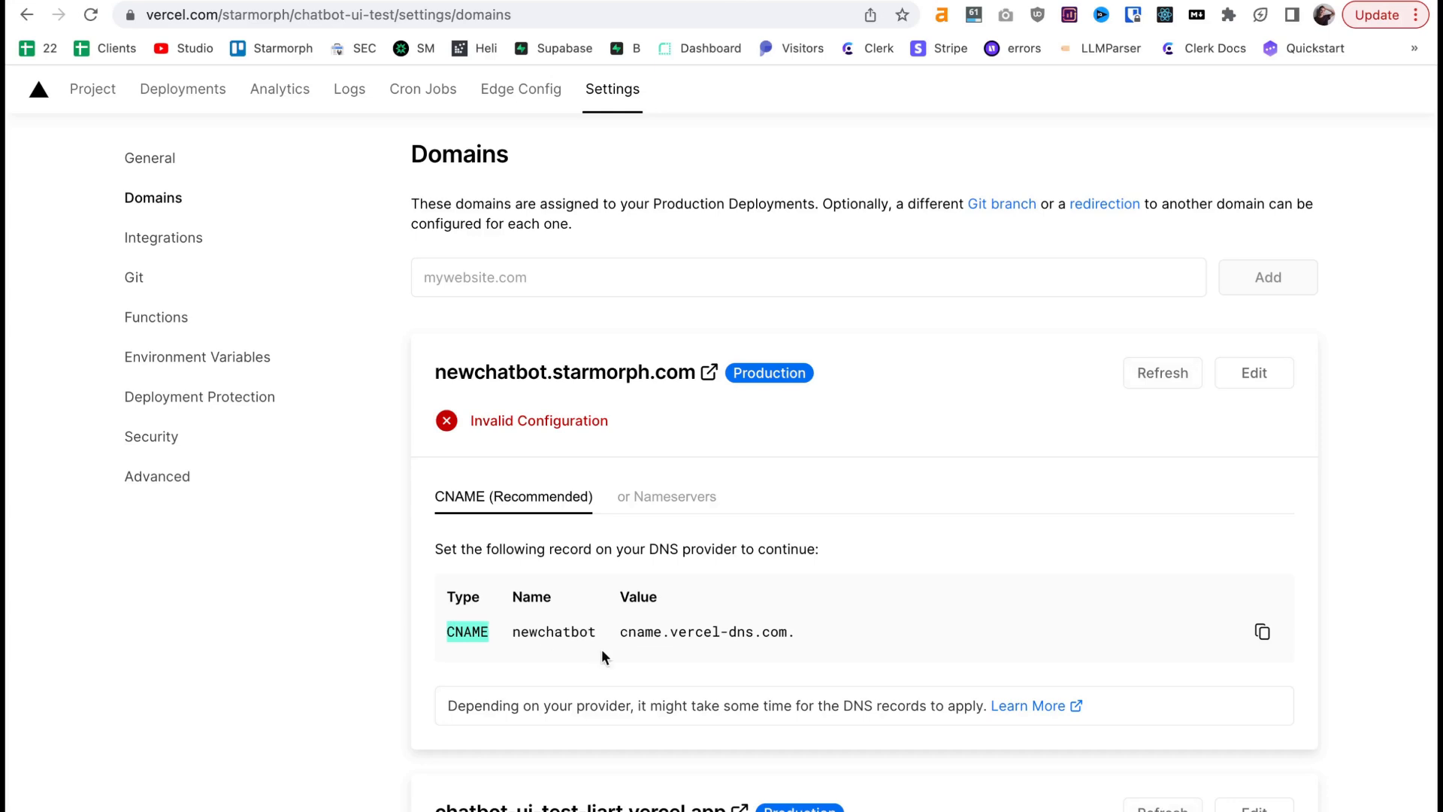
mouse_move(579, 387)
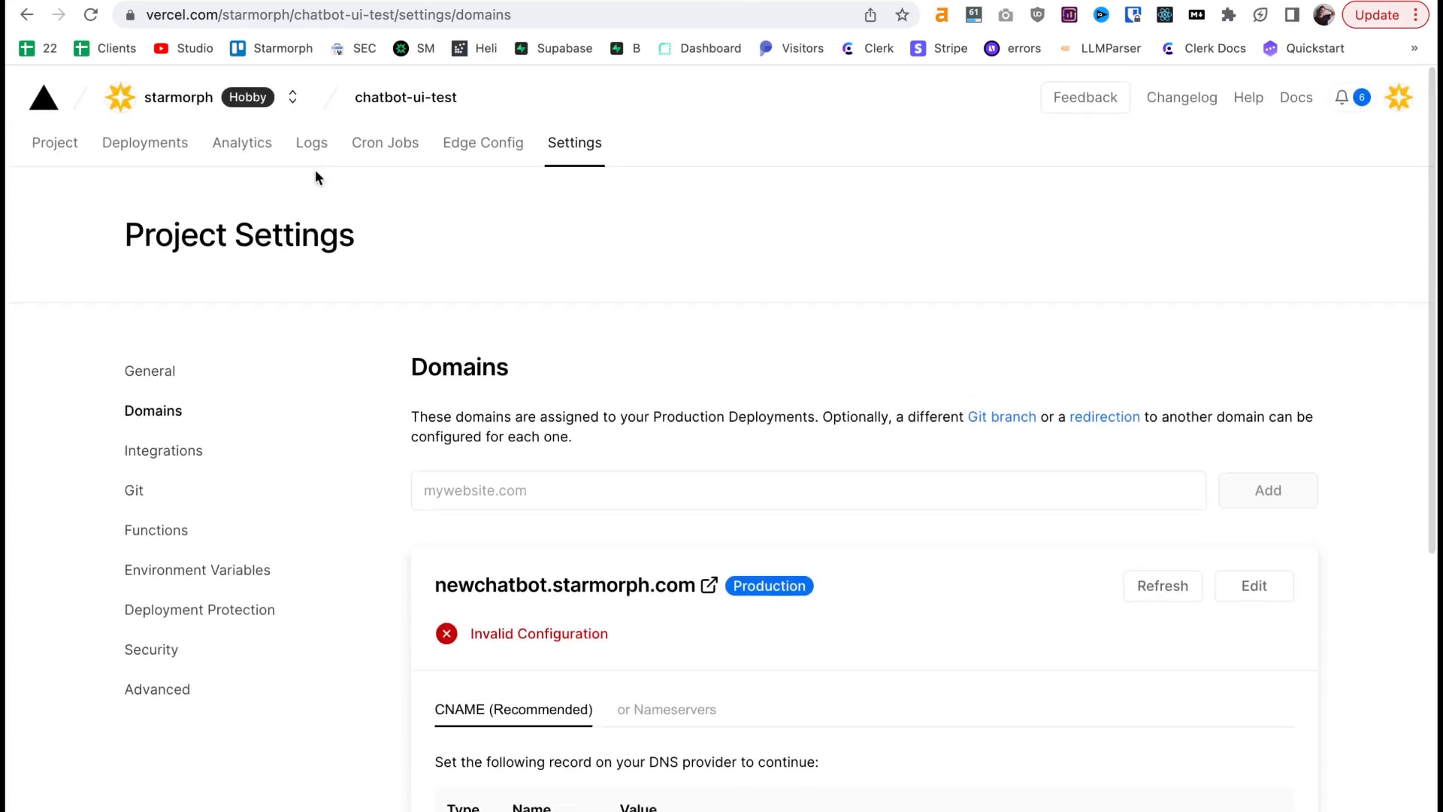
scroll("down", 3)
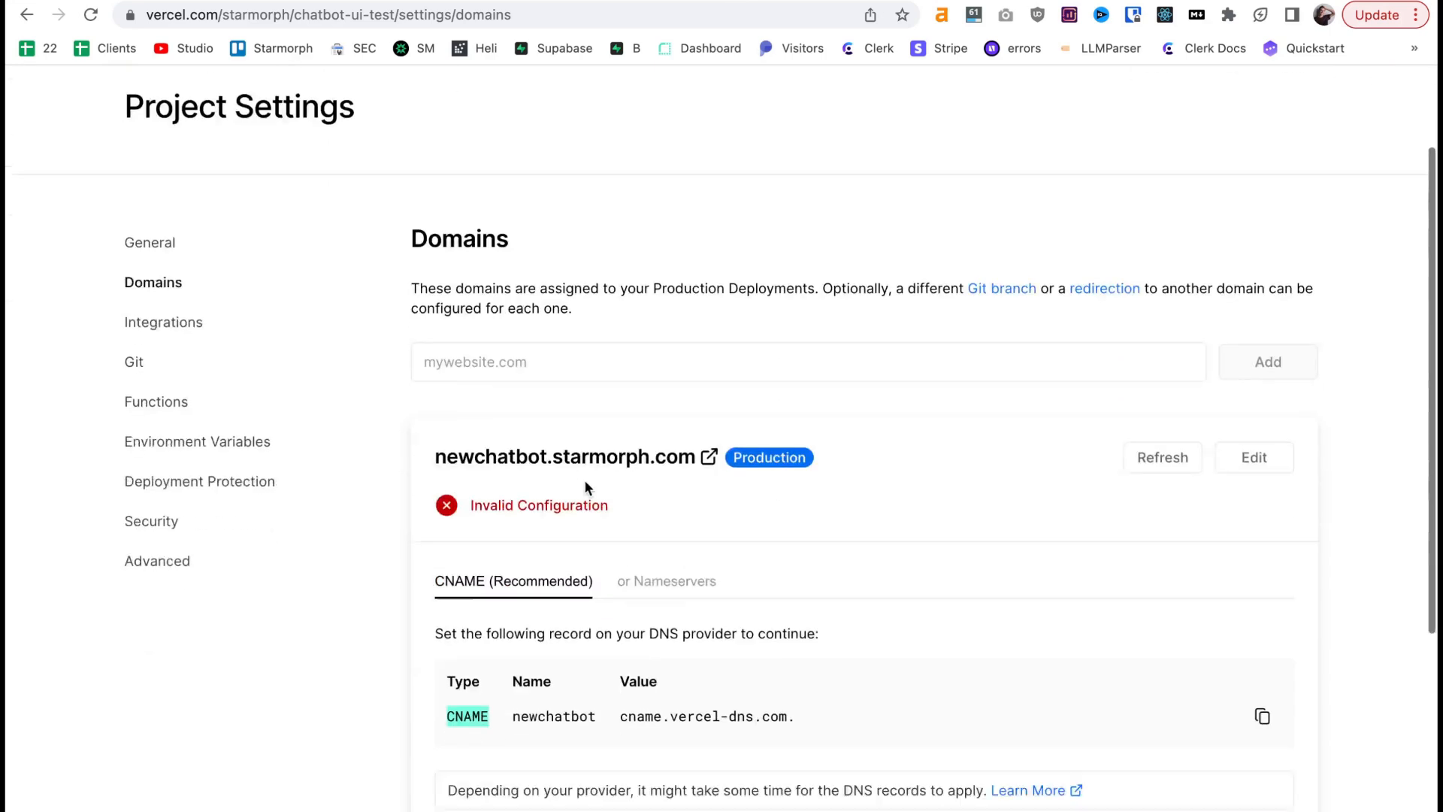
scroll("down", 3)
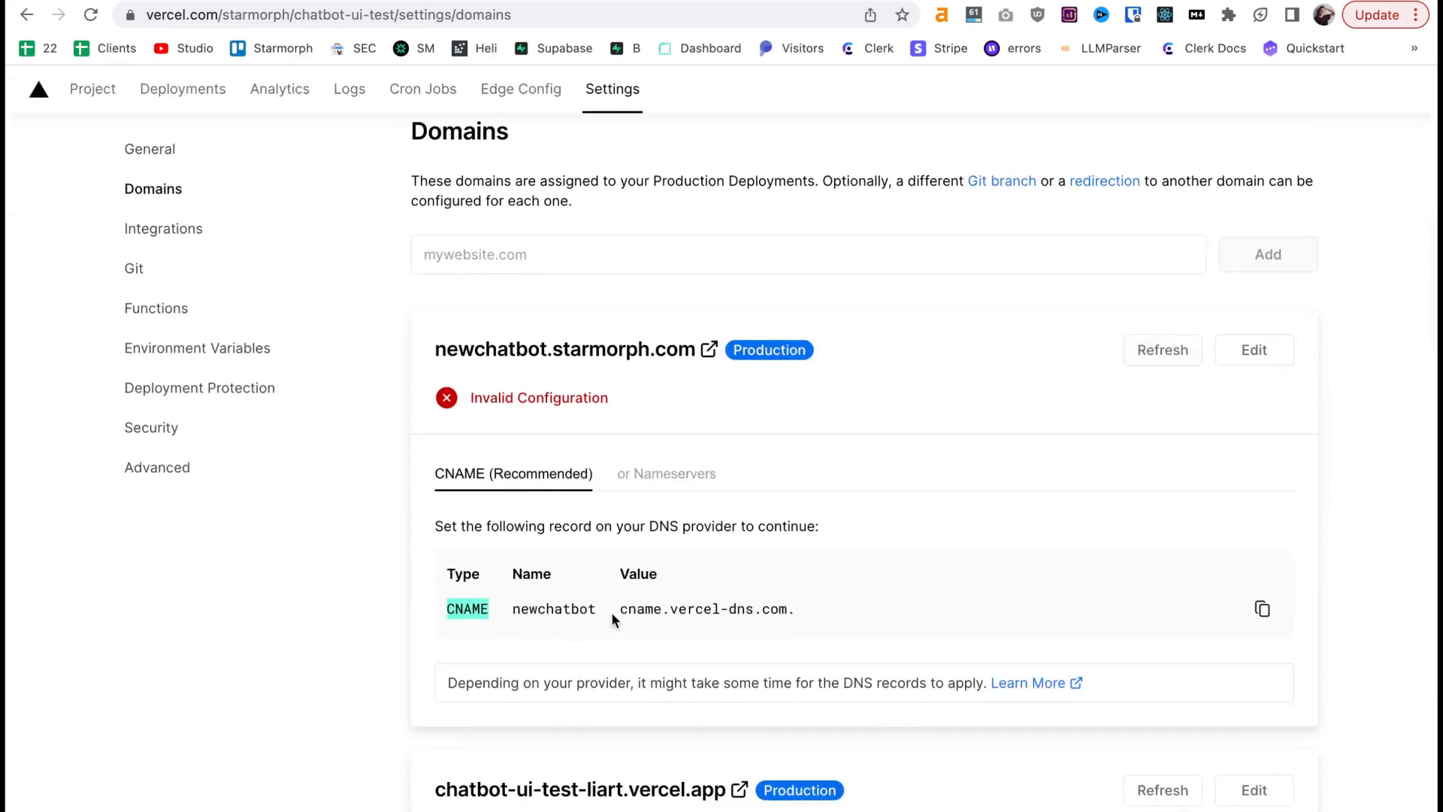
mouse_move(805, 616)
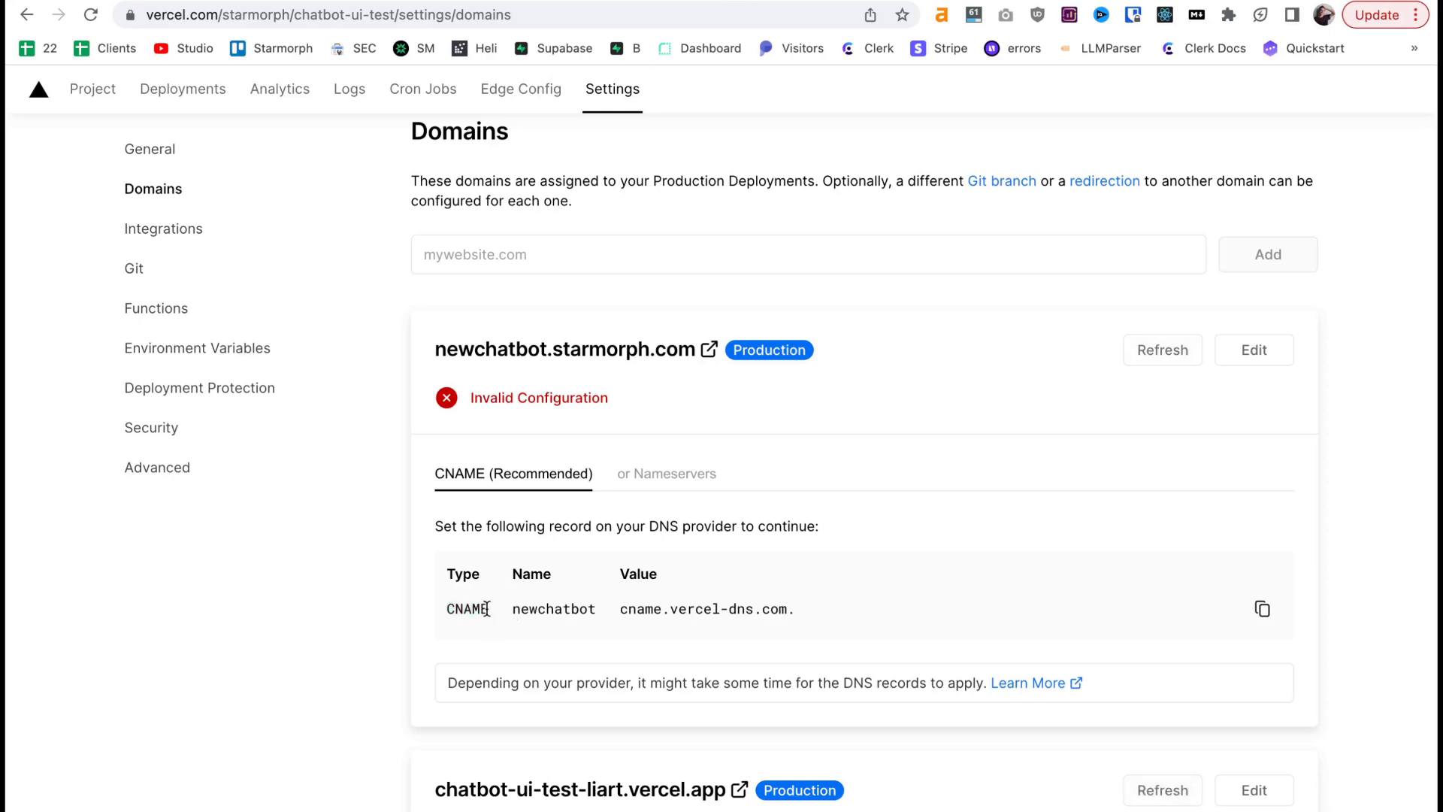
Select the record name newchatbot and value cname.vercel-dns.com for the DNS provider.
double_click(554, 609)
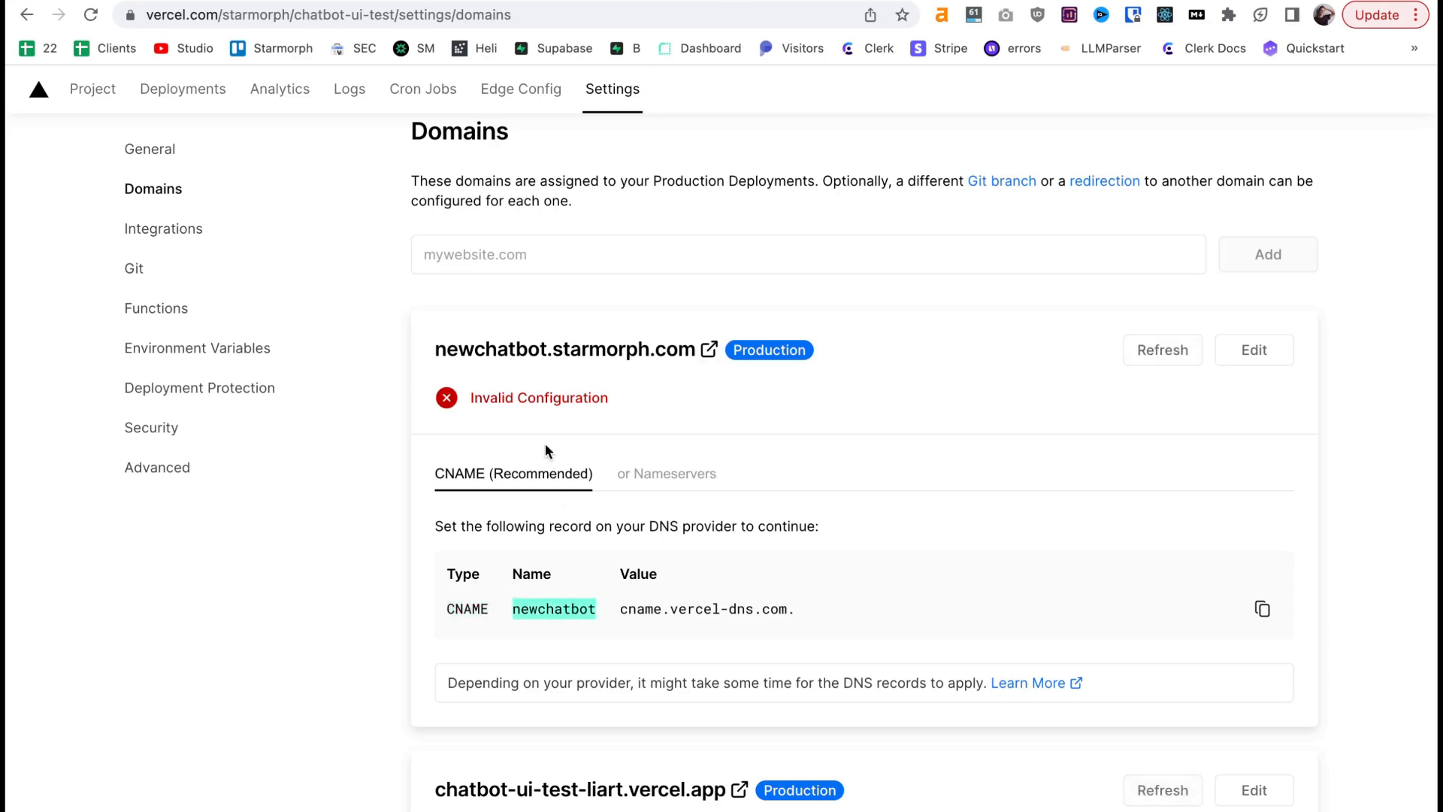
mouse_move(681, 637)
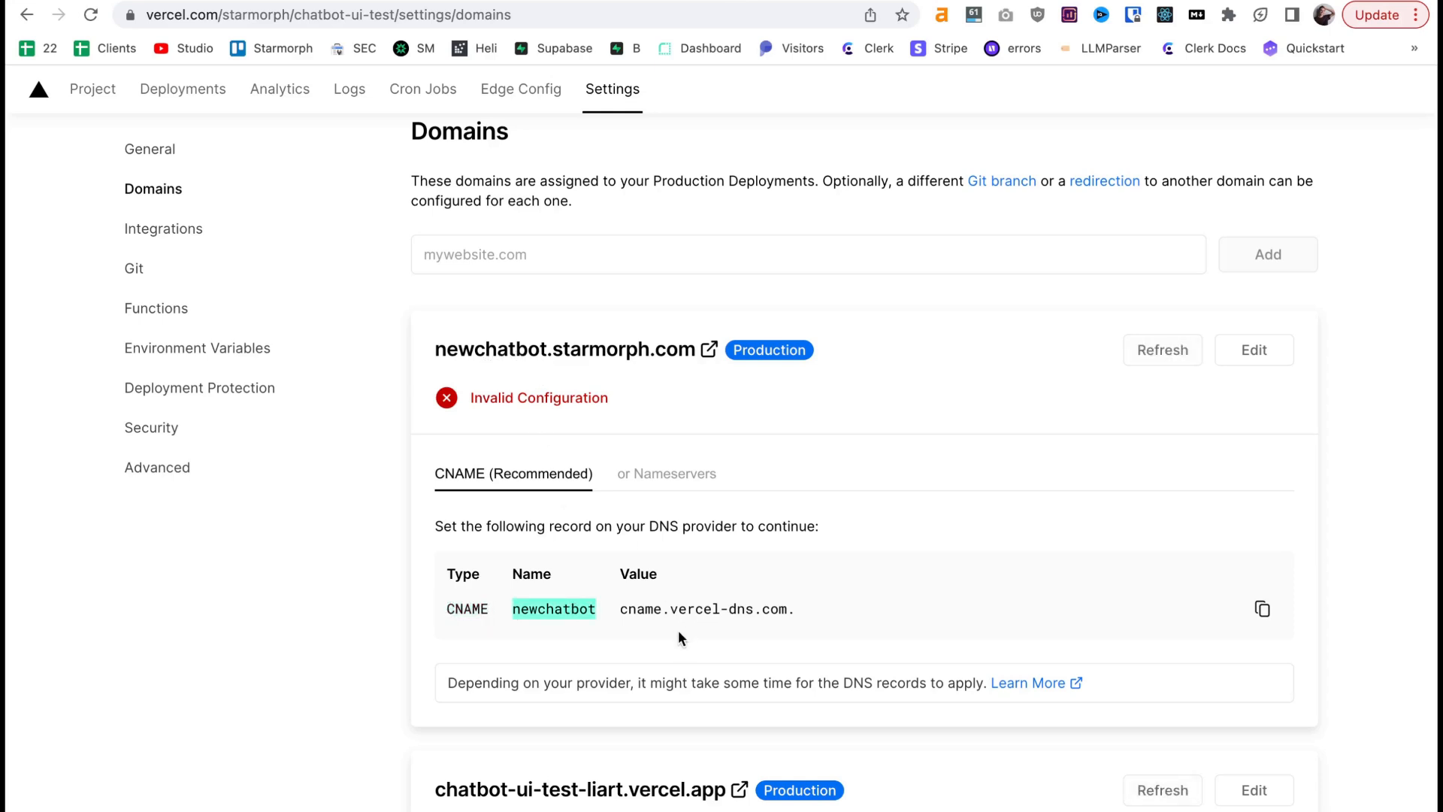
double_click(707, 609)
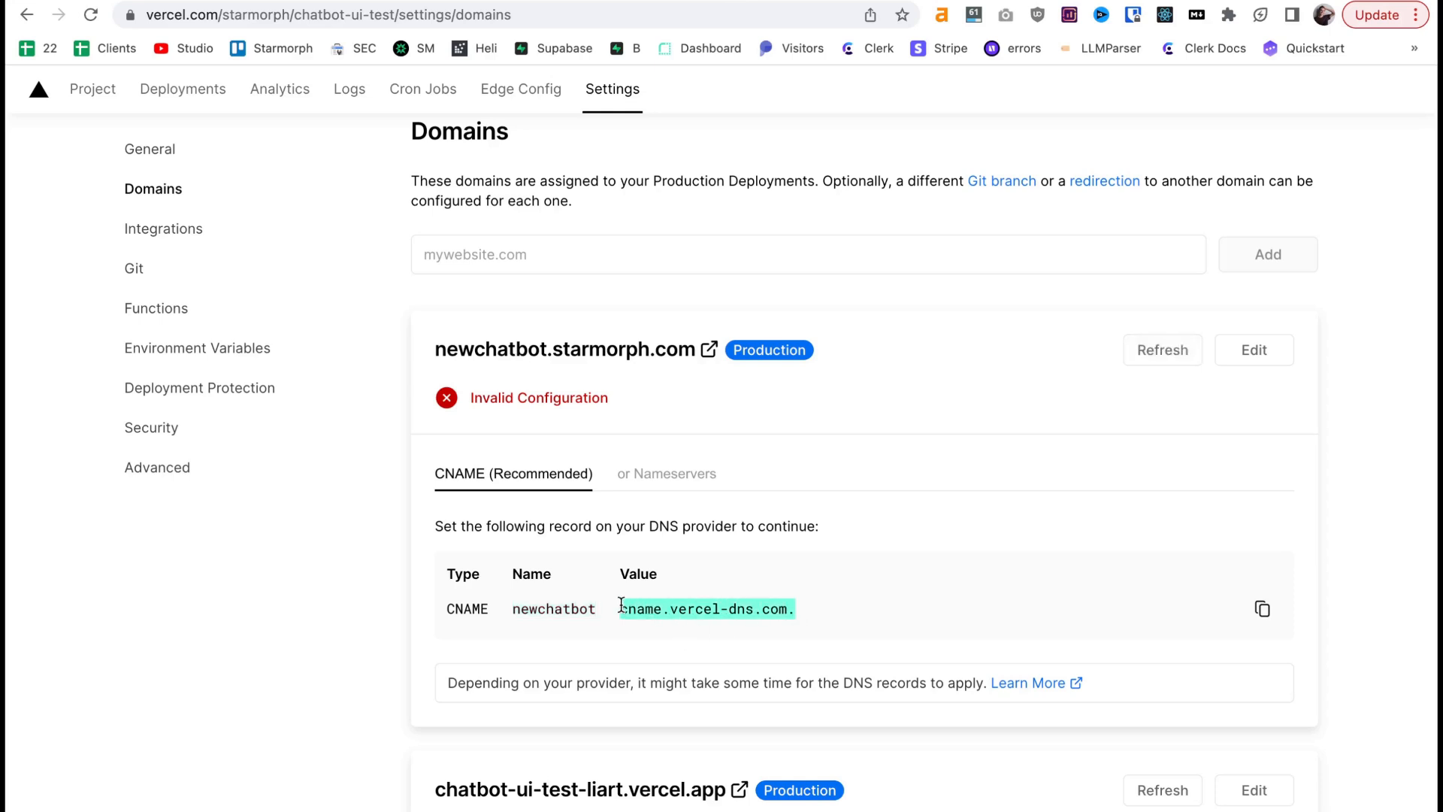
mouse_move(1012, 353)
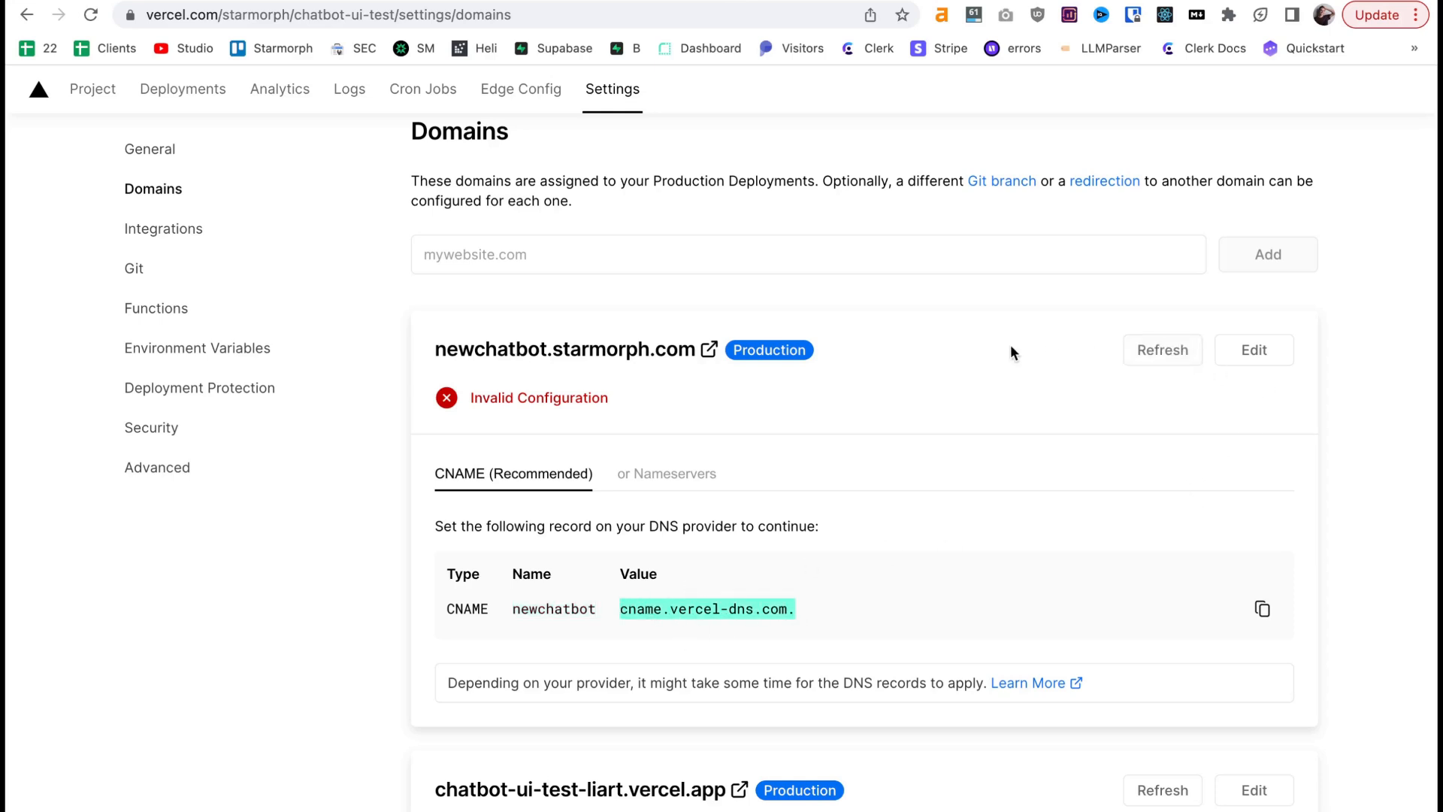
scroll("down", 3)
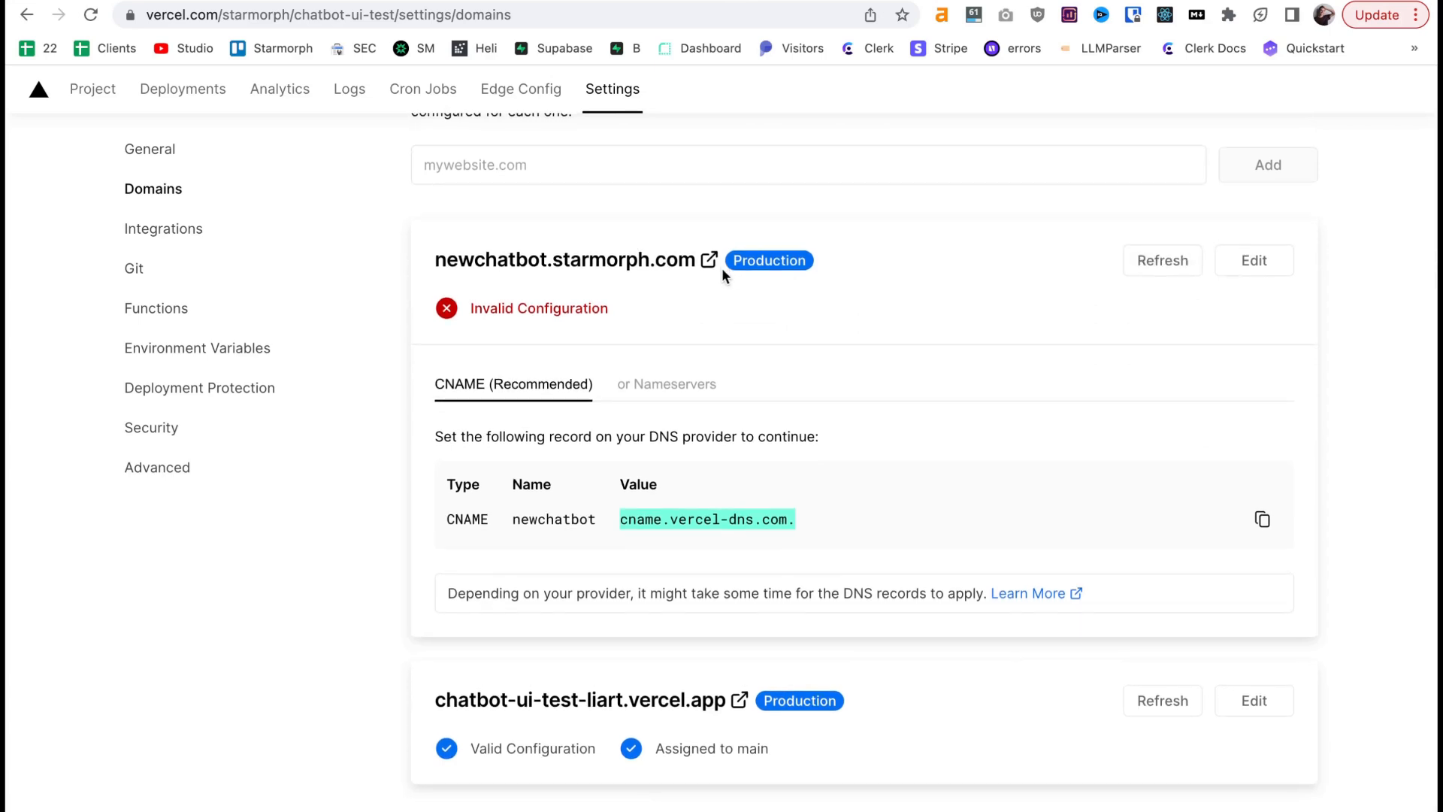
mouse_move(702, 281)
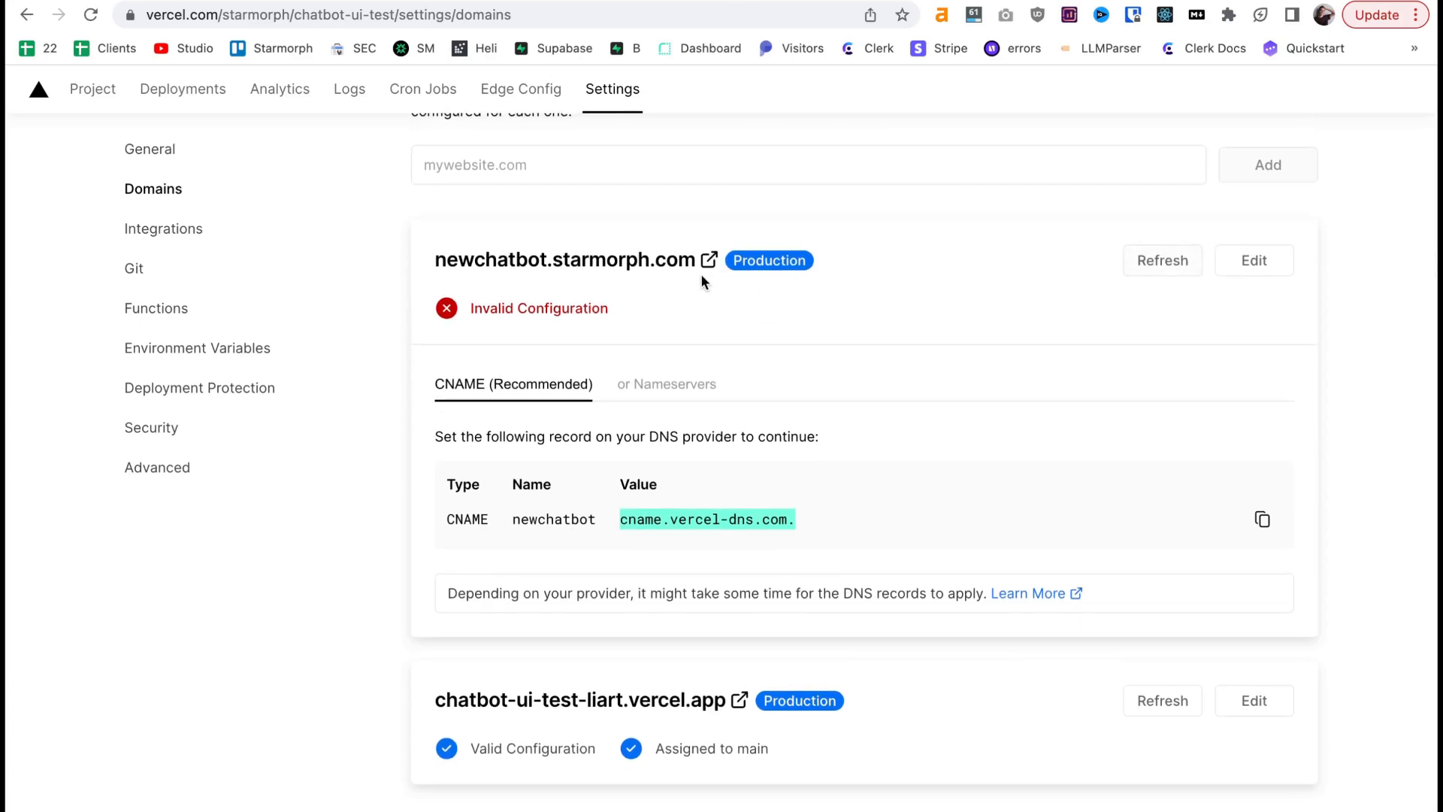
mouse_move(845, 300)
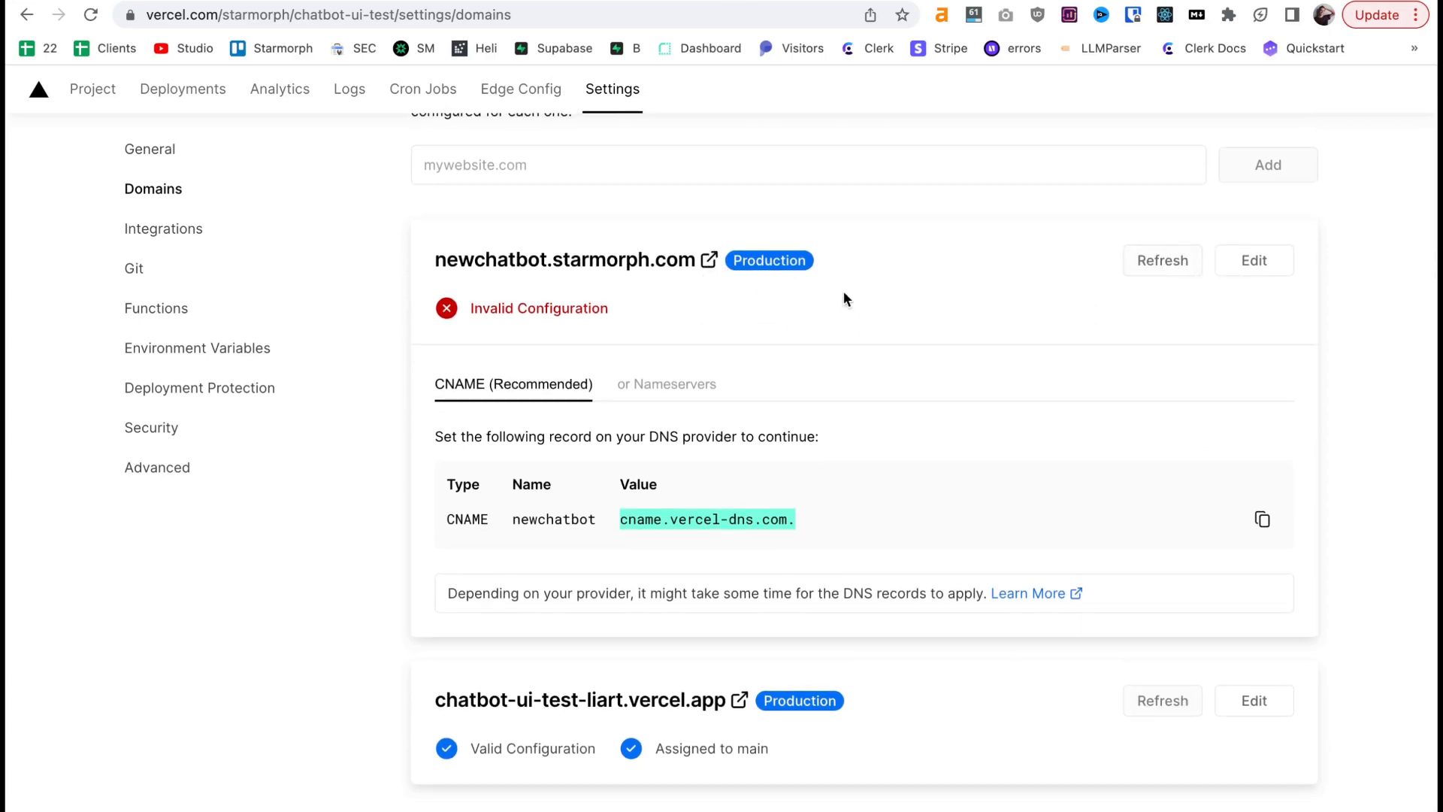
mouse_move(709, 260)
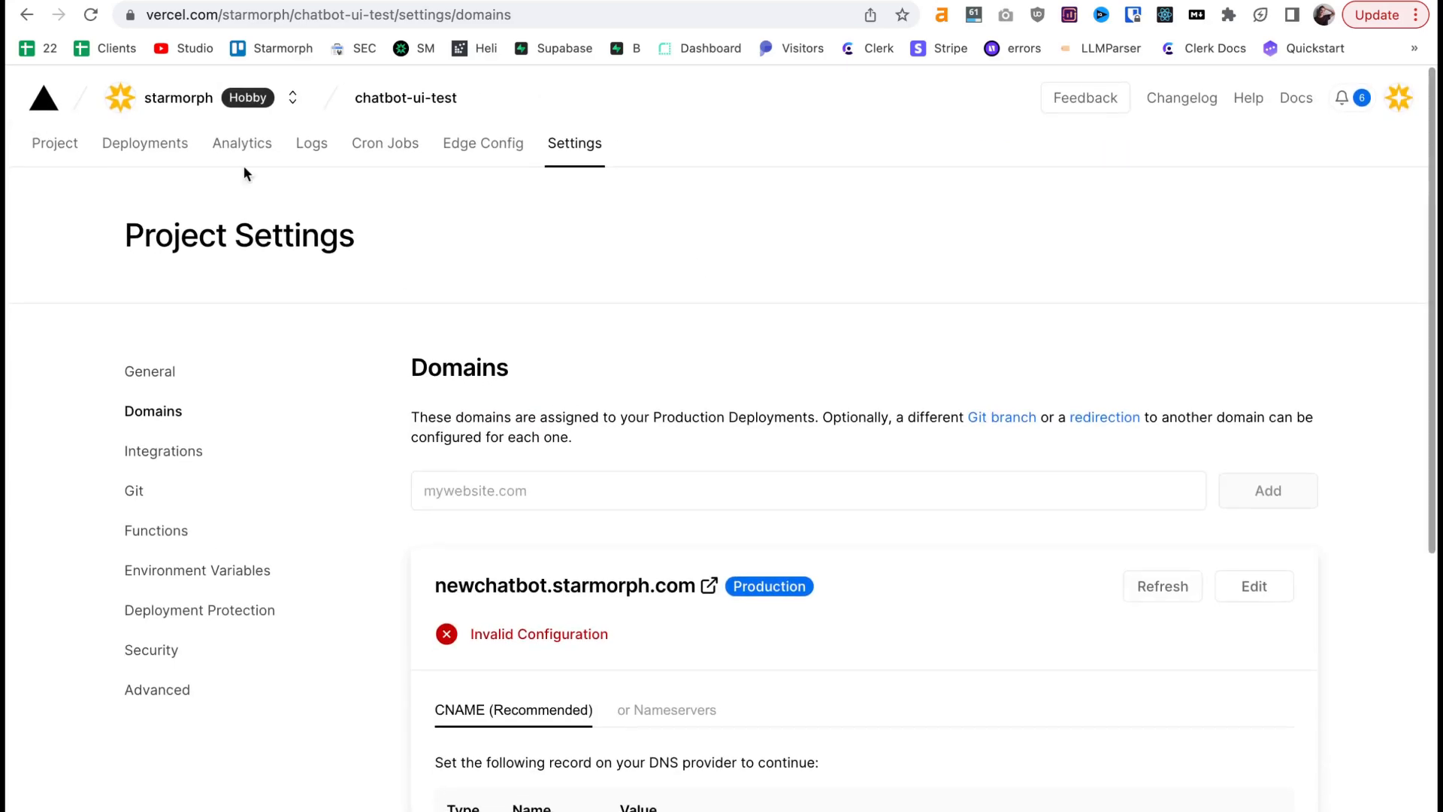
Revisit the live chatbot's hello conversation, then go to the Starmorph company website.
left_click(54, 143)
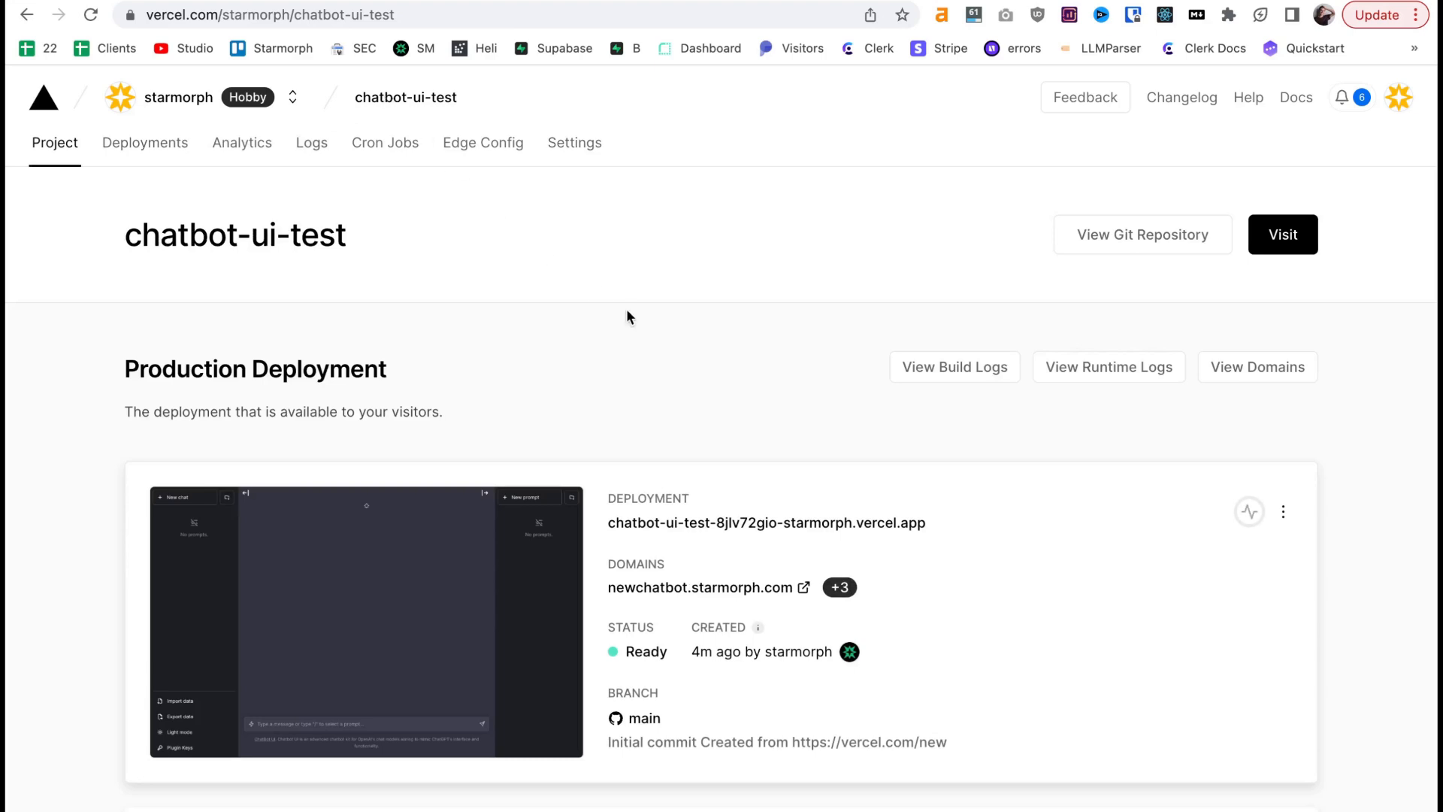
scroll("down", 3)
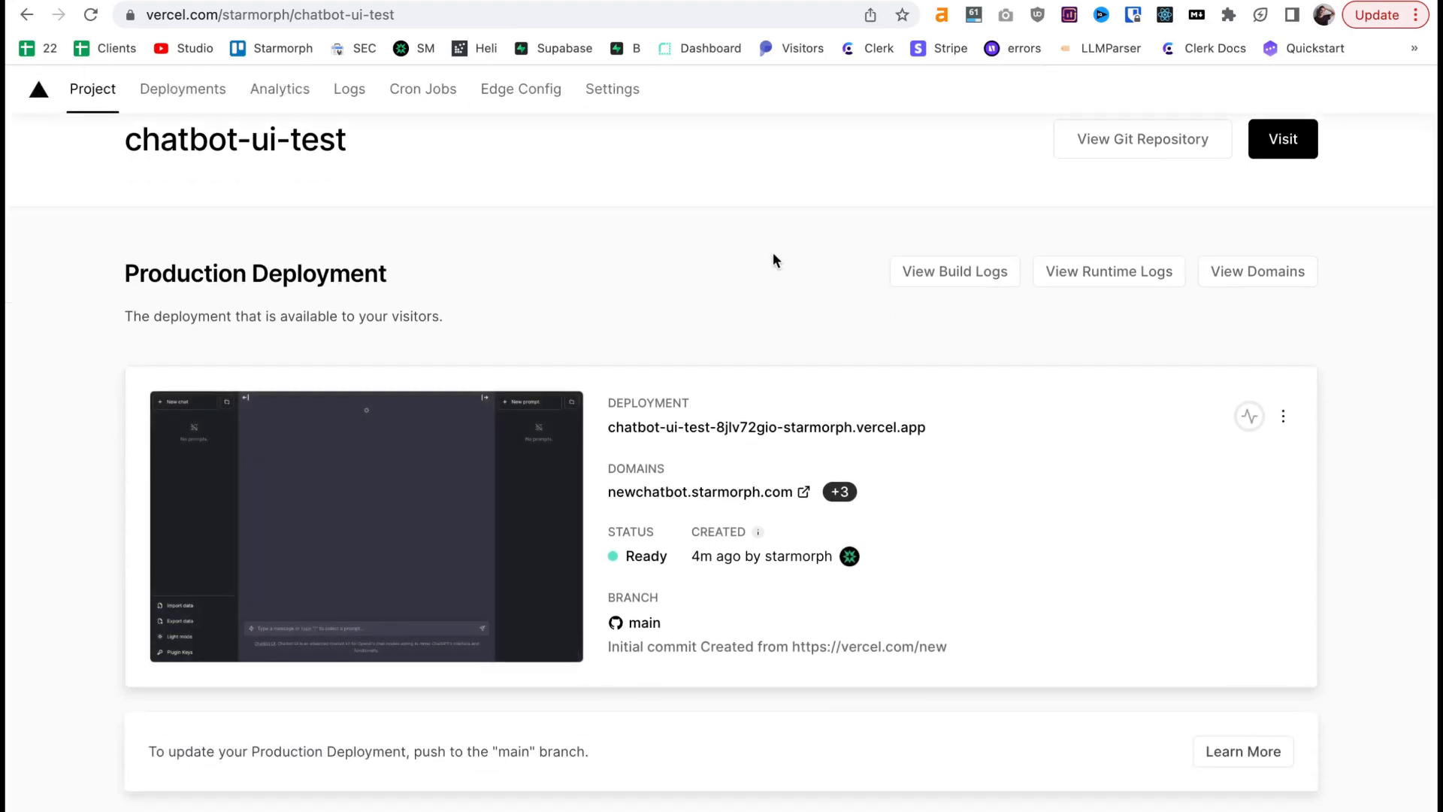
left_click(1283, 139)
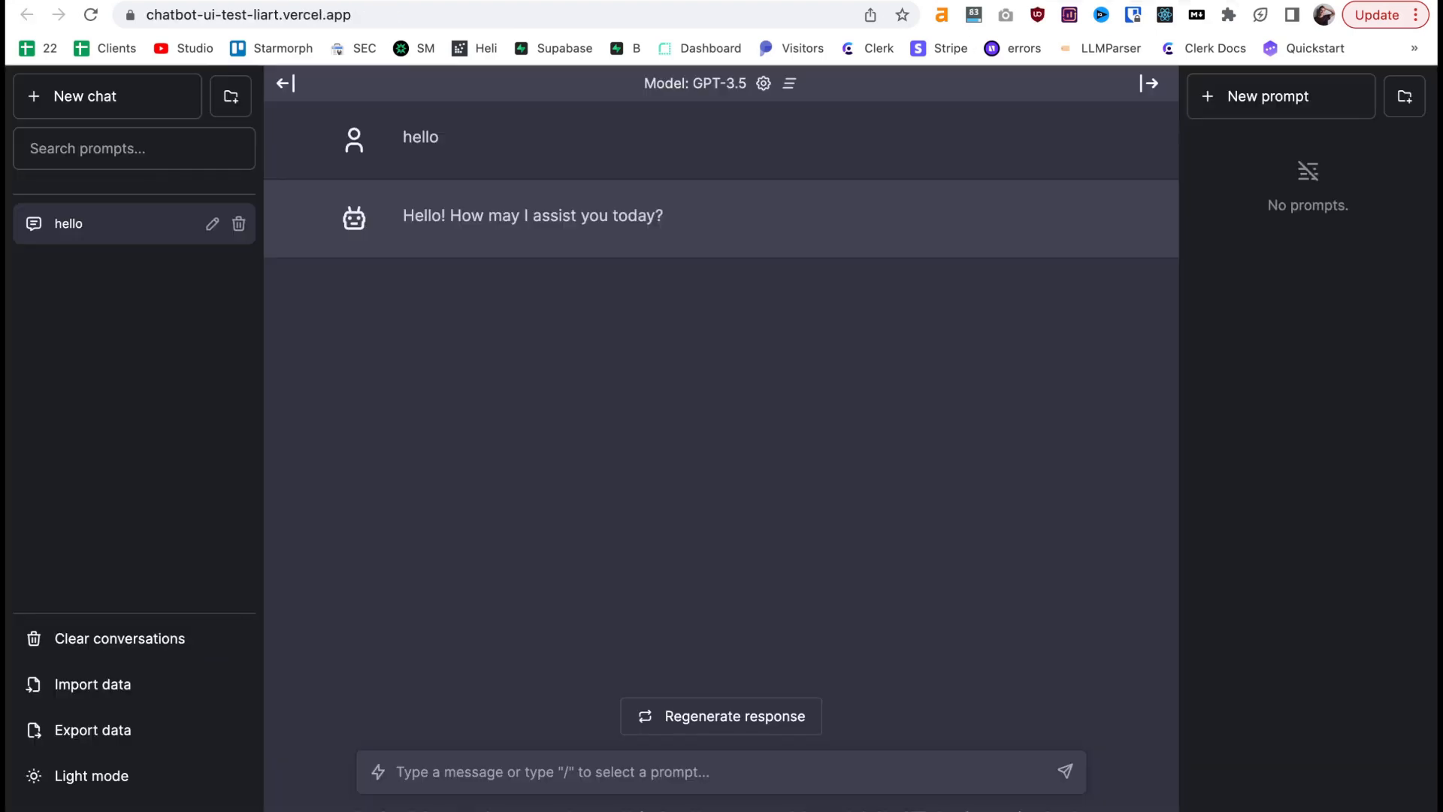
mouse_move(543, 308)
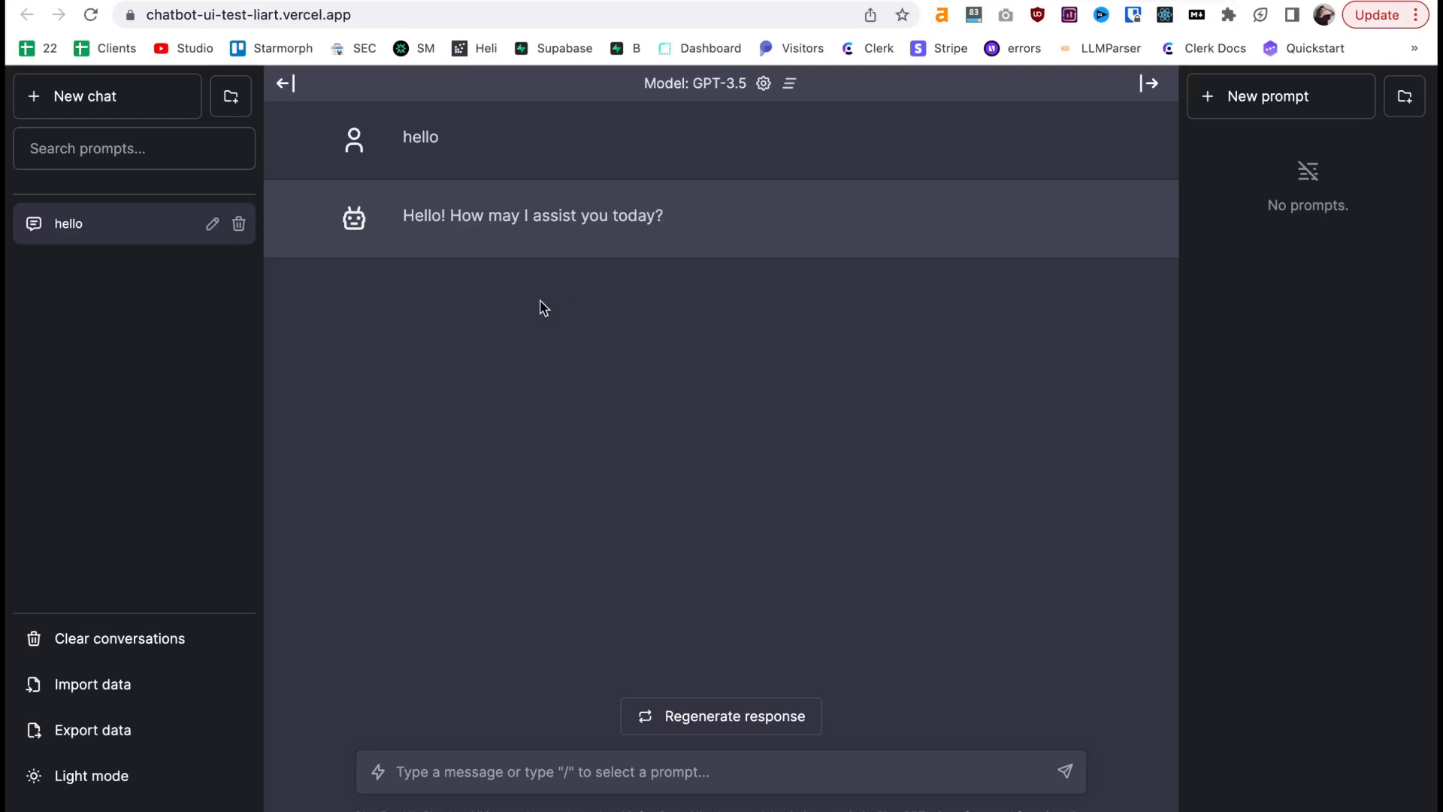
mouse_move(526, 240)
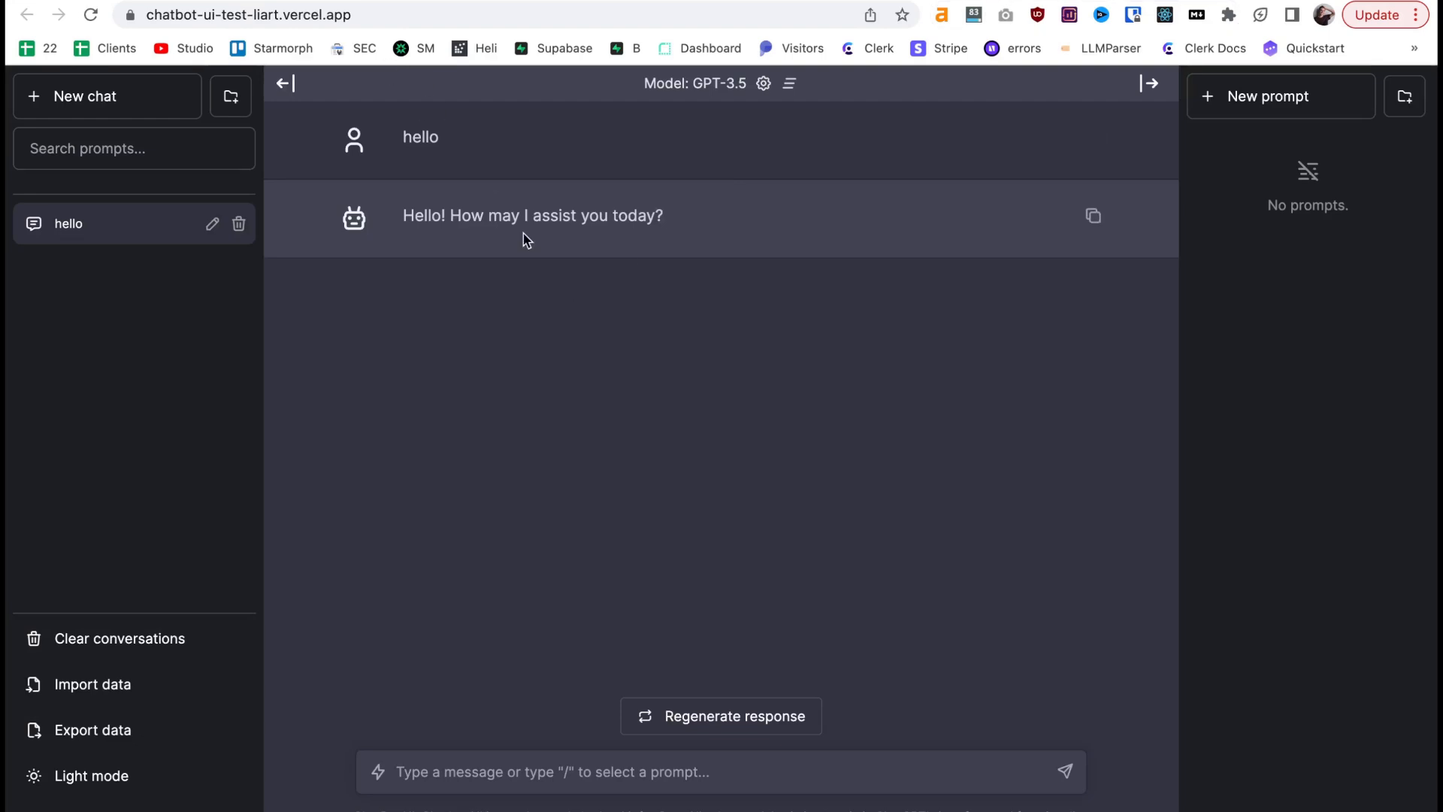
left_click(133, 149)
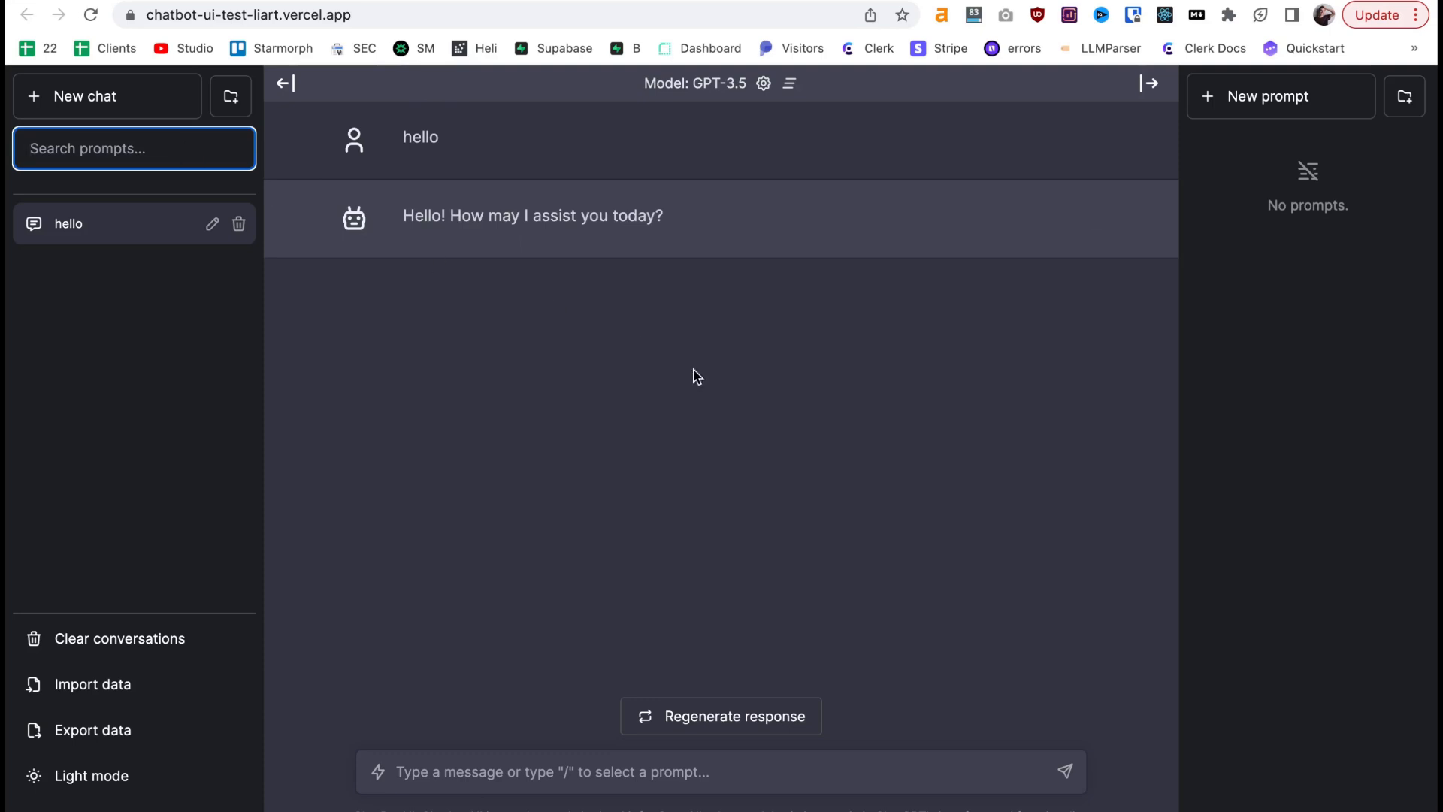
left_click(282, 48)
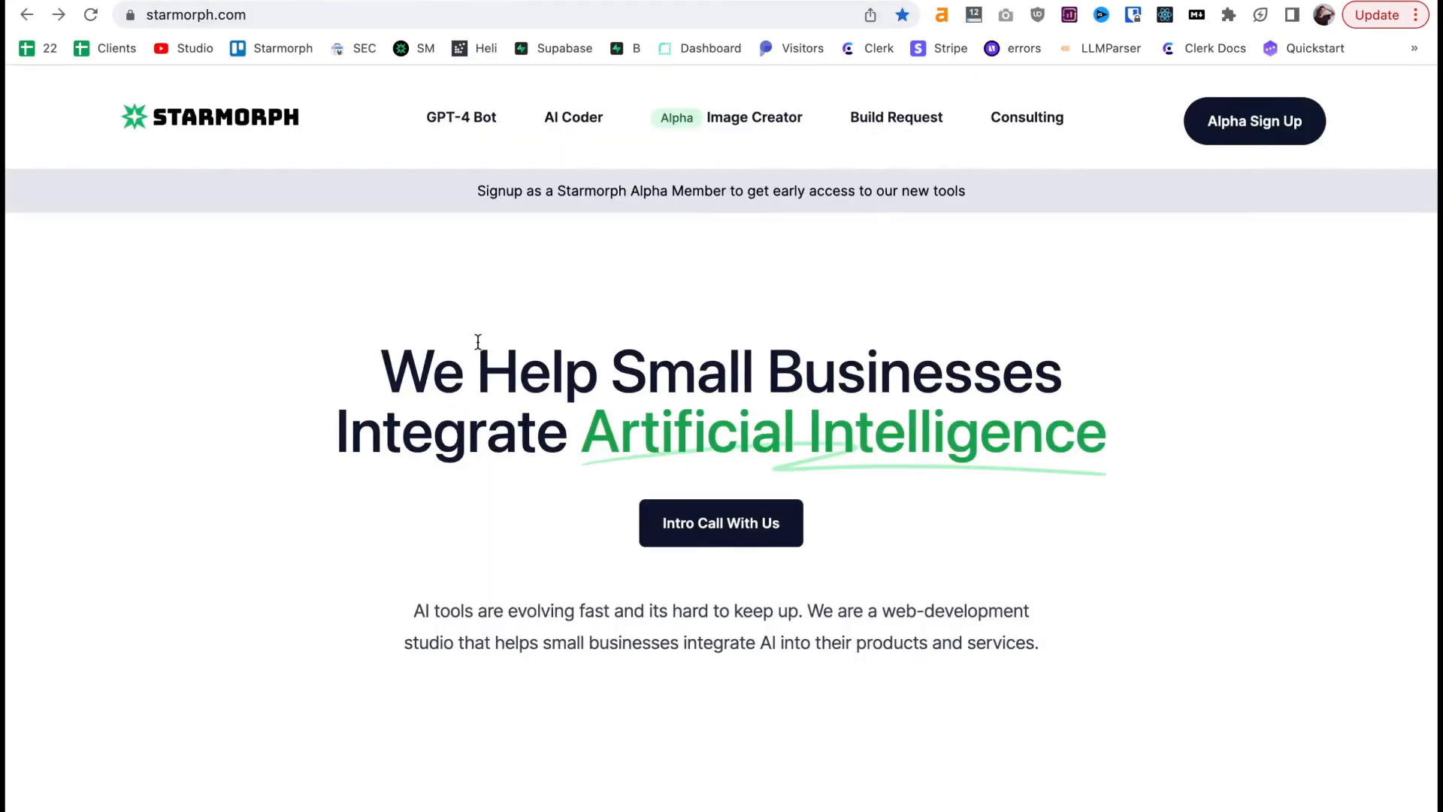